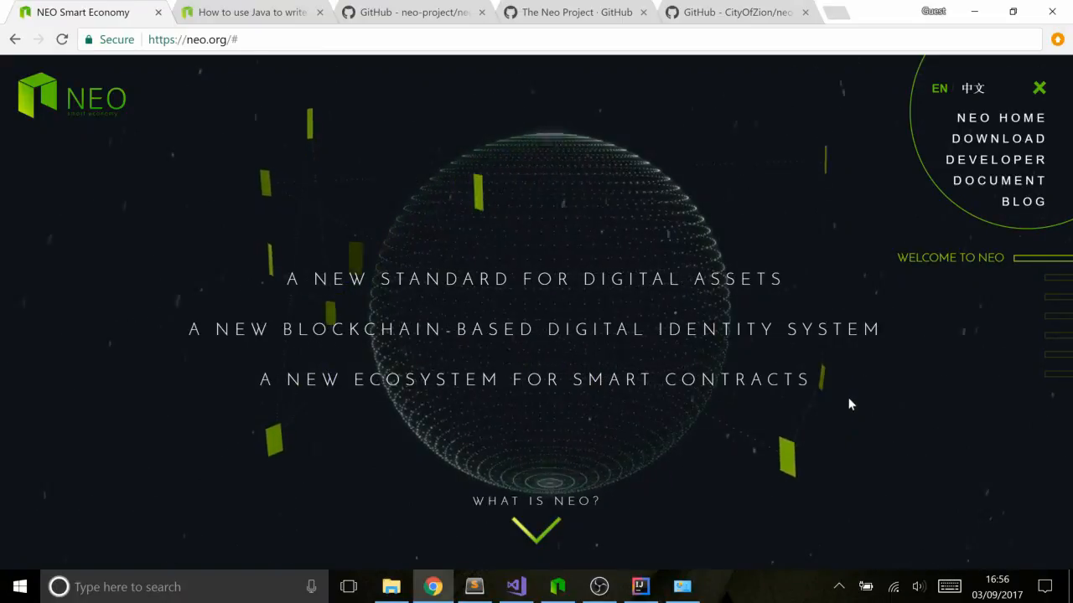
mouse_move(999, 181)
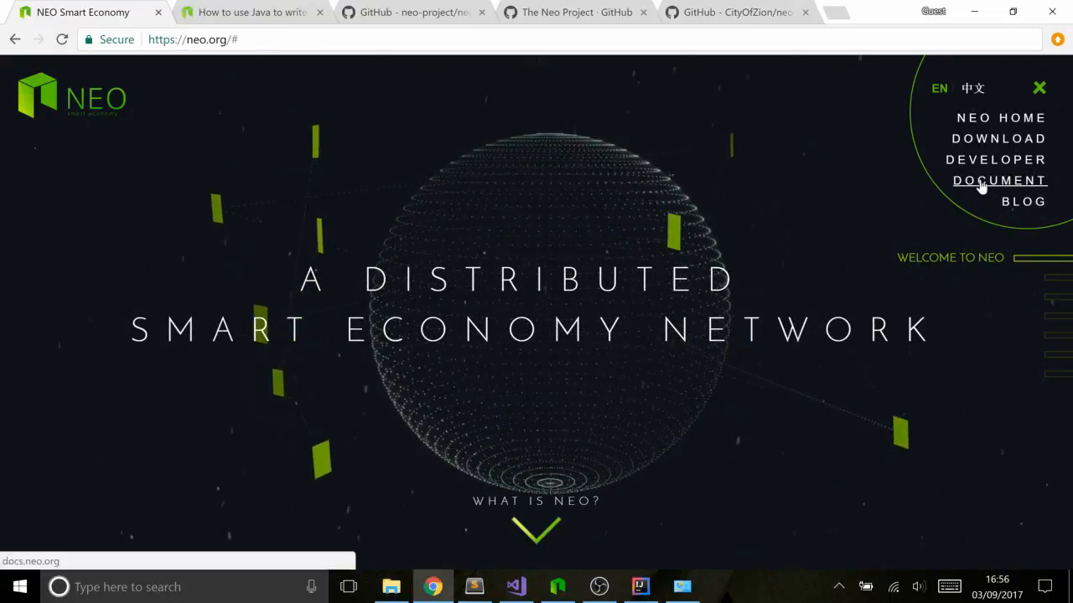
Navigate from neo.org to the English Smart Contract 'Getting Started (Java)' guide.
left_click(999, 181)
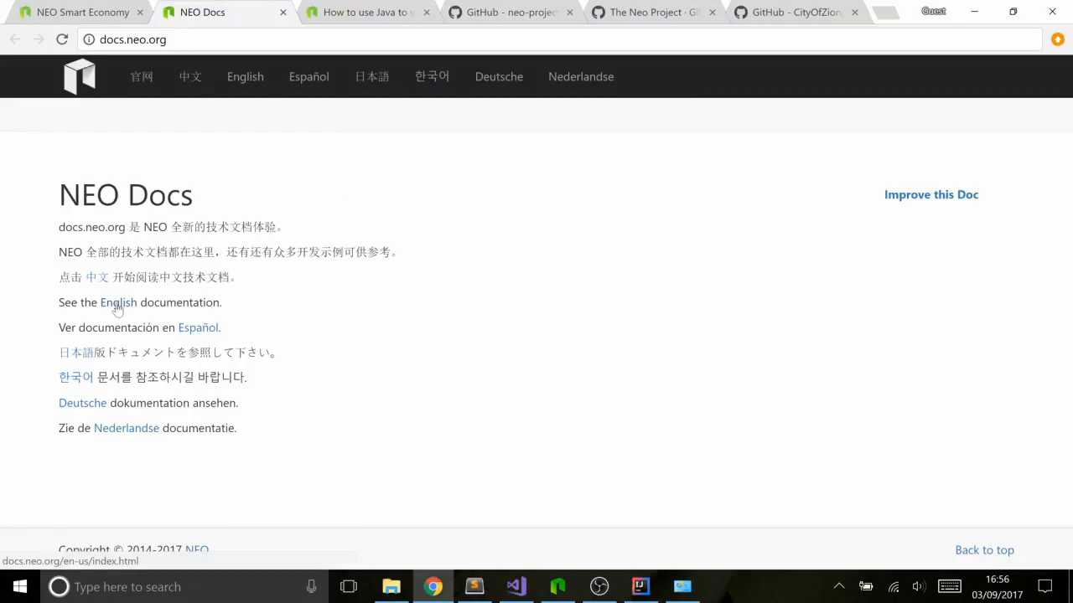
left_click(118, 301)
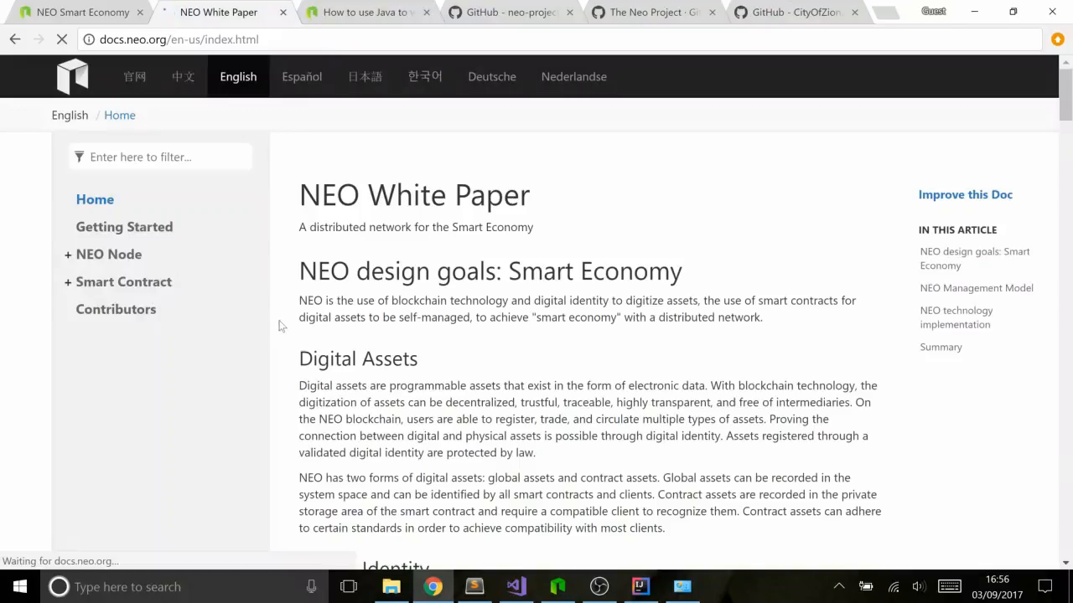
left_click(67, 282)
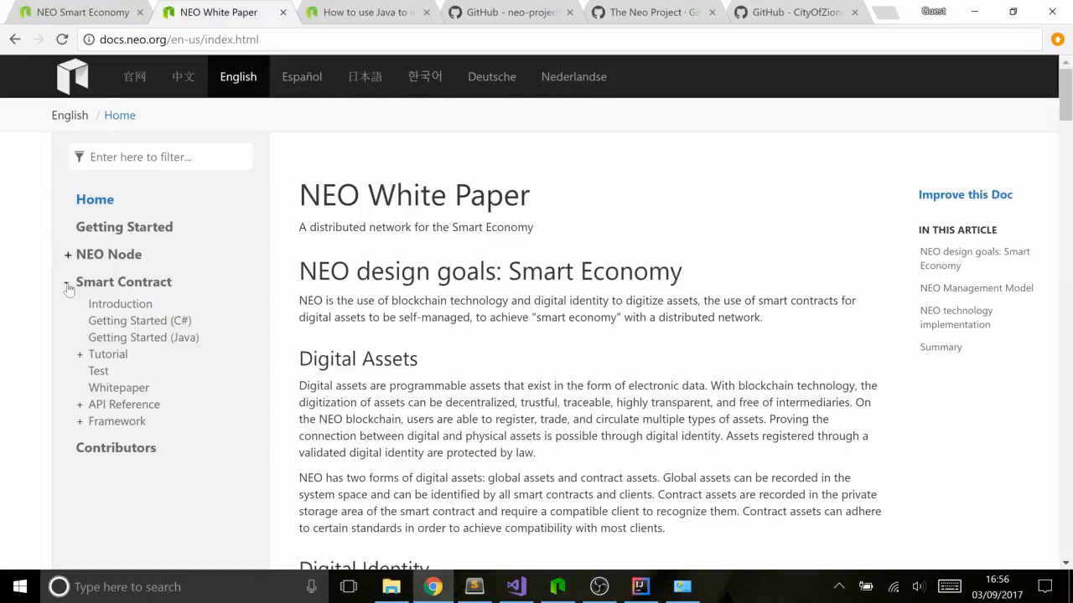
left_click(142, 337)
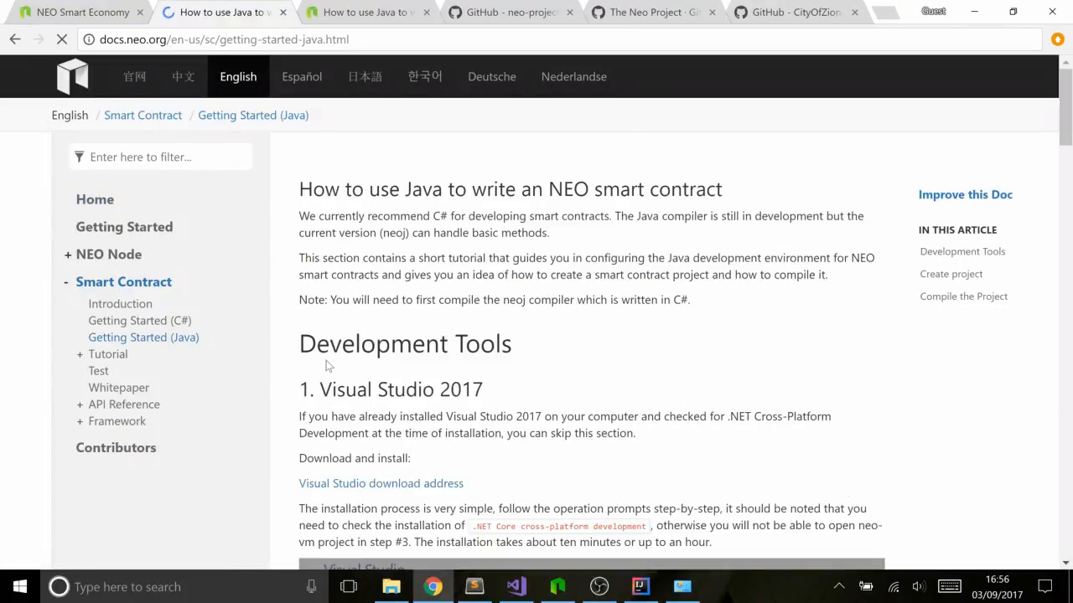
mouse_move(523, 295)
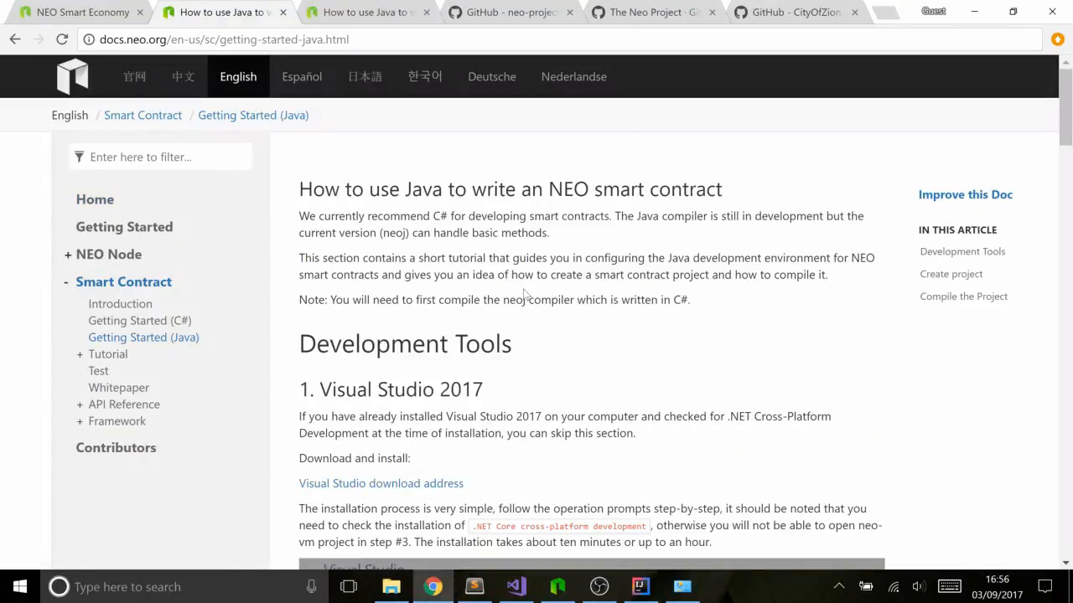
scroll("down", 3)
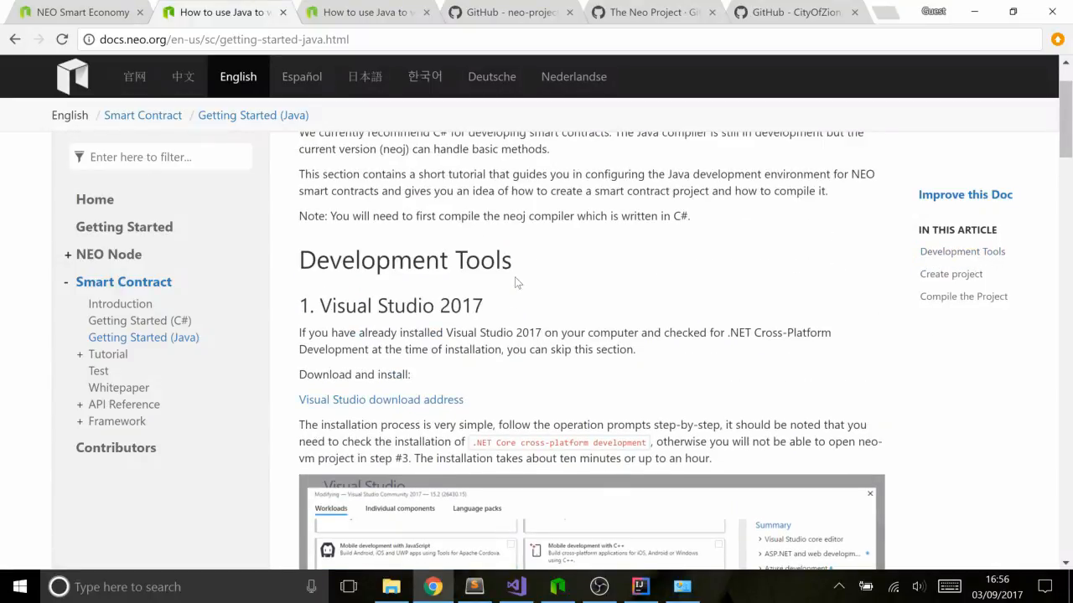
scroll("down", 3)
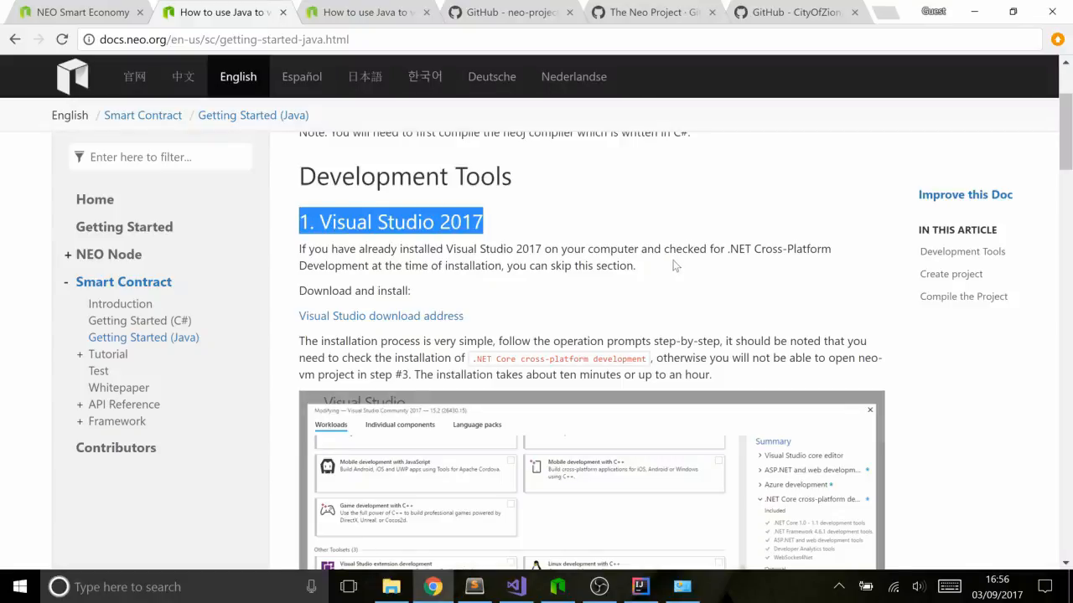
left_click_drag(446, 248, 636, 264)
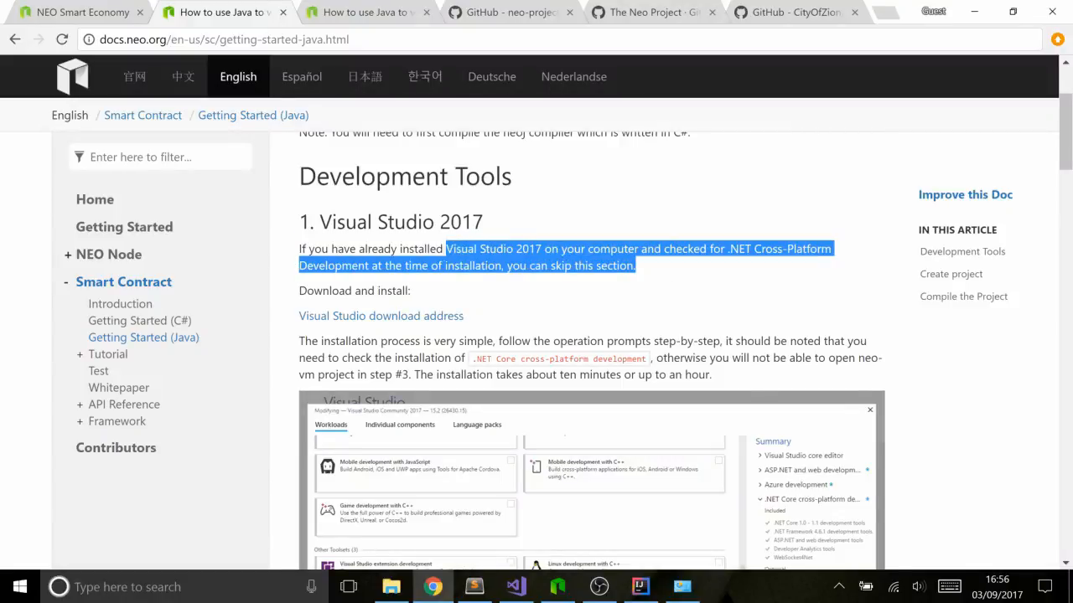
left_click(301, 258)
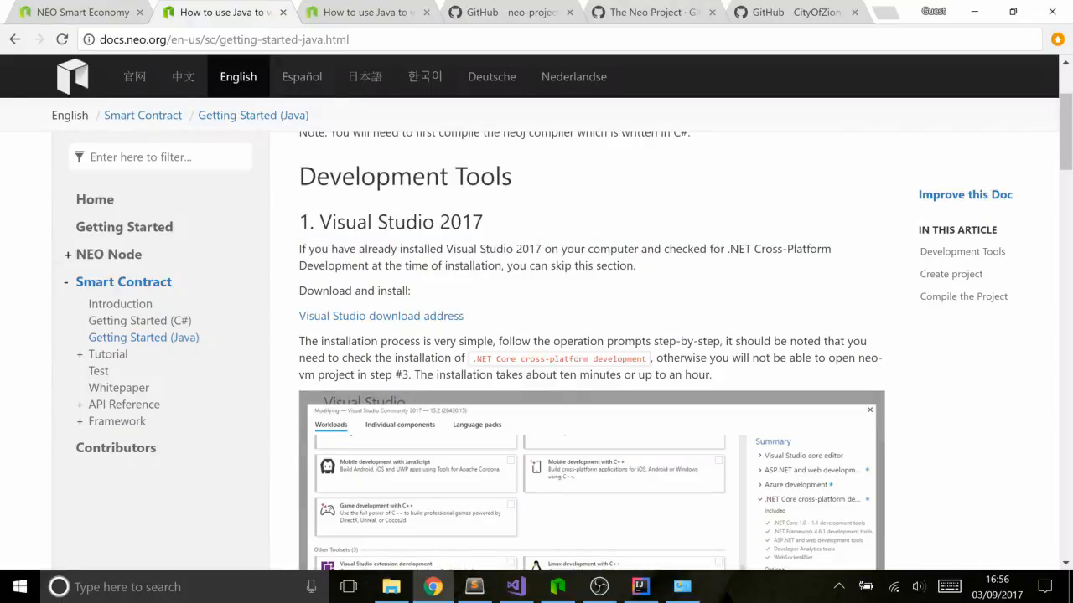
left_click_drag(386, 265, 637, 265)
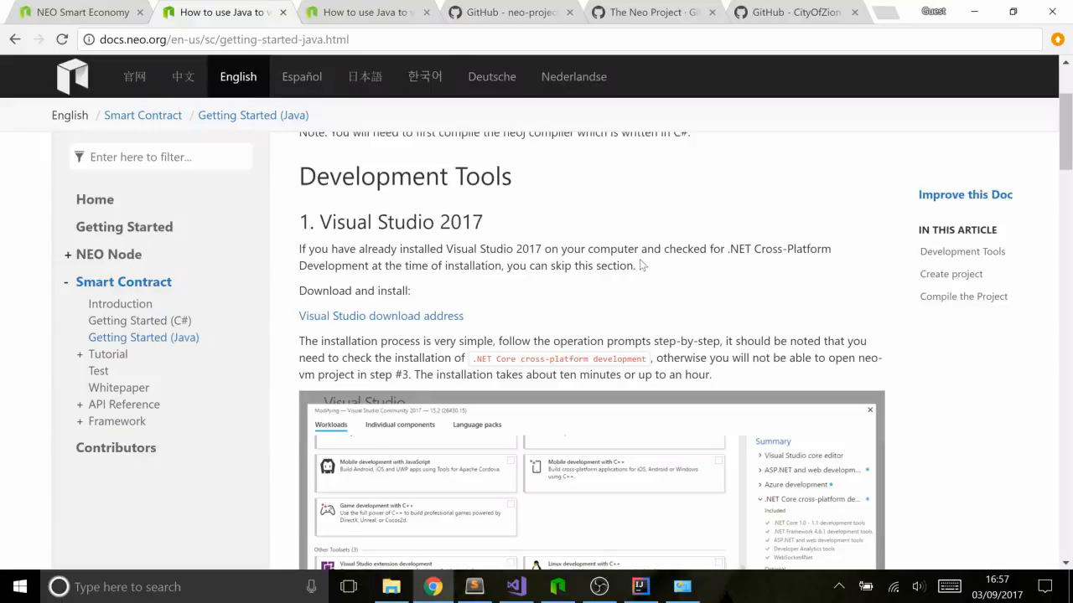
mouse_move(595, 235)
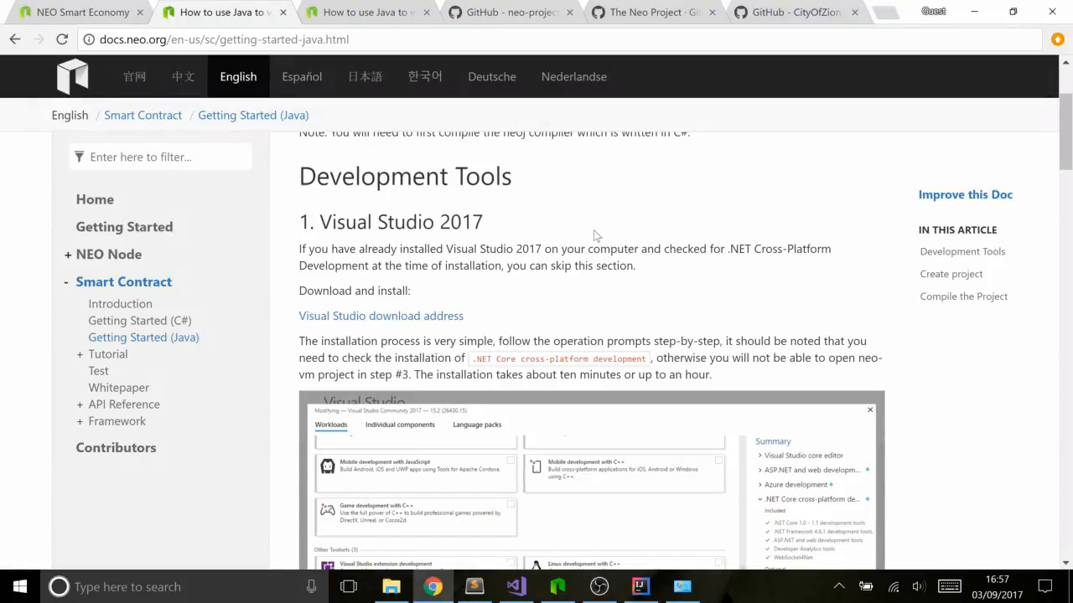
scroll("down", 3)
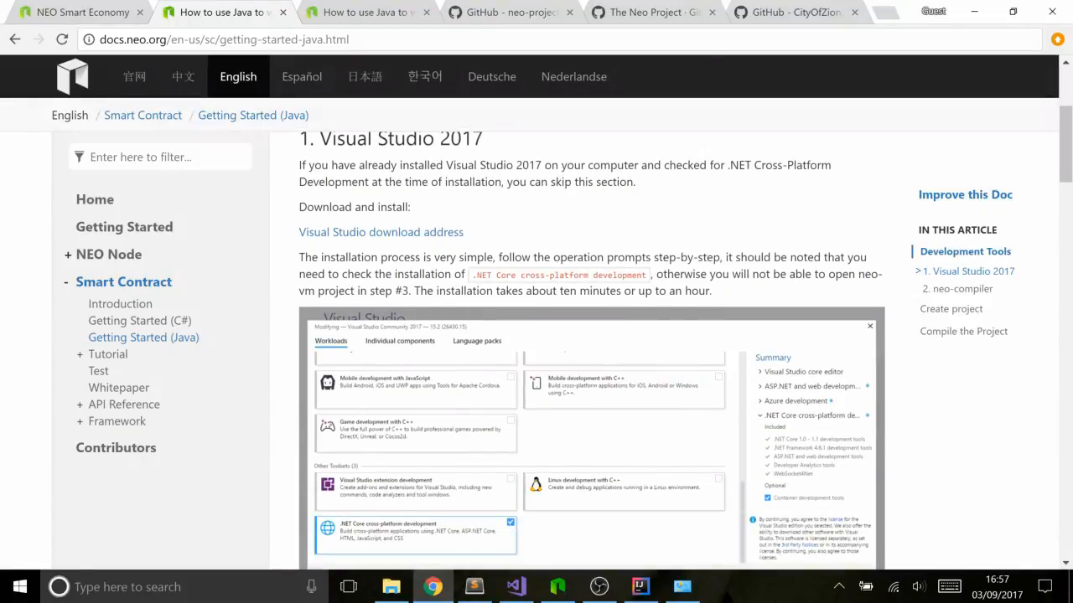
mouse_move(740, 193)
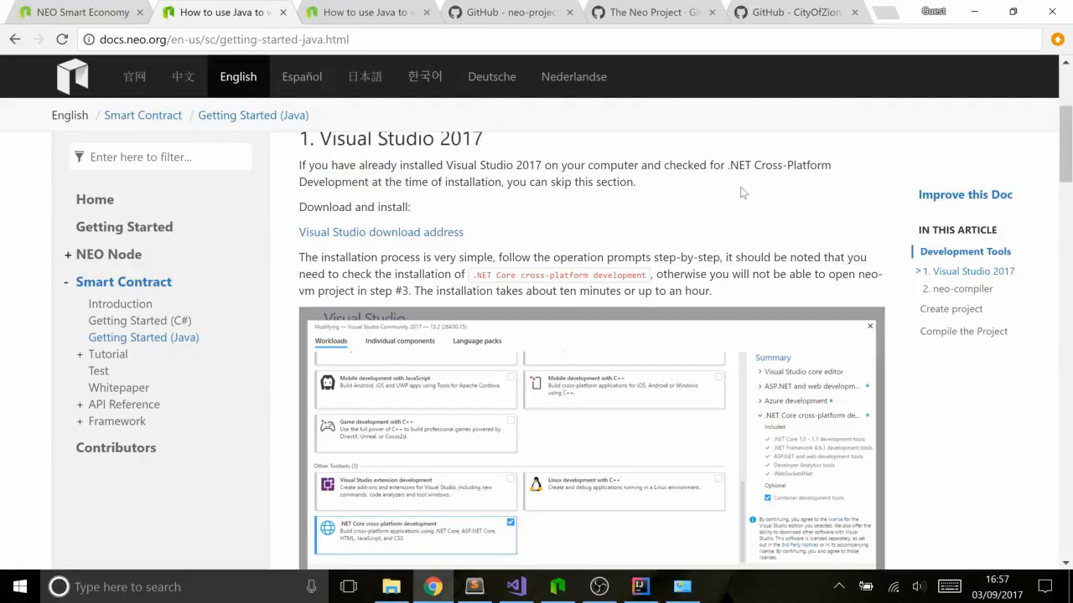
double_click(774, 166)
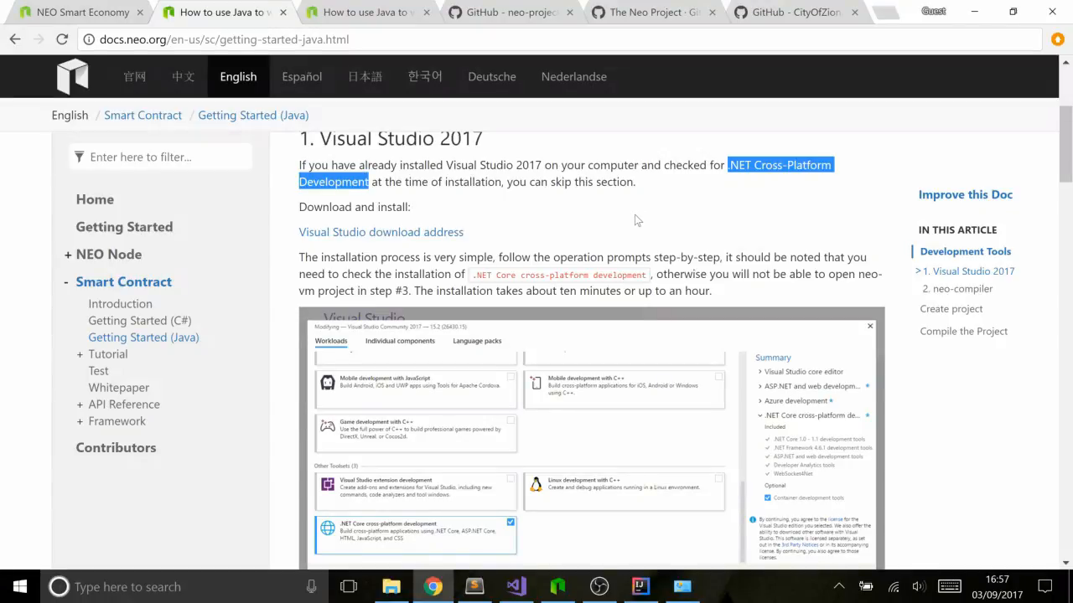
scroll("down", 3)
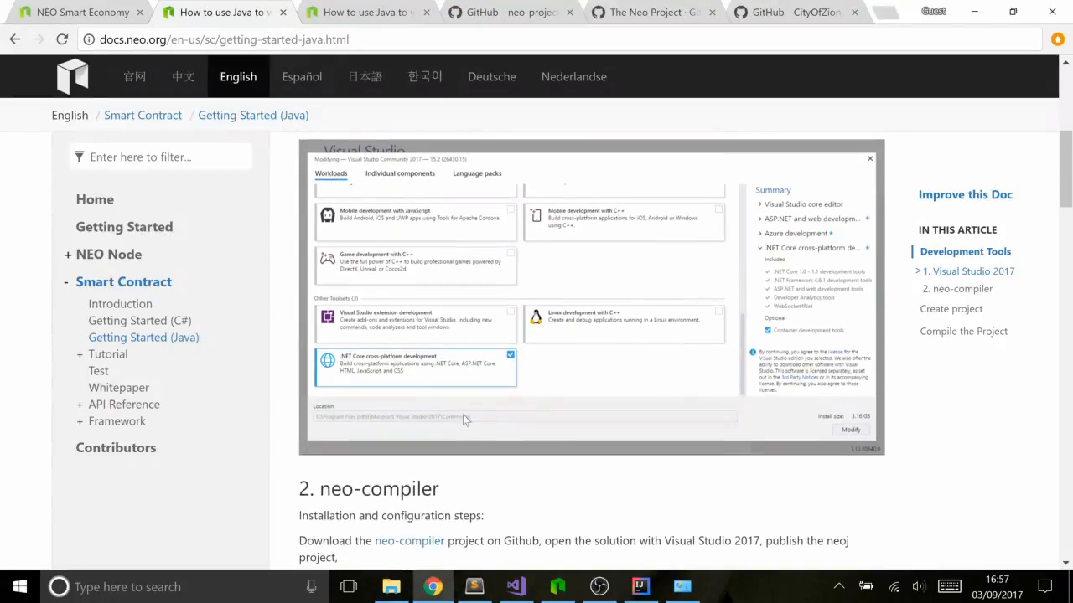
mouse_move(595, 399)
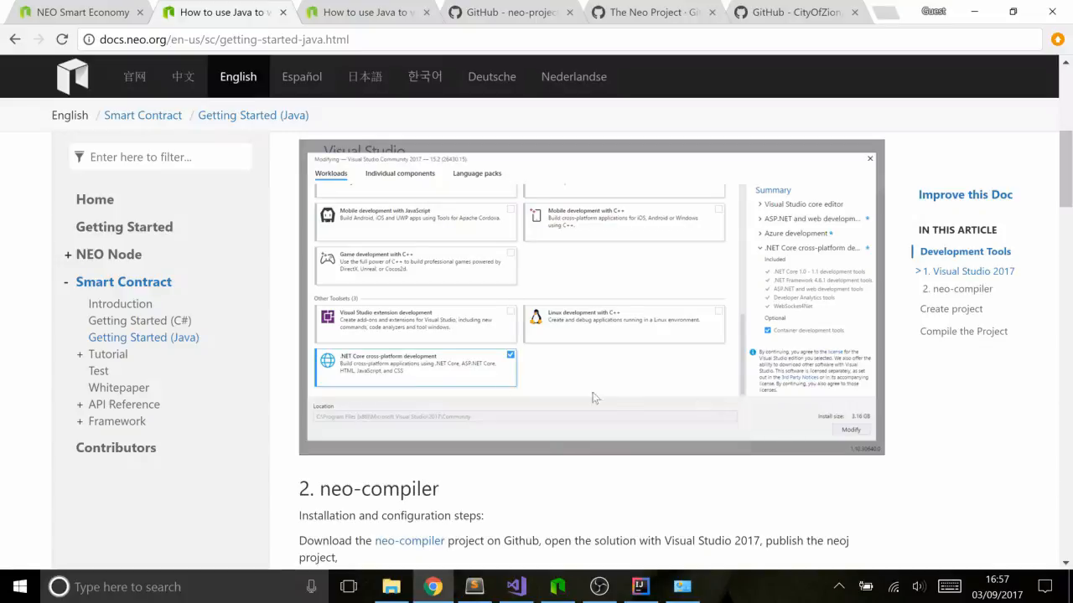
scroll("down", 3)
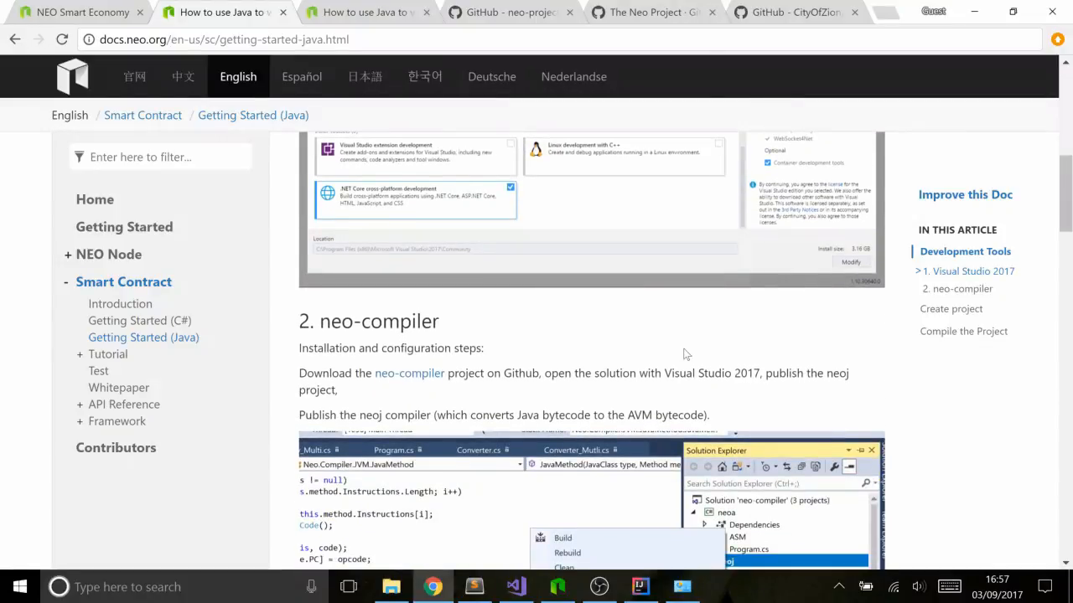
scroll("up", 3)
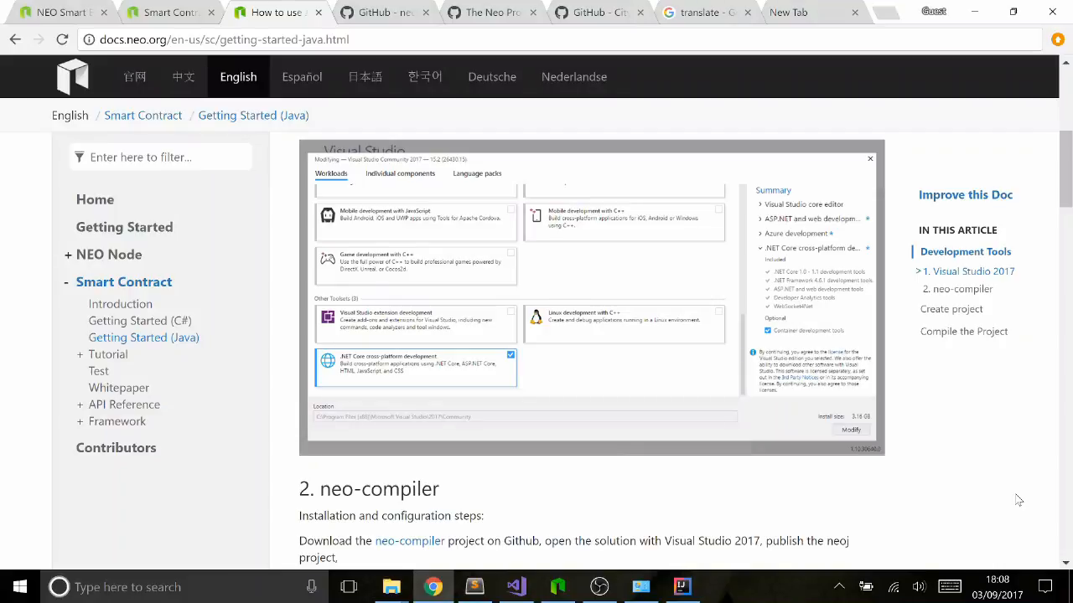
scroll("down", 3)
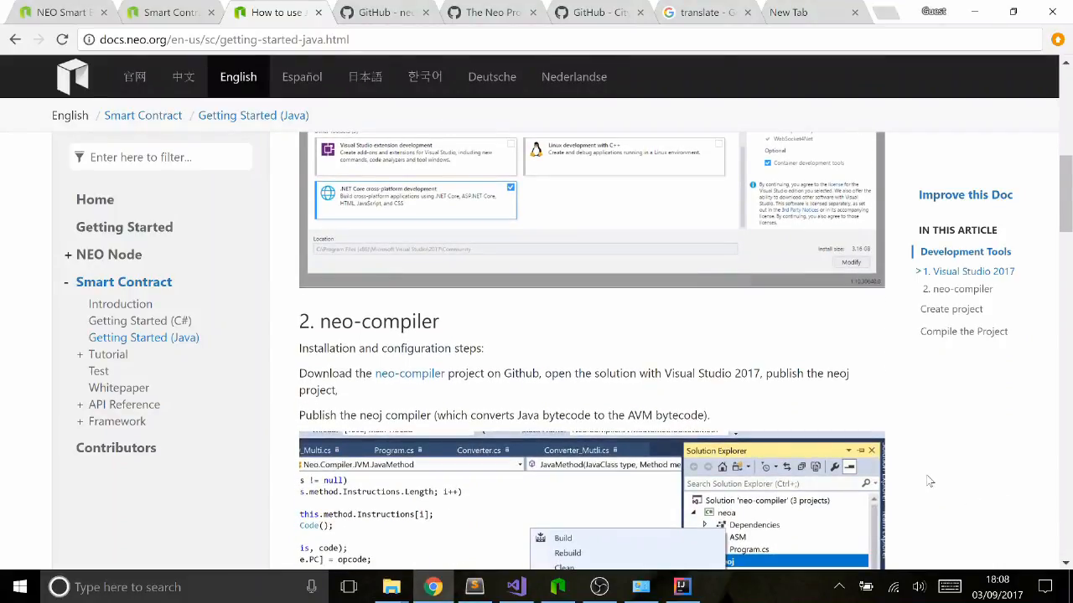
scroll("down", 3)
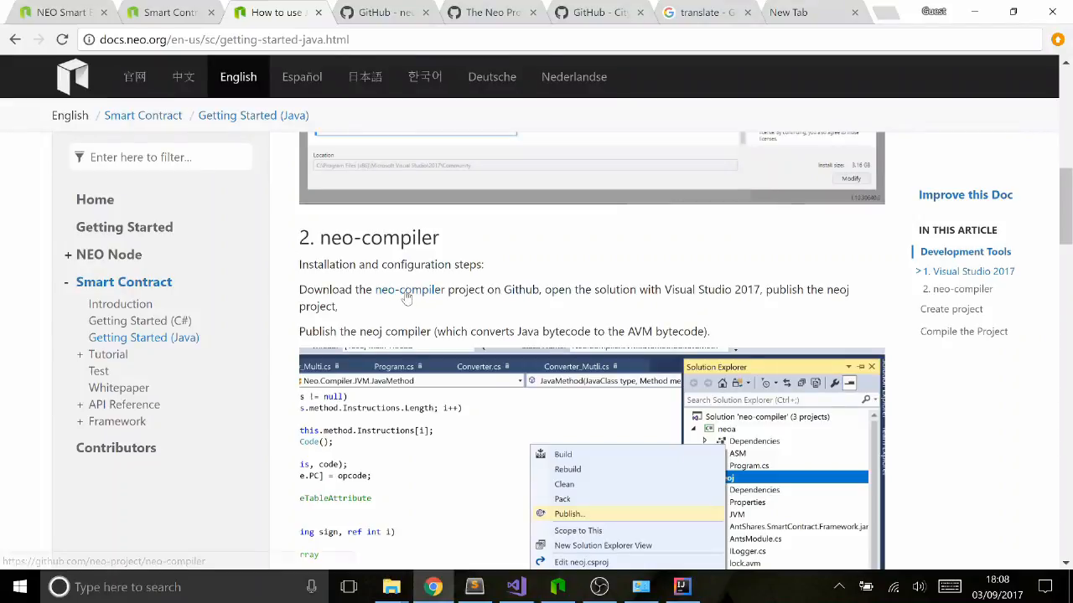
Open the neo-project/neo-compiler GitHub repository from the guide and clone it via Open in Desktop.
left_click(409, 288)
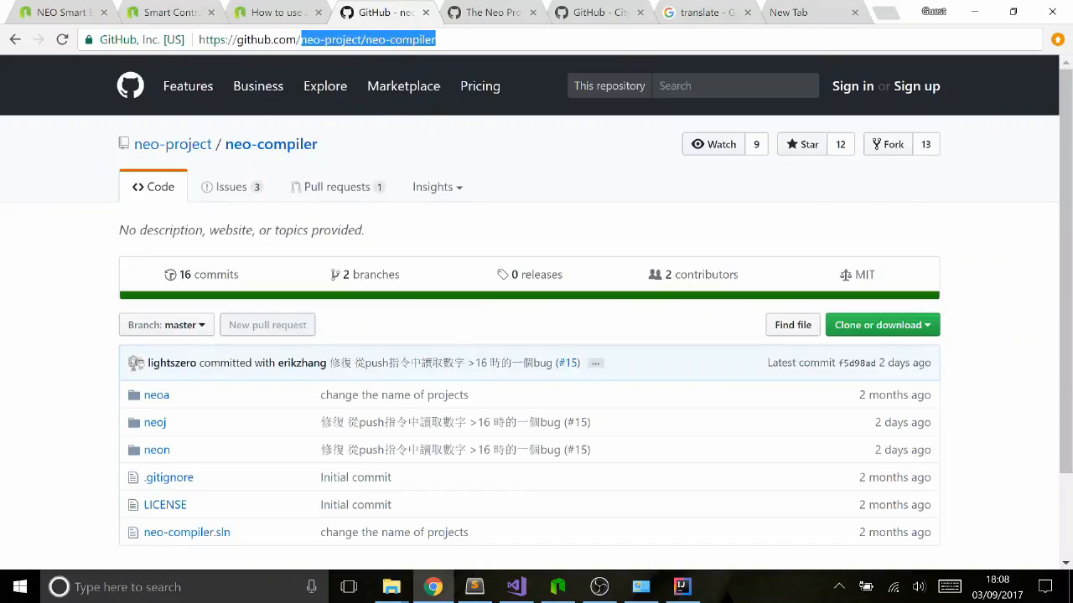
scroll("down", 3)
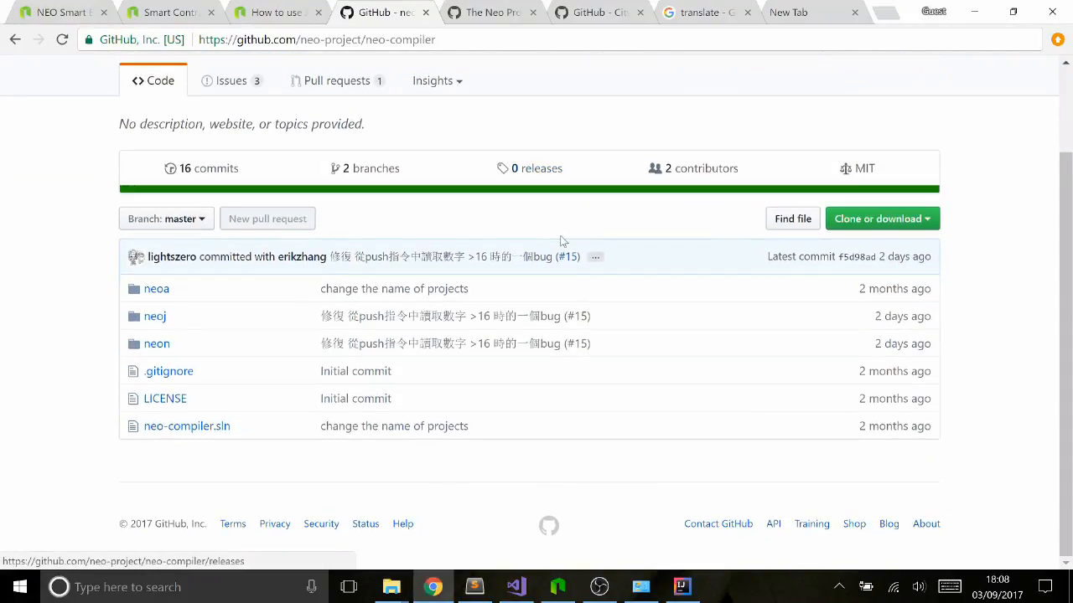
scroll("up", 3)
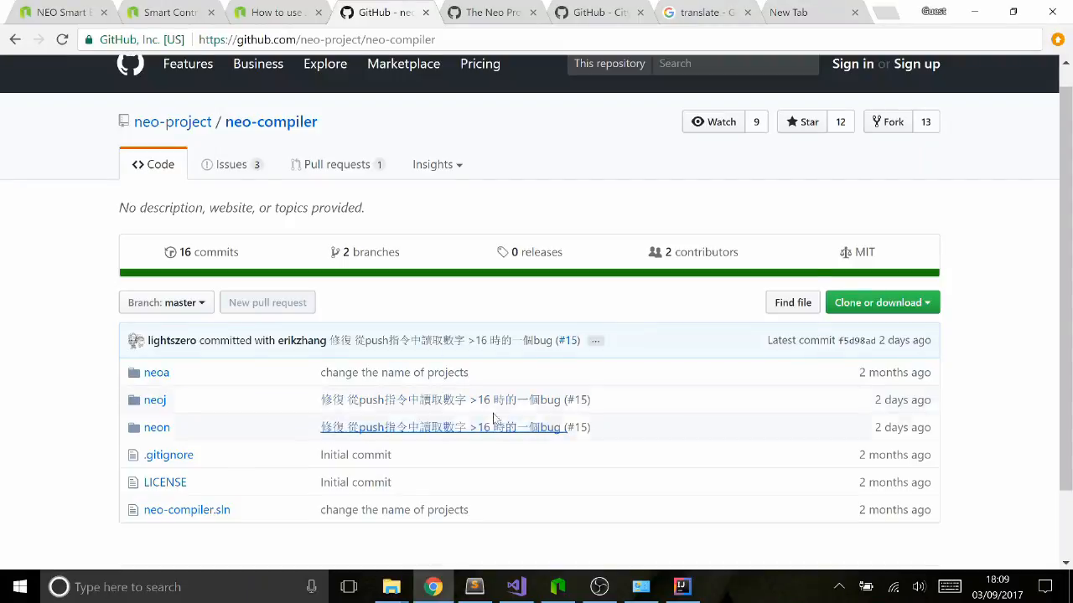
left_click(878, 302)
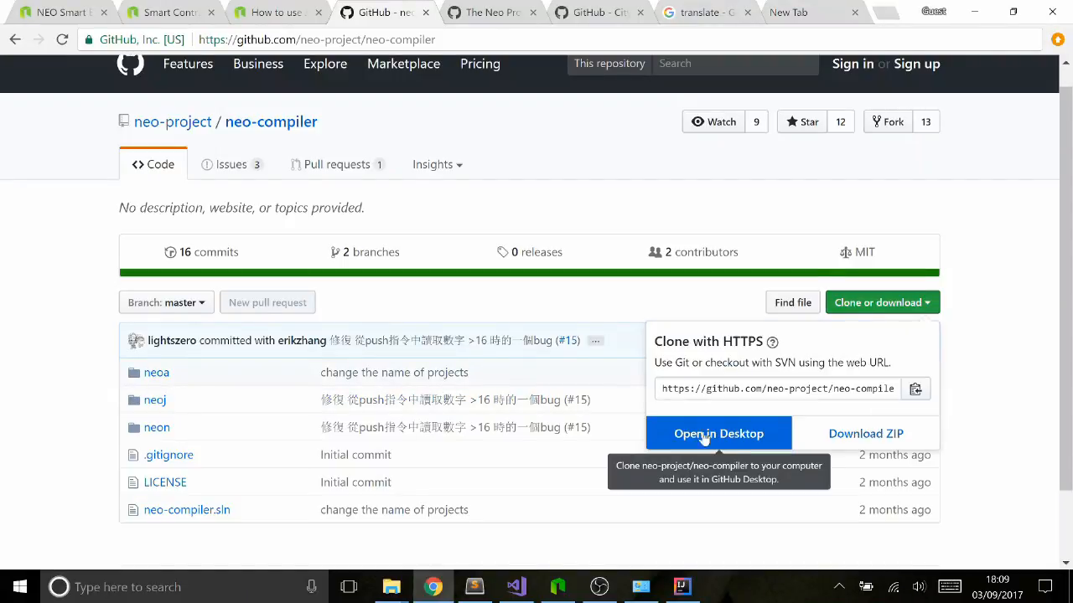
left_click(469, 462)
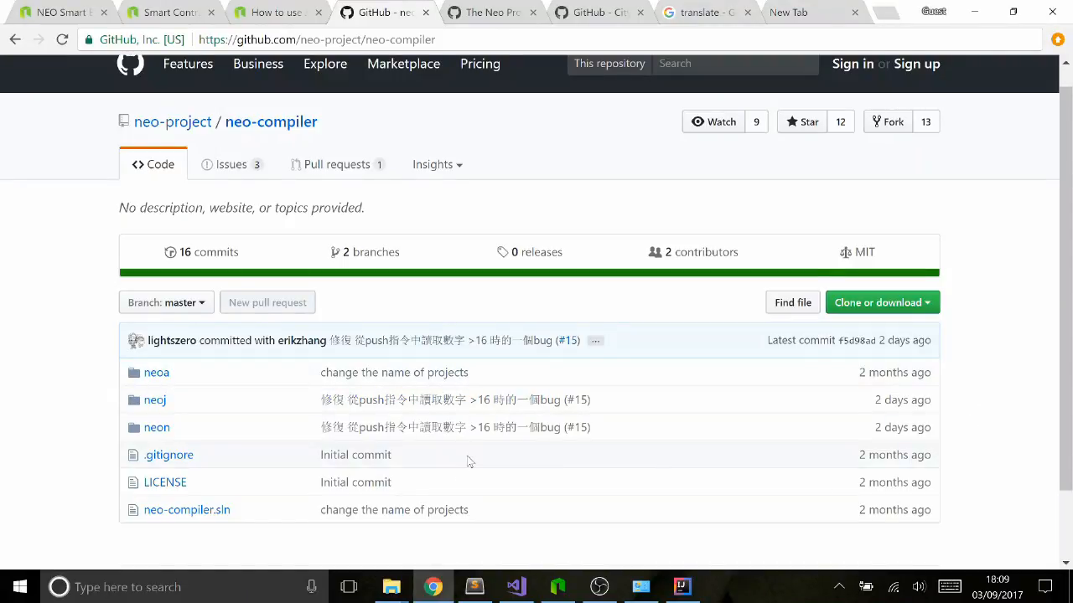
mouse_move(185, 402)
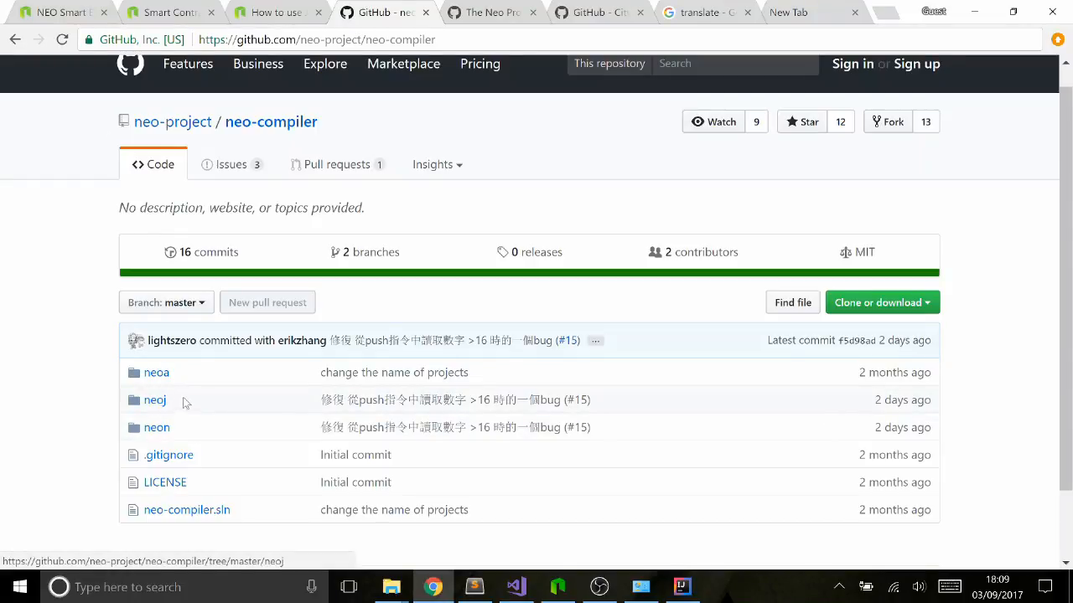
mouse_move(483, 537)
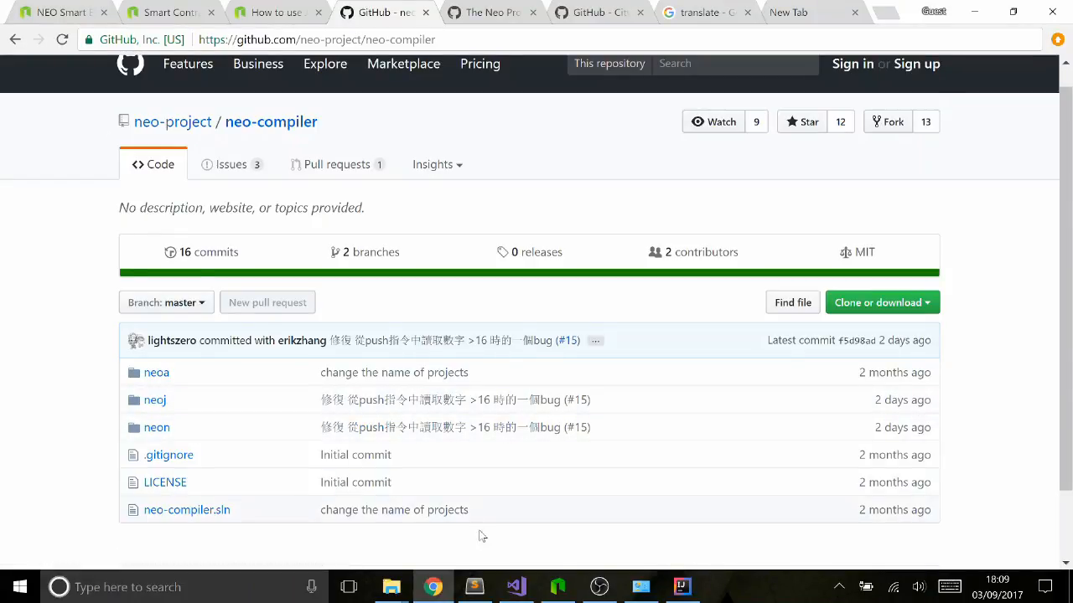
Bring up the neo-compiler solution in Visual Studio, expand neoj's files and show the neoj project actions.
left_click(516, 587)
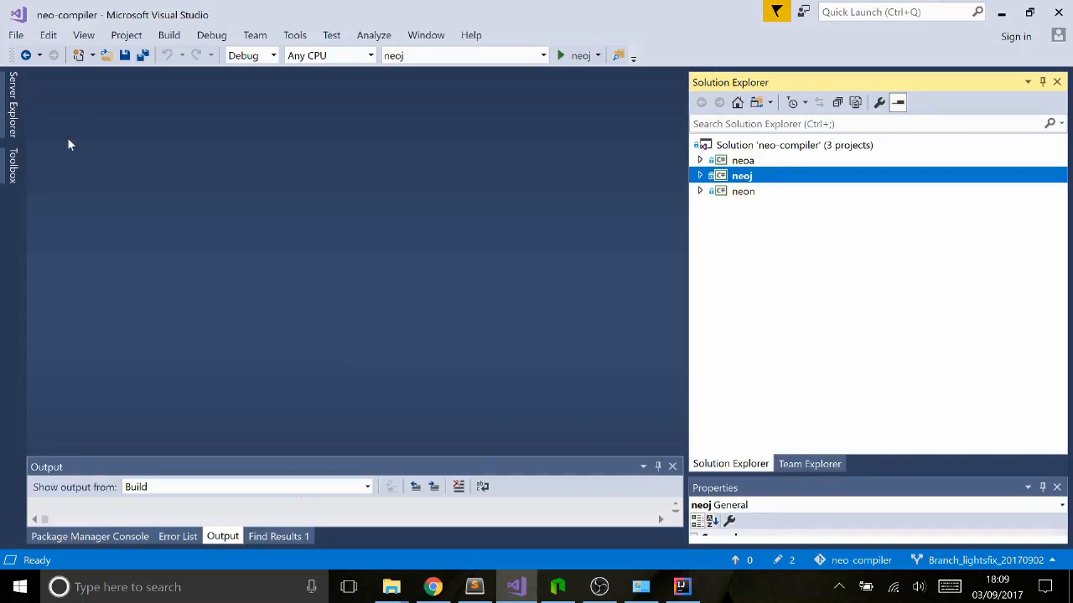
left_click(15, 34)
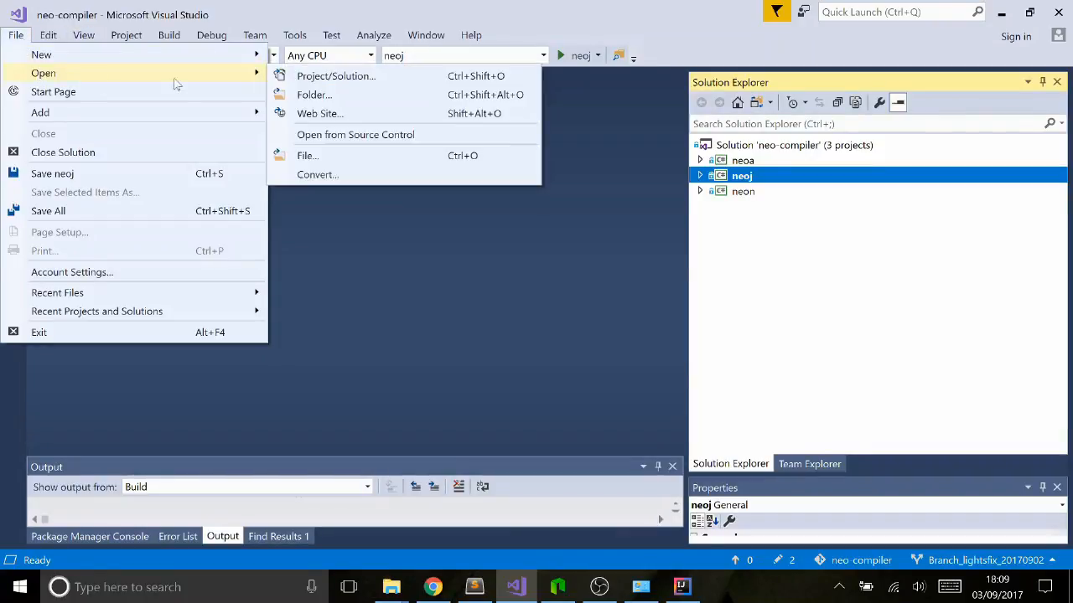
mouse_move(426, 335)
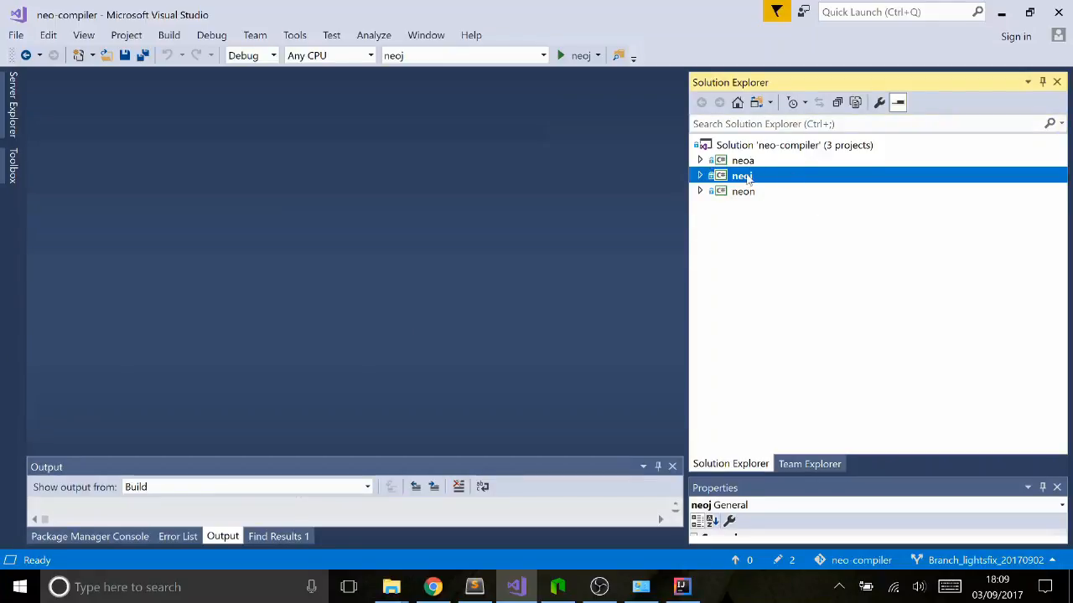
left_click(700, 176)
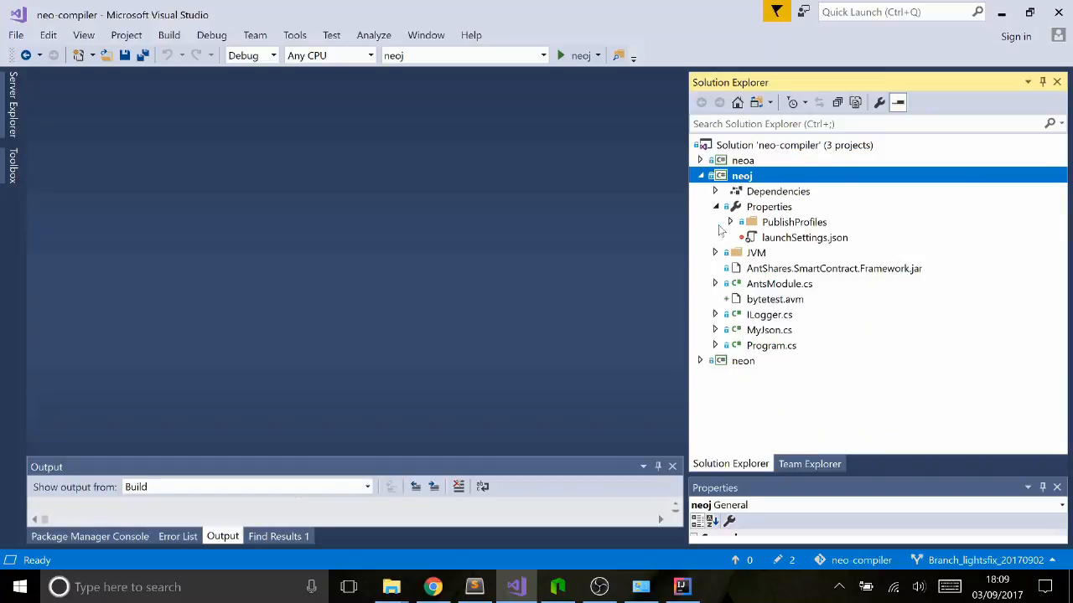
mouse_move(718, 214)
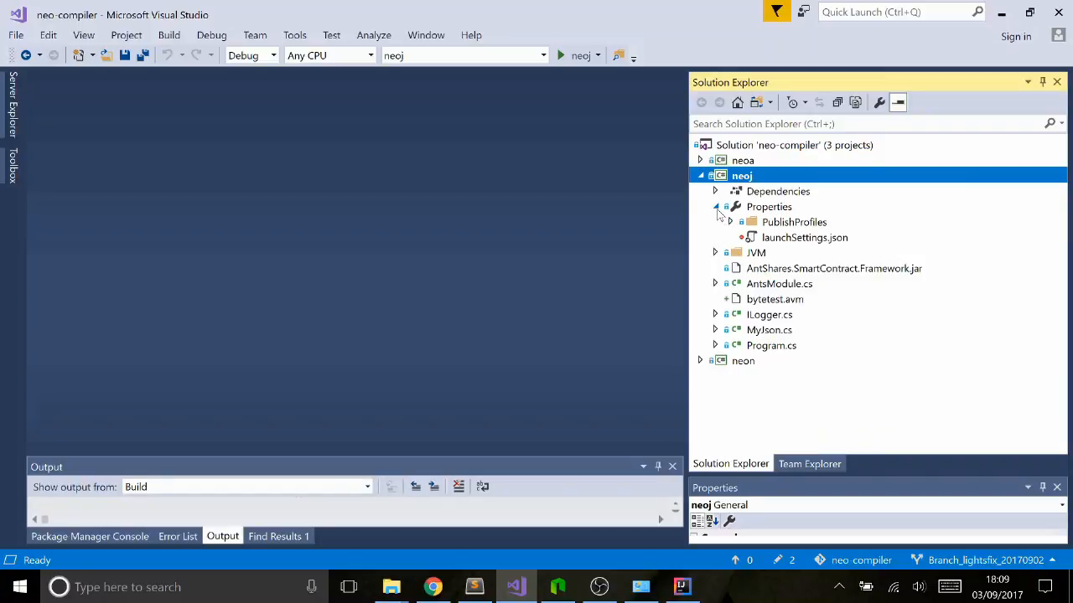
left_click(714, 208)
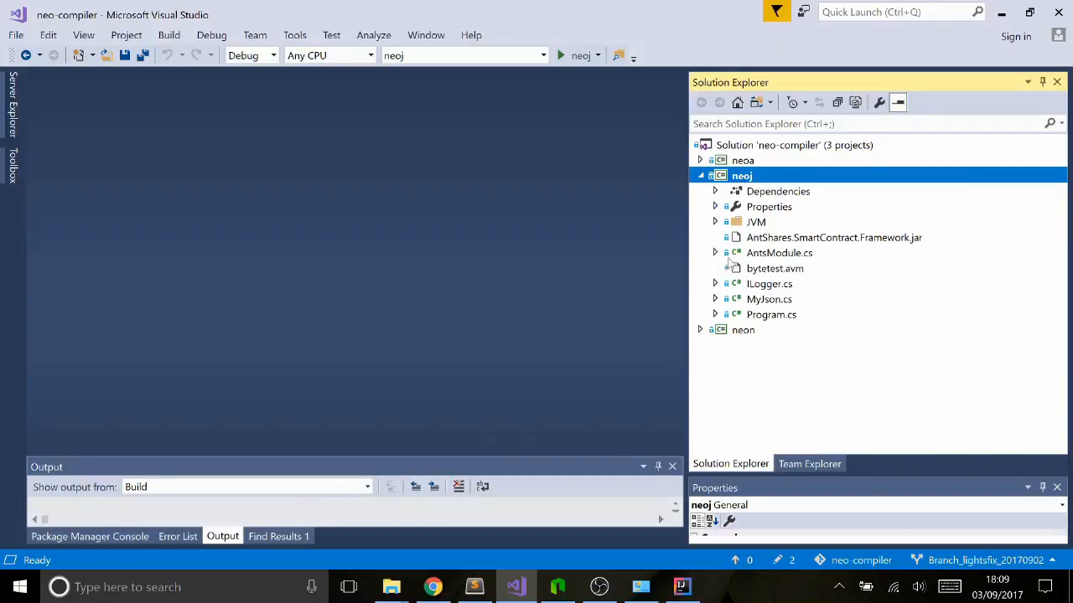
mouse_move(716, 258)
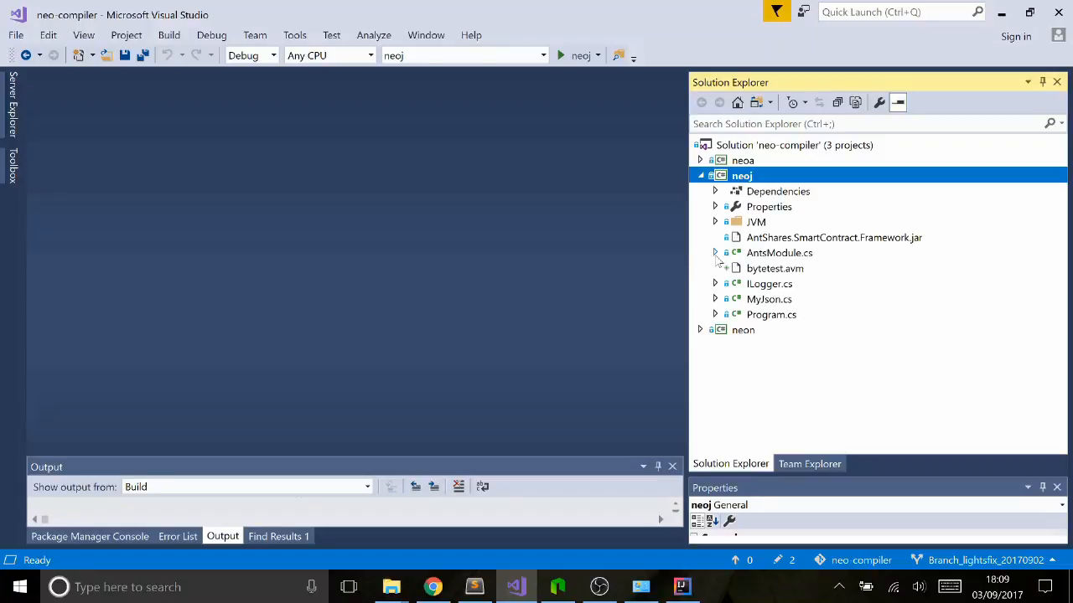
right_click(741, 176)
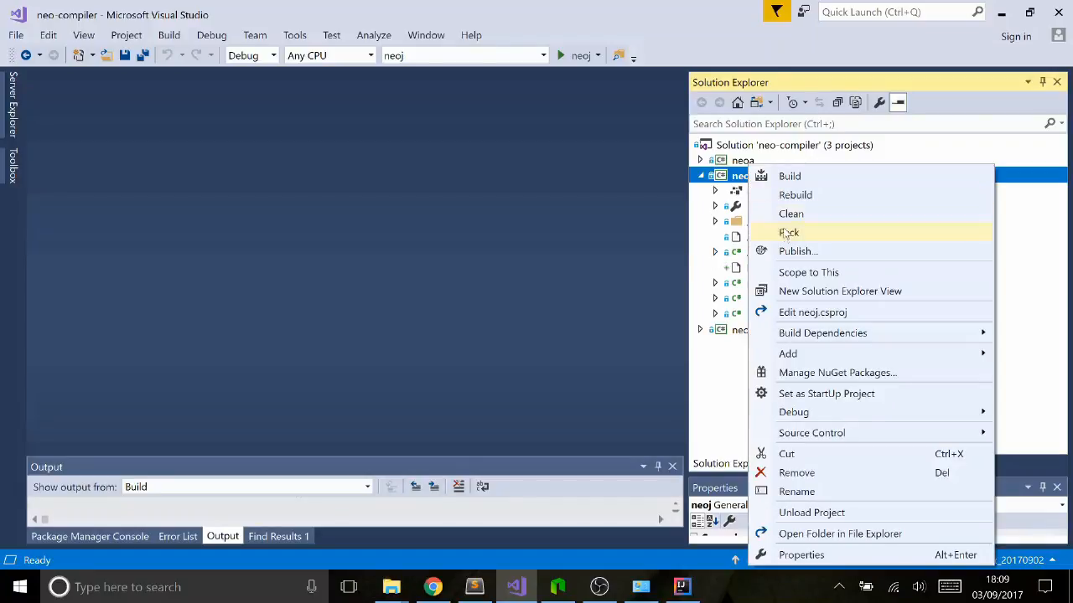
mouse_move(796, 252)
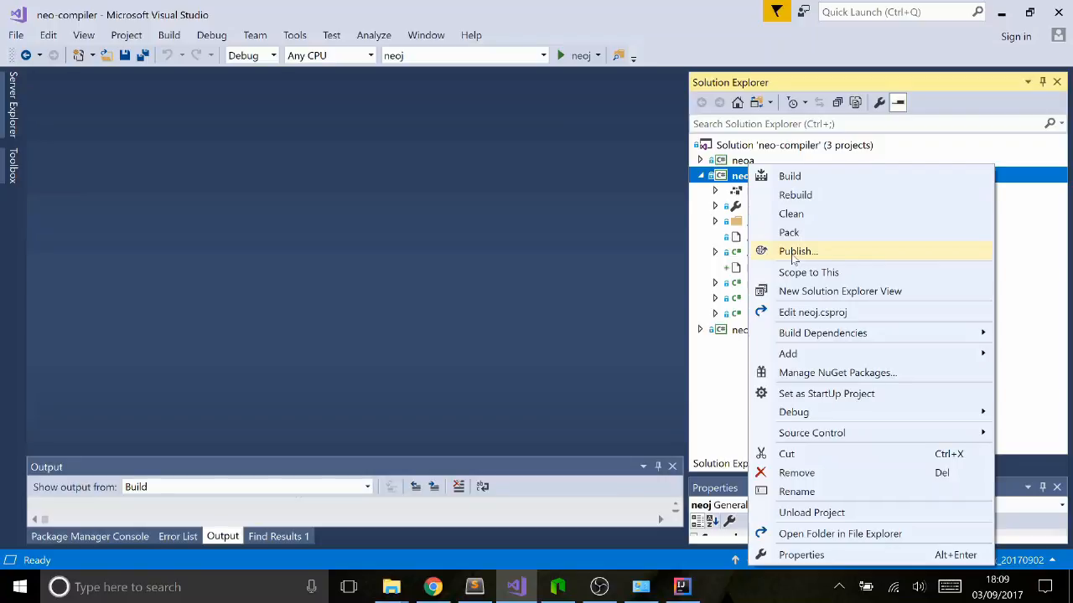
Publish the neoj project with FolderProfile to bin\Release\PublishOutput.
left_click(797, 252)
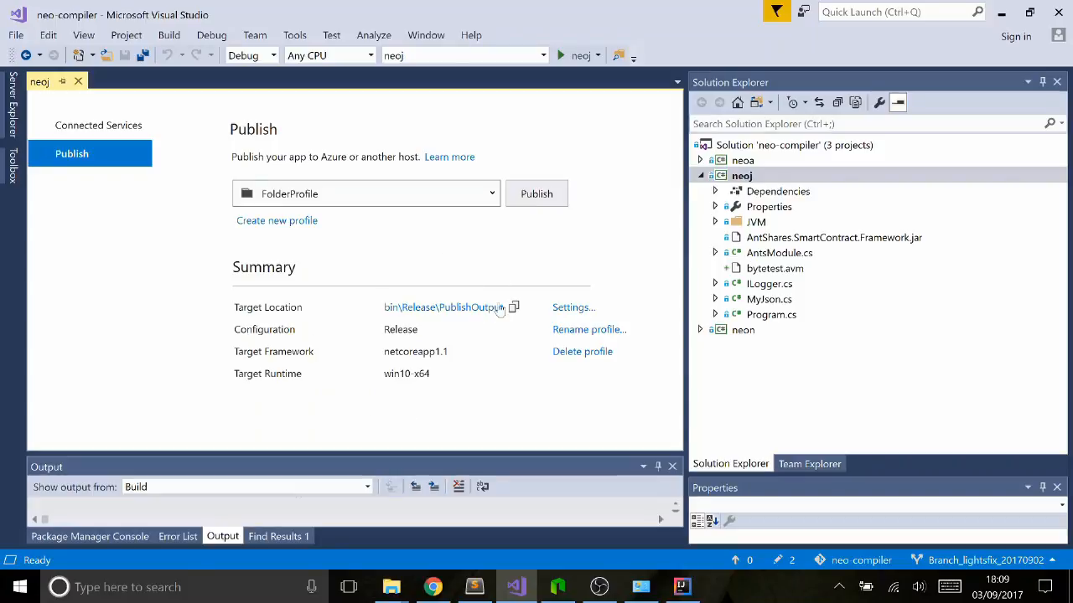
mouse_move(370, 335)
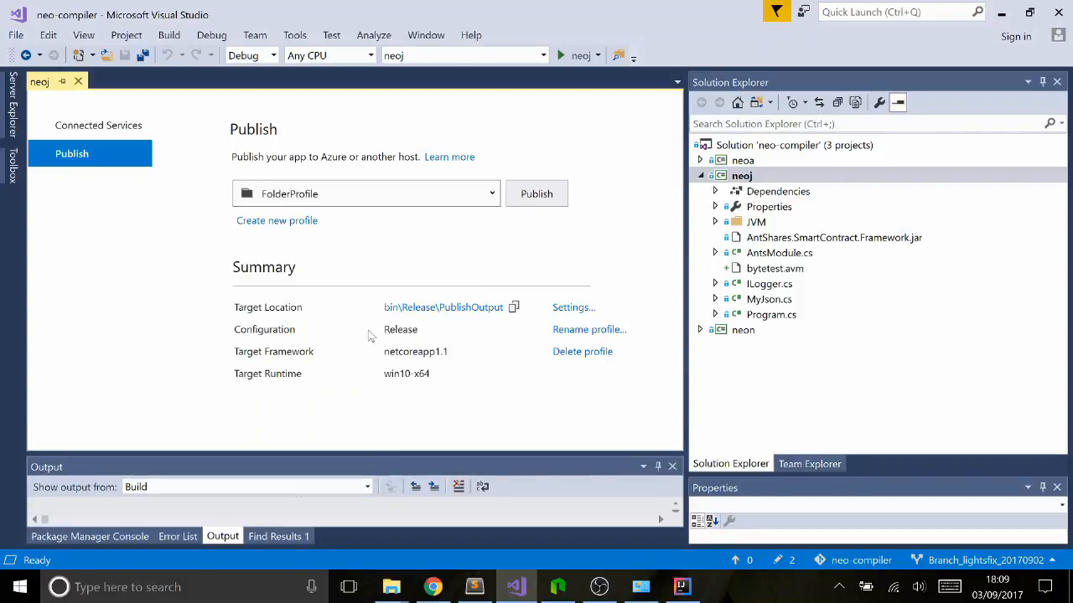
mouse_move(411, 335)
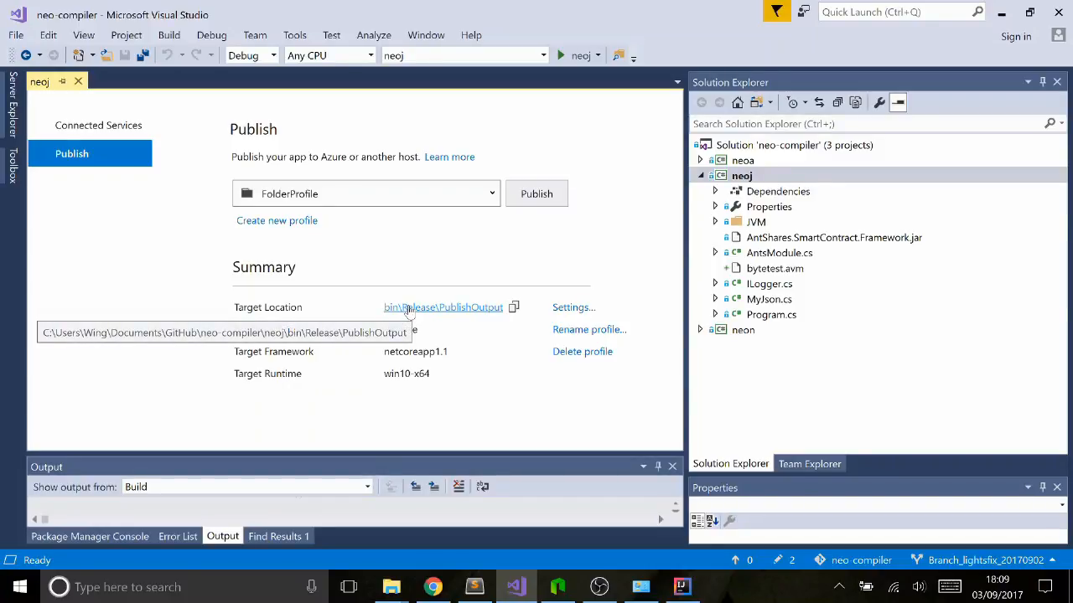
mouse_move(432, 328)
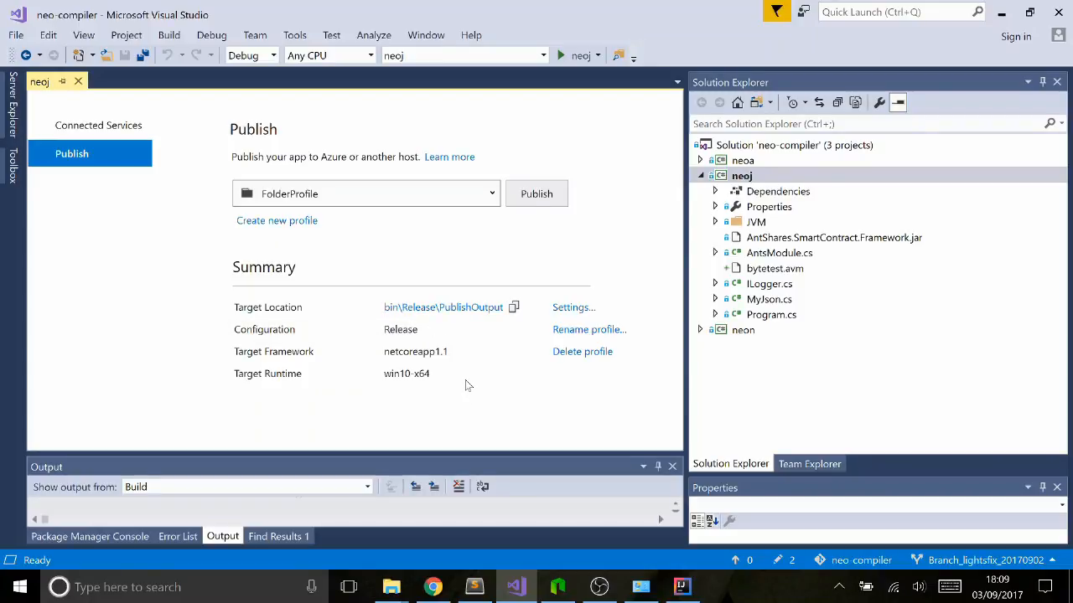
mouse_move(405, 357)
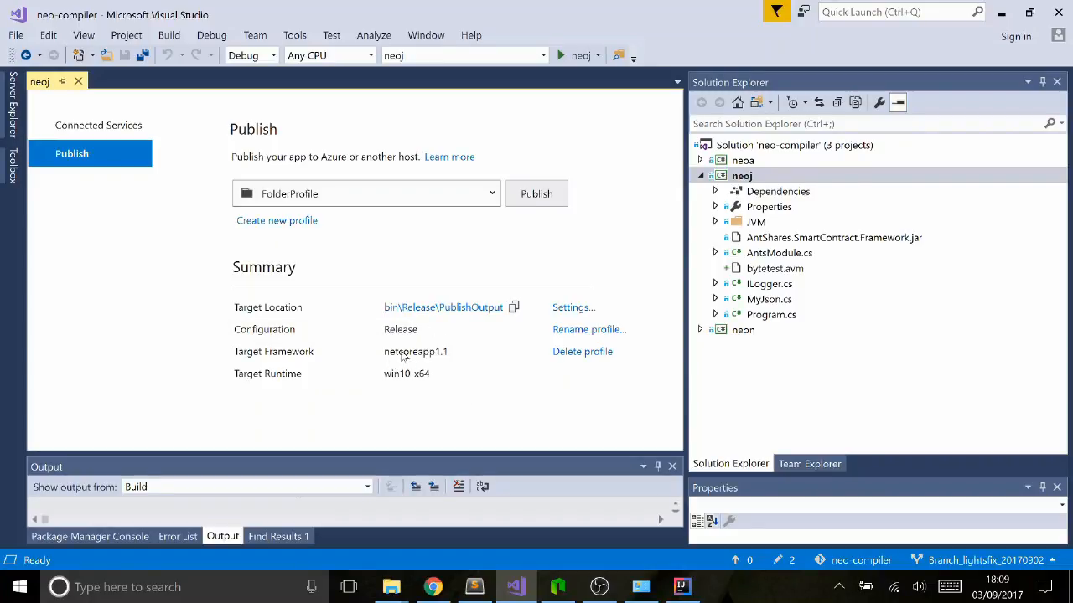
mouse_move(428, 360)
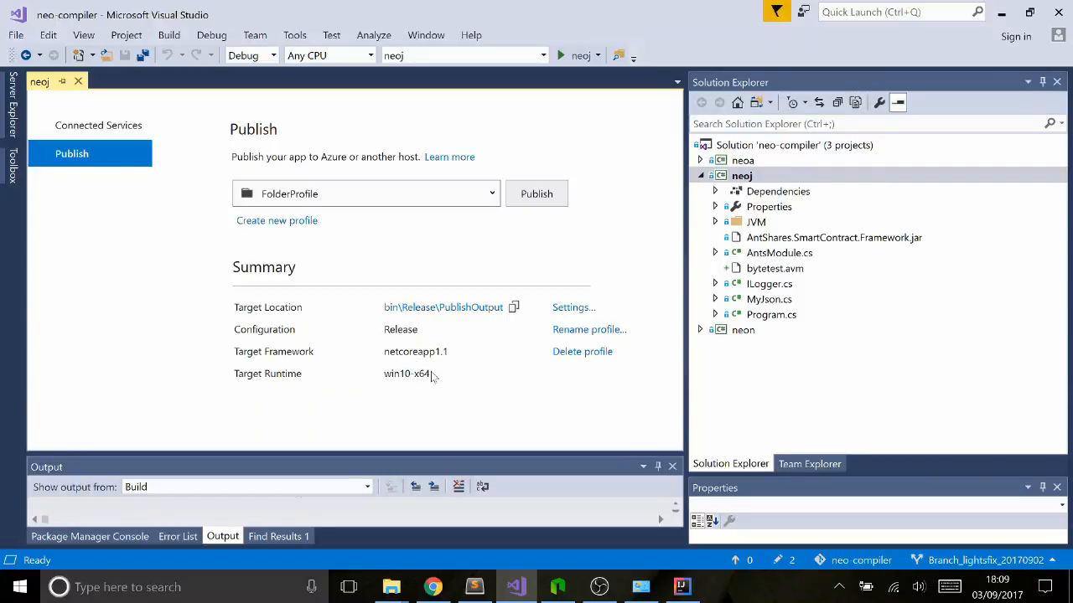
mouse_move(512, 251)
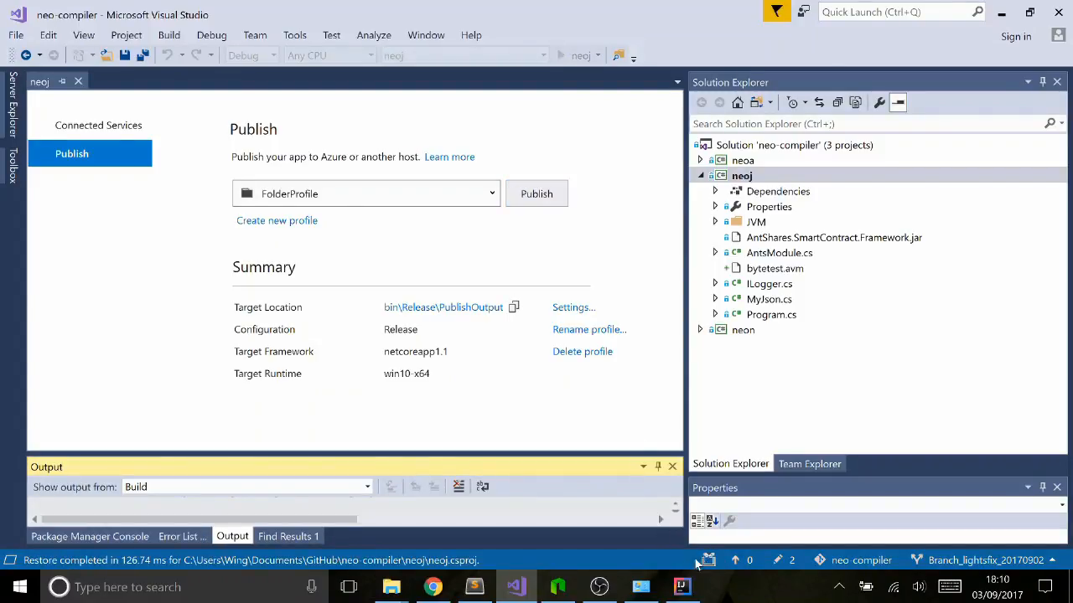
left_click(536, 194)
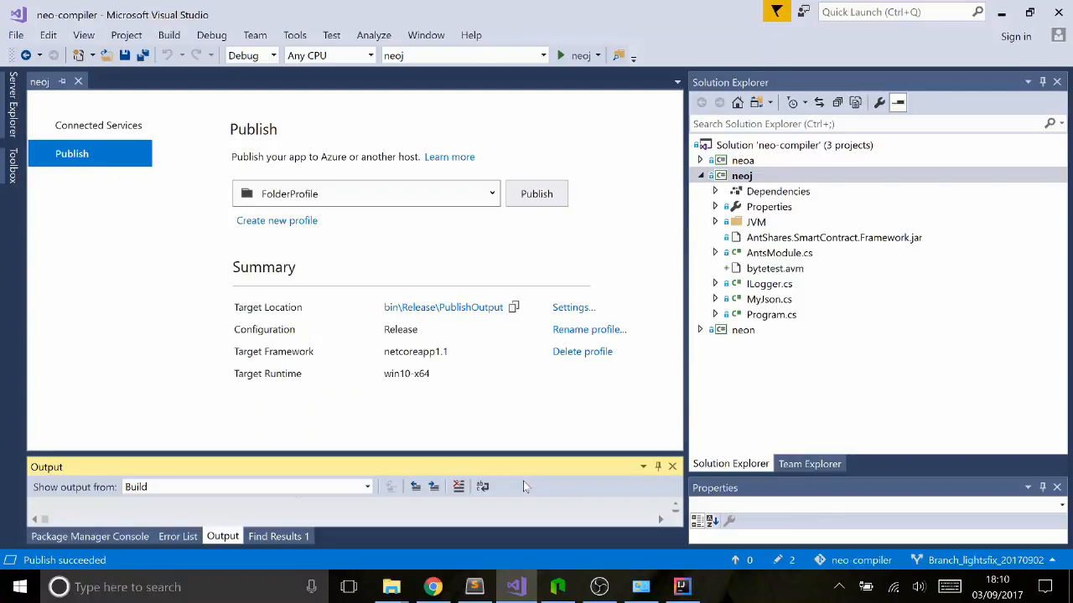
mouse_move(512, 307)
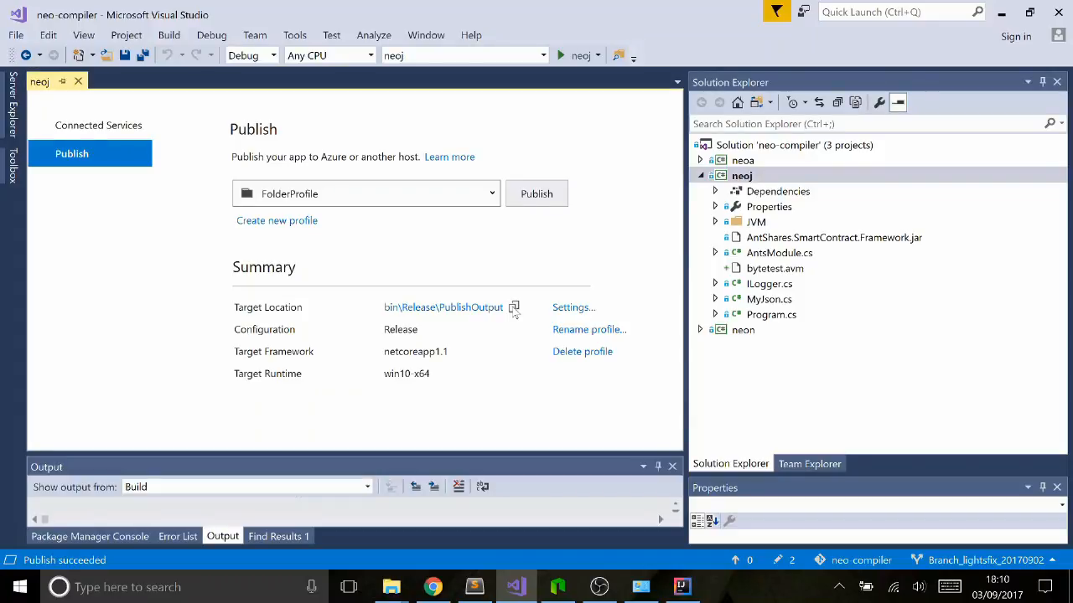
left_click(641, 586)
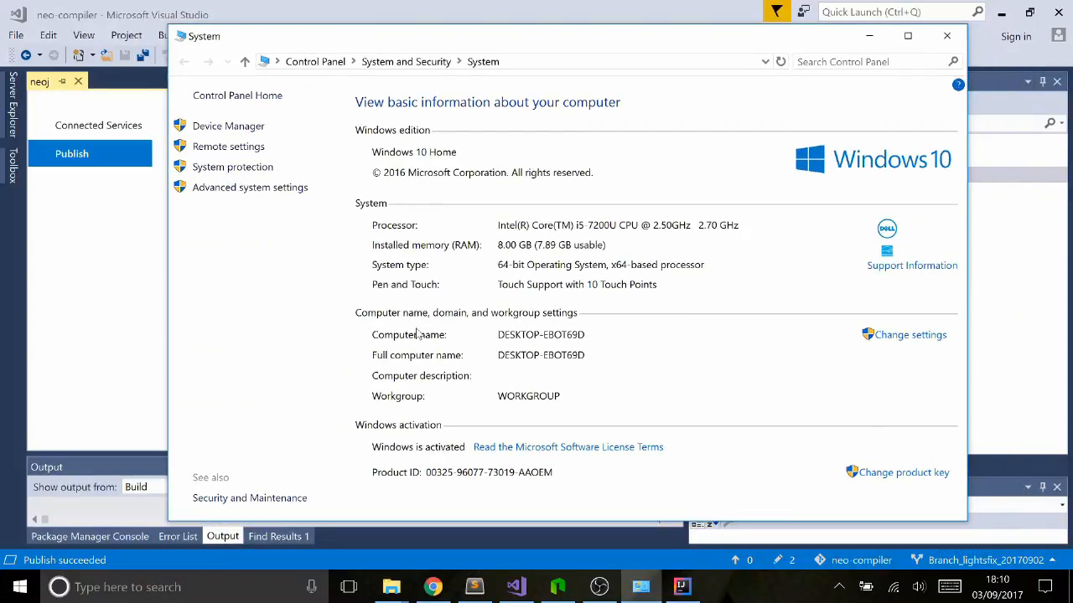
left_click(20, 586)
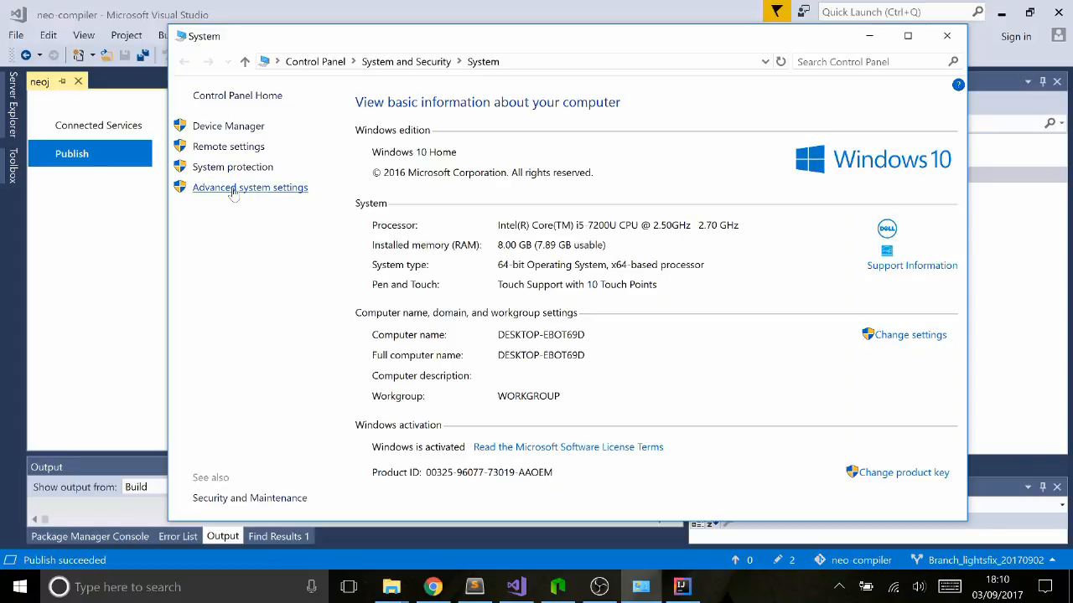
left_click(250, 188)
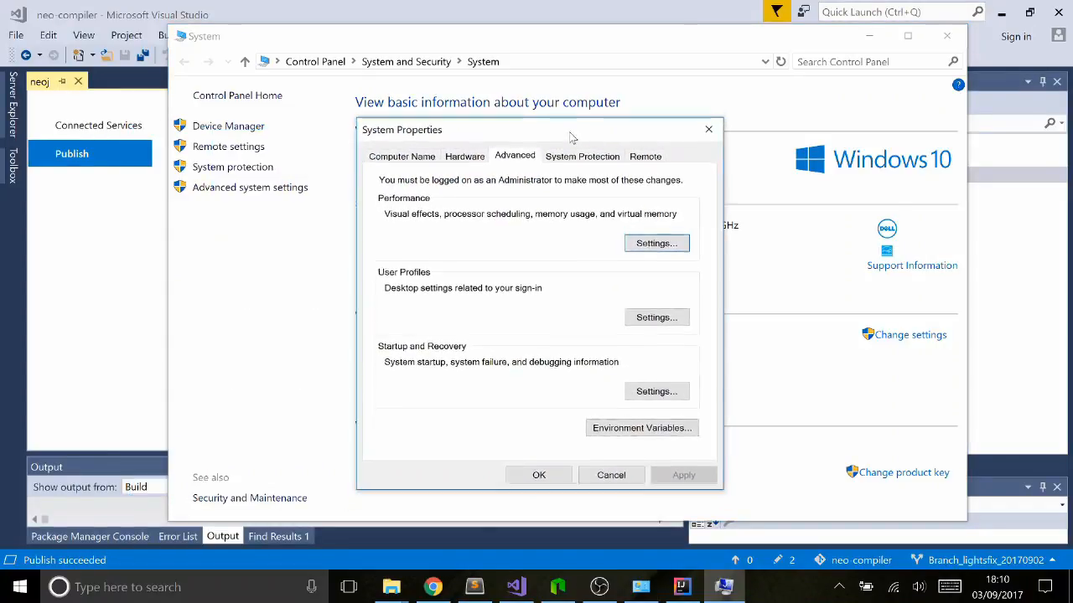
left_click(640, 427)
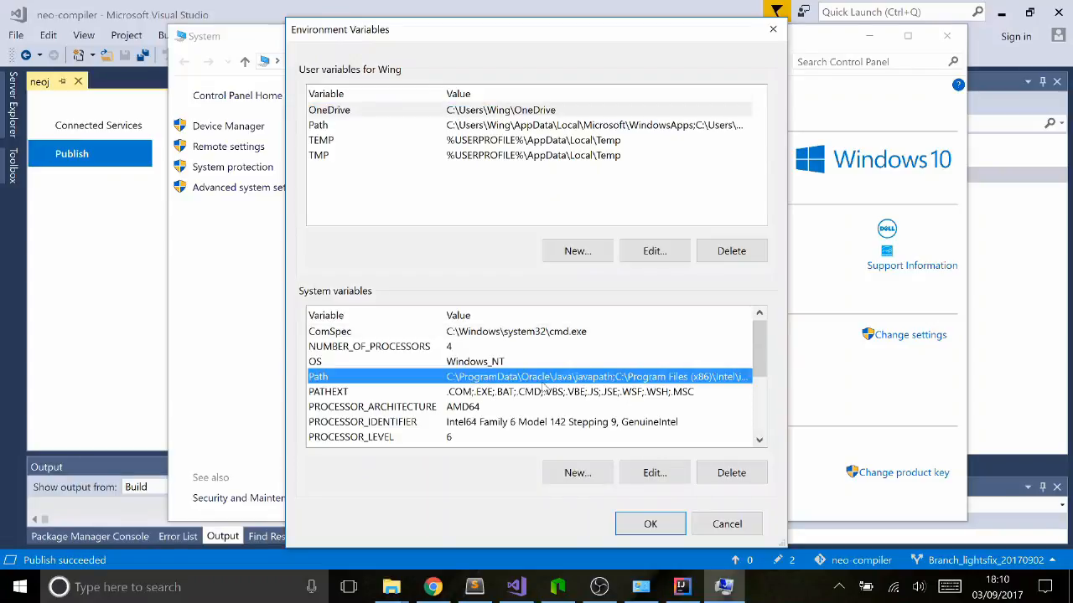
left_click(653, 472)
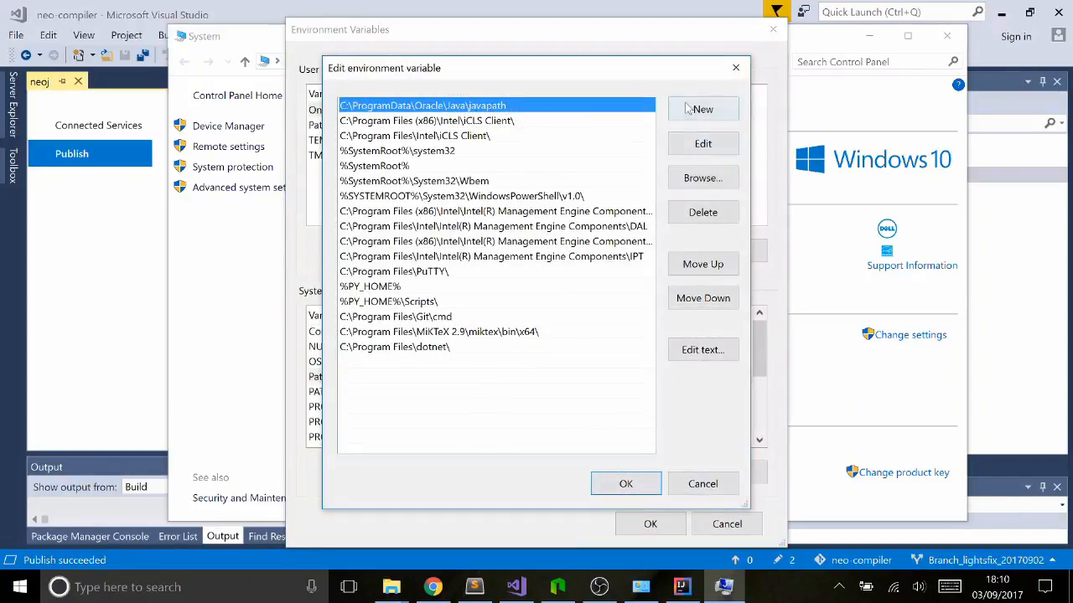
left_click(702, 109)
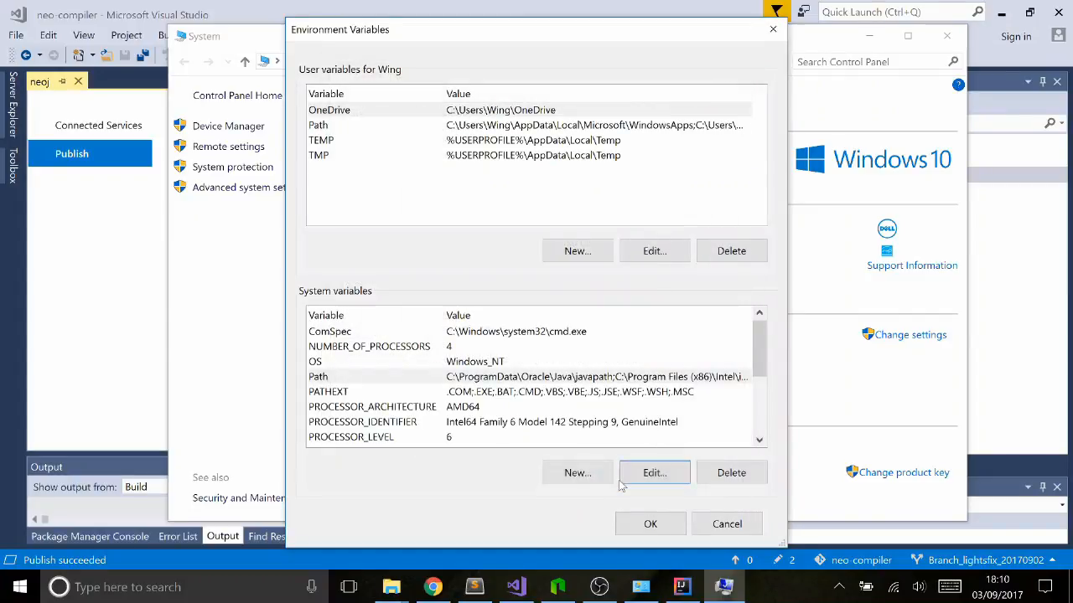
left_click(650, 523)
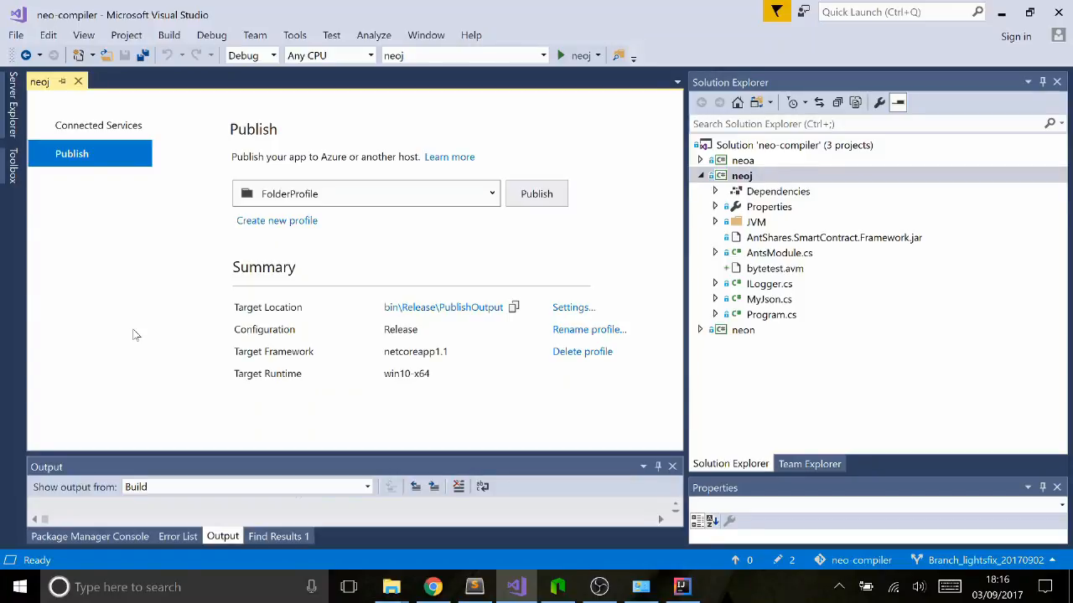
mouse_move(717, 593)
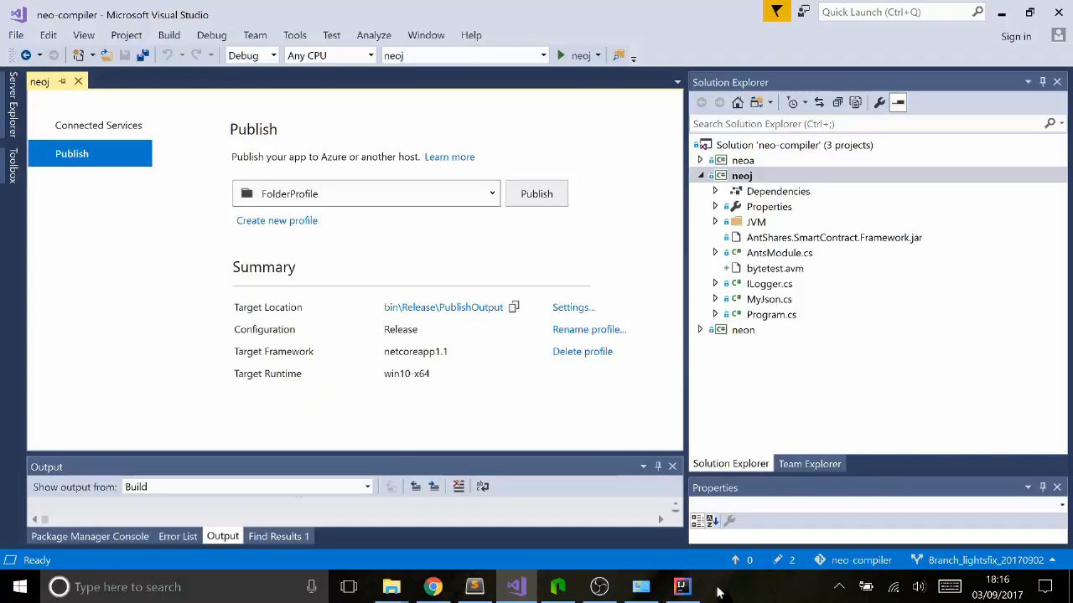
Launch IntelliJ IDEA and create a new Java project named neo-java in the GitHub folder.
left_click(681, 586)
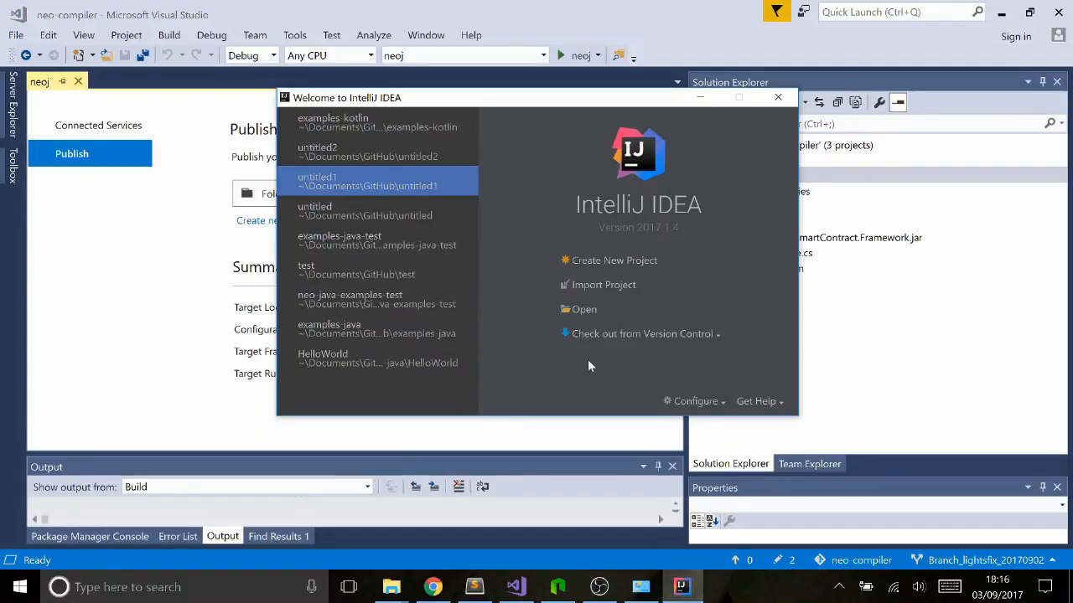
mouse_move(598, 277)
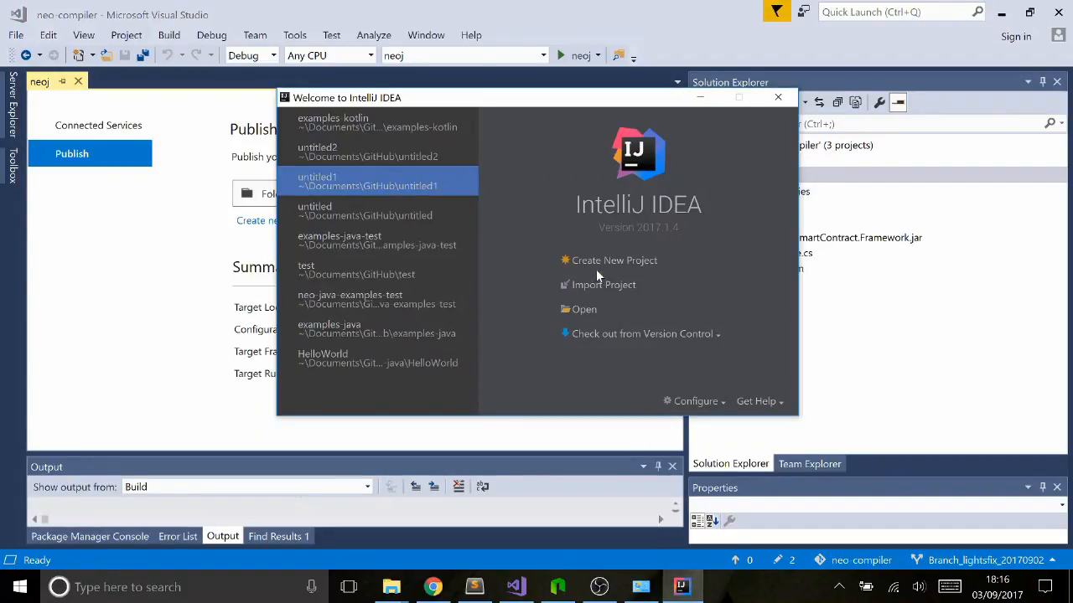
left_click(613, 260)
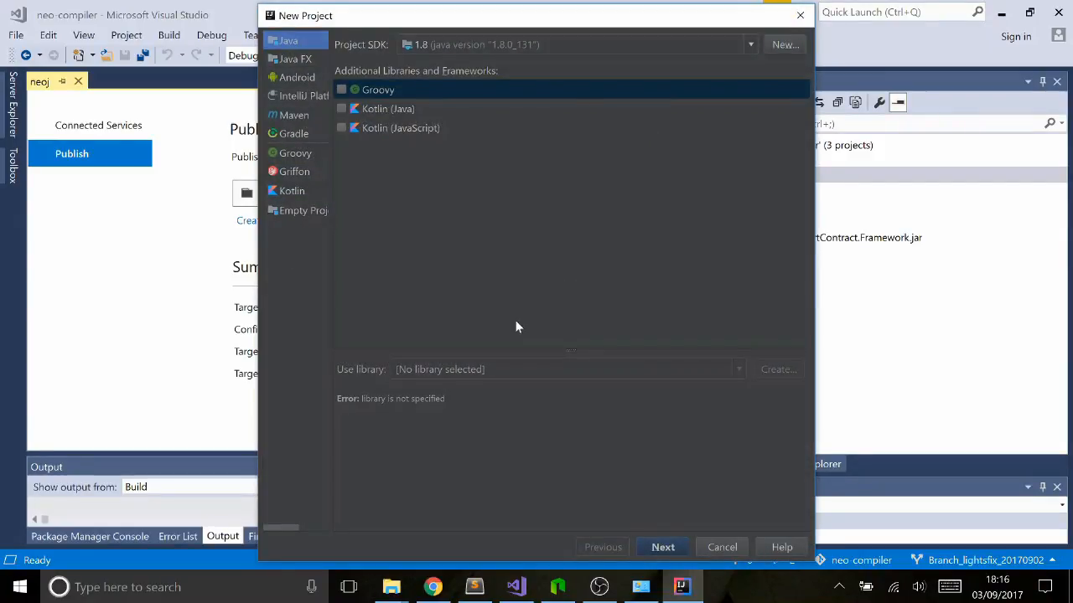
mouse_move(415, 86)
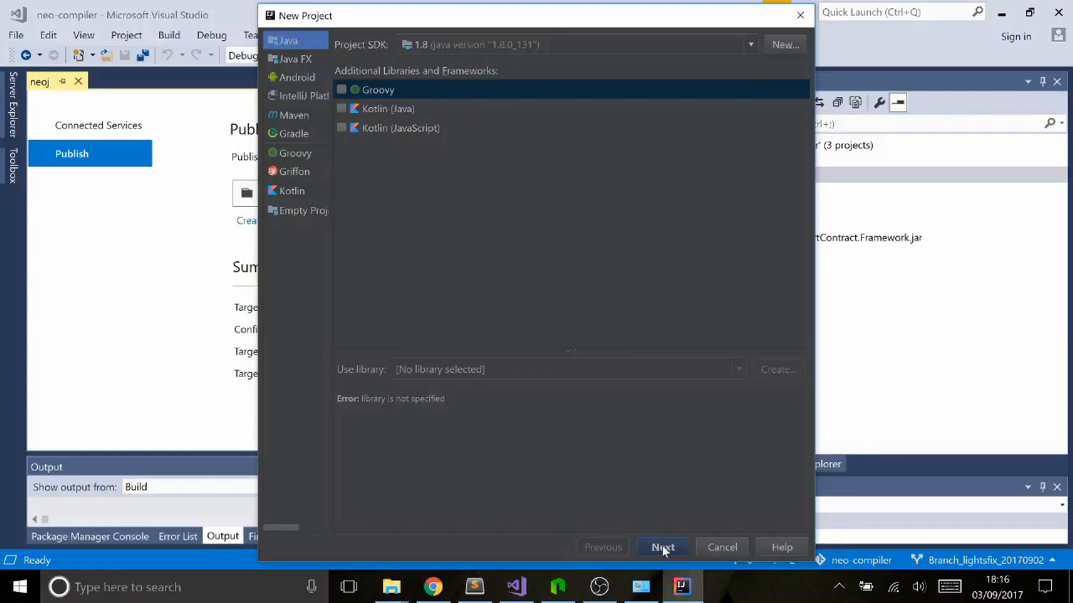
left_click(662, 547)
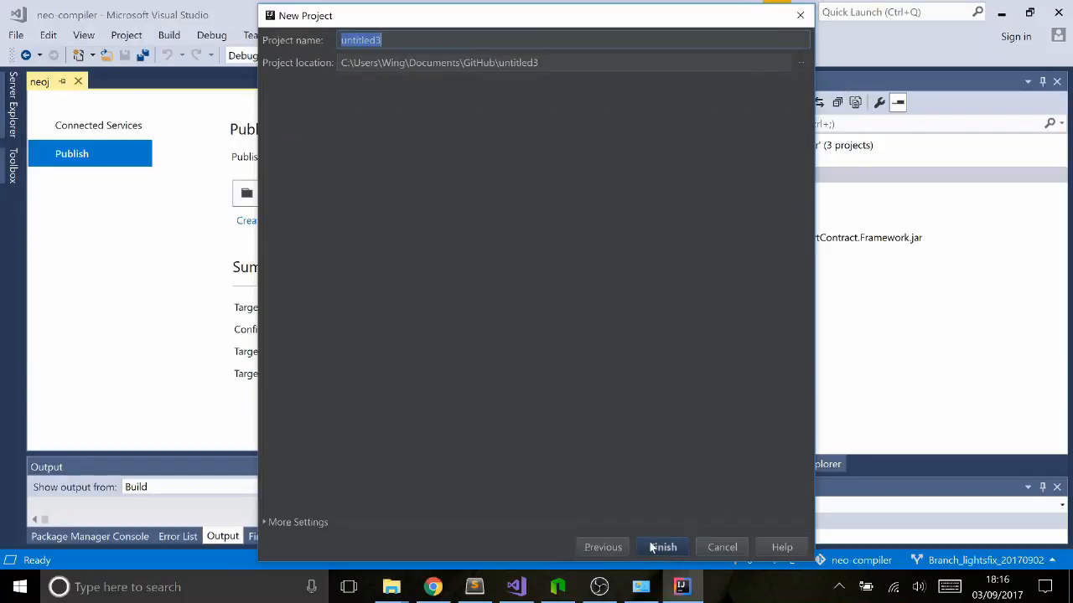
mouse_move(466, 181)
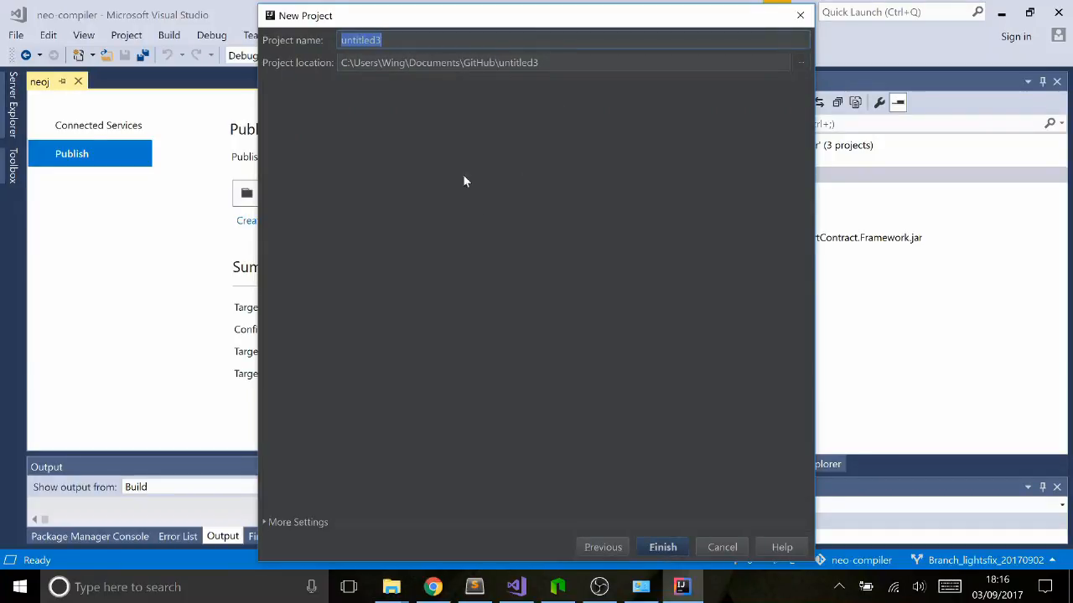
type("n")
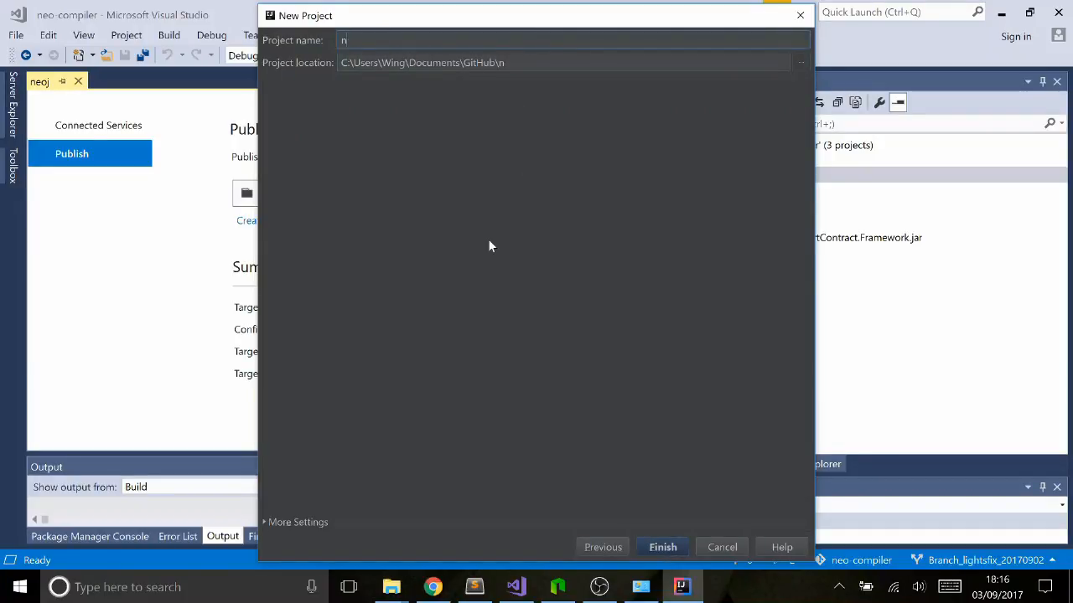
type("eo-java")
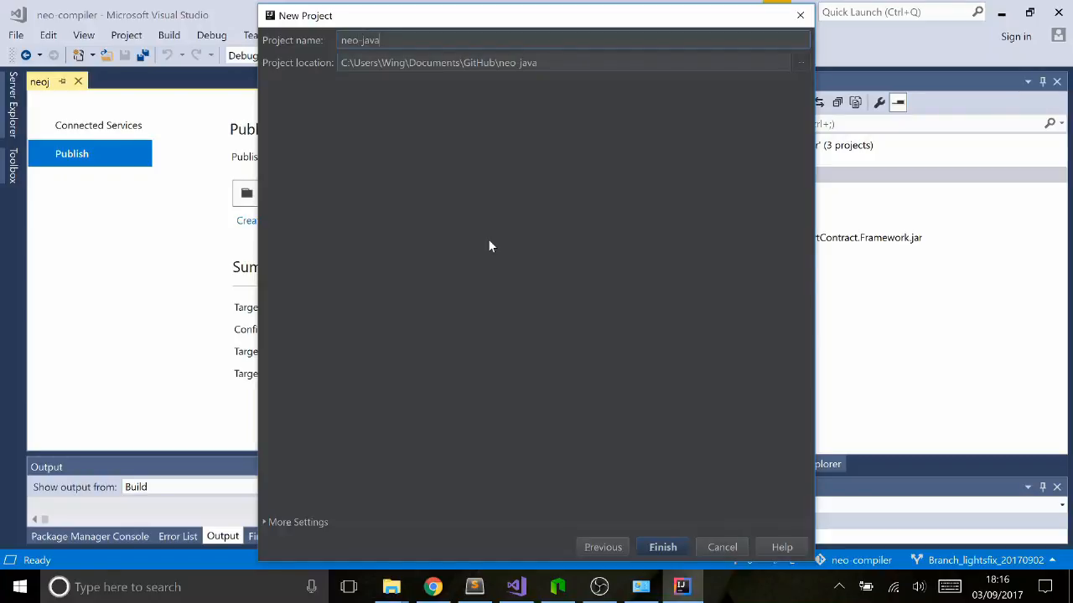
left_click(662, 546)
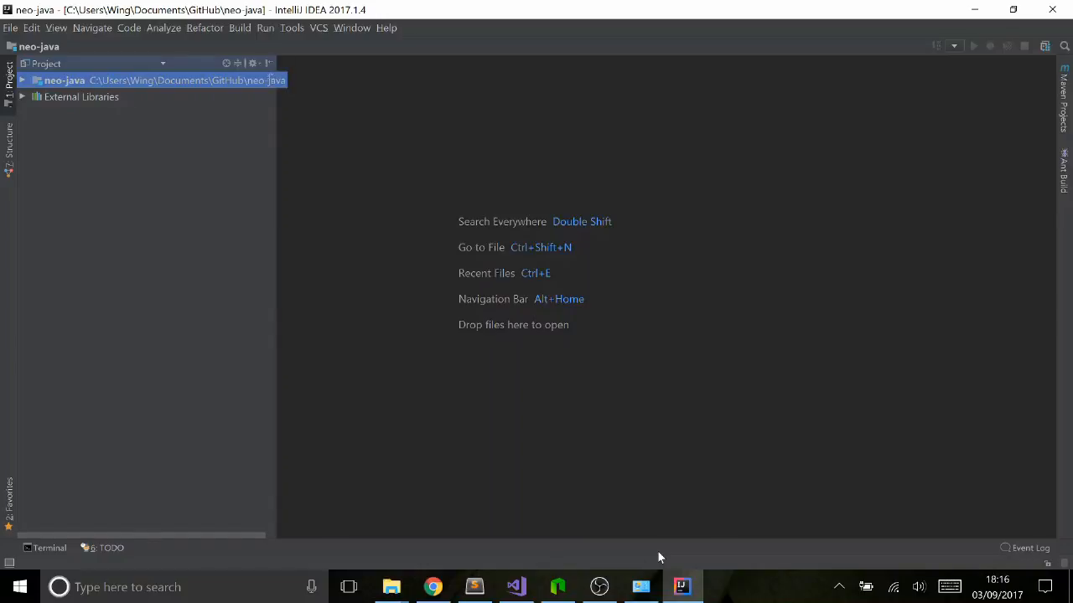
mouse_move(94, 212)
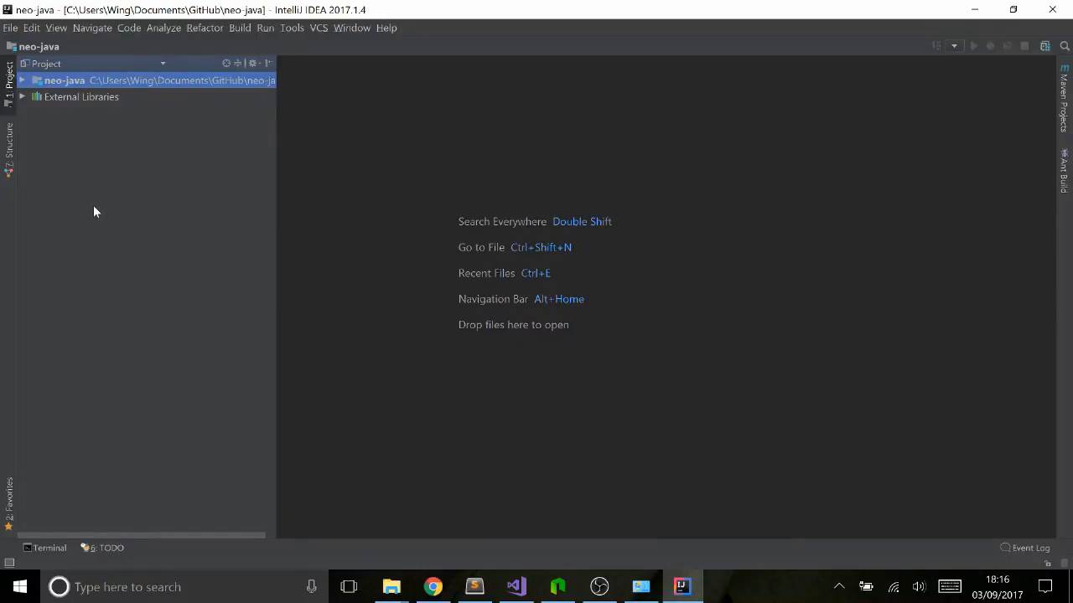
Create a new Java class named helloworld in the neo-java src folder.
left_click(24, 80)
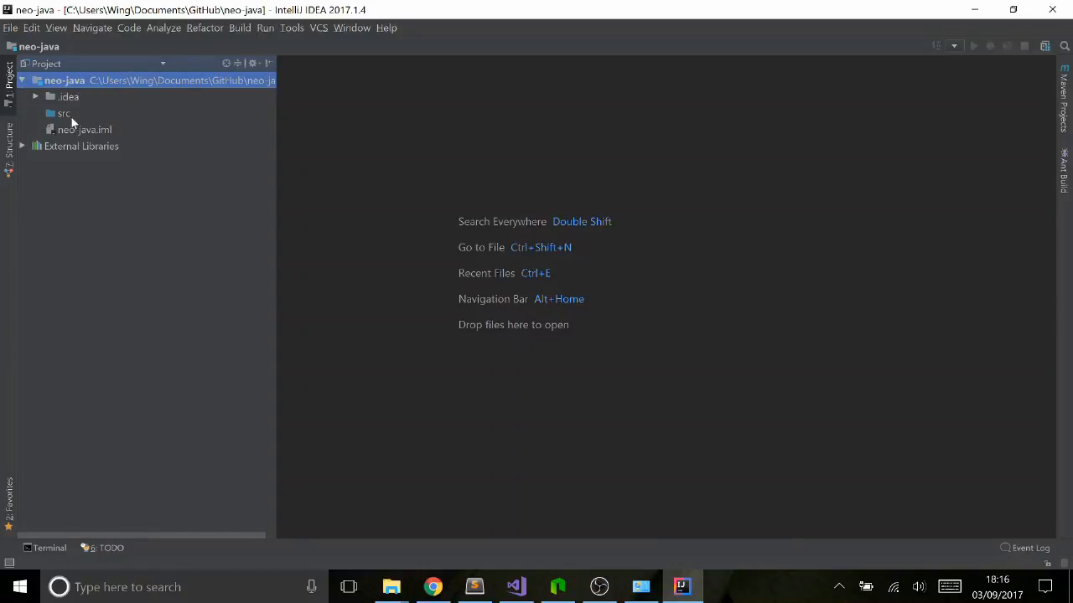
right_click(63, 114)
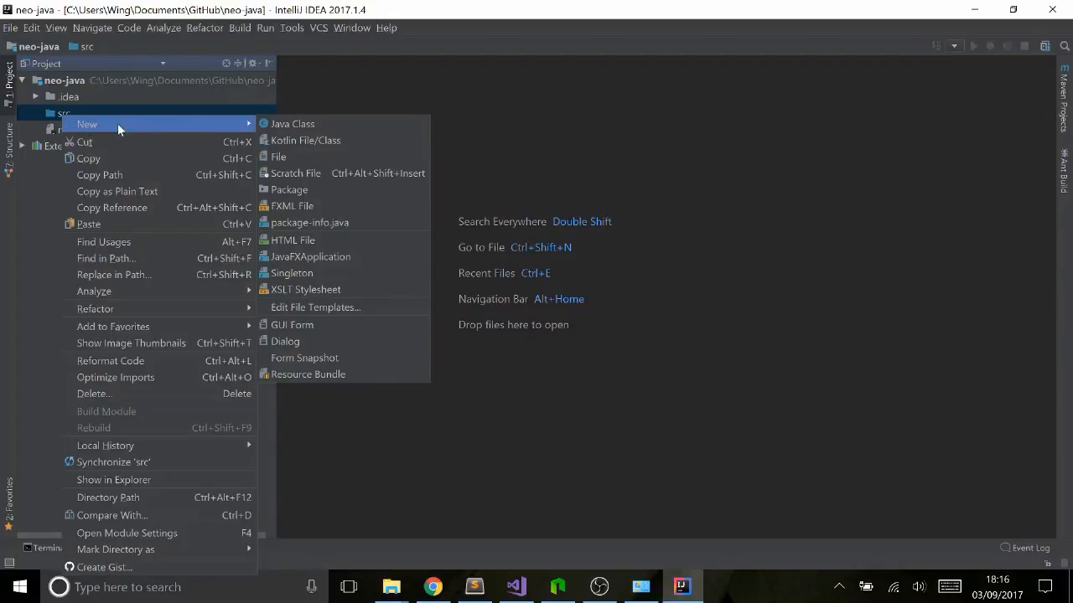
left_click(291, 124)
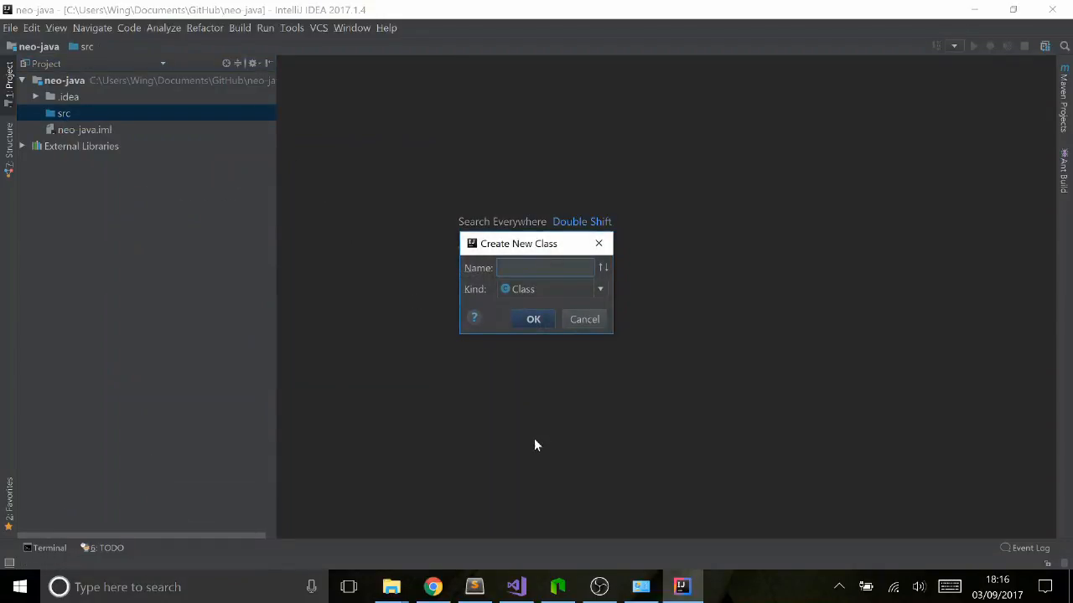
type("hell")
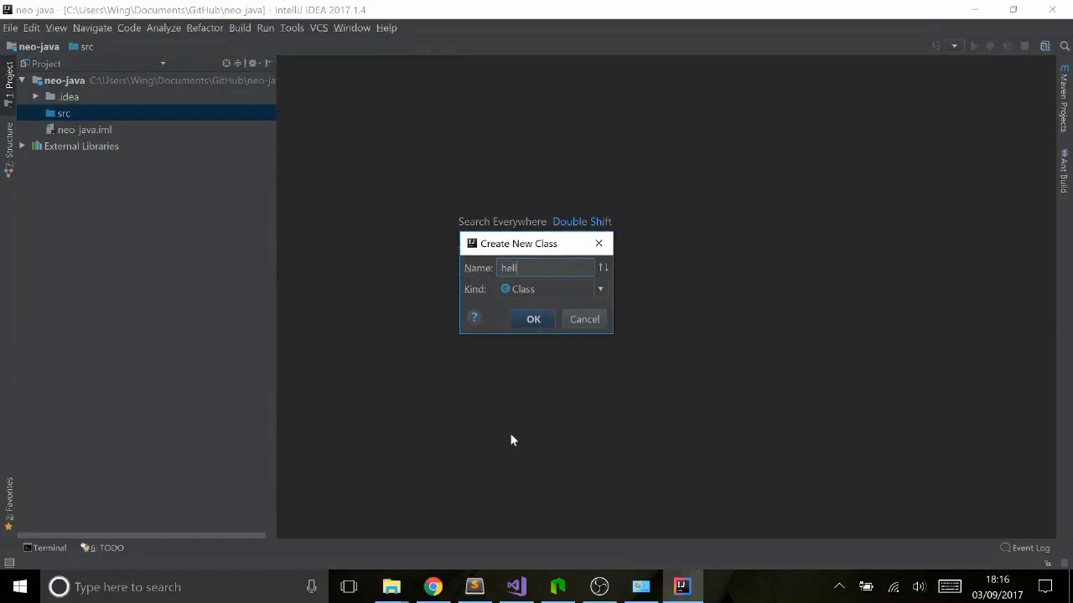
left_click(533, 318)
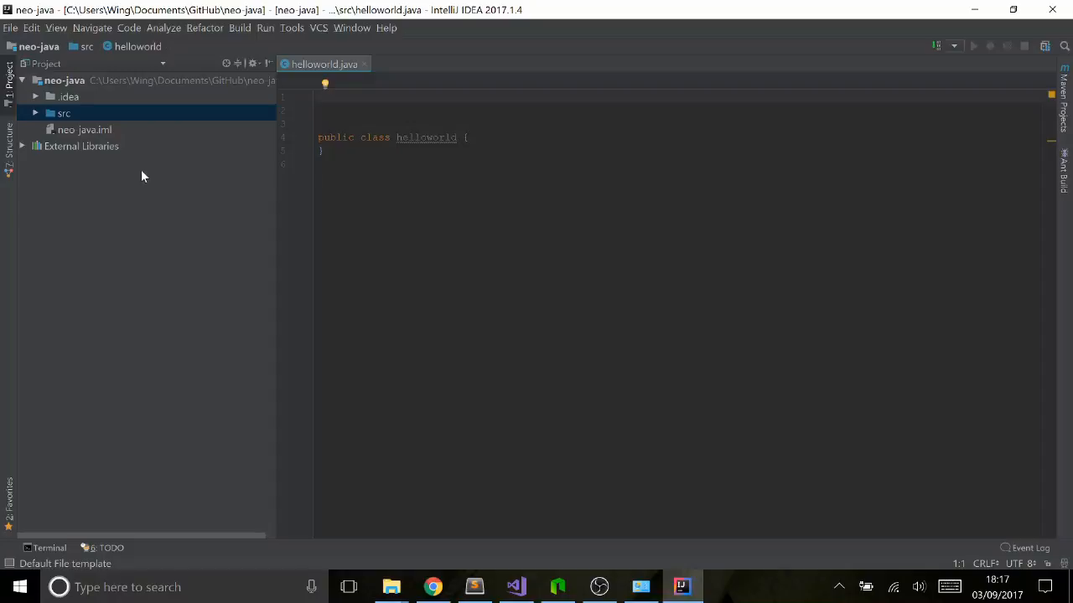
mouse_move(59, 90)
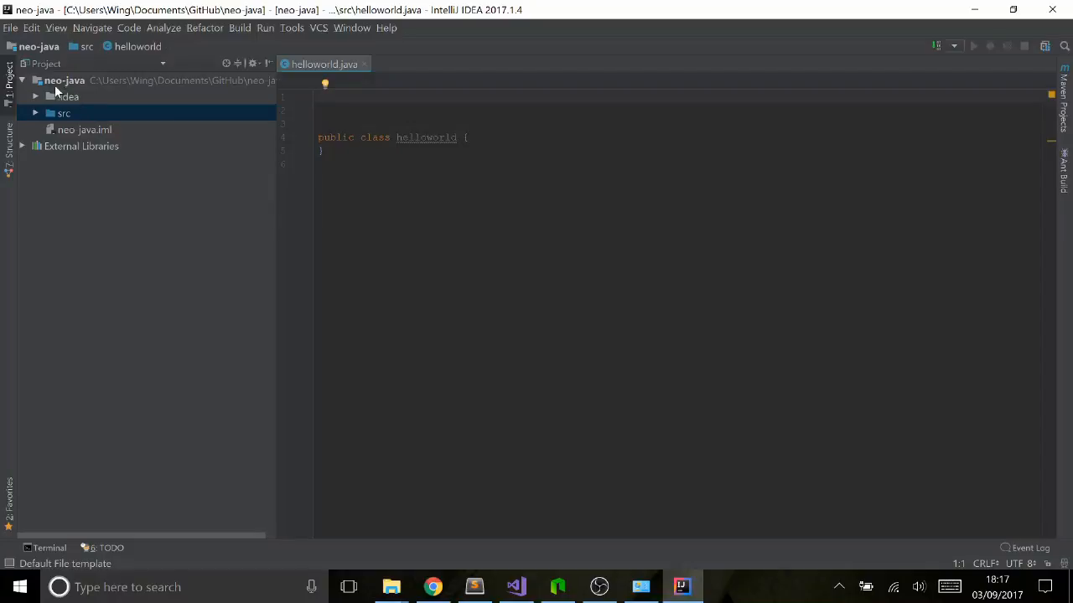
Add neo-compiler/neoj/AntShares.SmartContract.Framework.jar as a project library and check it under External Libraries.
right_click(64, 81)
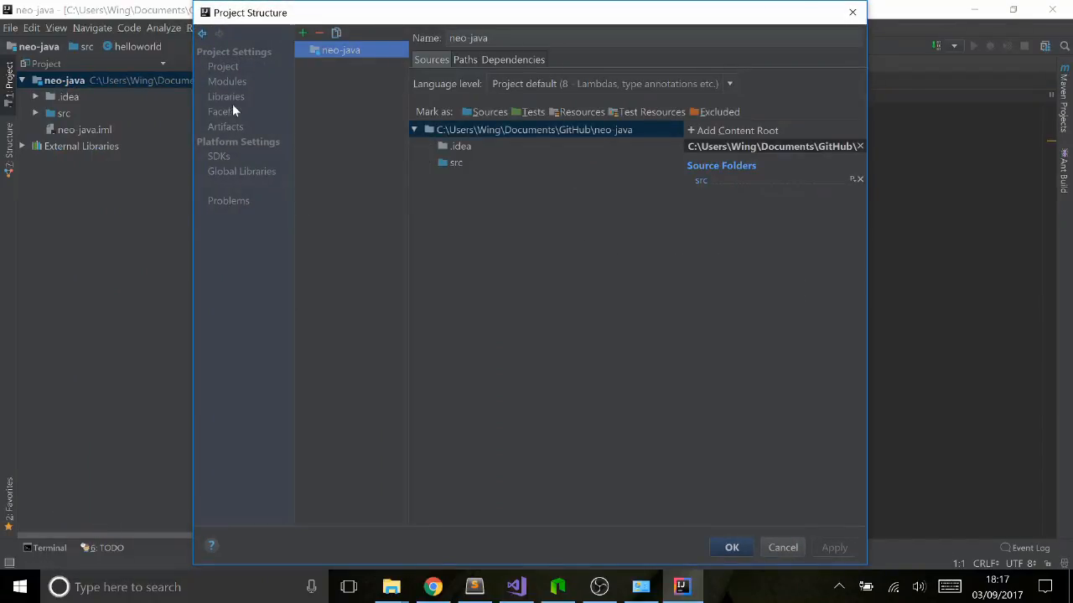
left_click(225, 96)
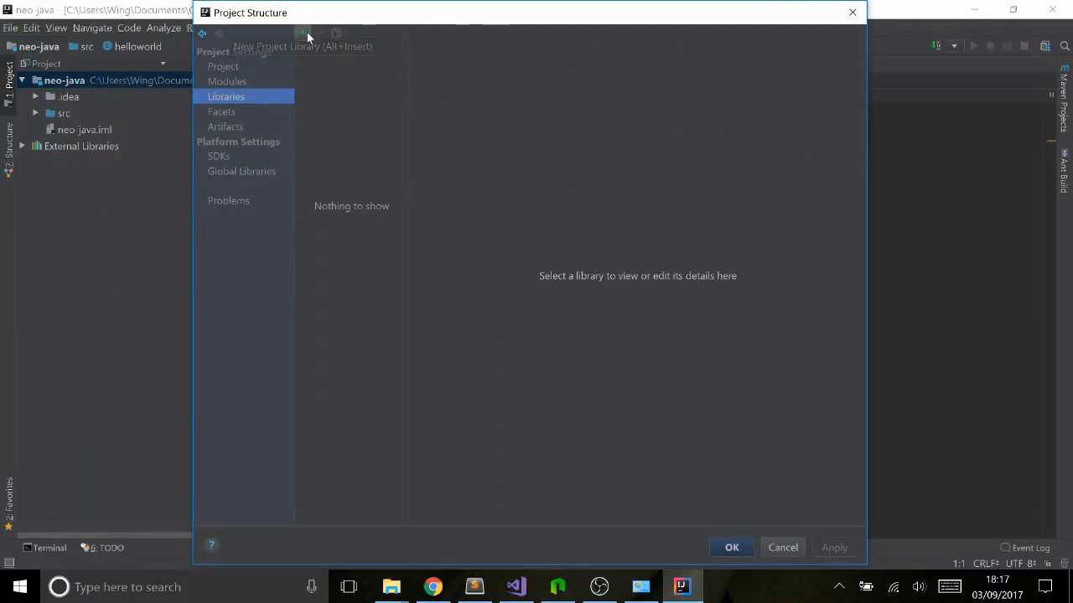
left_click(302, 33)
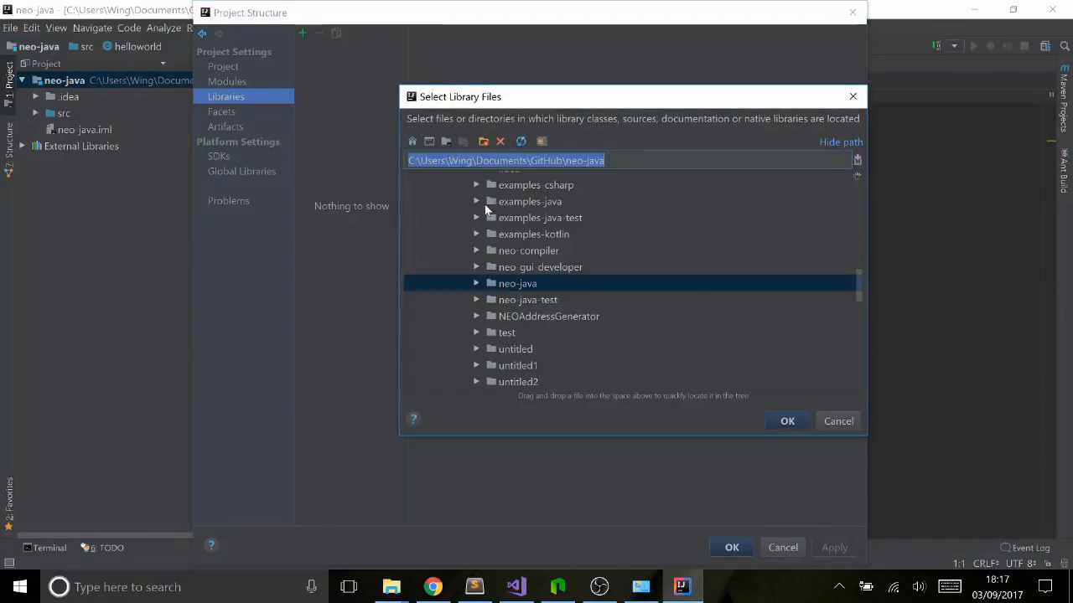
mouse_move(472, 255)
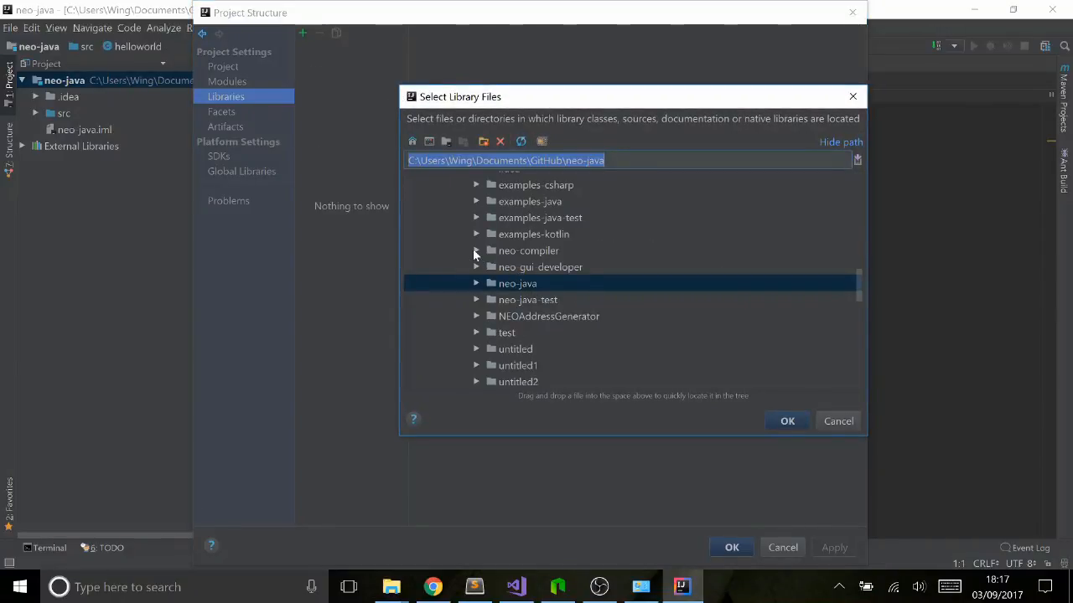
left_click(476, 252)
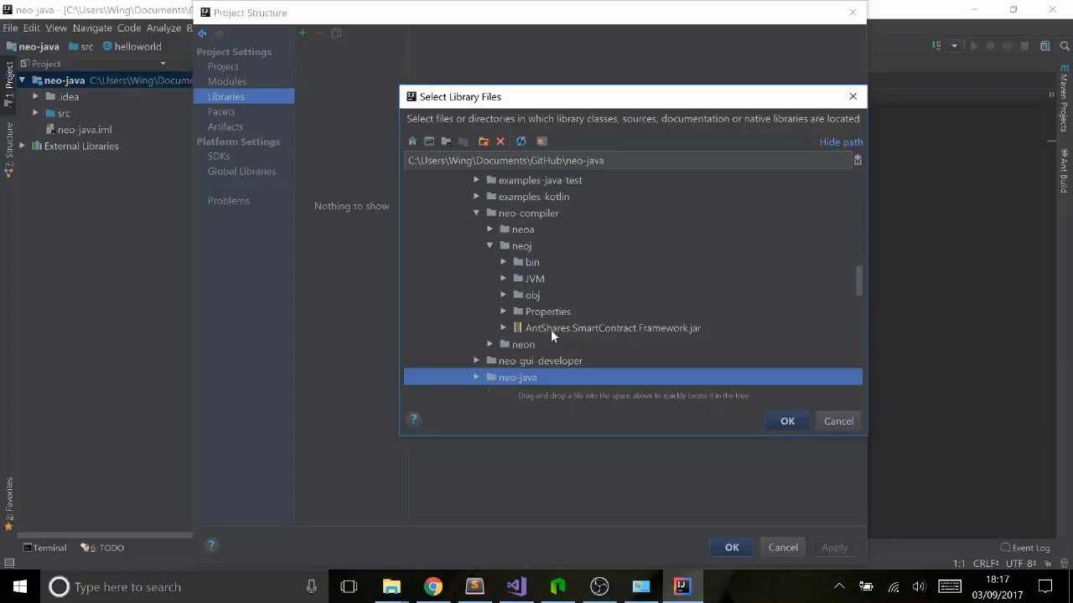
left_click(611, 327)
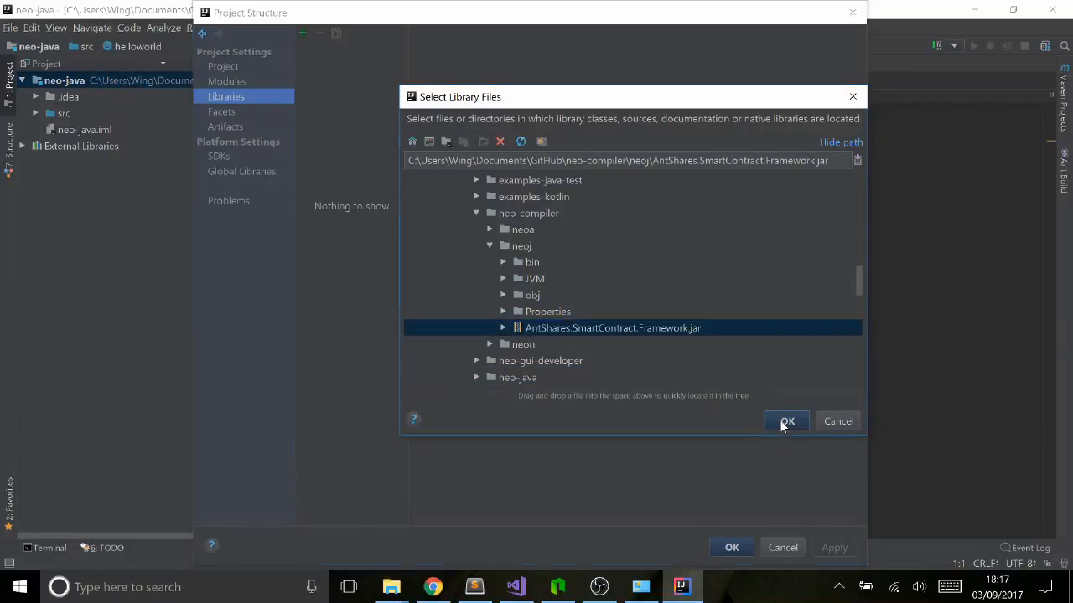
left_click(787, 420)
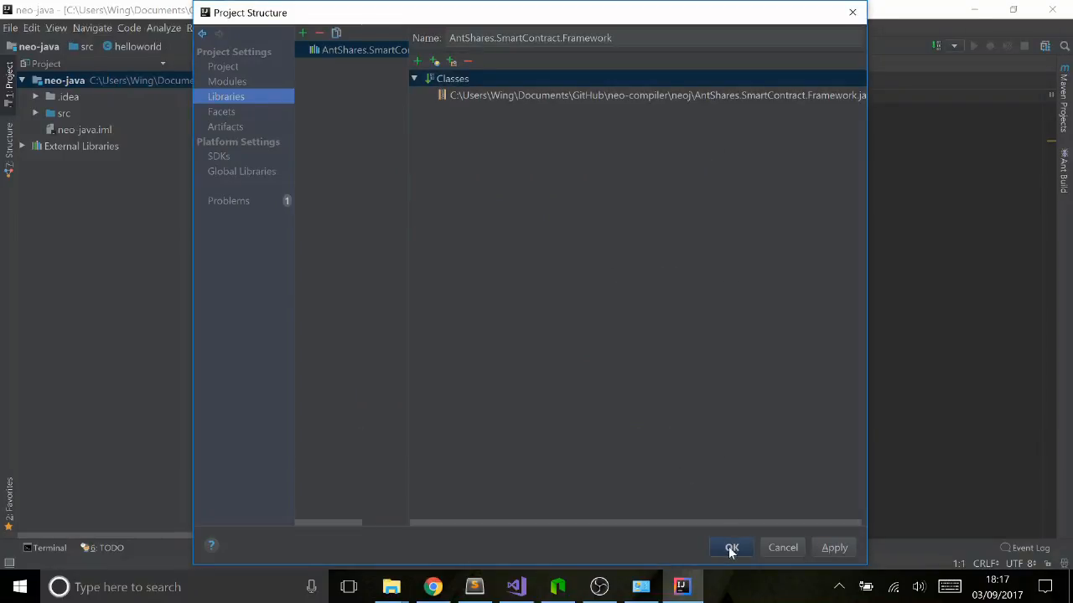
left_click(730, 546)
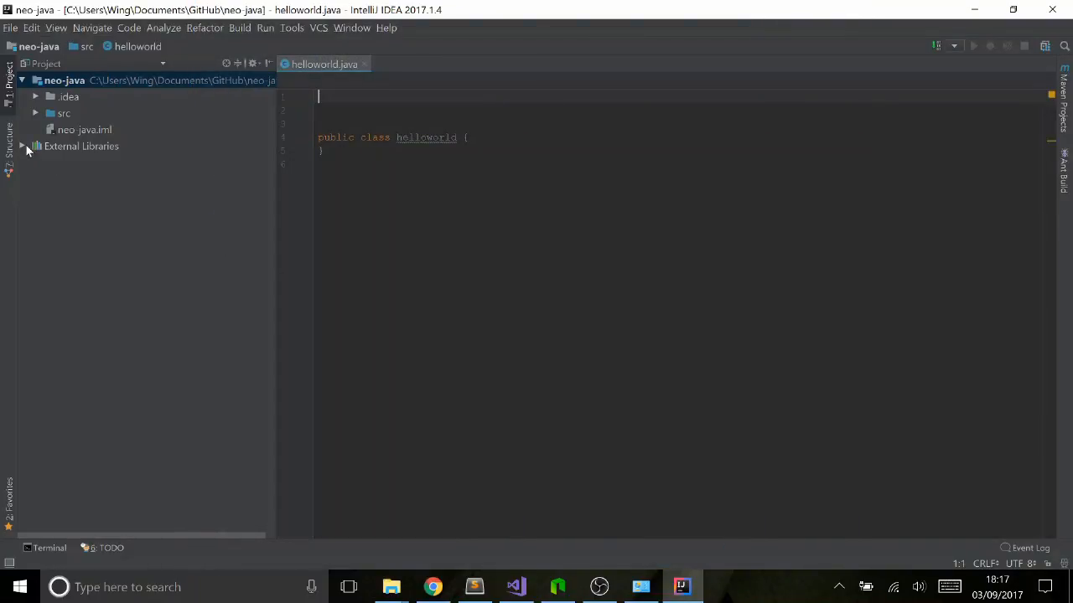
left_click(22, 146)
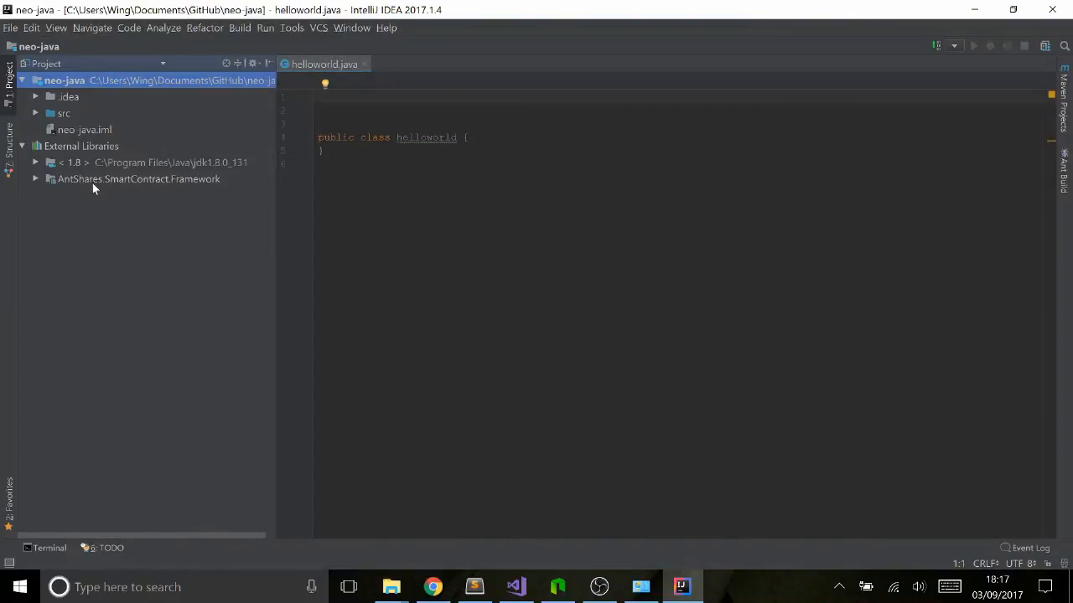
left_click(21, 146)
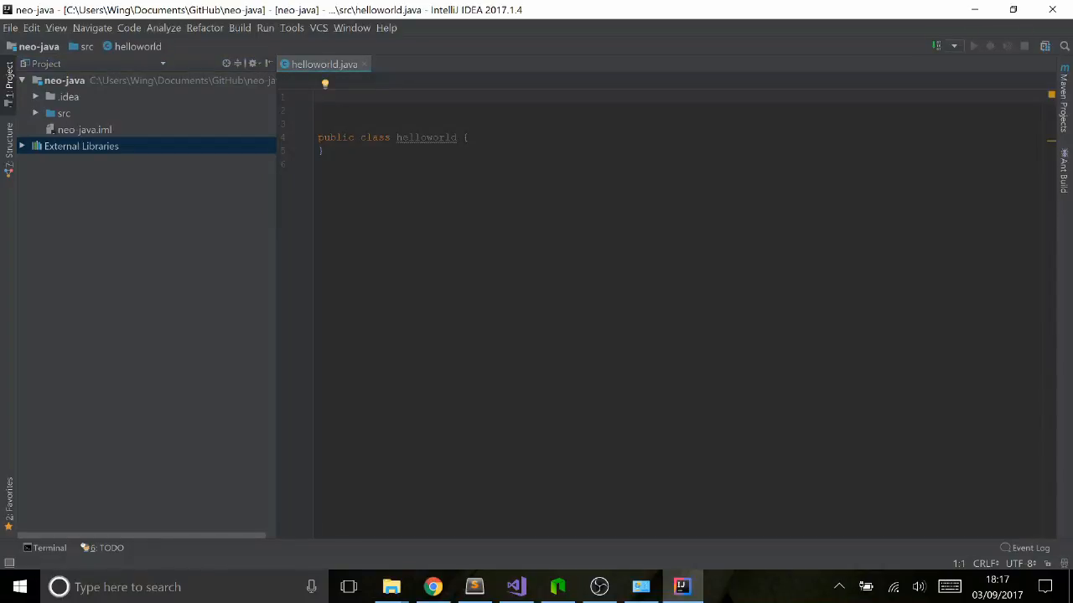
Import AntShares.SmartContract.Framework.FunctionCode and declare helloworld extends FunctionCode.
type("import A")
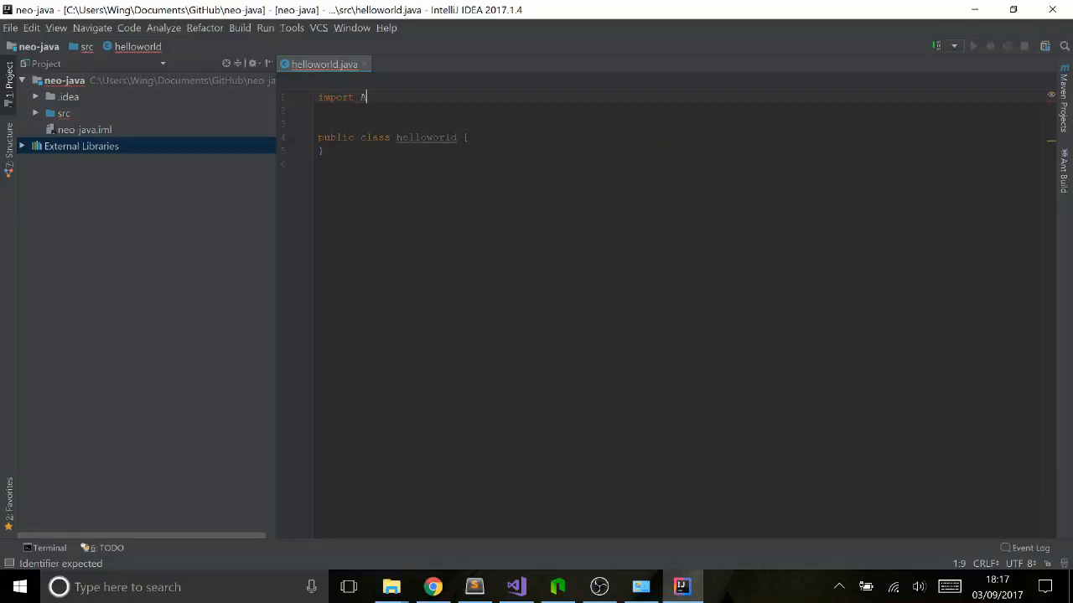
type("ntShares.SmartContract.")
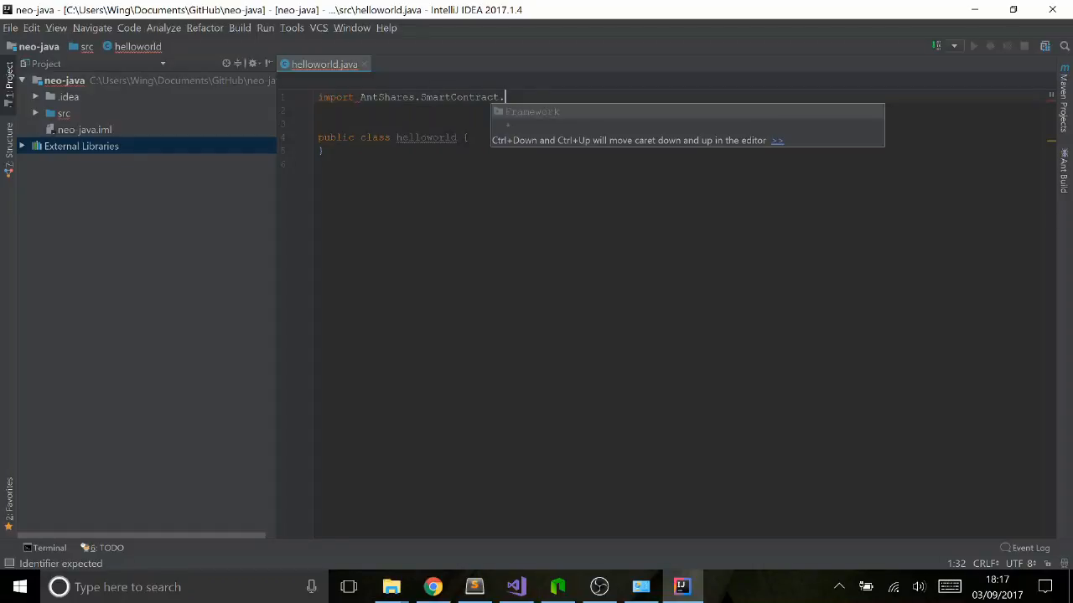
type("Framework.FunctionCode")
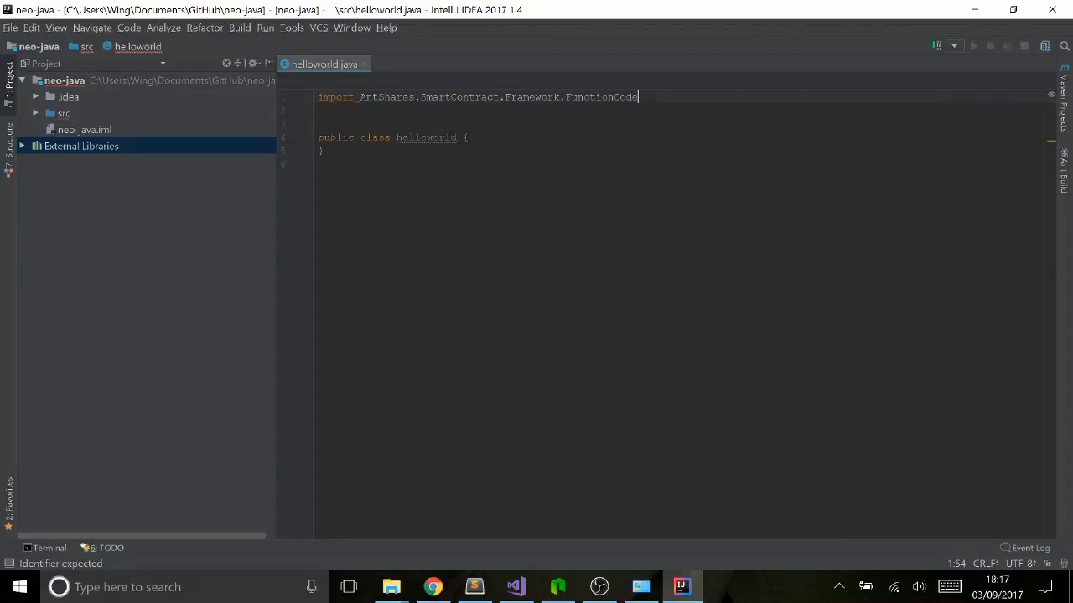
type(";")
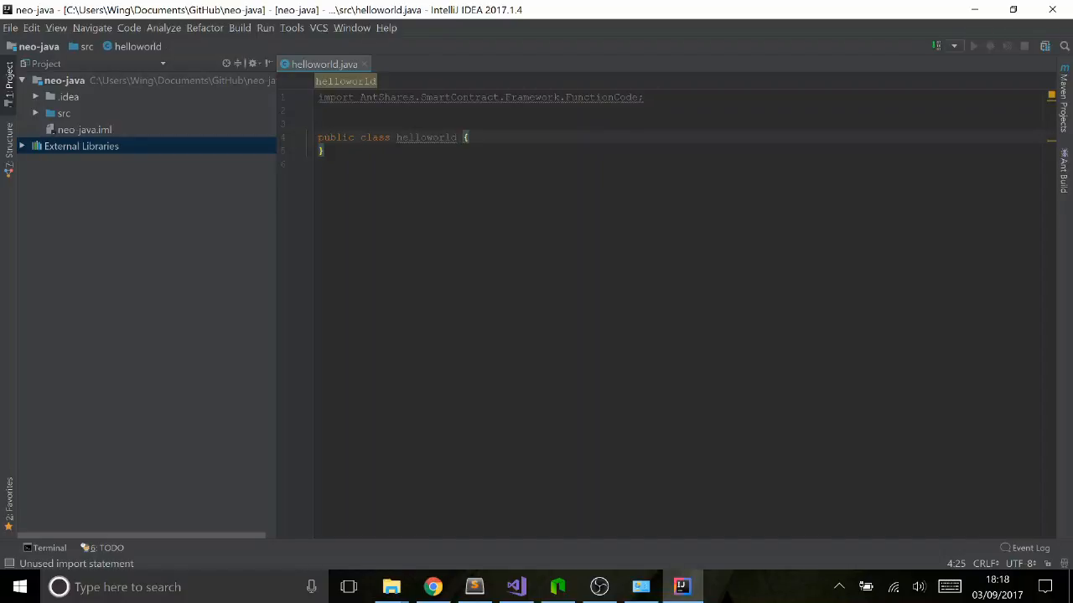
type("extends FunctionCode")
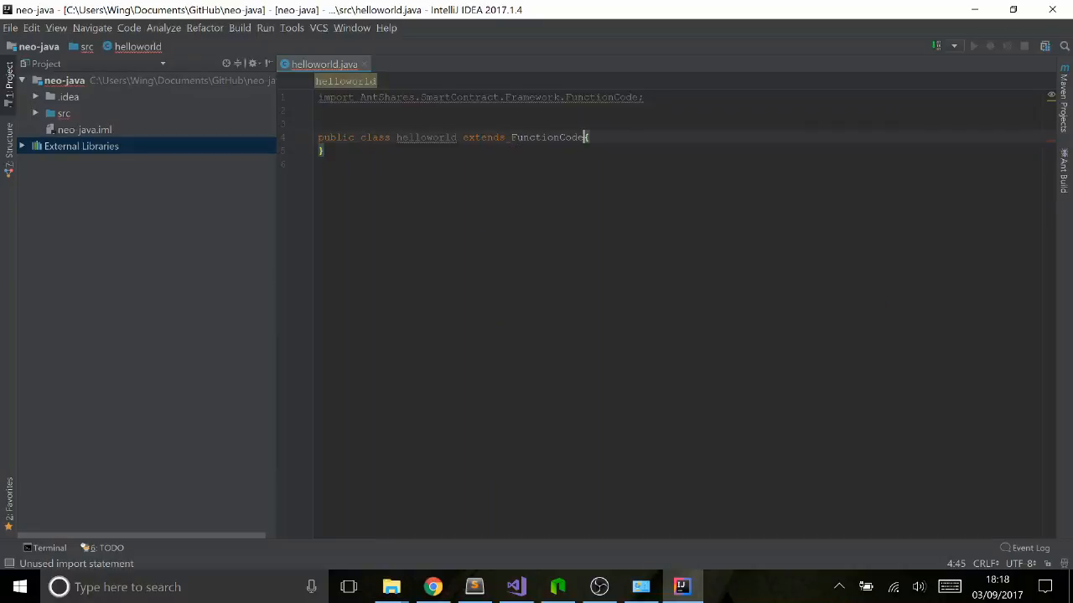
Declare the public static byte[] Main() method in the helloworld class.
key("enter")
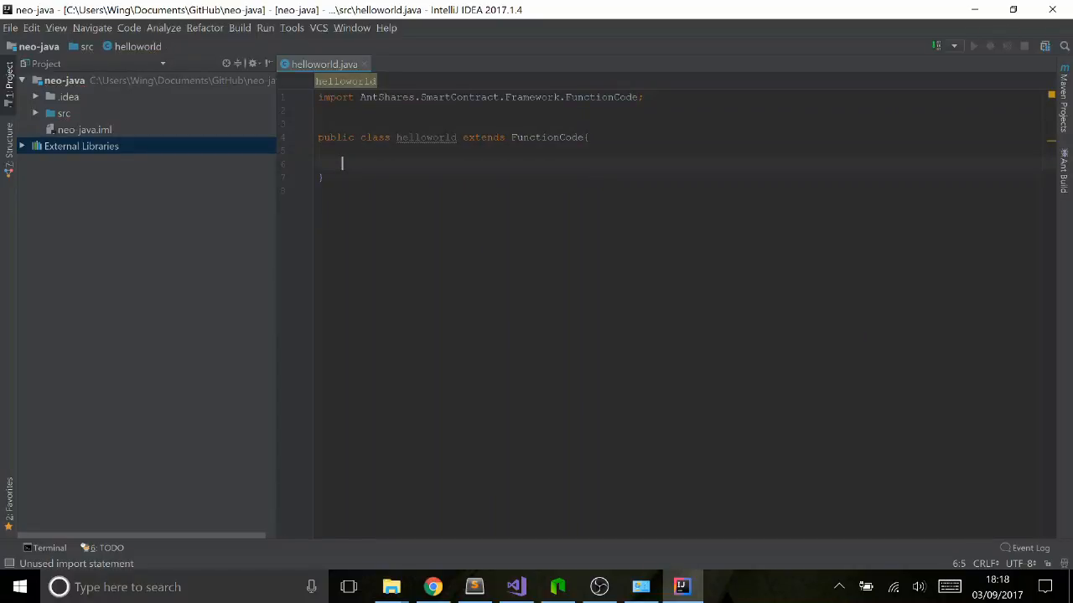
type("publi")
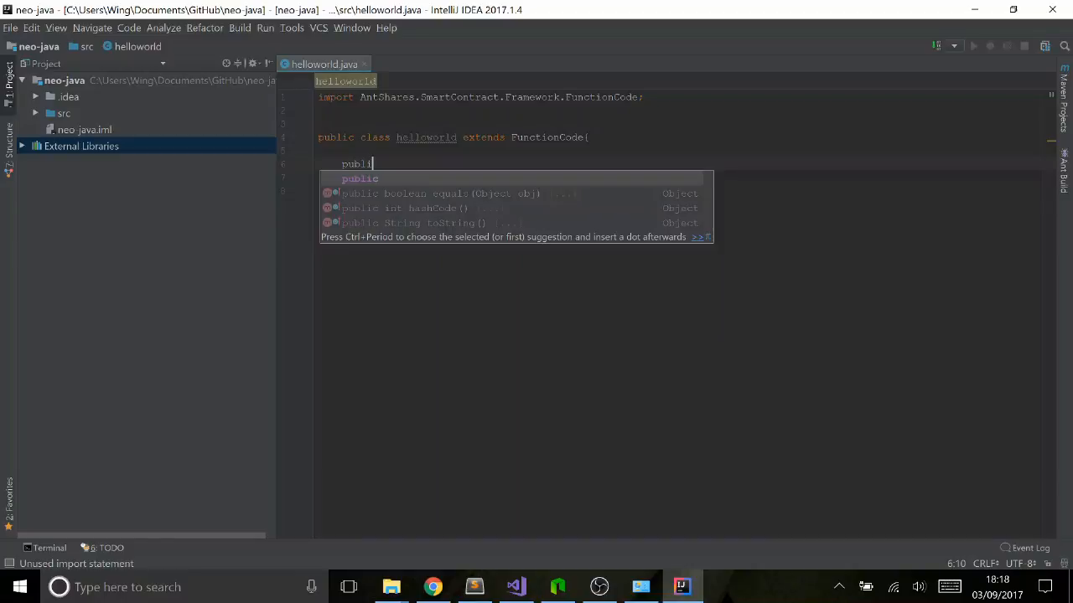
type("static")
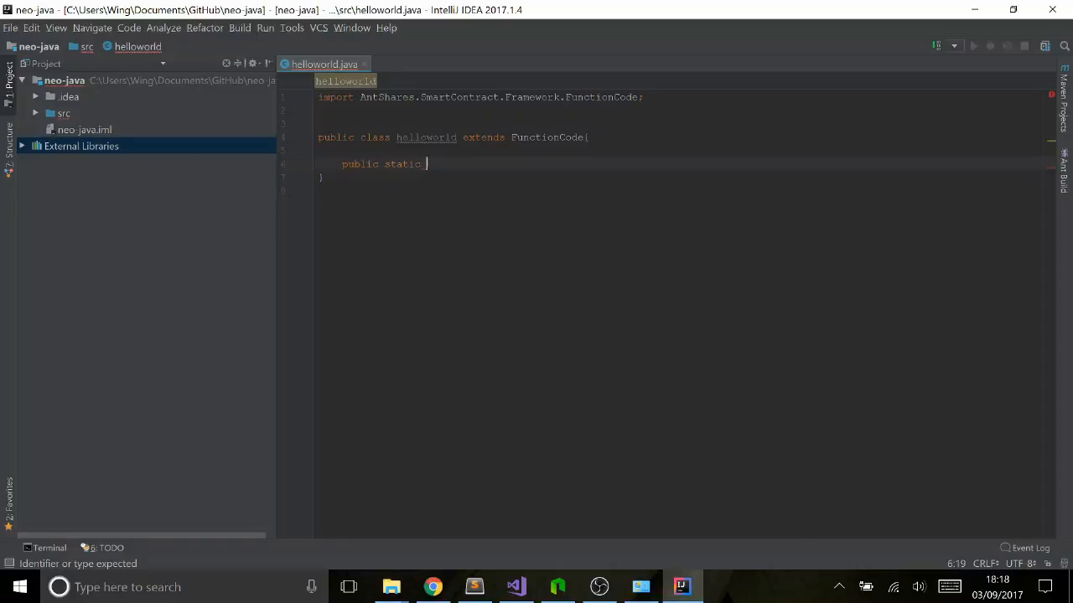
type("byte[]")
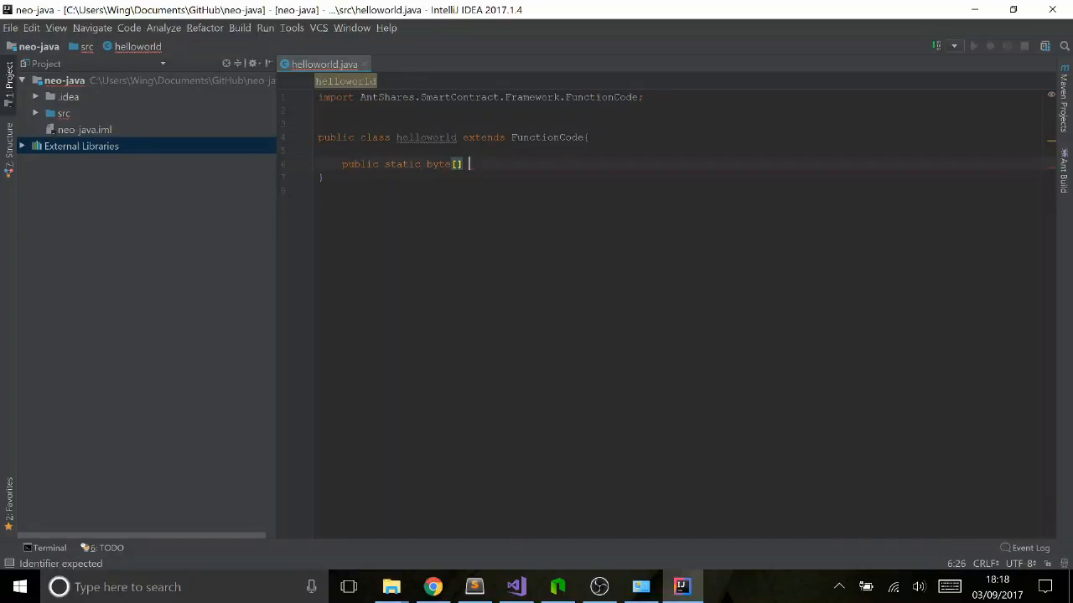
type("Main")
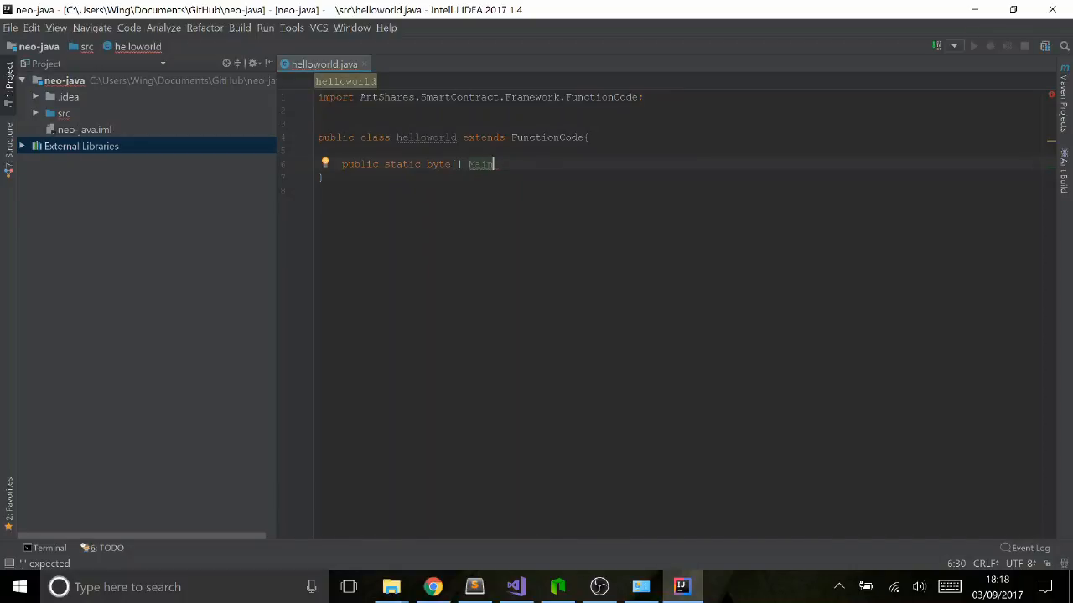
type("()")
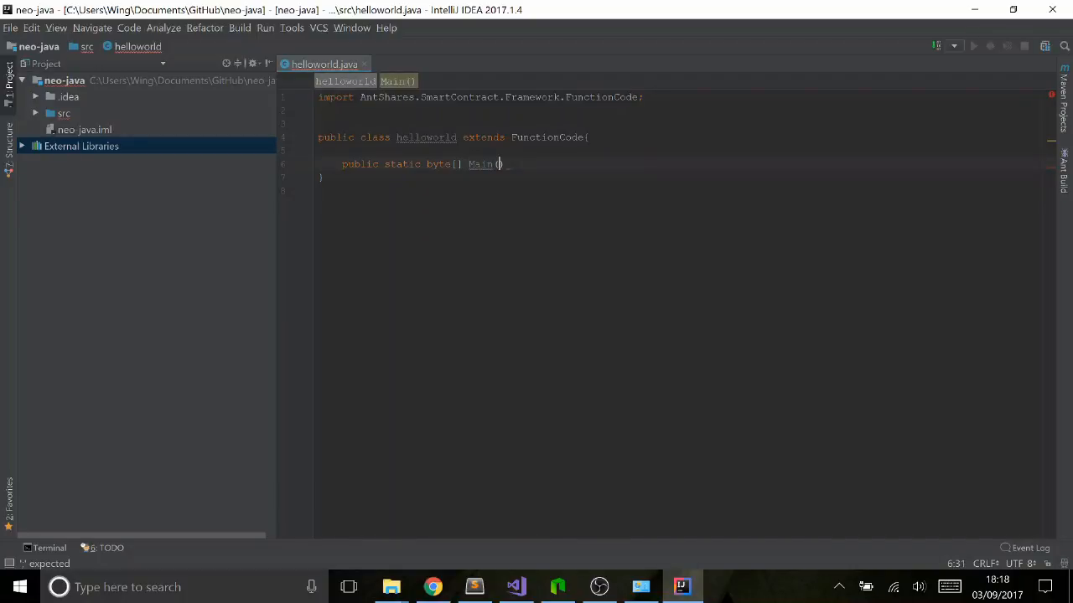
type(")")
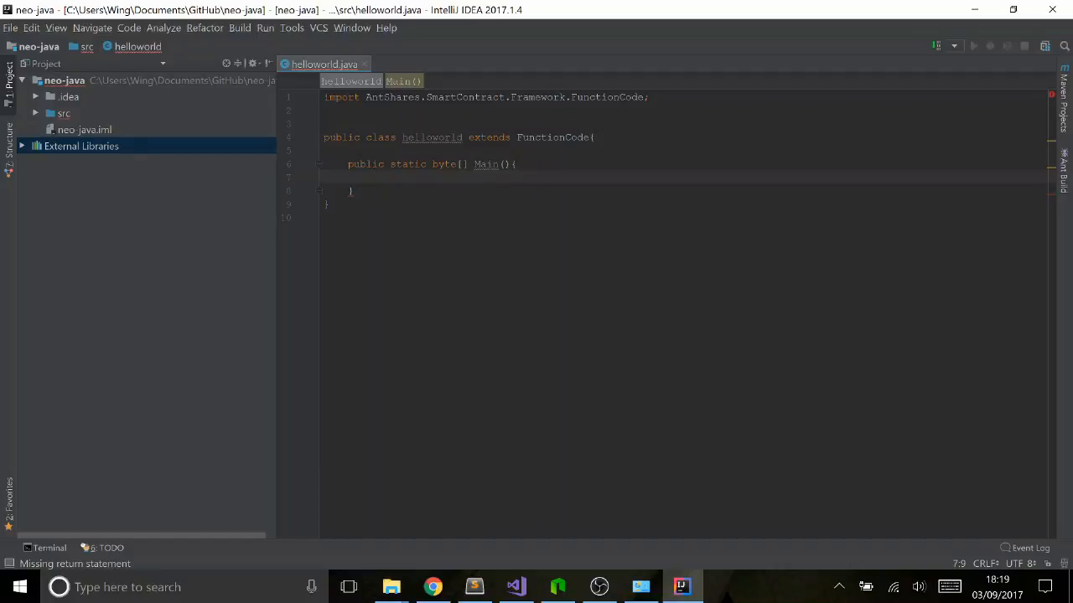
Fill Main with Storage.Put of "secret"/"Hello World" and return Storage.Get of "secret", accepting the auto-import.
type("s")
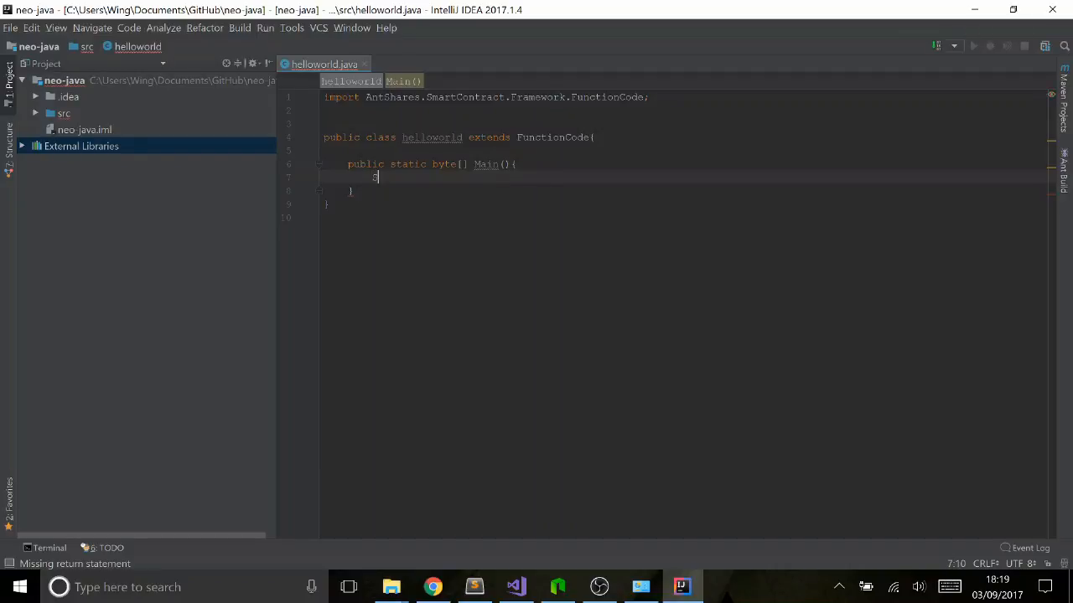
type("torage")
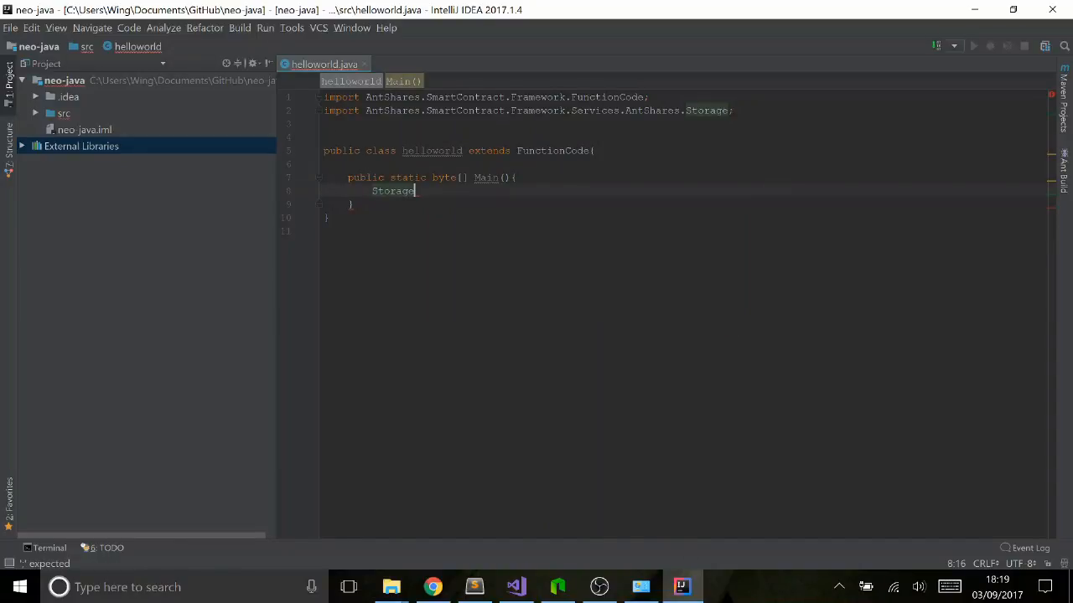
type(".")
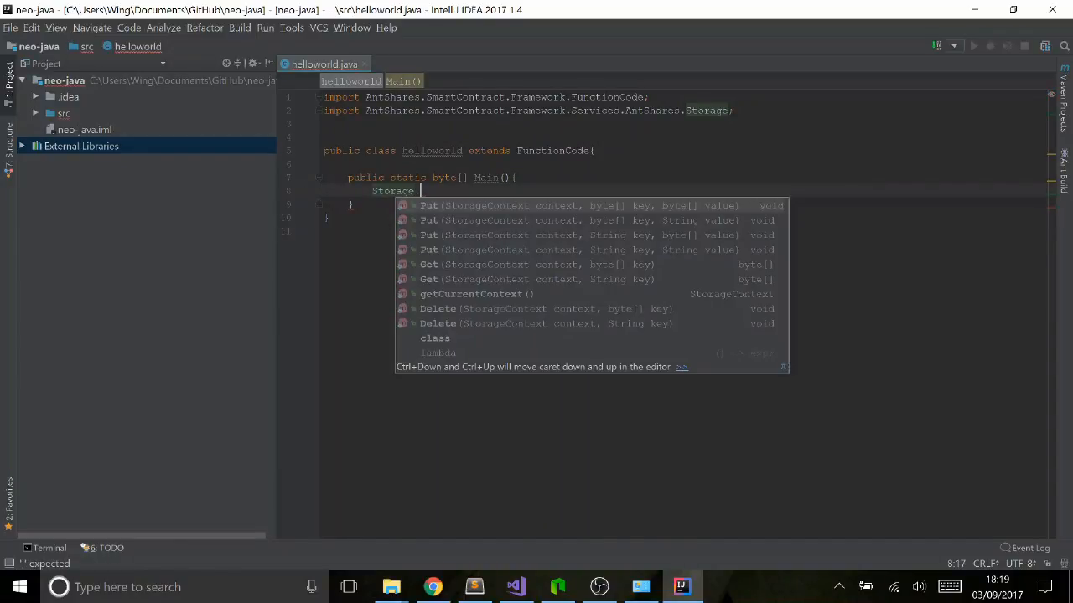
type("Put(Storage.getCurrentContext())")
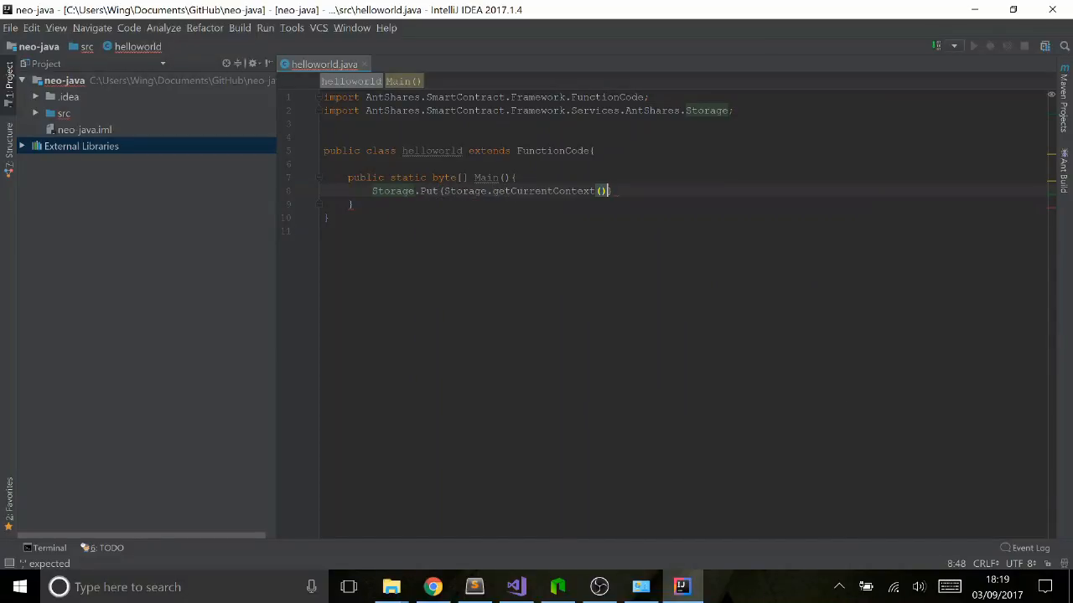
type(", \"secret\", \"Hello World")
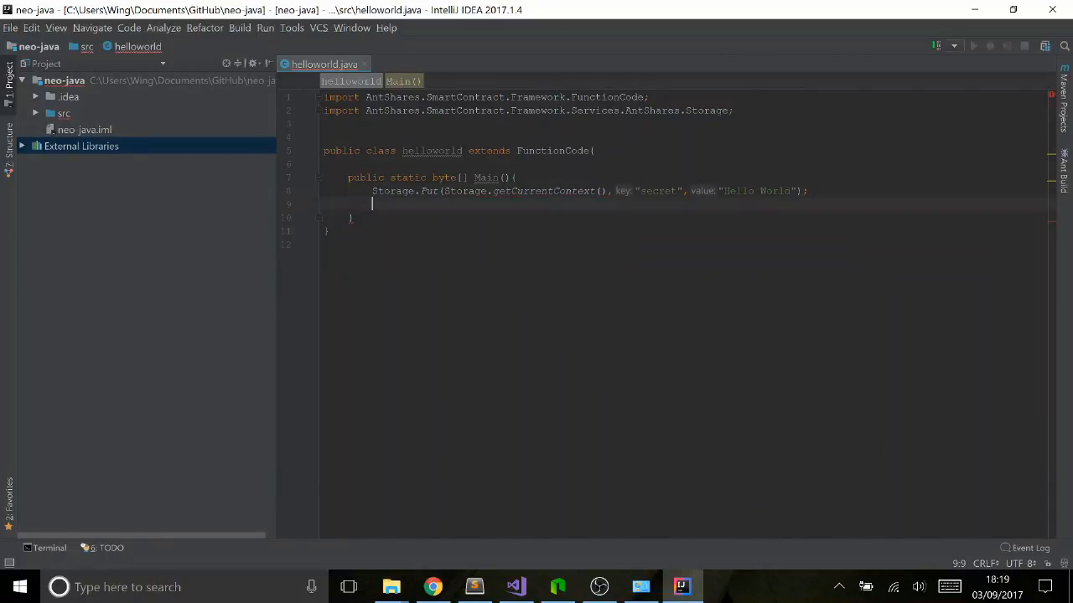
type("return Storage.")
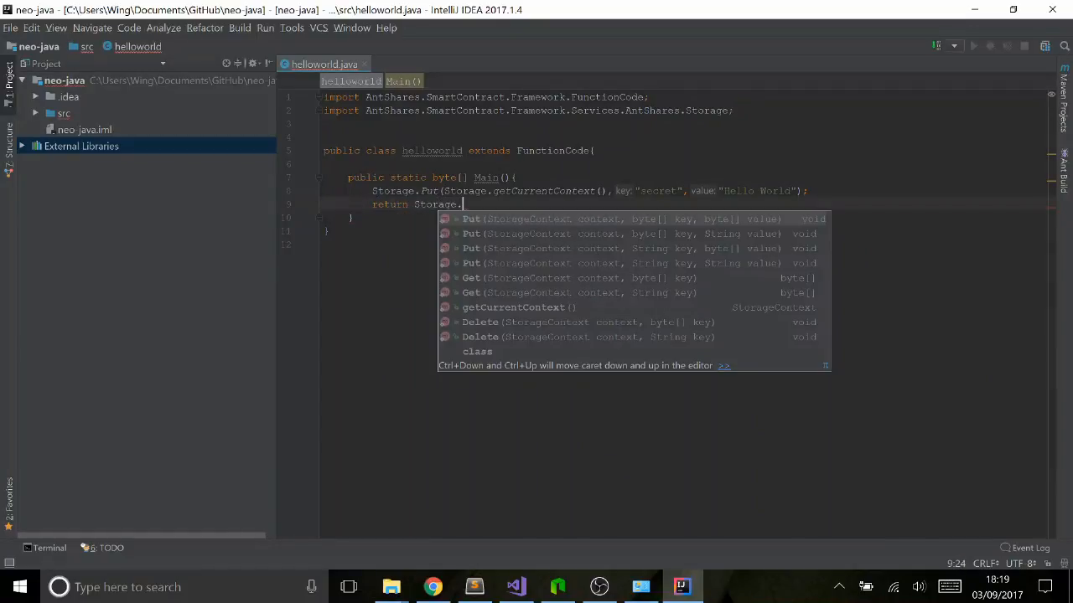
type("Get(Storage.getCurrentContext(), \"secret")
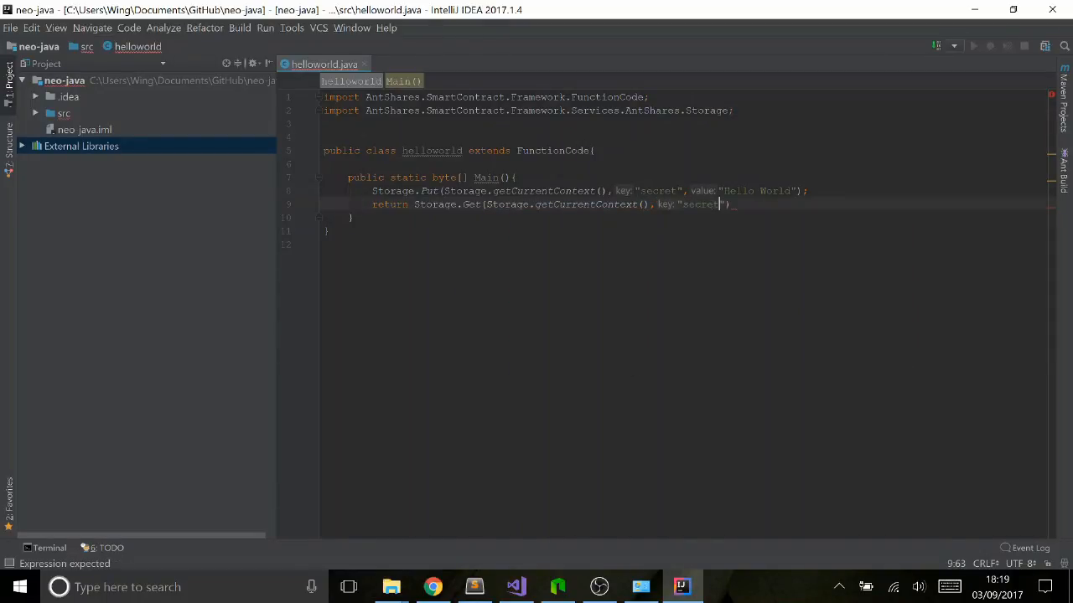
type(");")
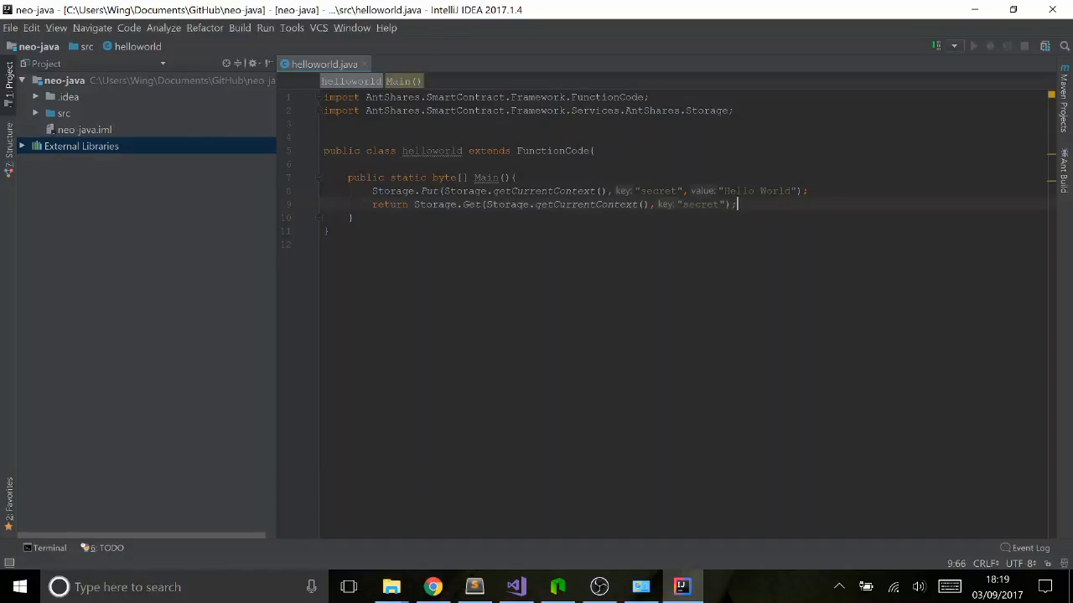
left_click(352, 218)
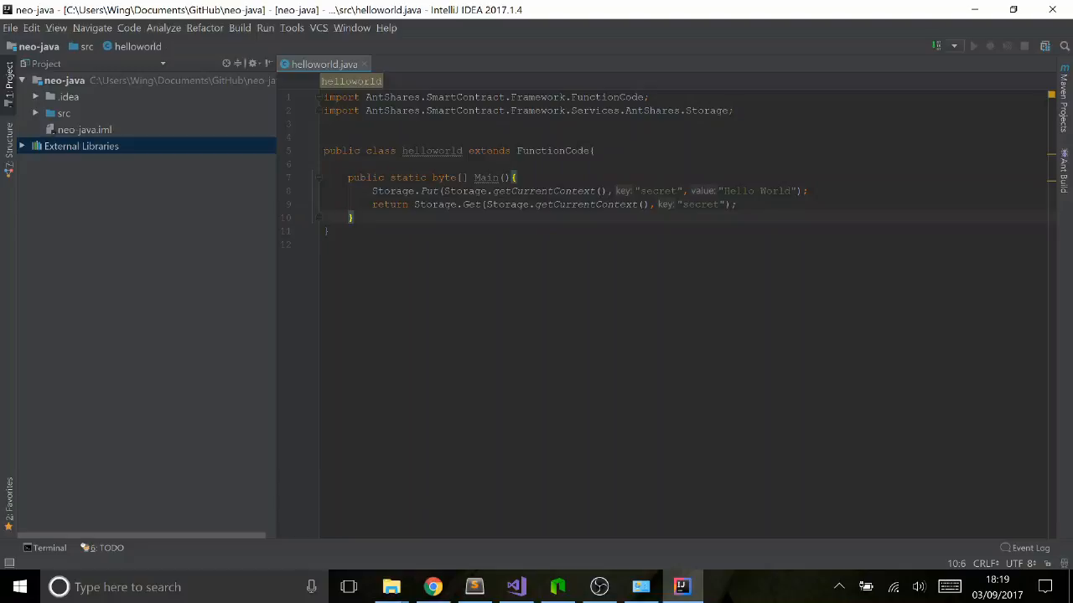
double_click(449, 178)
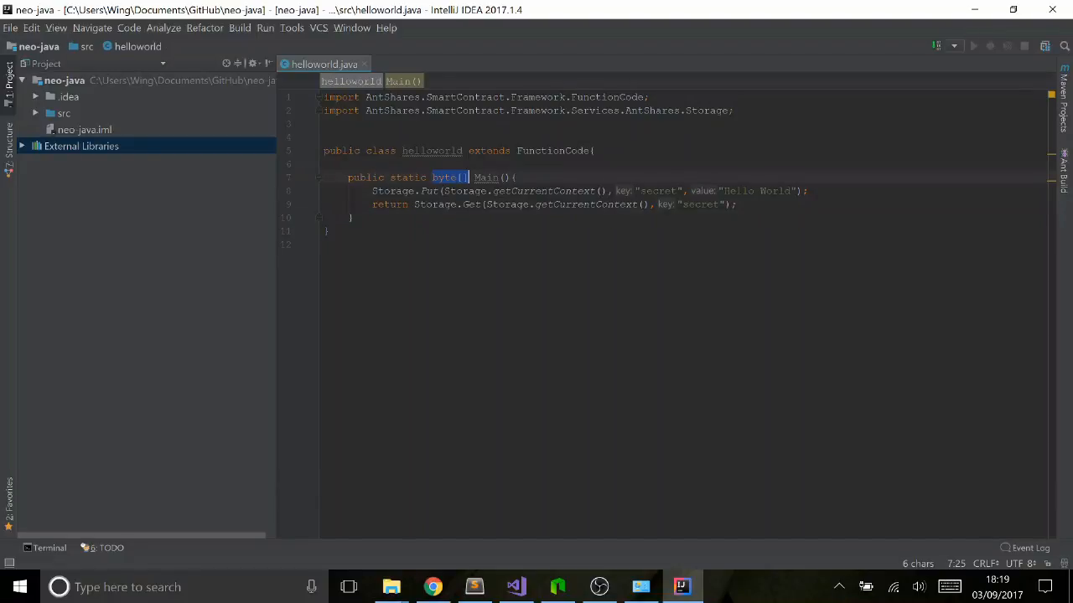
double_click(755, 191)
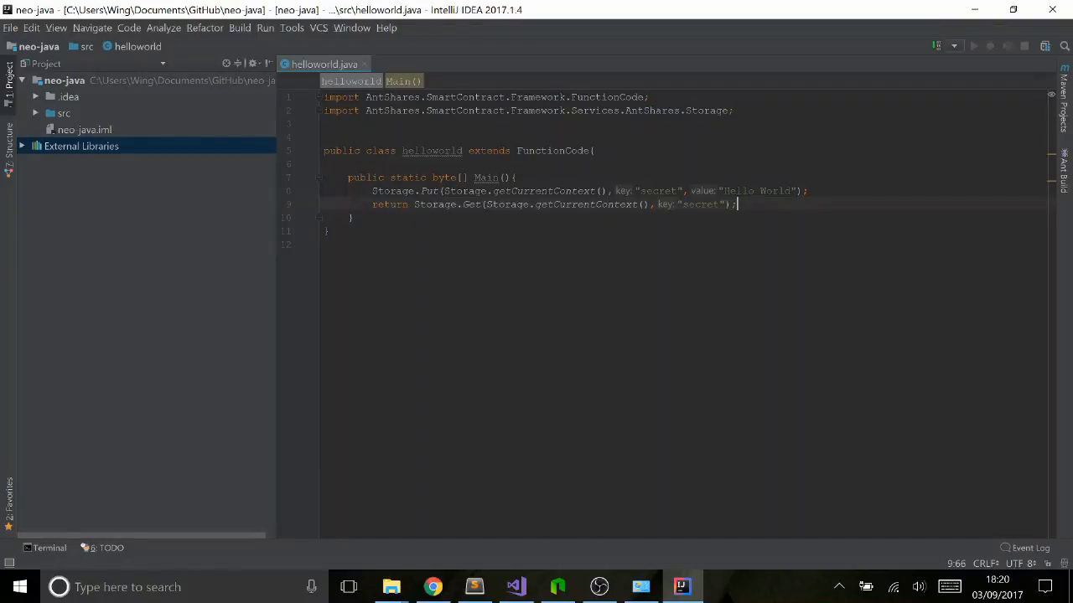
Build the project and inspect the compiled helloworld.class under out/production/neo-java.
left_click(240, 27)
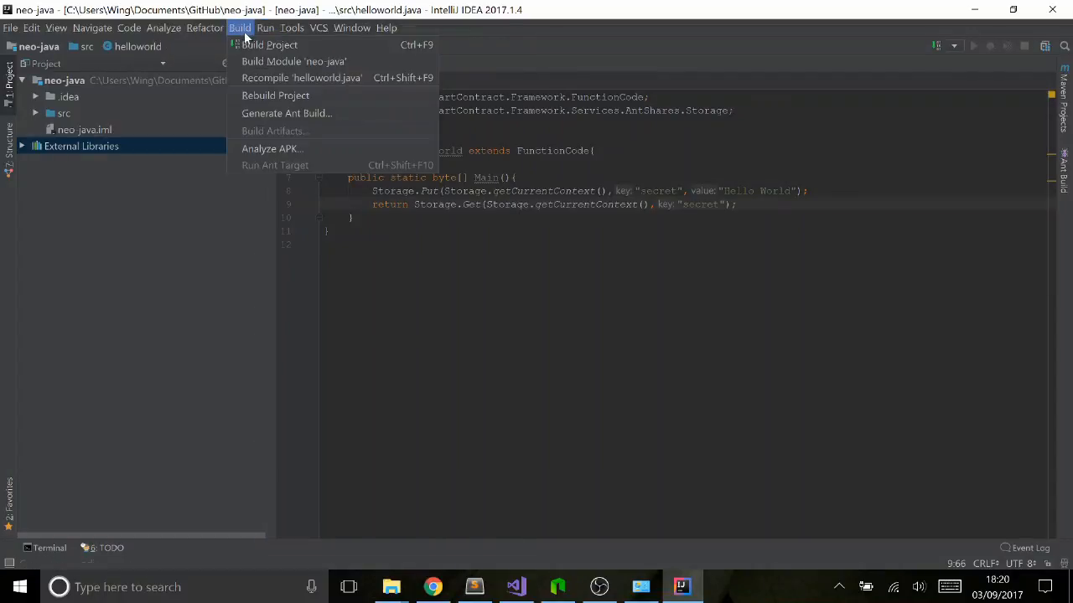
left_click(268, 44)
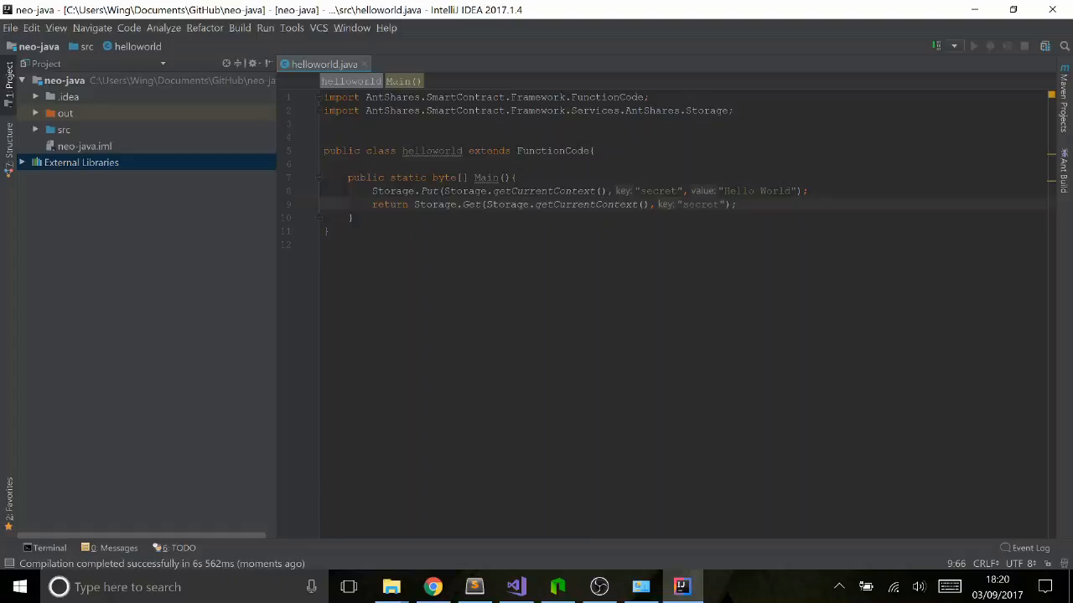
left_click(37, 114)
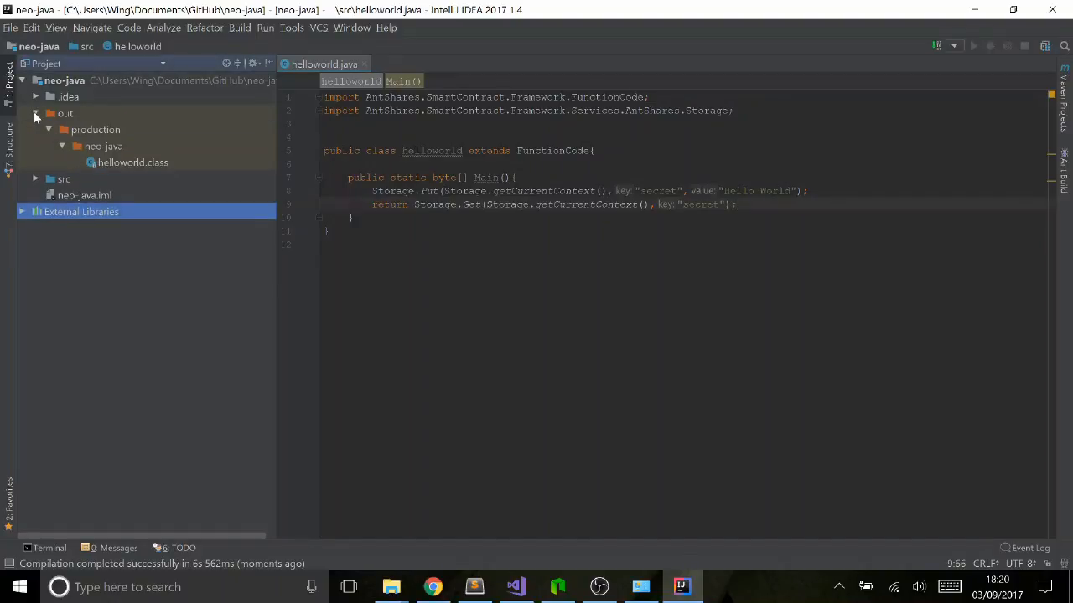
mouse_move(94, 131)
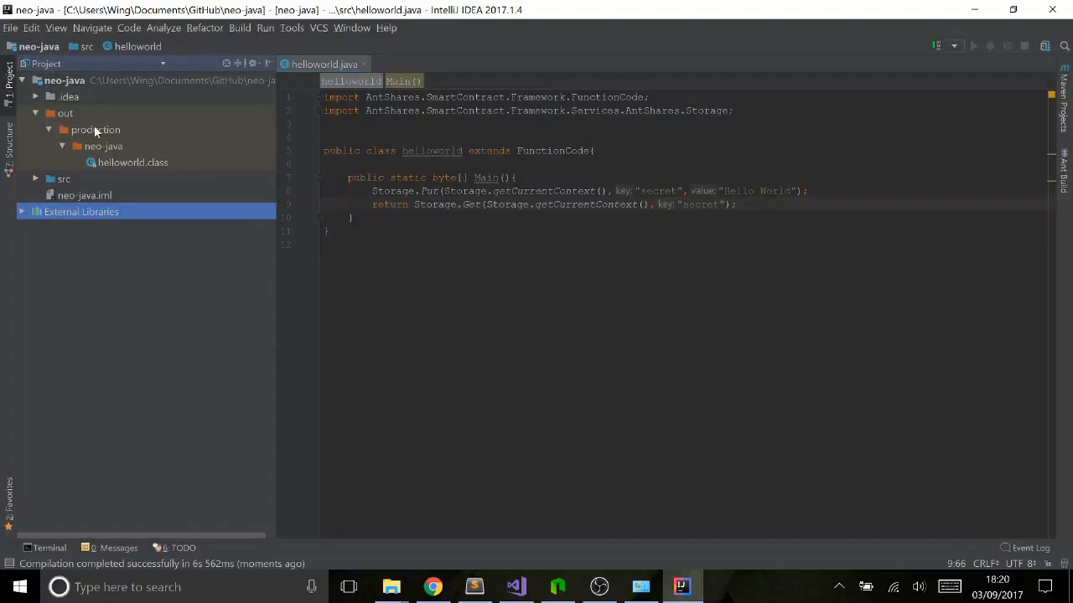
left_click(130, 161)
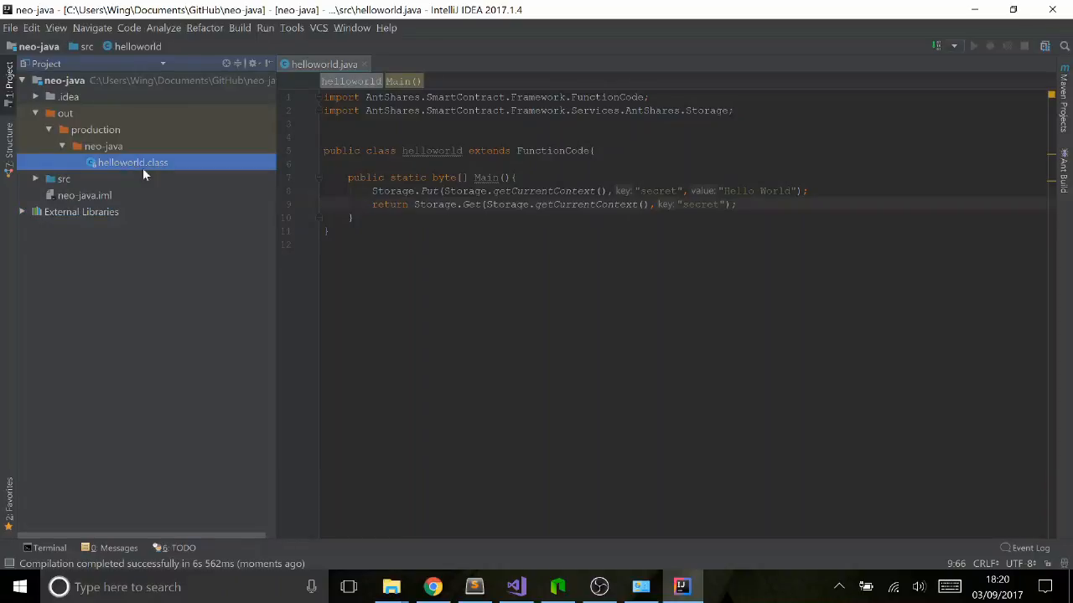
left_click(130, 161)
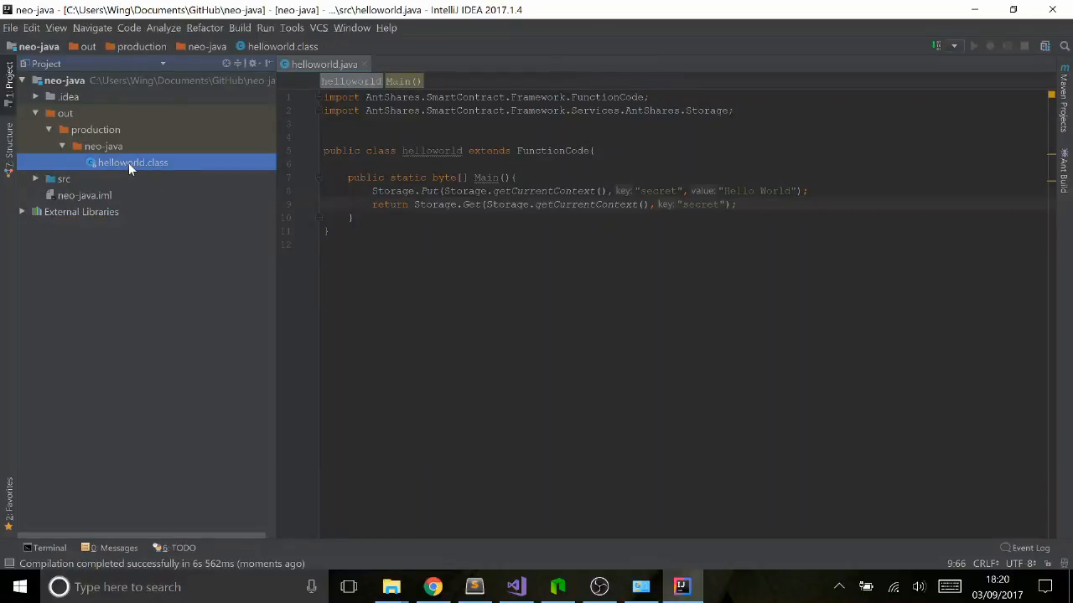
double_click(131, 161)
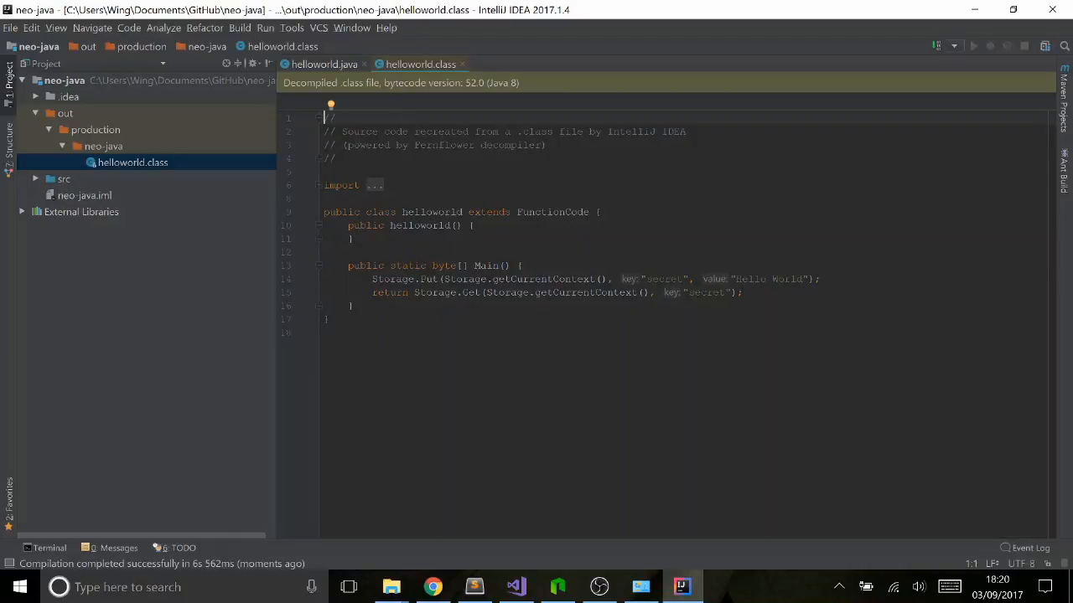
mouse_move(318, 186)
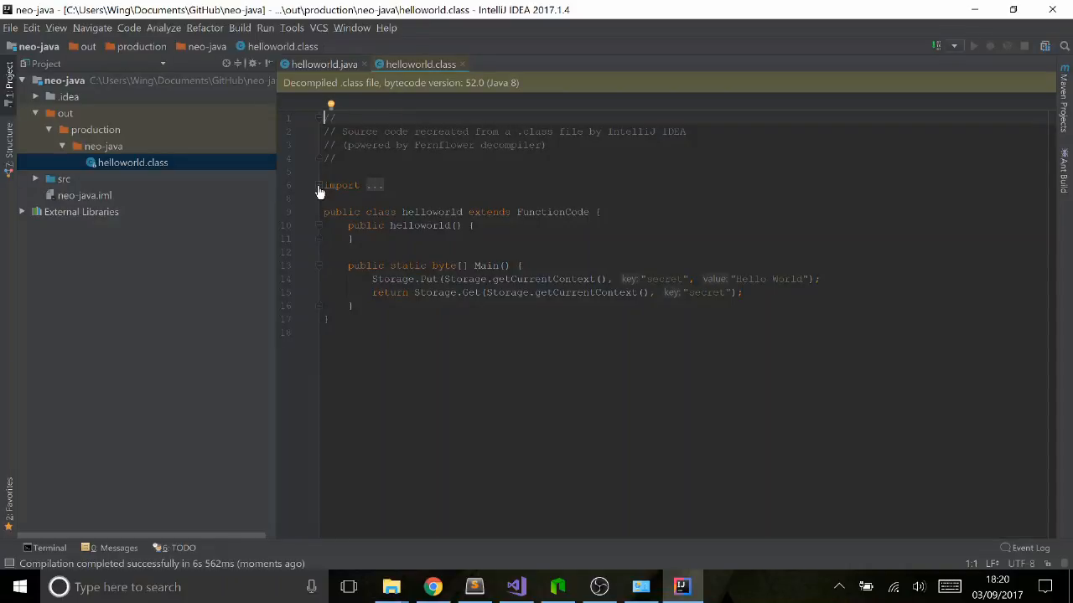
left_click(318, 184)
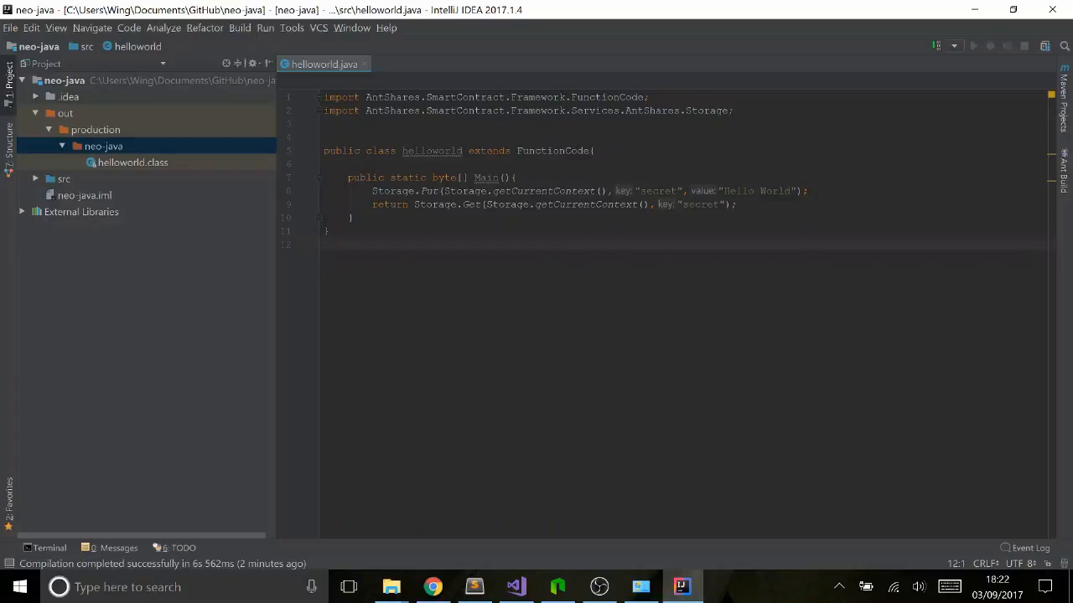
Launch Command Prompt and cd into the out\production\neo-java folder.
left_click(132, 161)
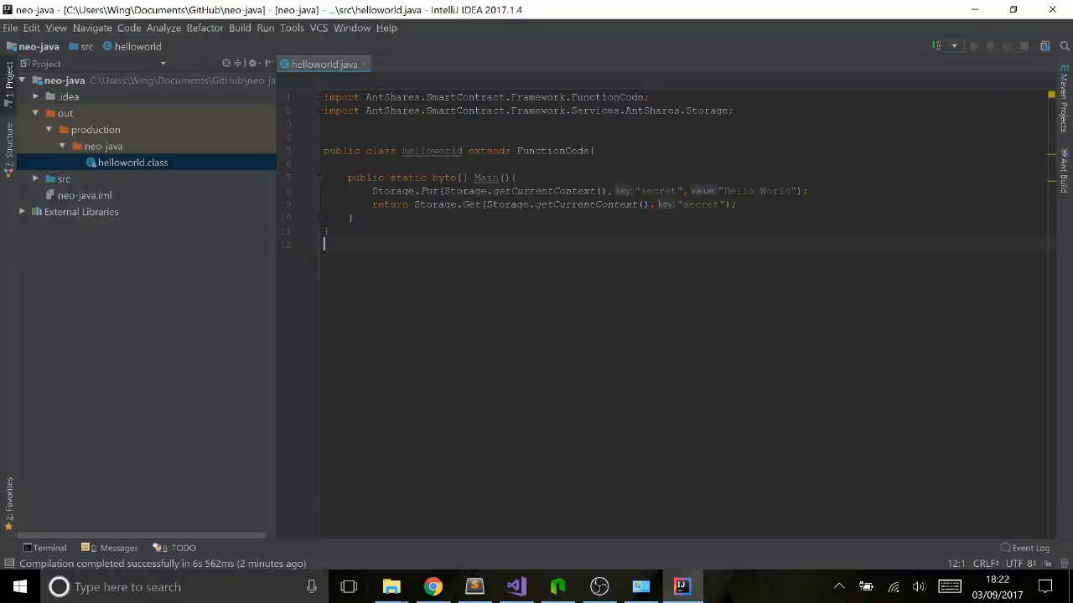
type("cmd")
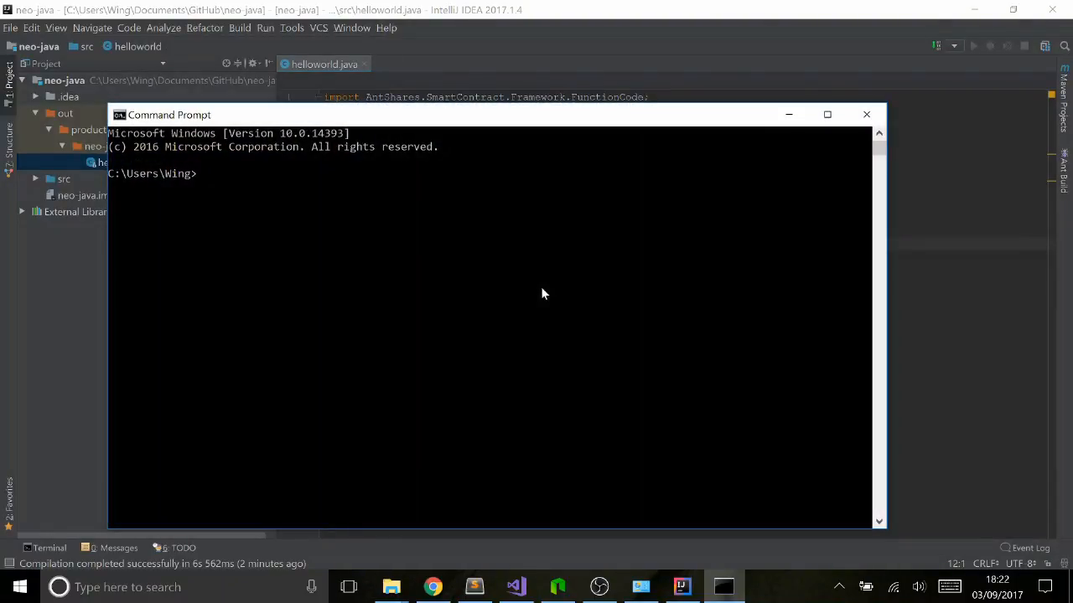
type("cd")
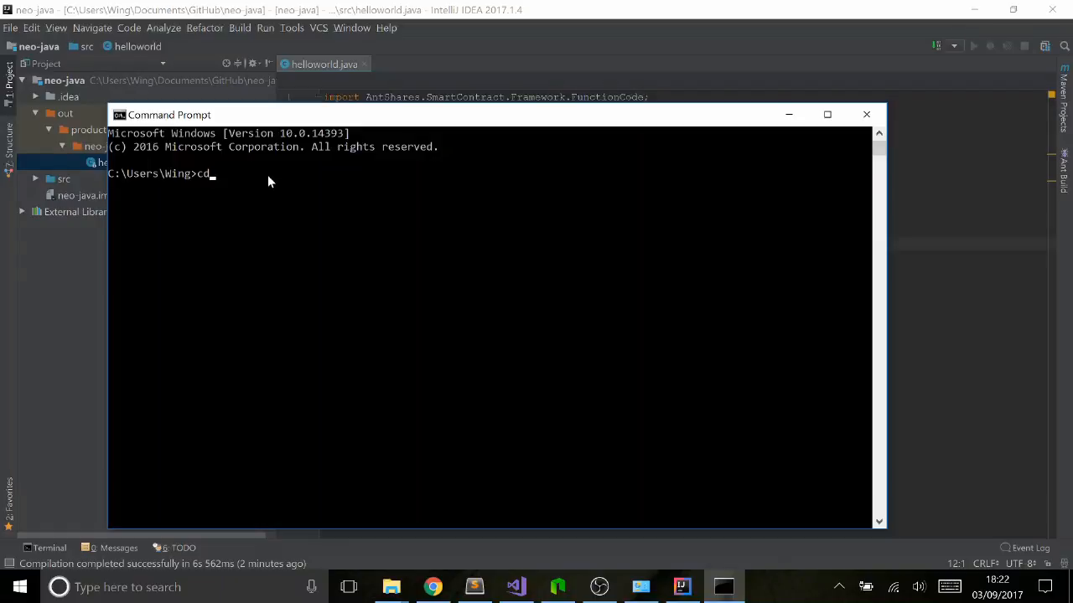
key("Return")
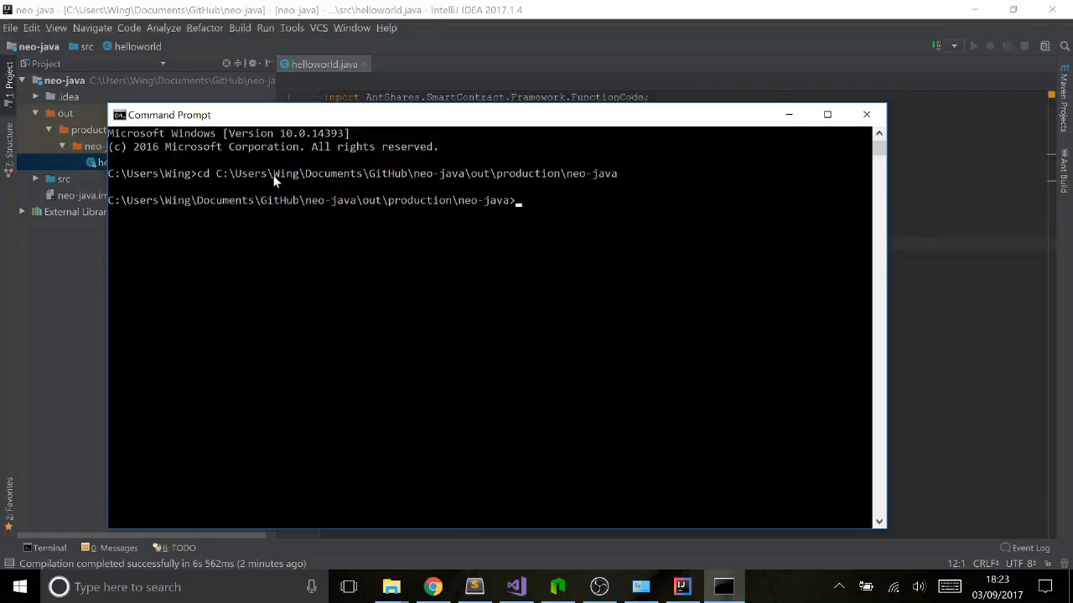
Run neoj.exe helloworld.class to compile the contract into helloworld.avm.
type("neoj")
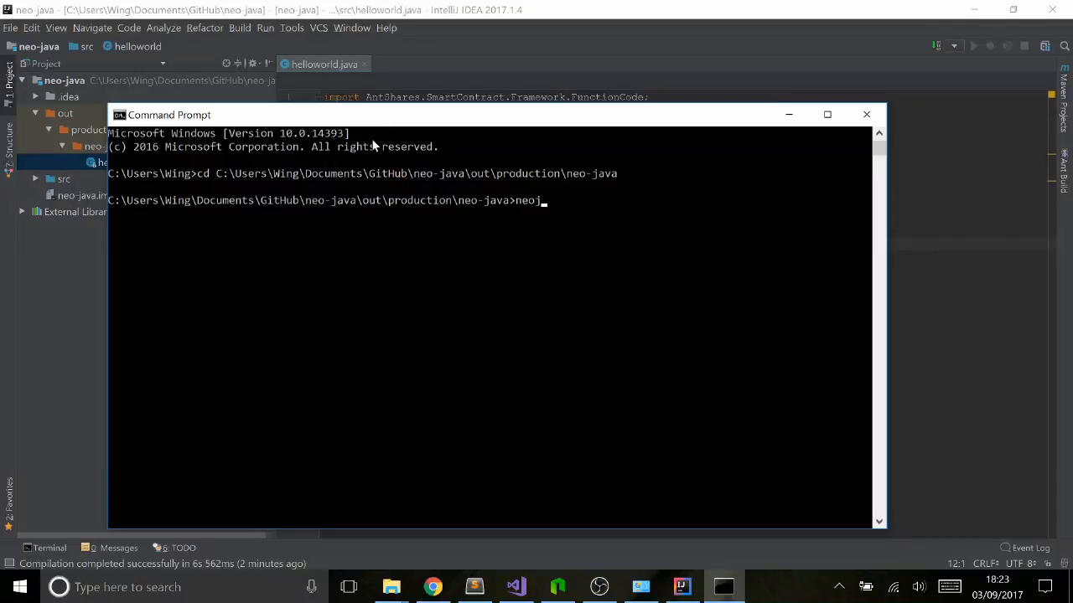
type(".exe")
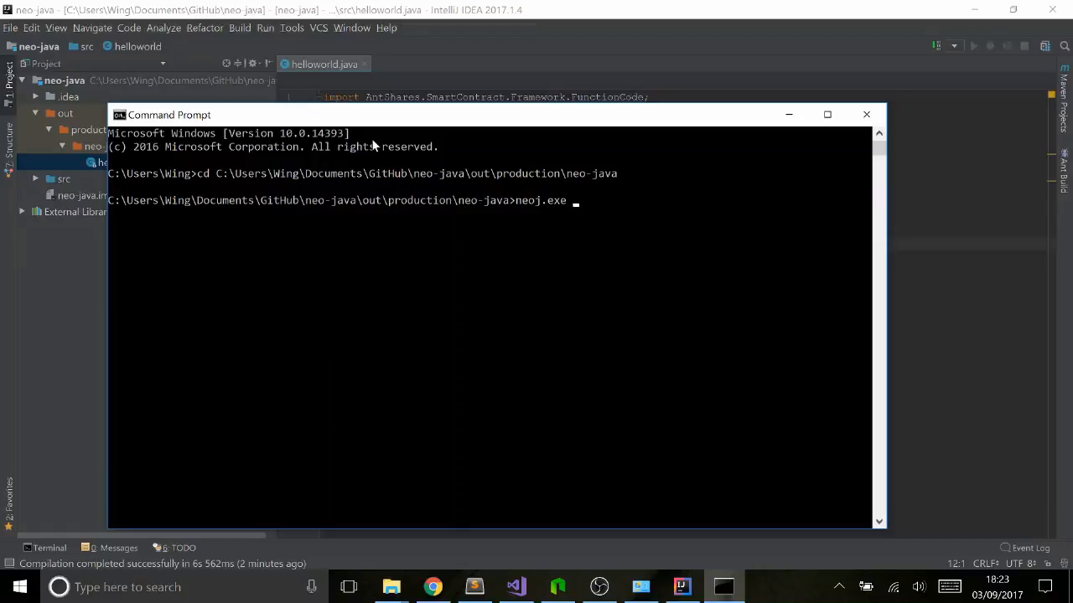
type("helloworld.class")
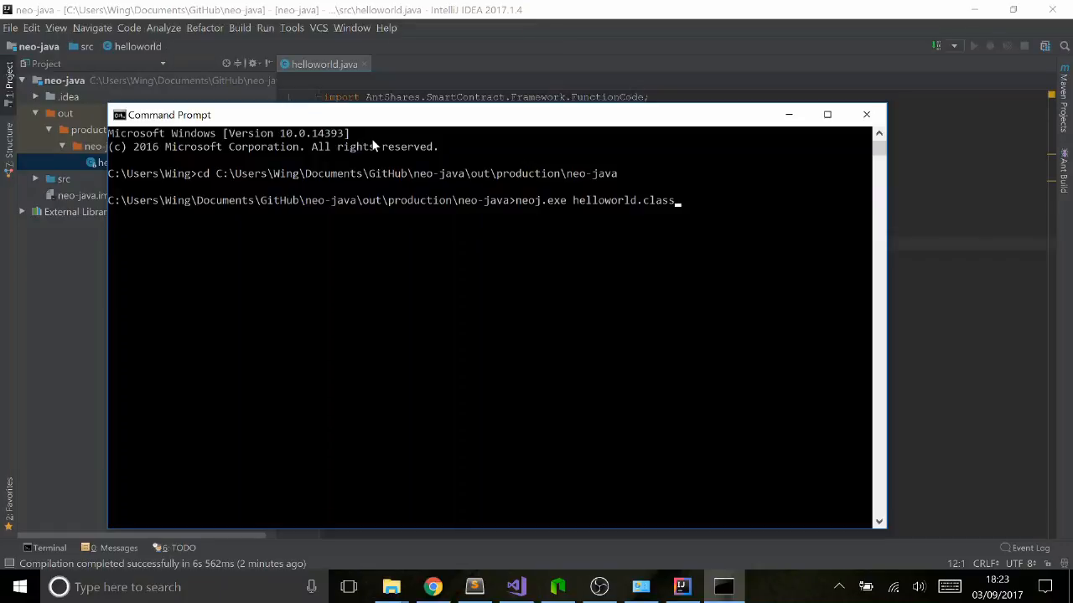
key("Return")
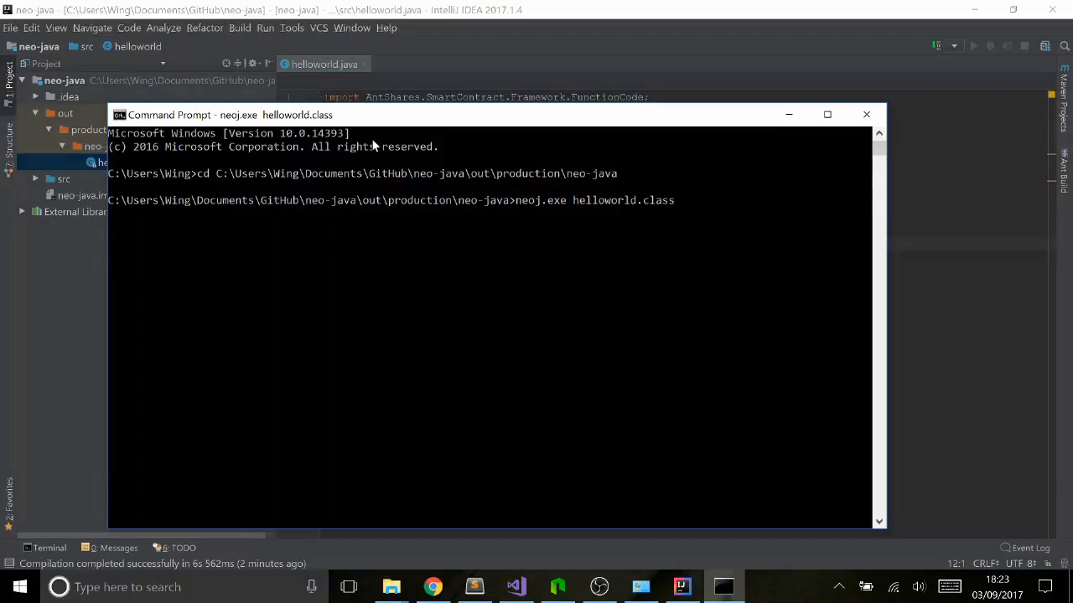
key("Return")
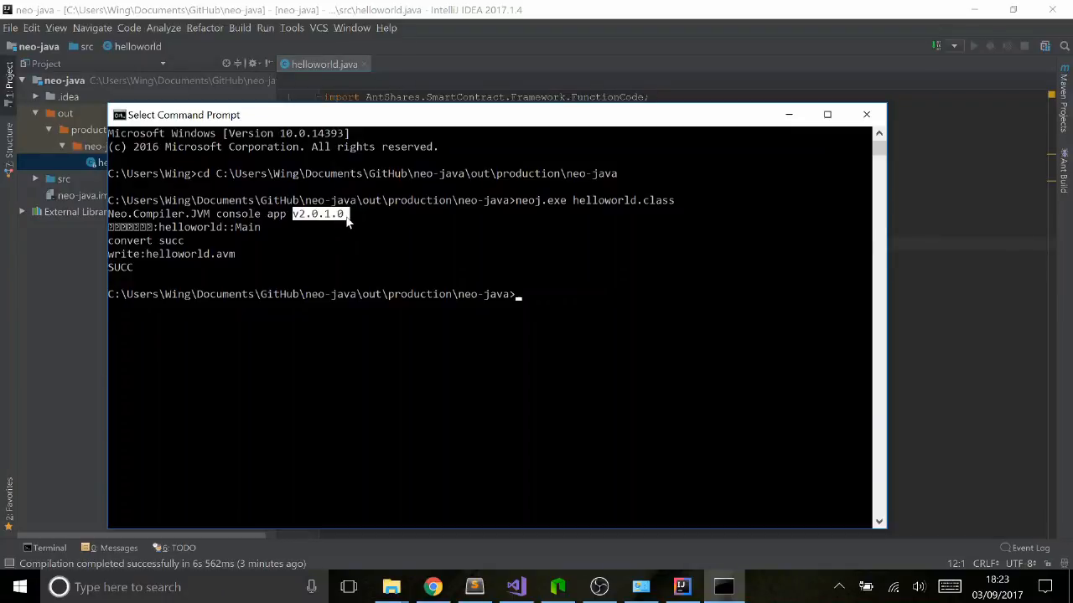
mouse_move(248, 268)
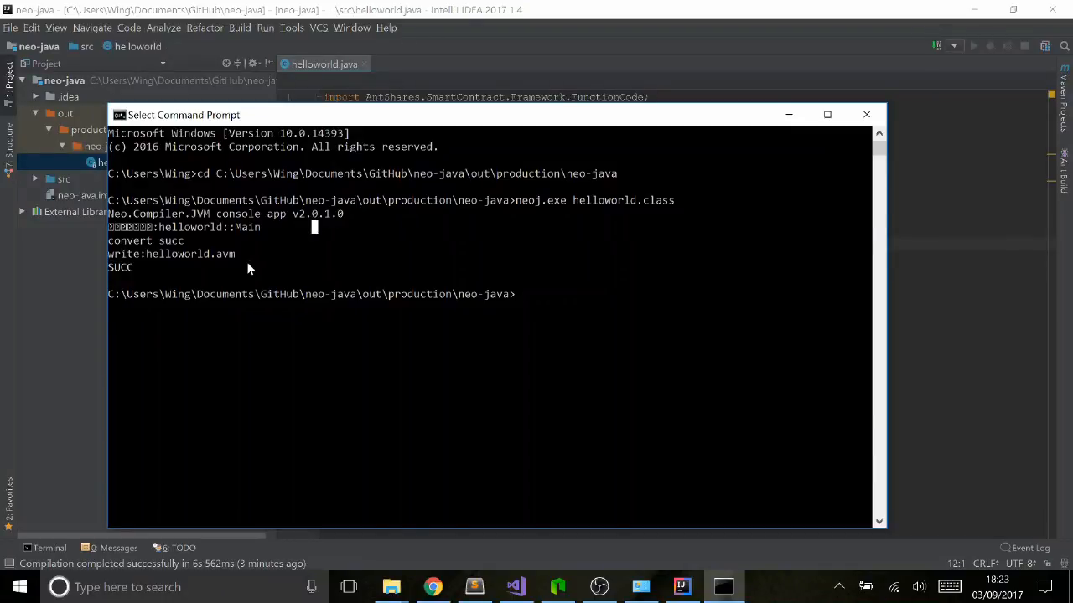
mouse_move(238, 235)
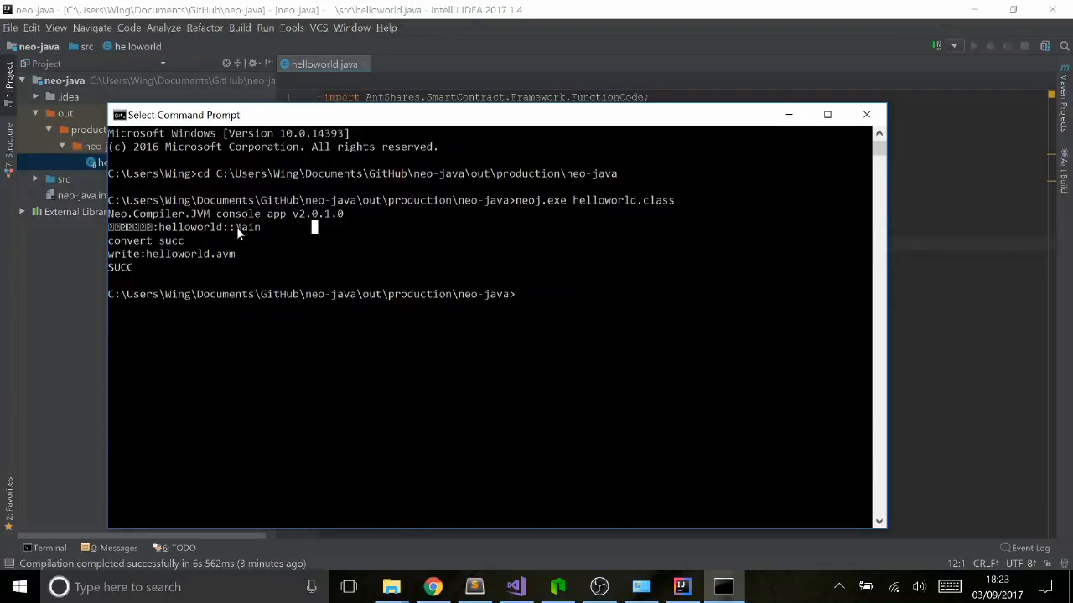
mouse_move(184, 238)
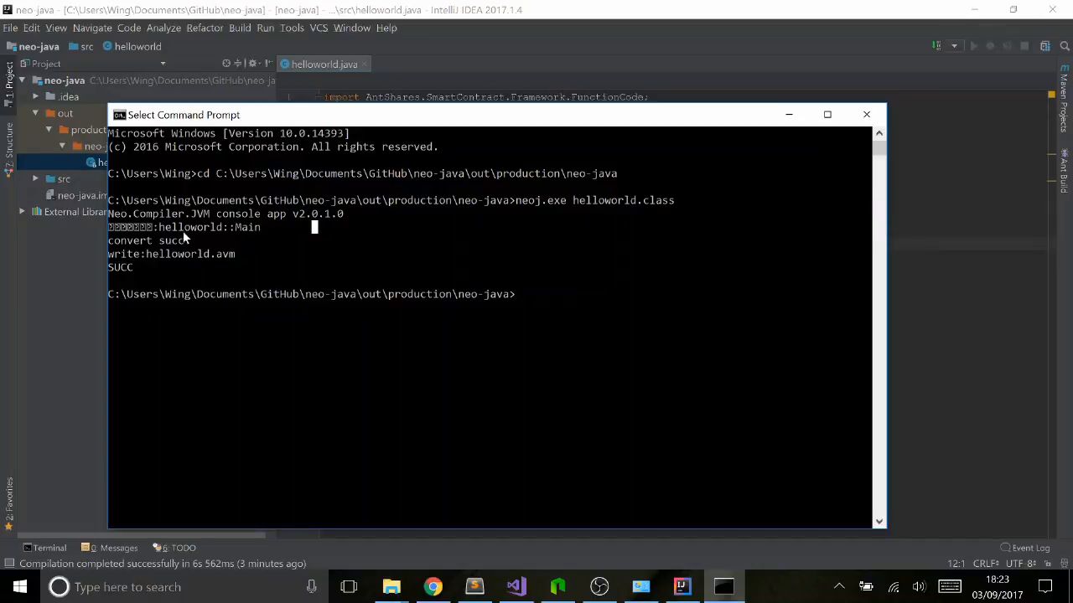
mouse_move(116, 238)
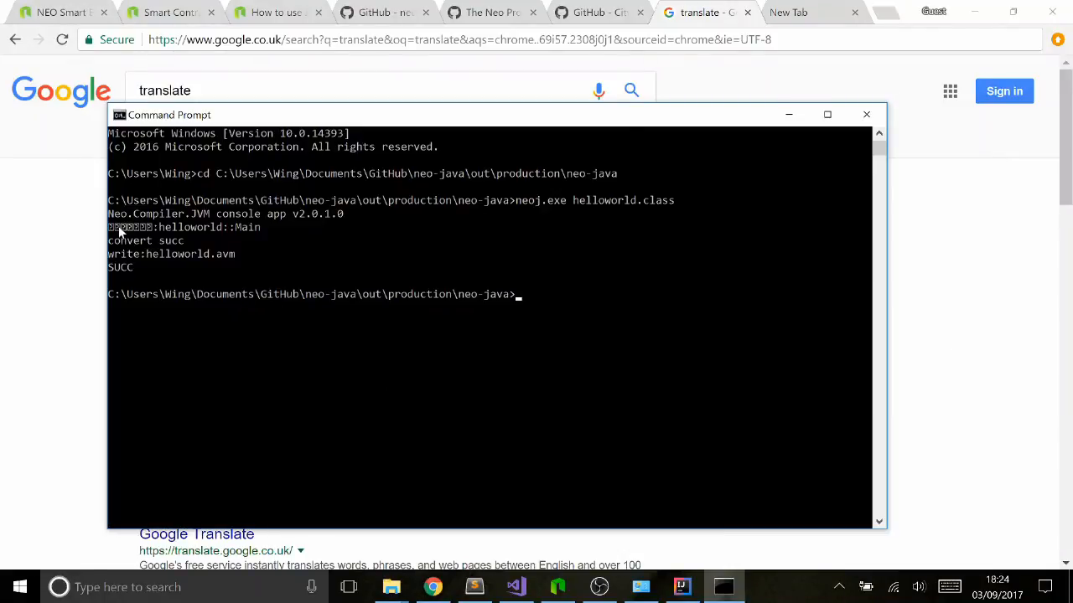
mouse_move(224, 241)
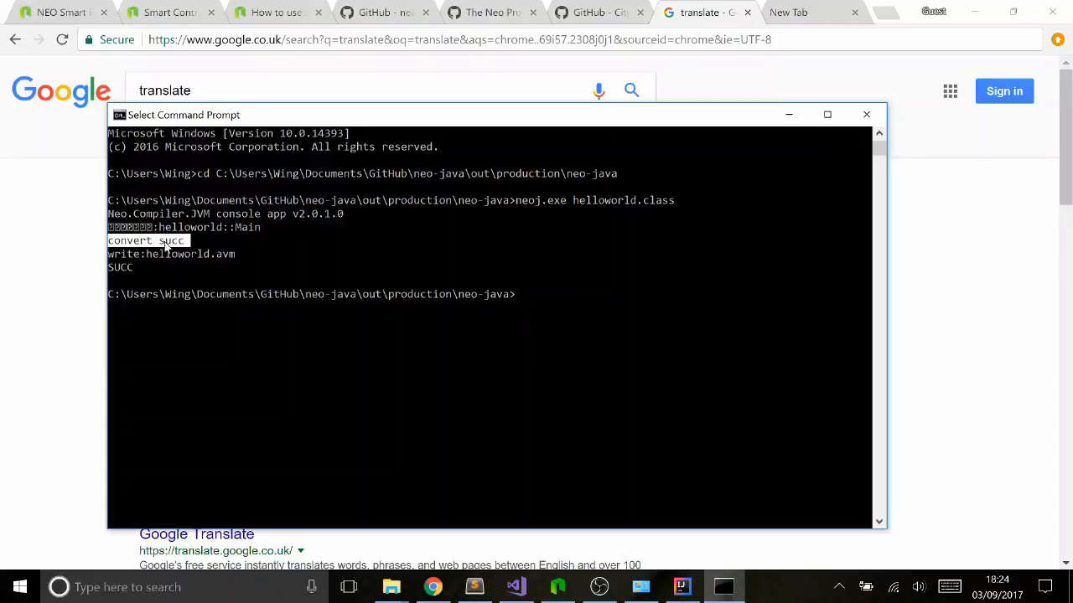
mouse_move(211, 258)
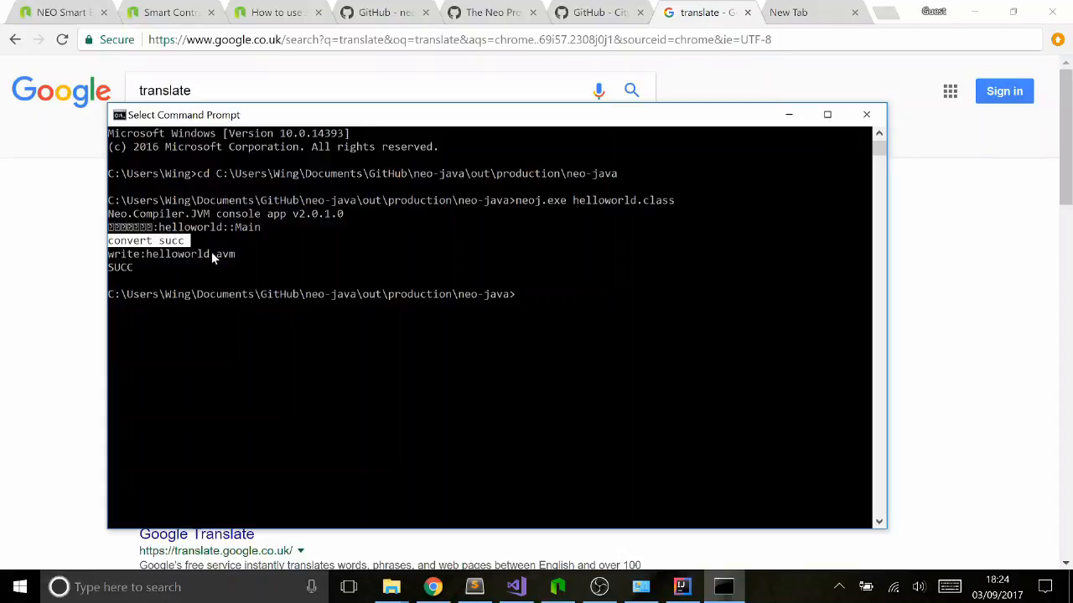
mouse_move(198, 267)
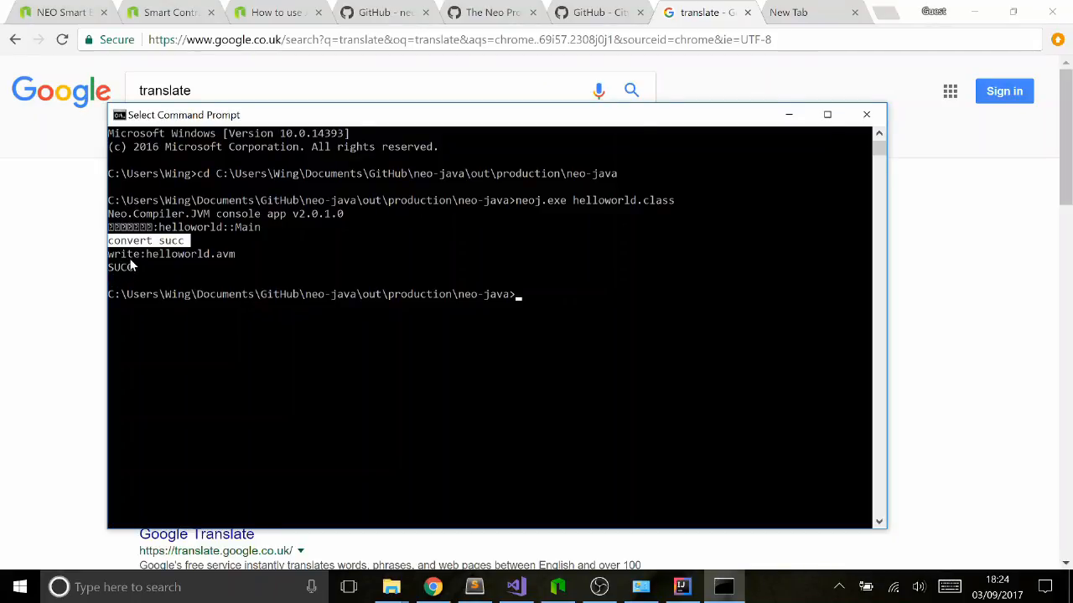
mouse_move(254, 271)
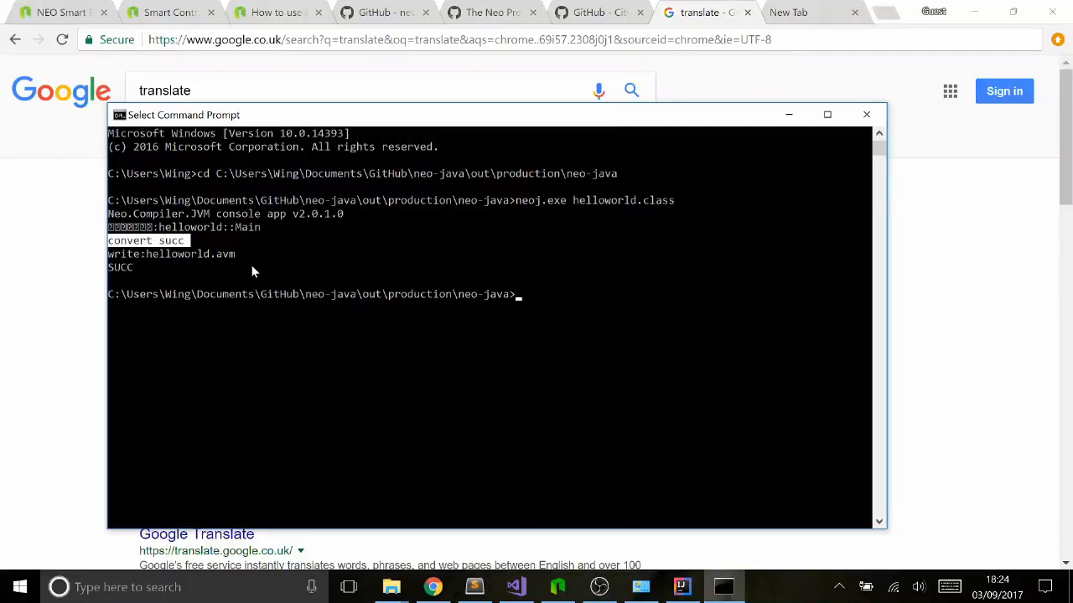
mouse_move(248, 275)
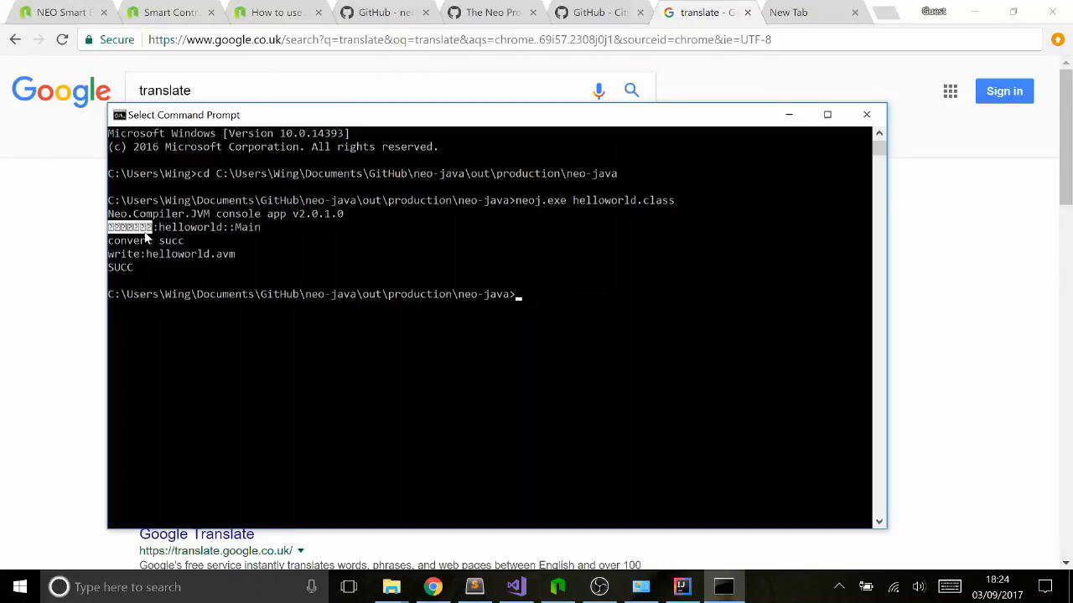
mouse_move(543, 459)
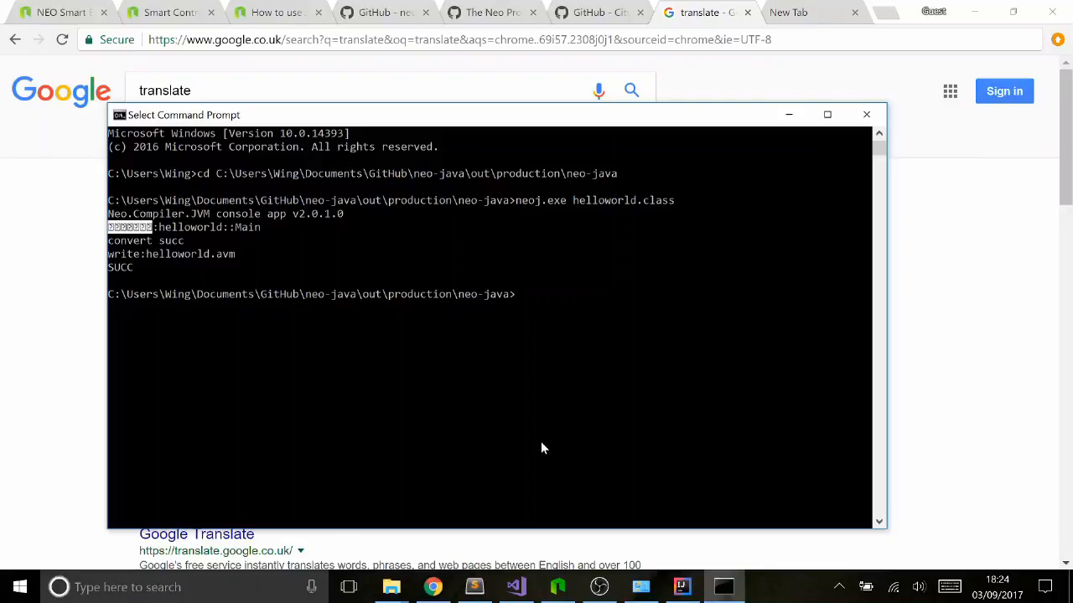
mouse_move(528, 210)
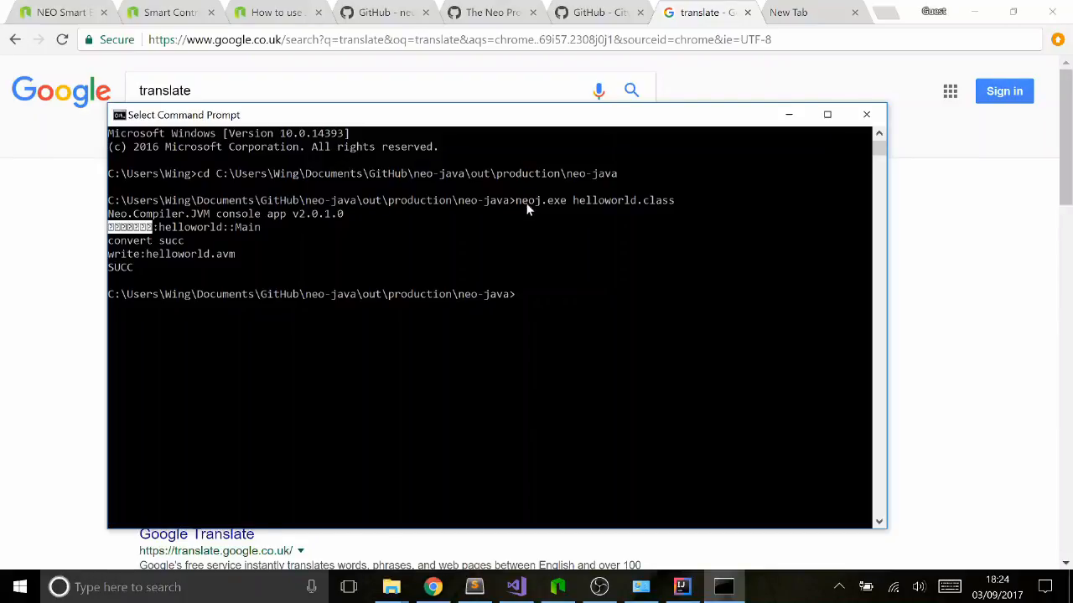
mouse_move(114, 208)
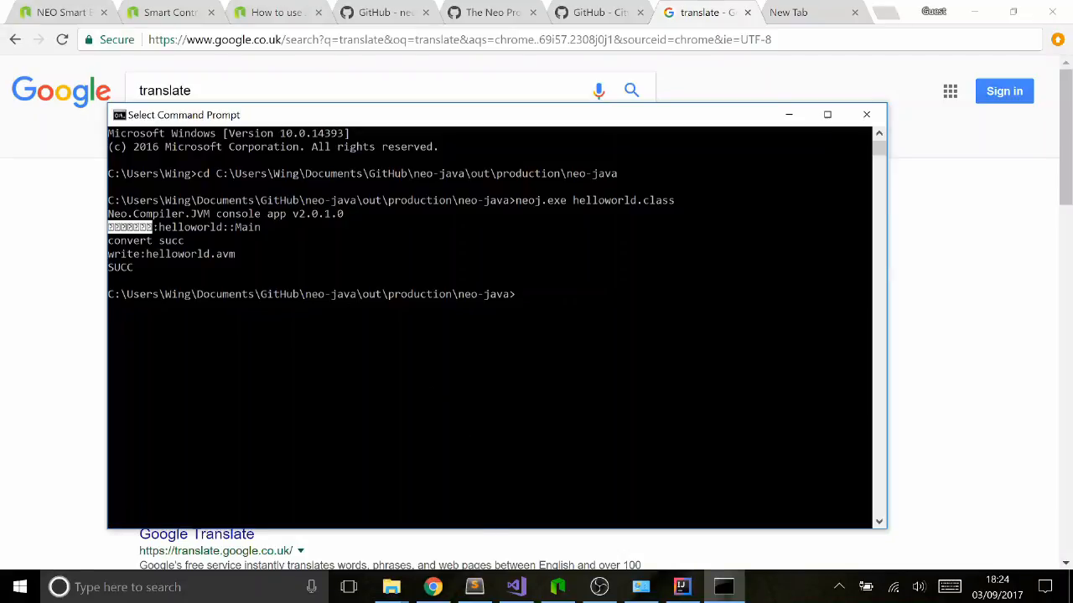
mouse_move(392, 587)
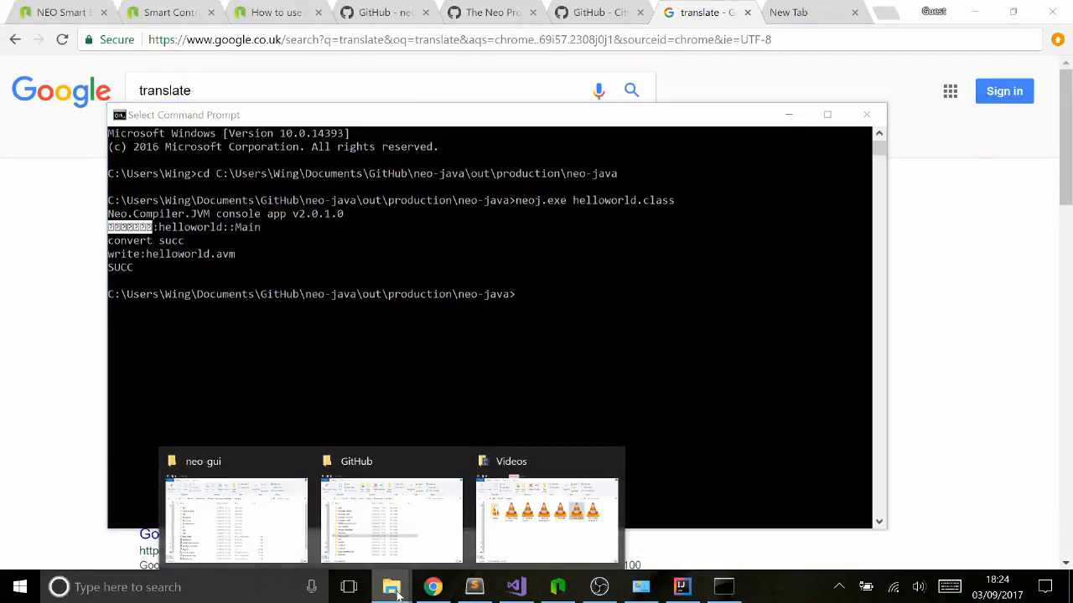
Browse to neo-java > out > production > neo-java and select the generated helloworld.avm.
left_click(391, 520)
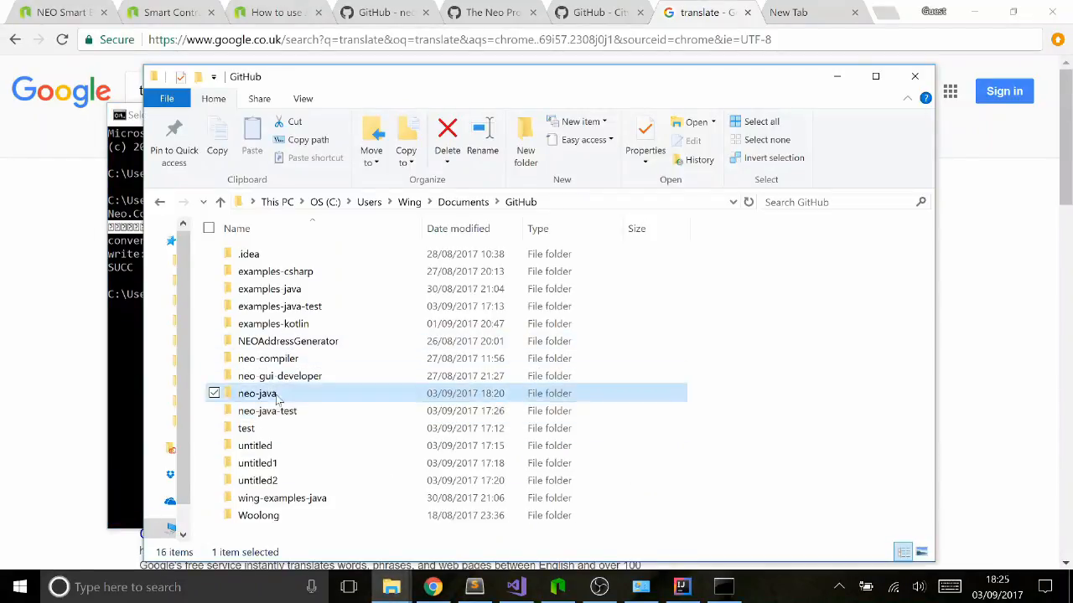
double_click(259, 392)
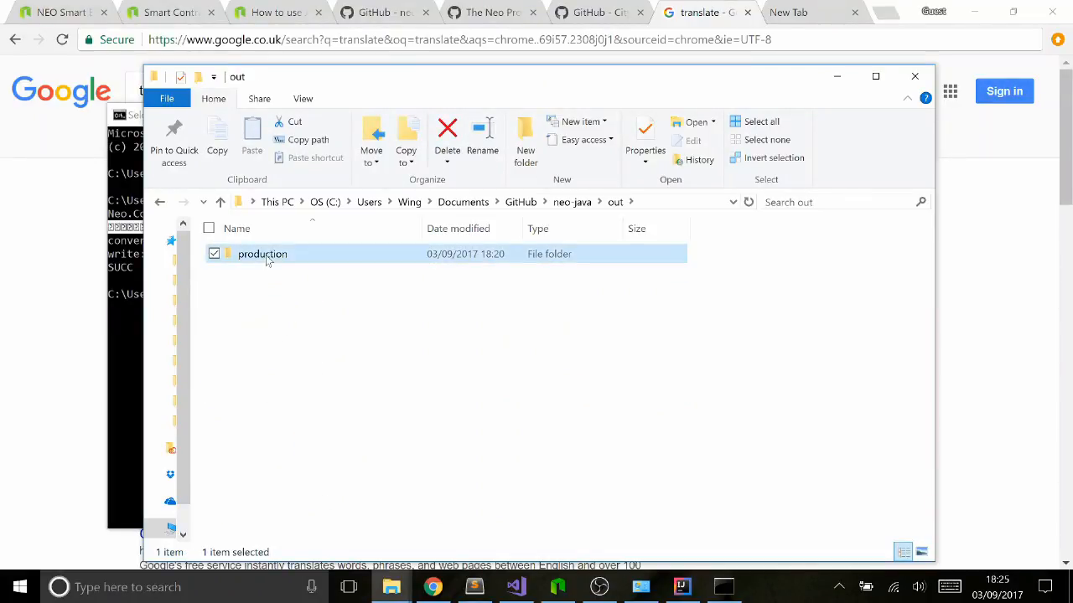
double_click(261, 254)
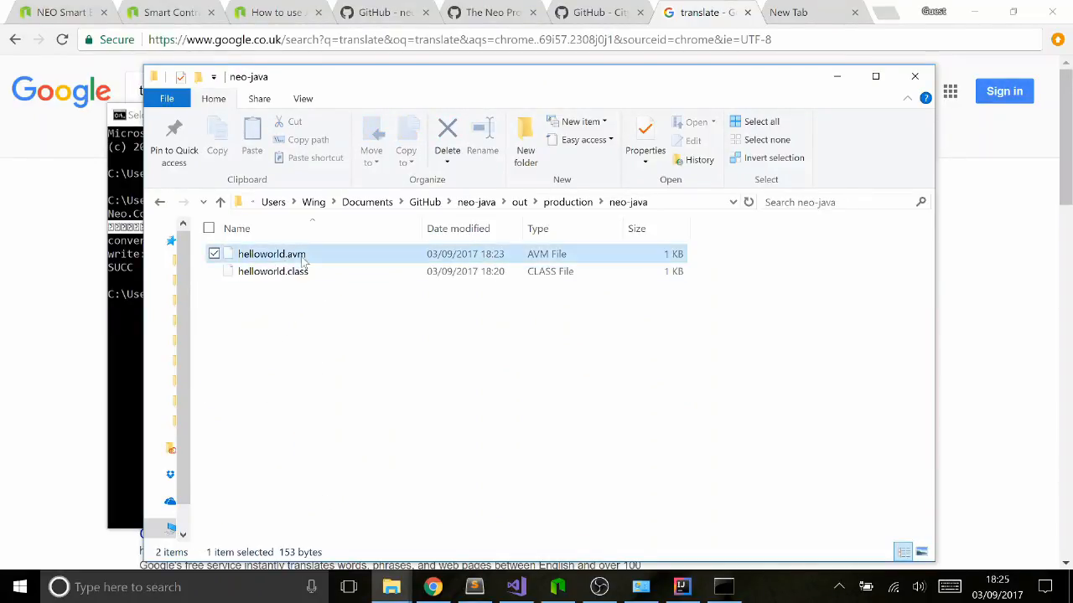
left_click(681, 587)
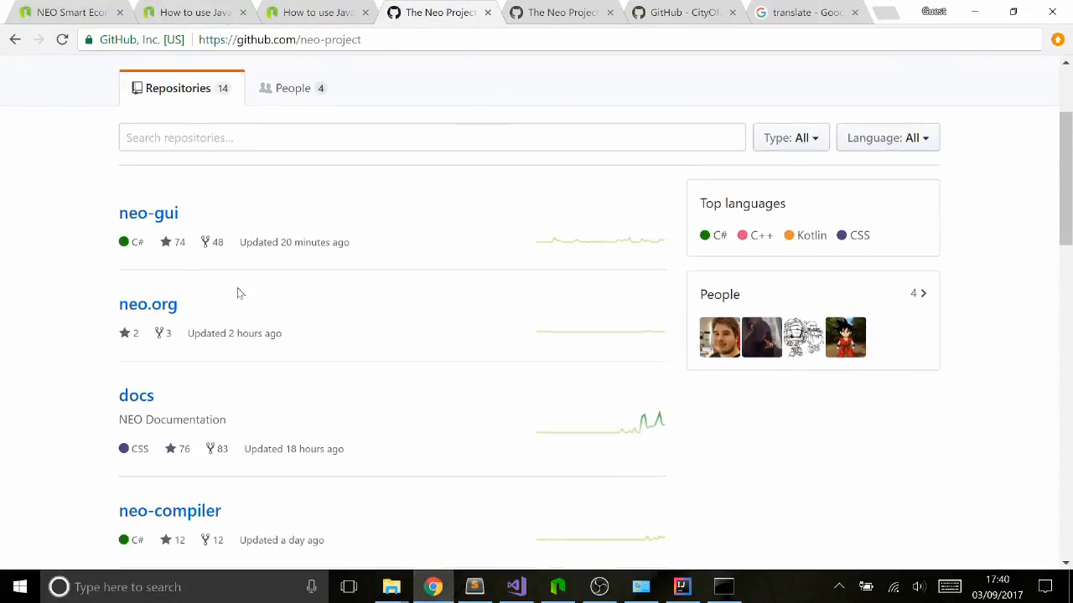
mouse_move(147, 213)
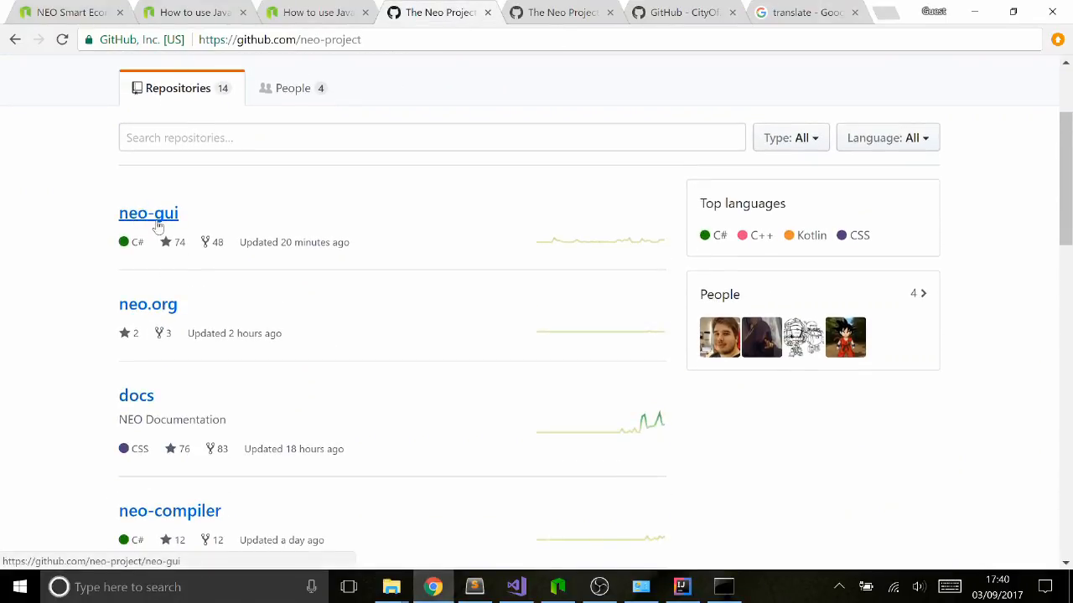
mouse_move(422, 255)
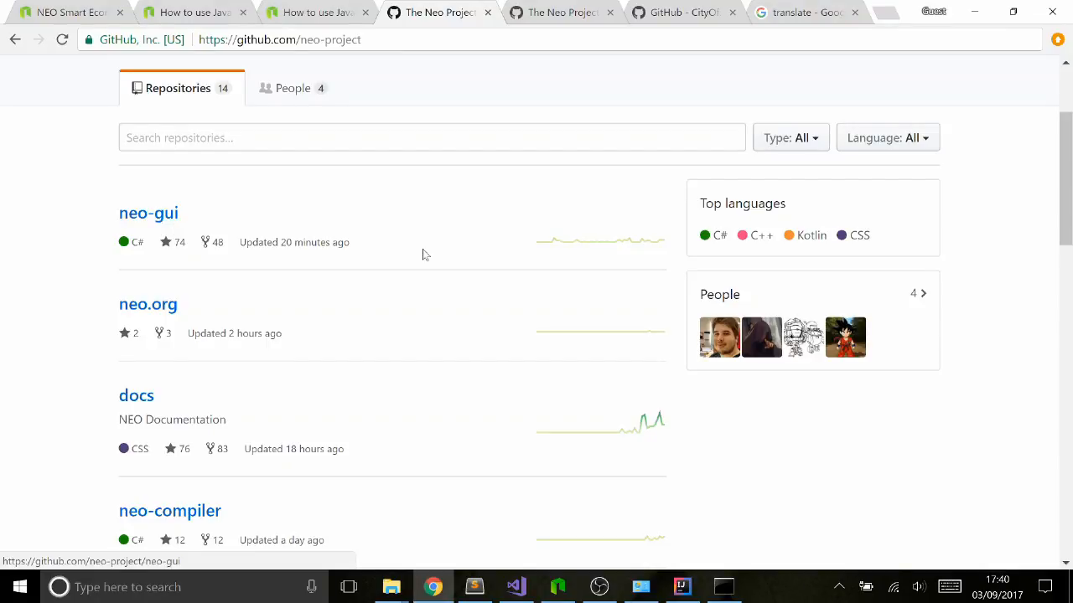
mouse_move(419, 238)
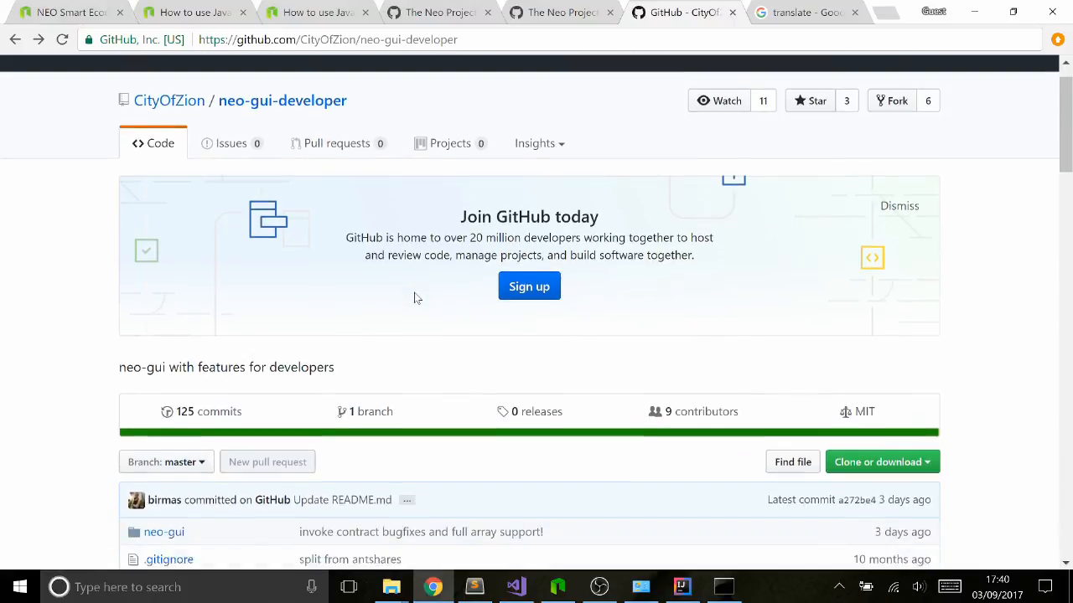
scroll("up", 3)
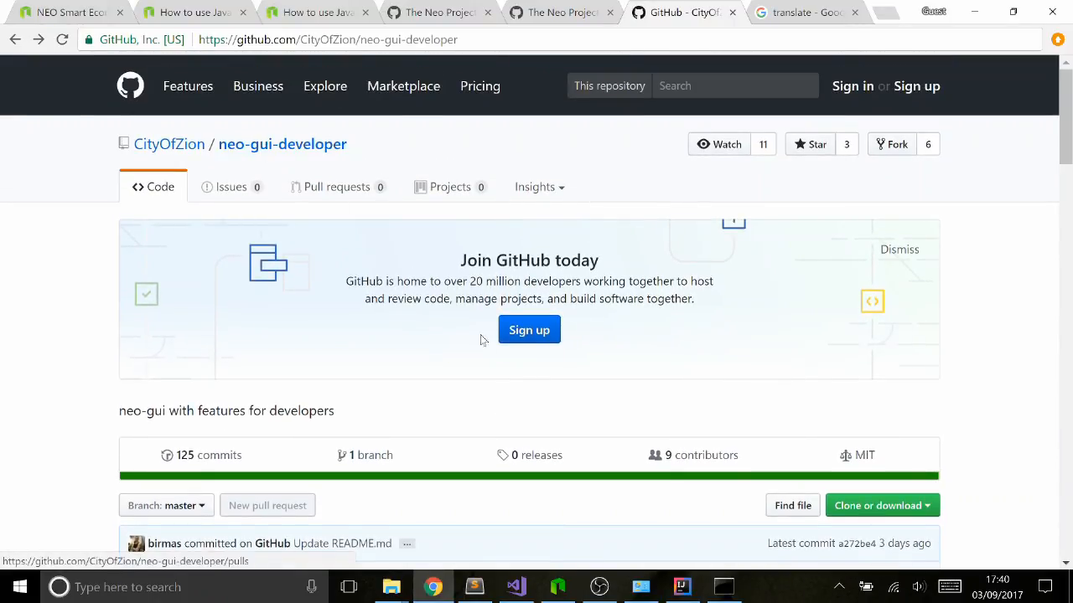
scroll("down", 3)
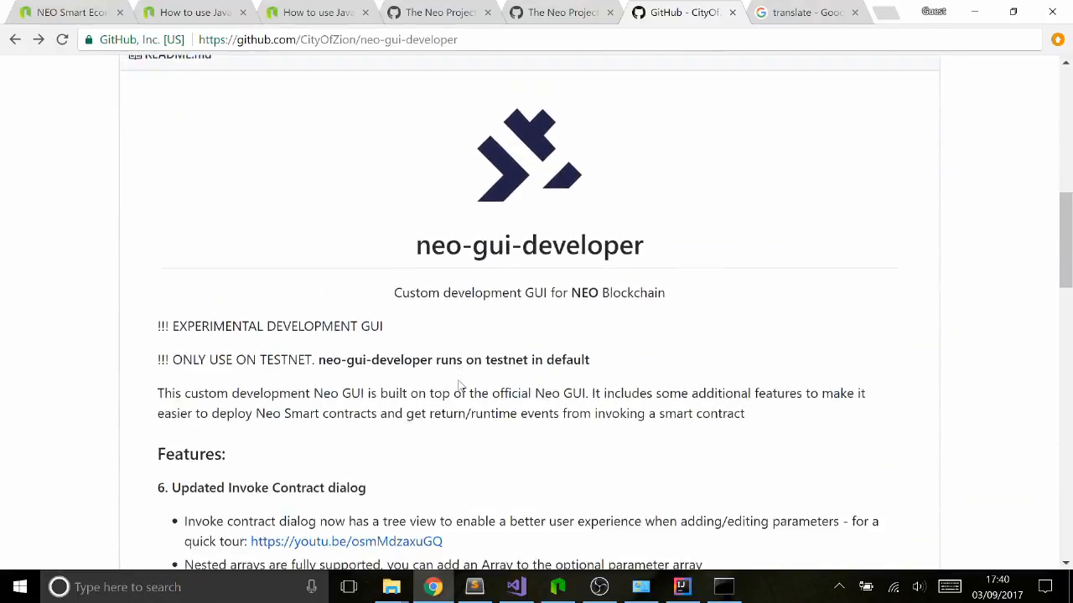
scroll("down", 3)
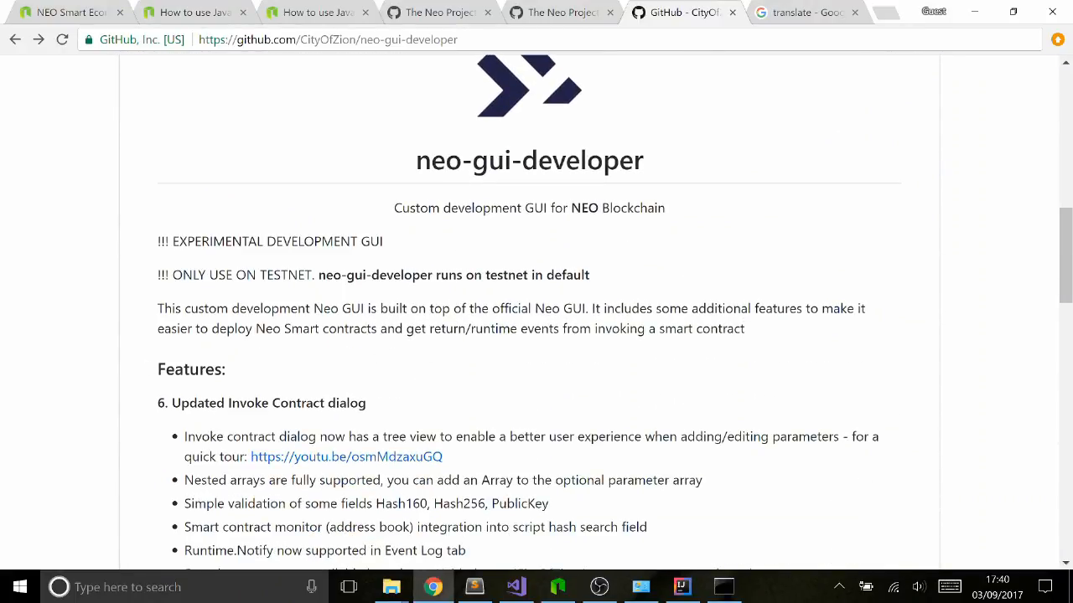
double_click(446, 329)
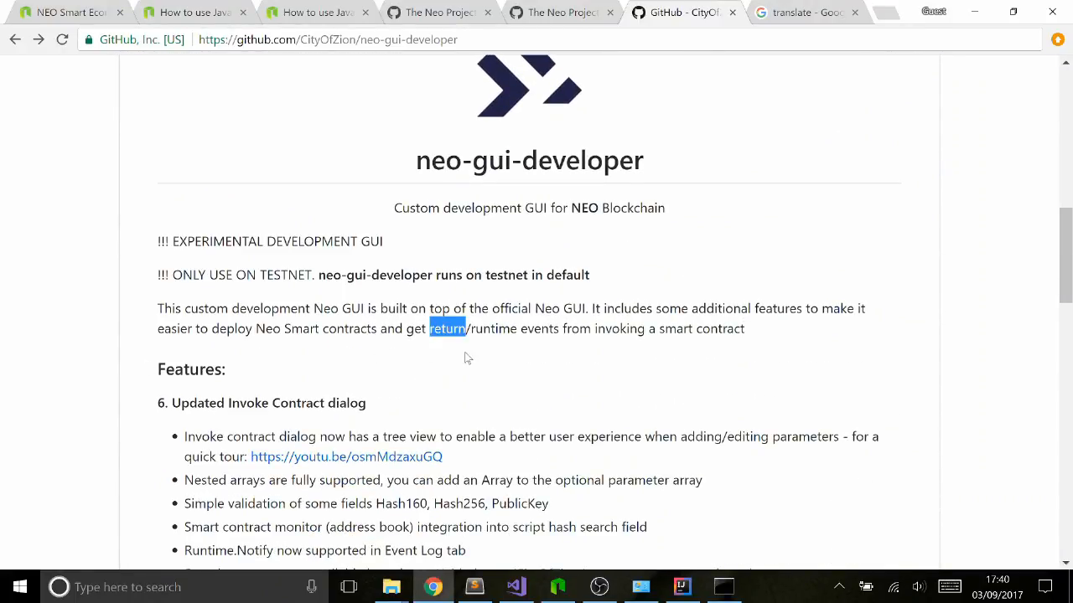
mouse_move(451, 352)
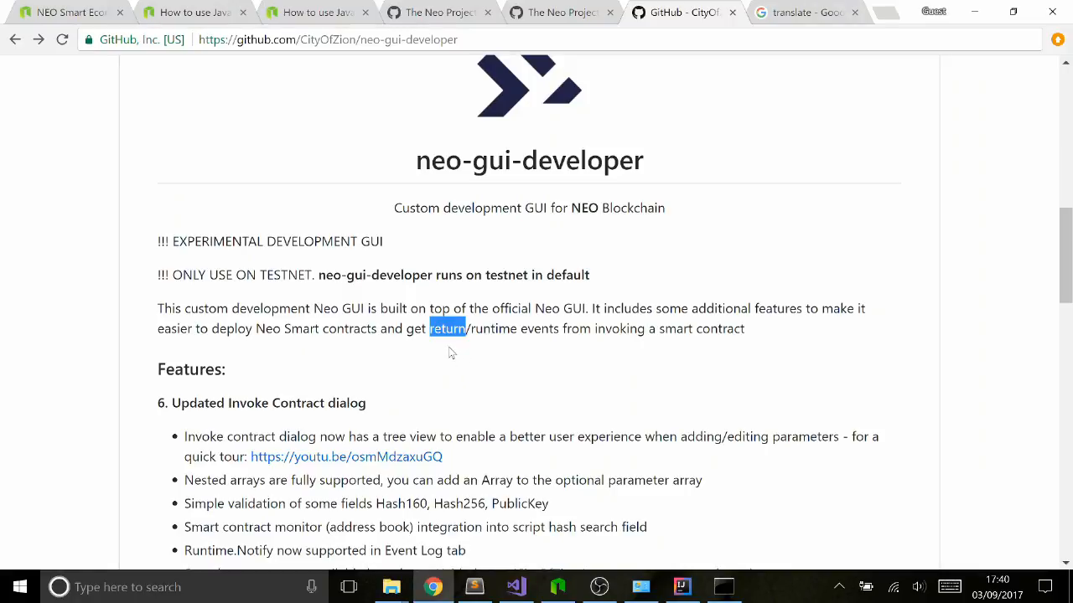
double_click(493, 328)
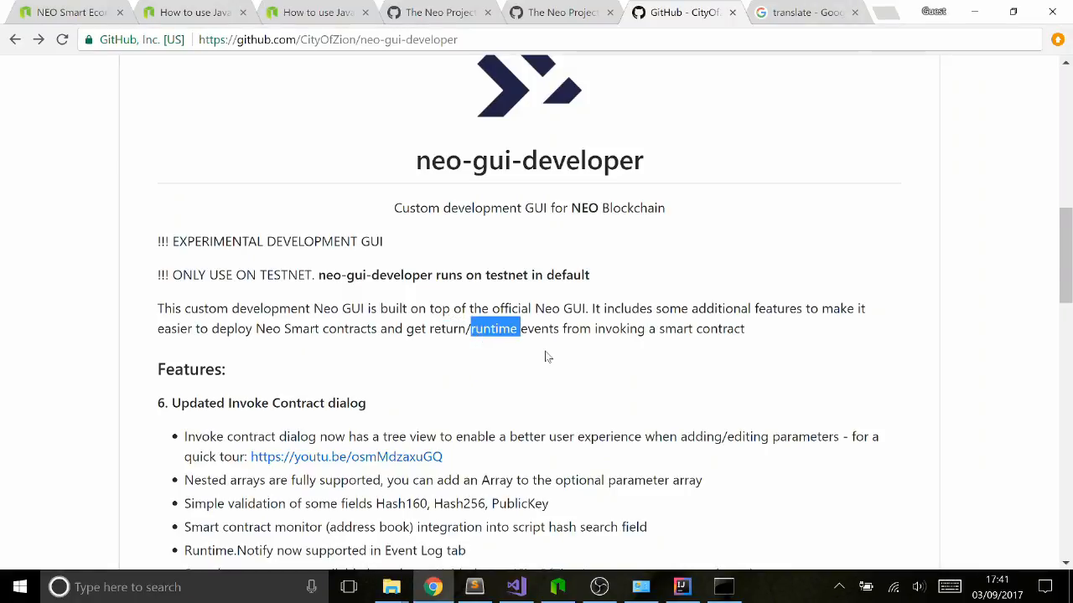
scroll("down", 3)
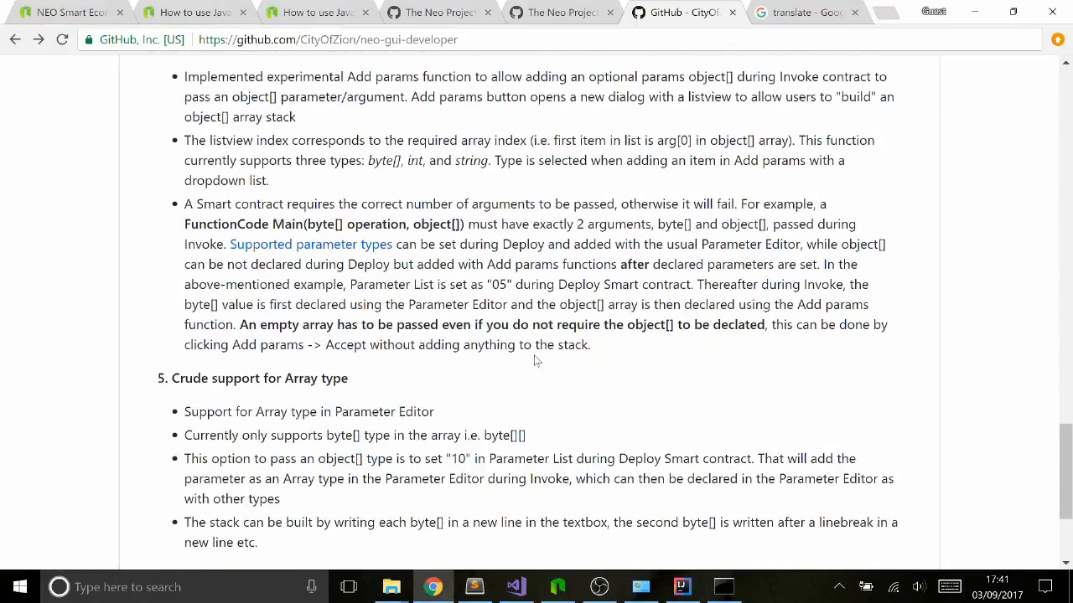
scroll("up", 3)
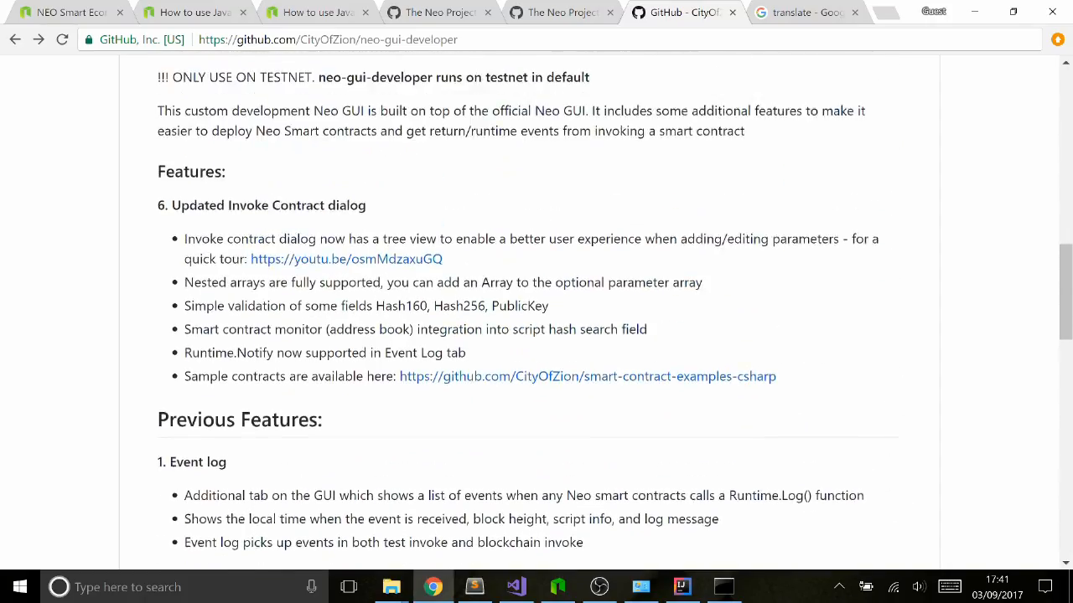
scroll("up", 3)
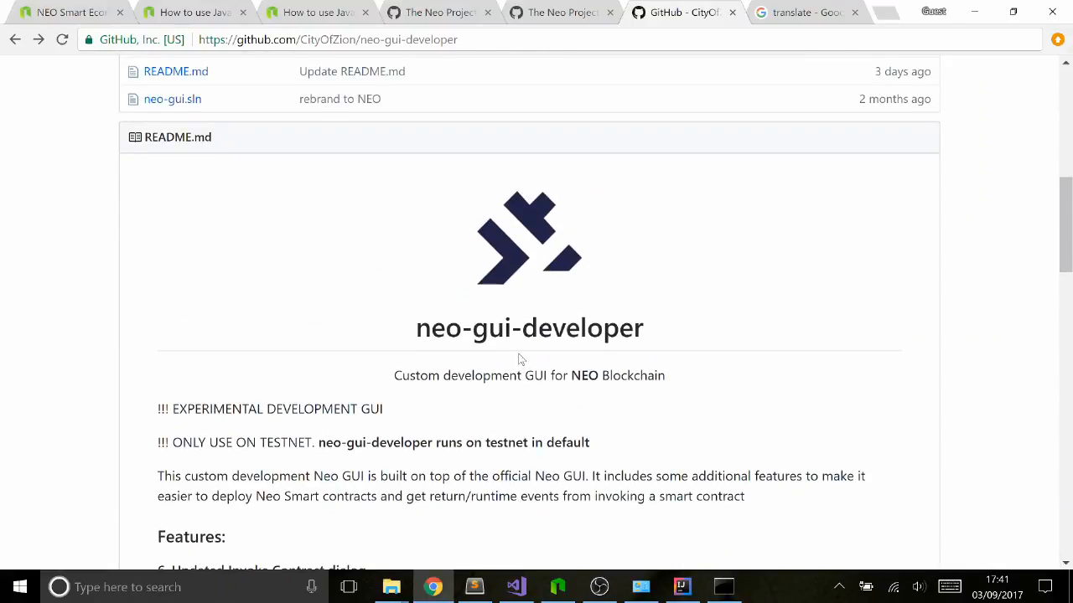
scroll("up", 3)
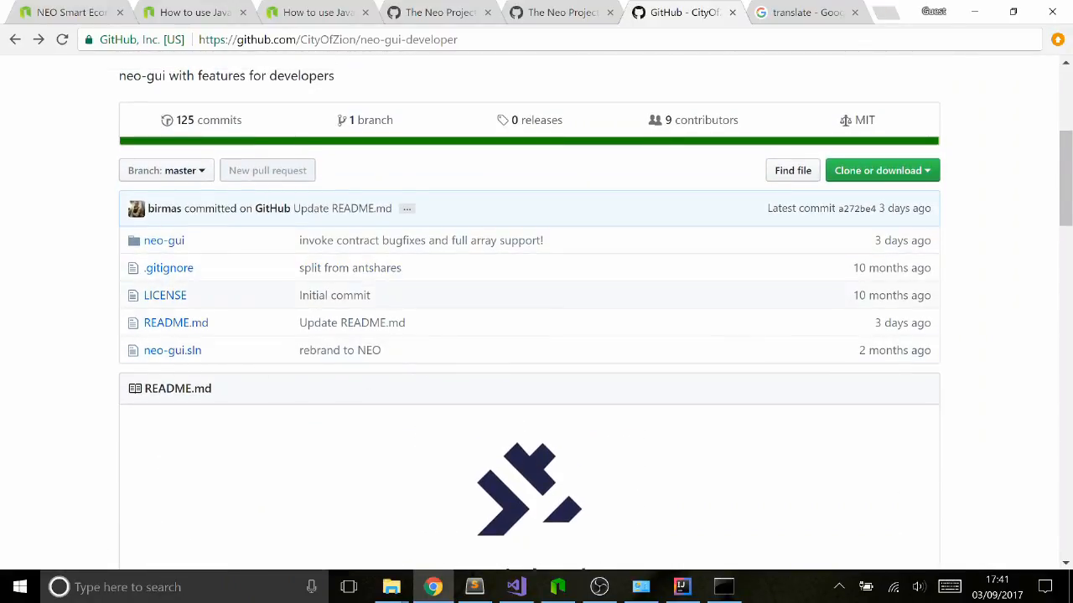
mouse_move(618, 395)
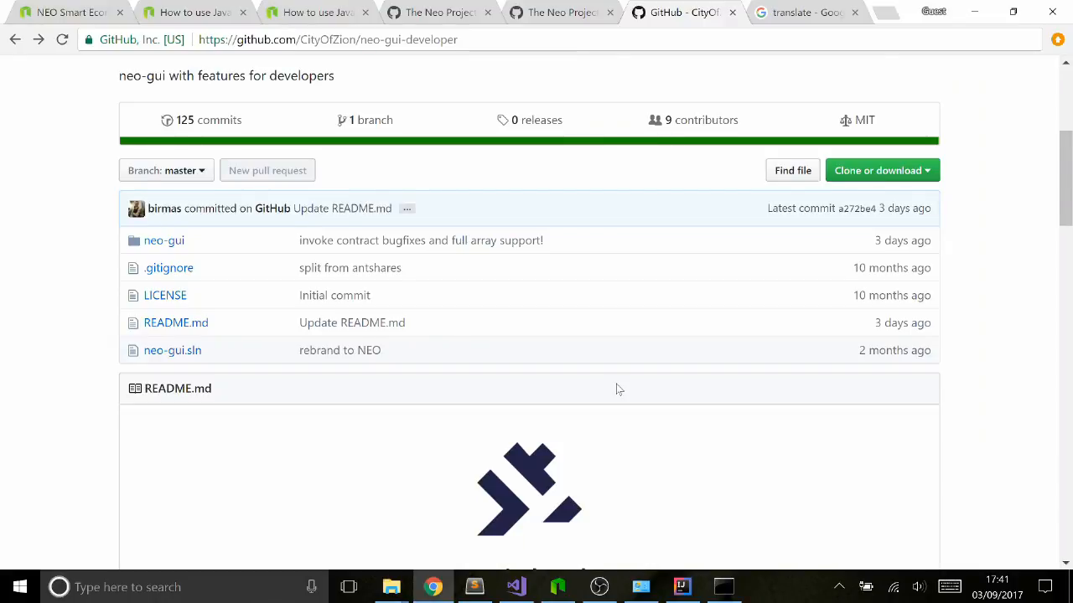
mouse_move(646, 469)
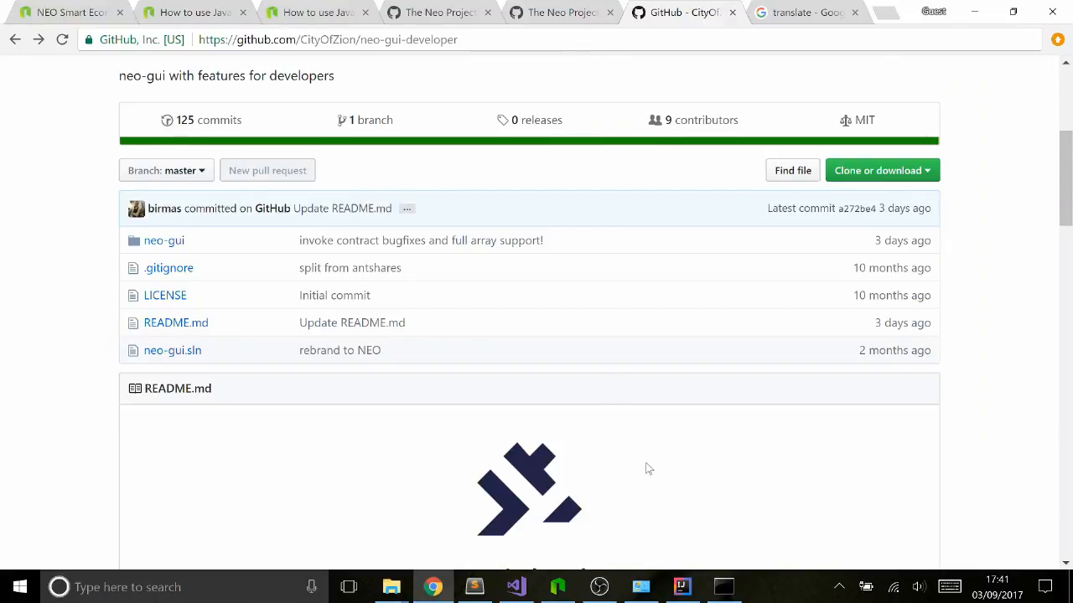
Look through config.json, protocol.json and protocol.testnet.json in the neo-gui folder.
left_click(556, 586)
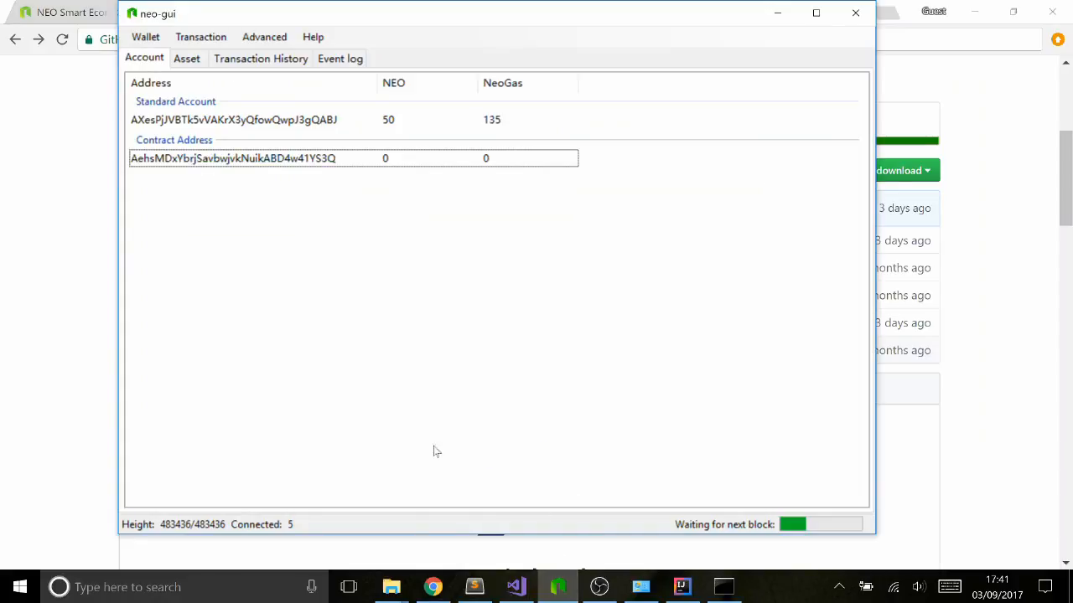
mouse_move(410, 345)
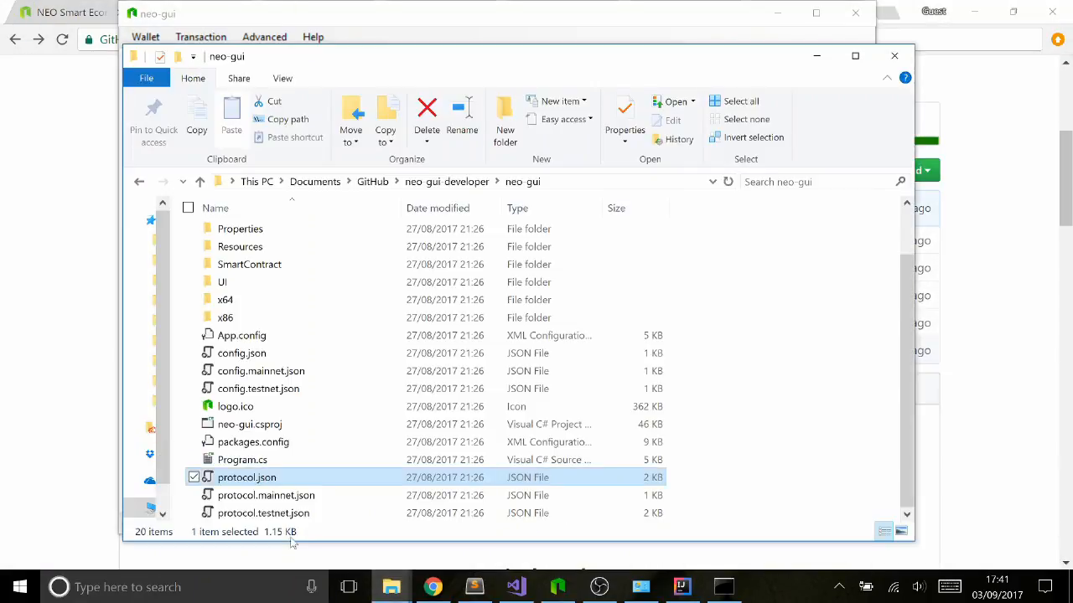
mouse_move(446, 181)
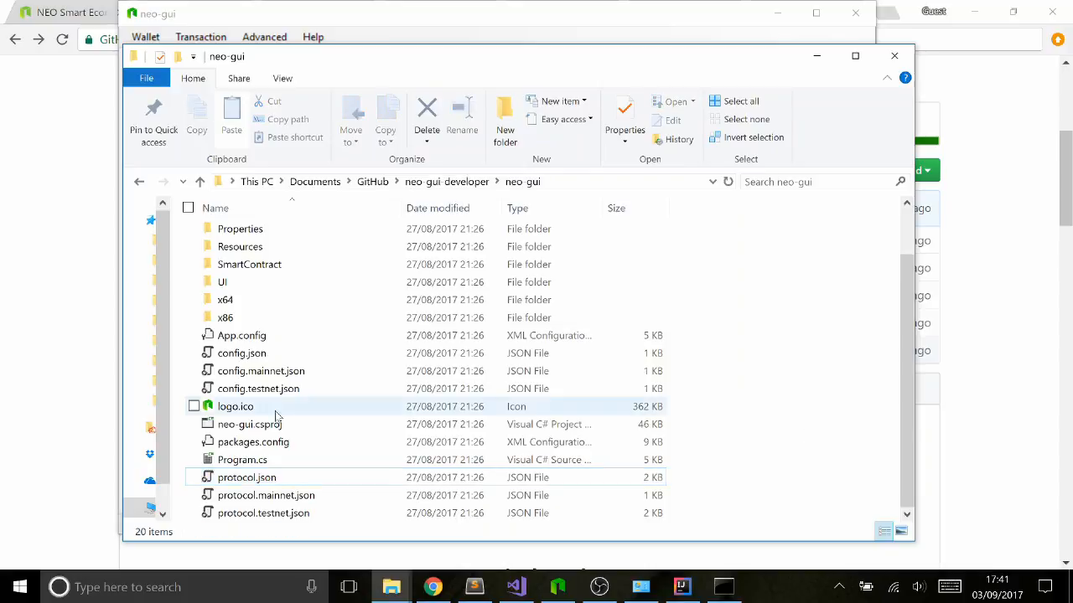
left_click(242, 352)
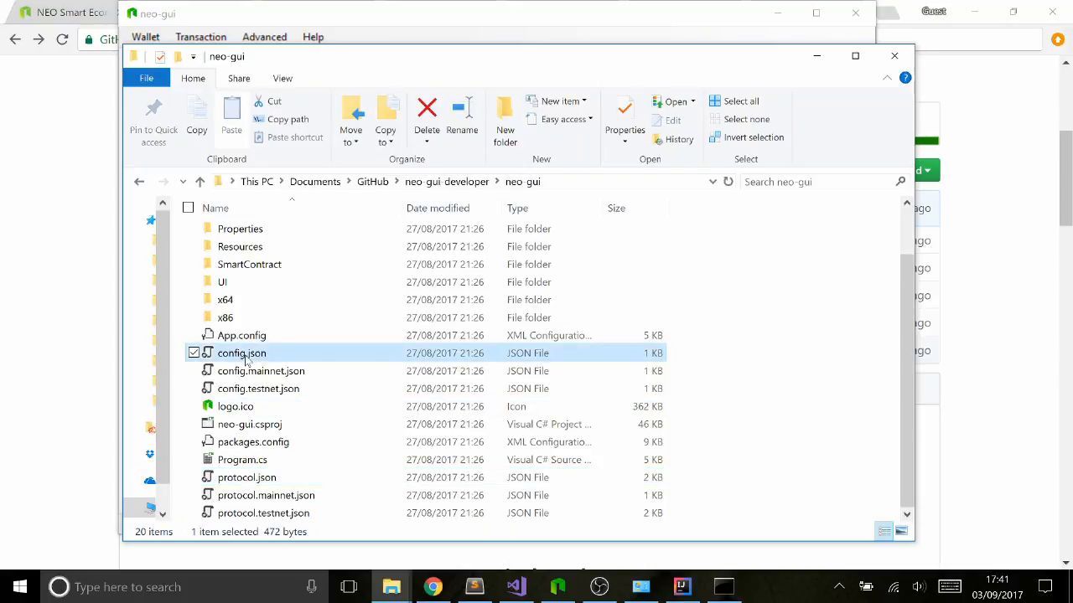
left_click(246, 476)
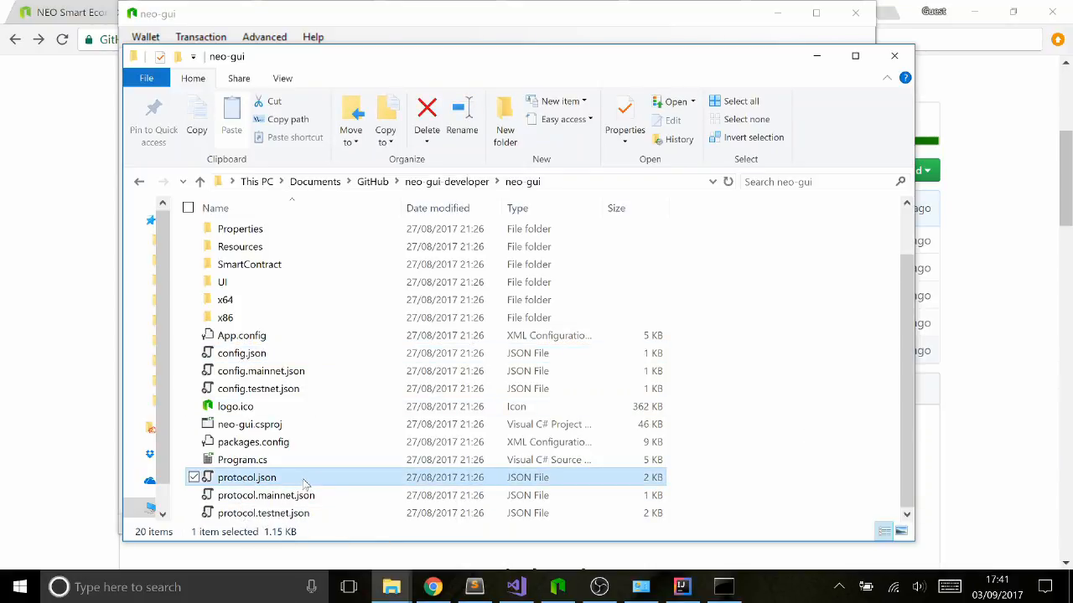
mouse_move(291, 352)
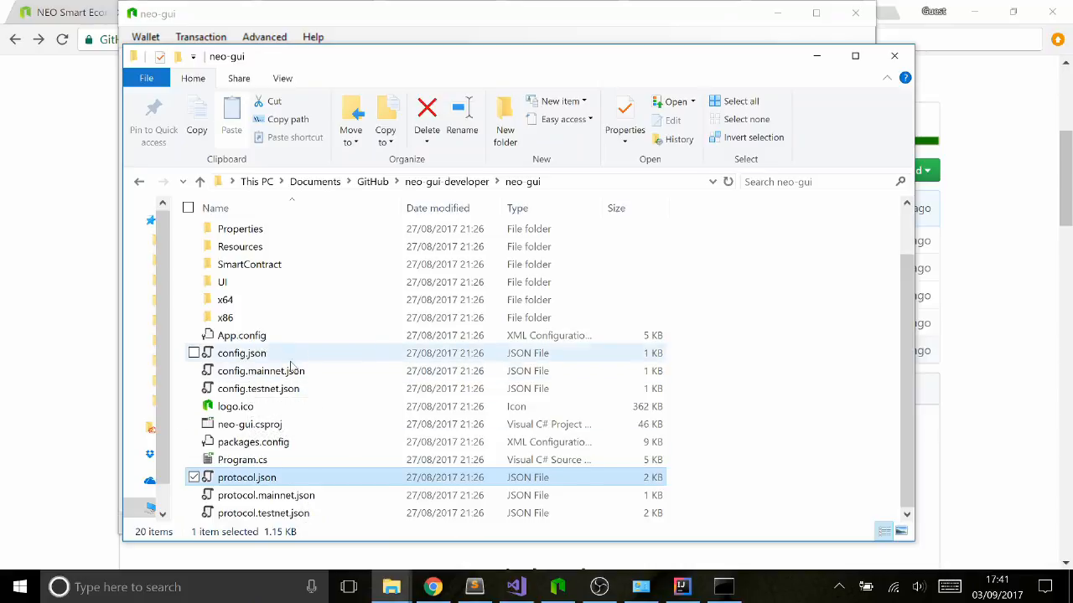
mouse_move(265, 496)
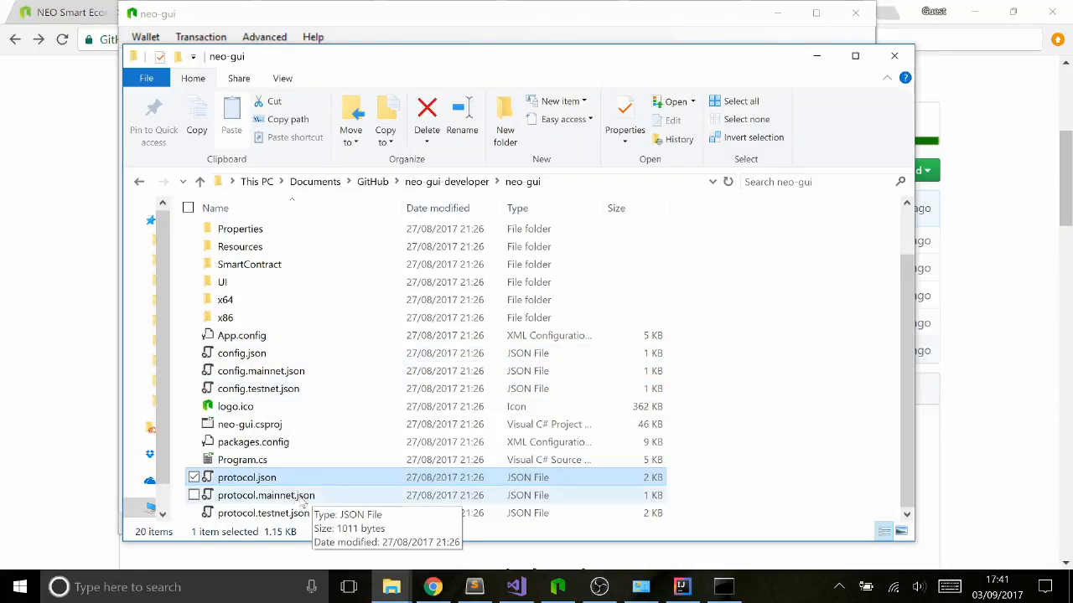
mouse_move(246, 476)
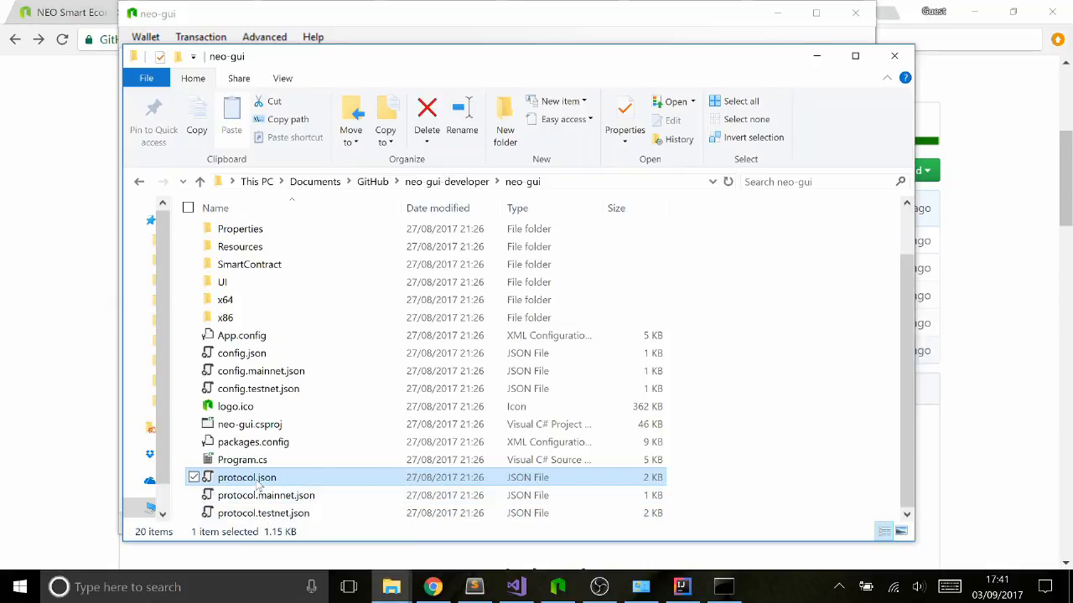
mouse_move(241, 352)
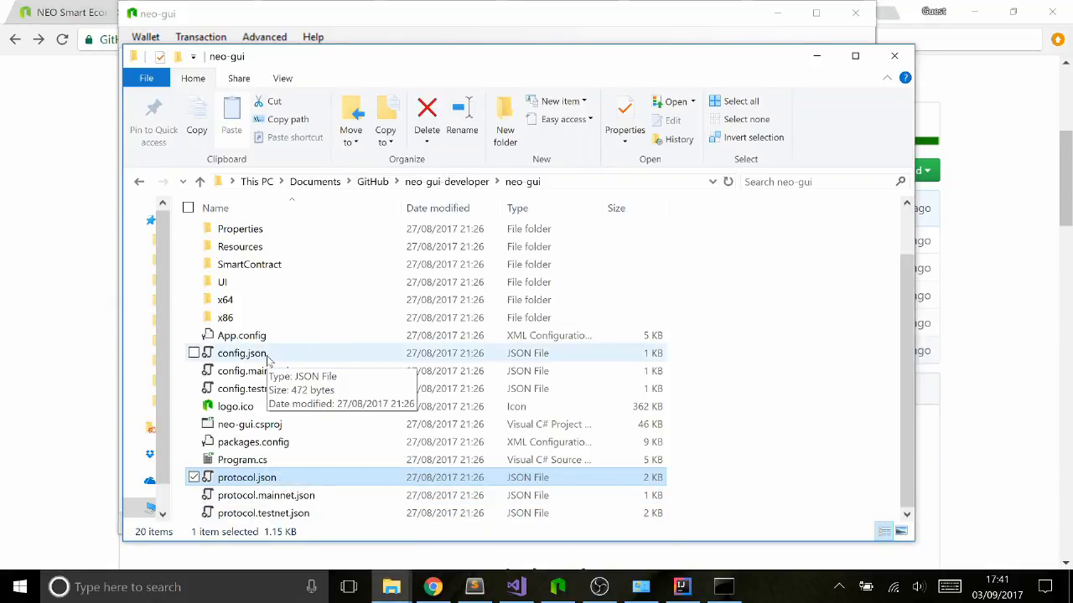
mouse_move(261, 371)
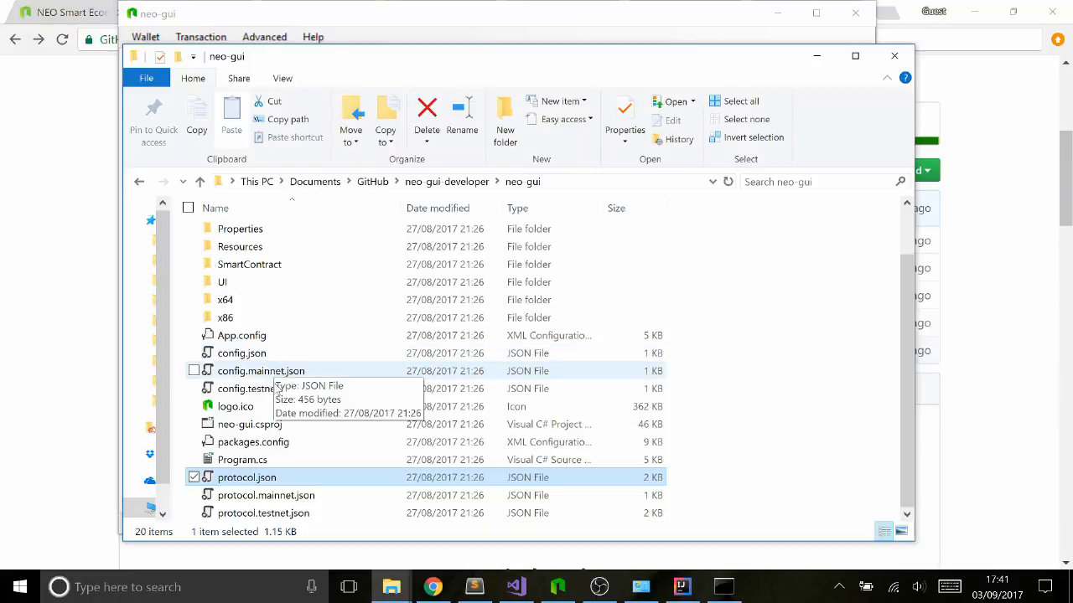
mouse_move(252, 415)
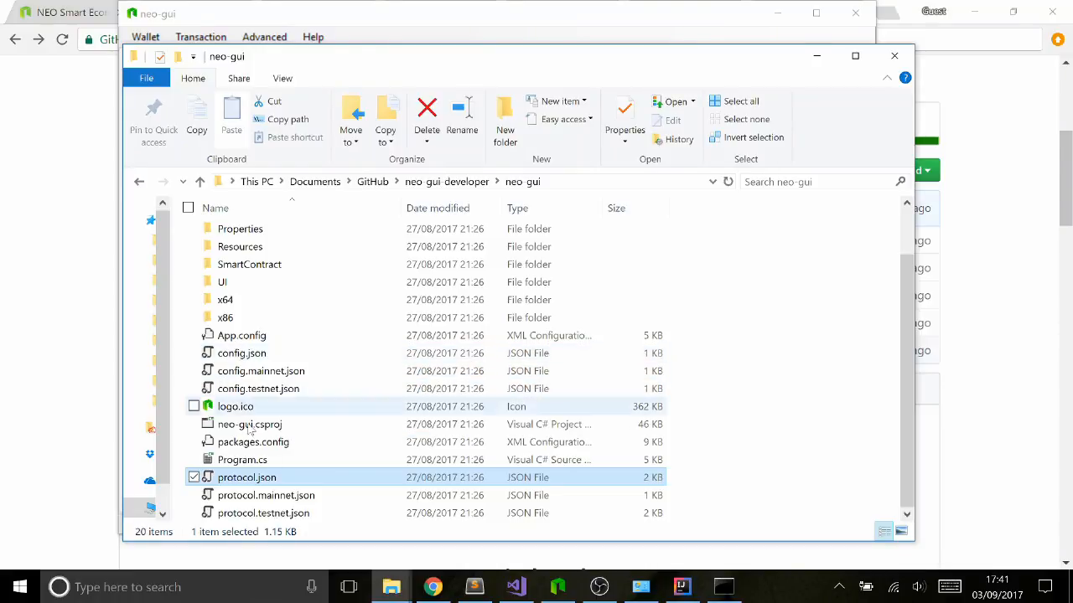
left_click(241, 352)
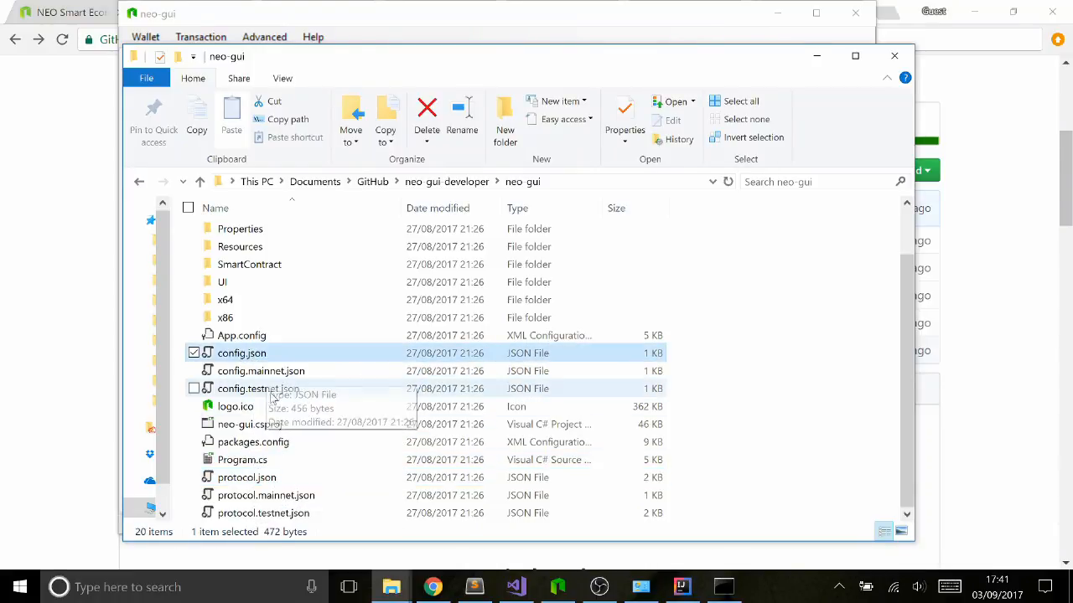
left_click(263, 513)
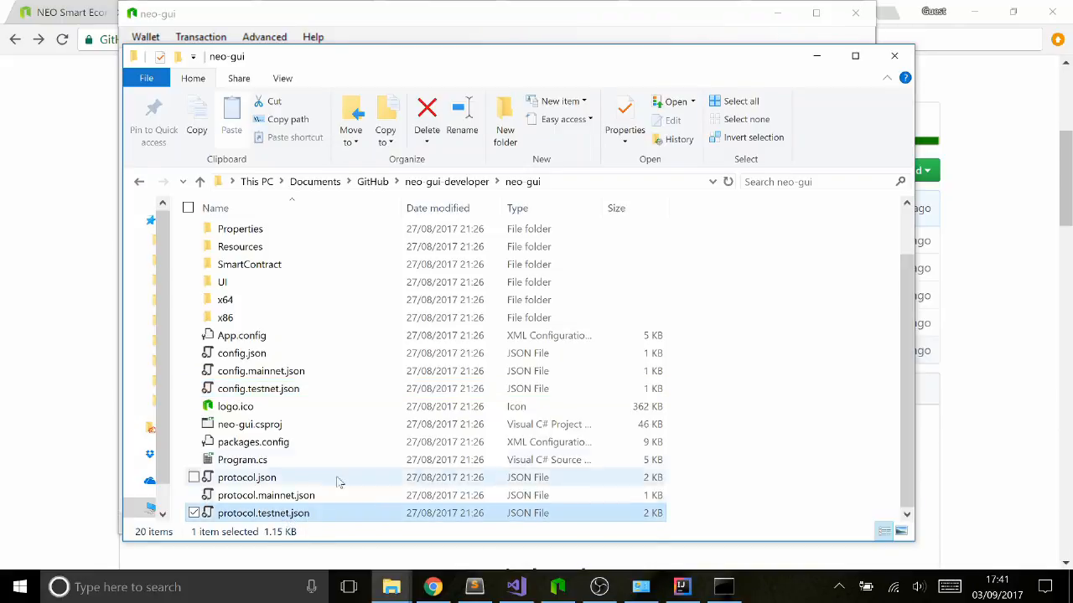
mouse_move(386, 366)
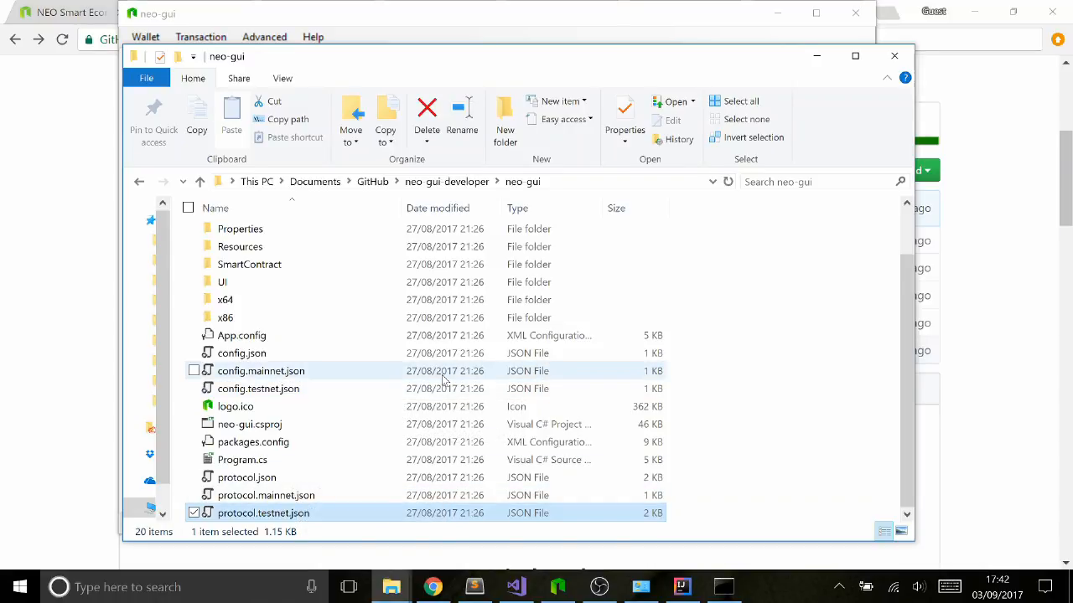
mouse_move(416, 299)
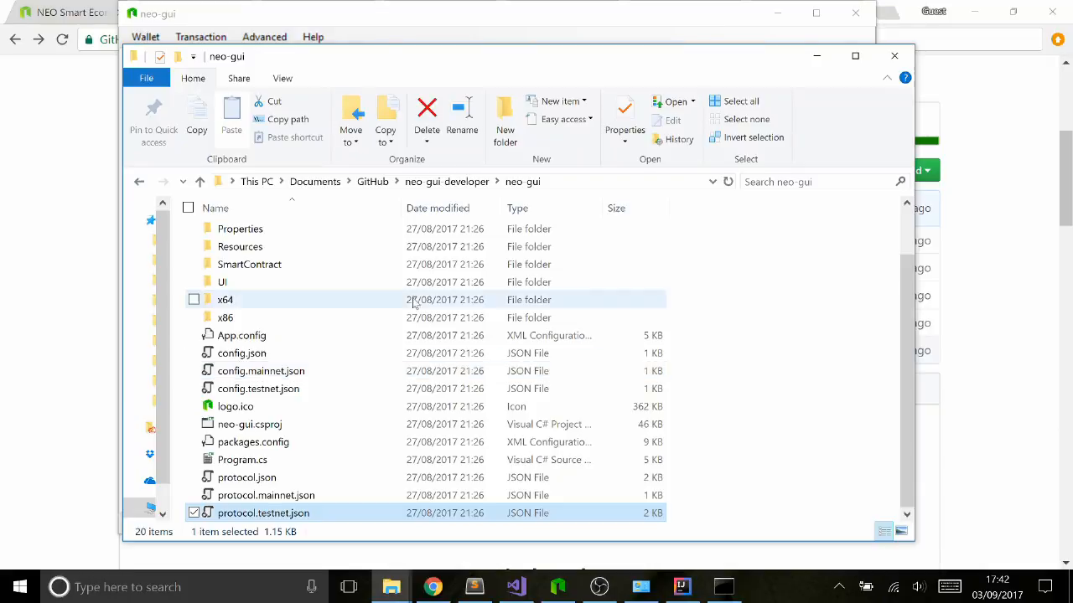
mouse_move(258, 388)
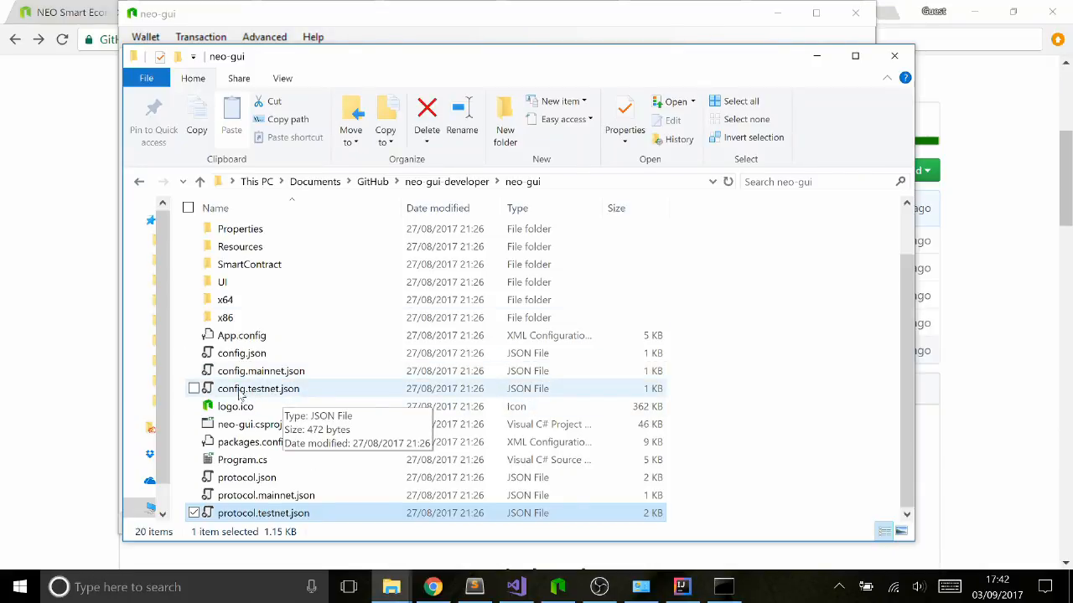
mouse_move(285, 394)
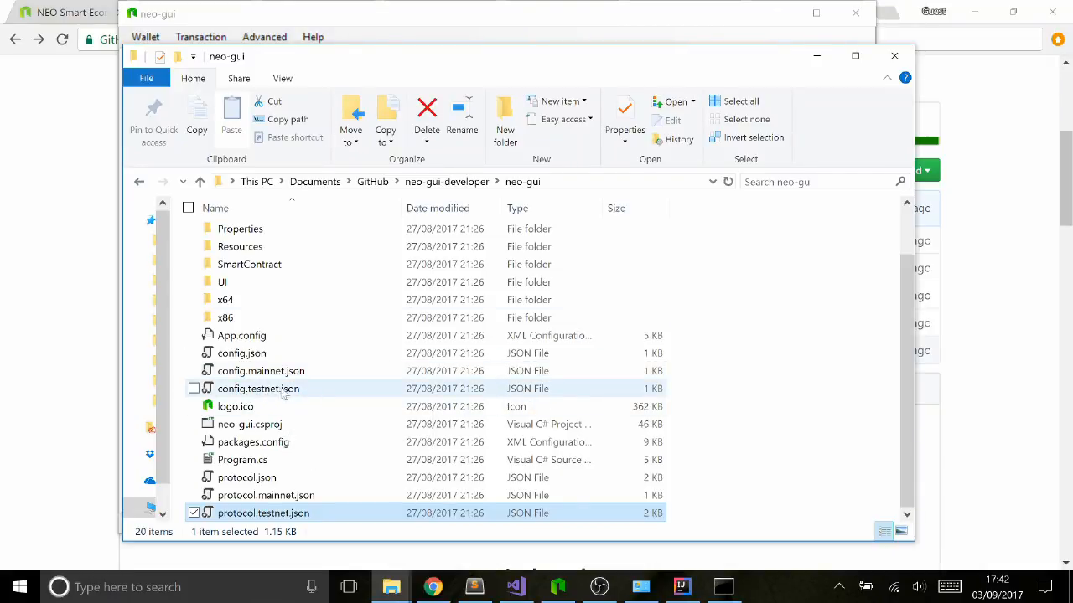
mouse_move(265, 496)
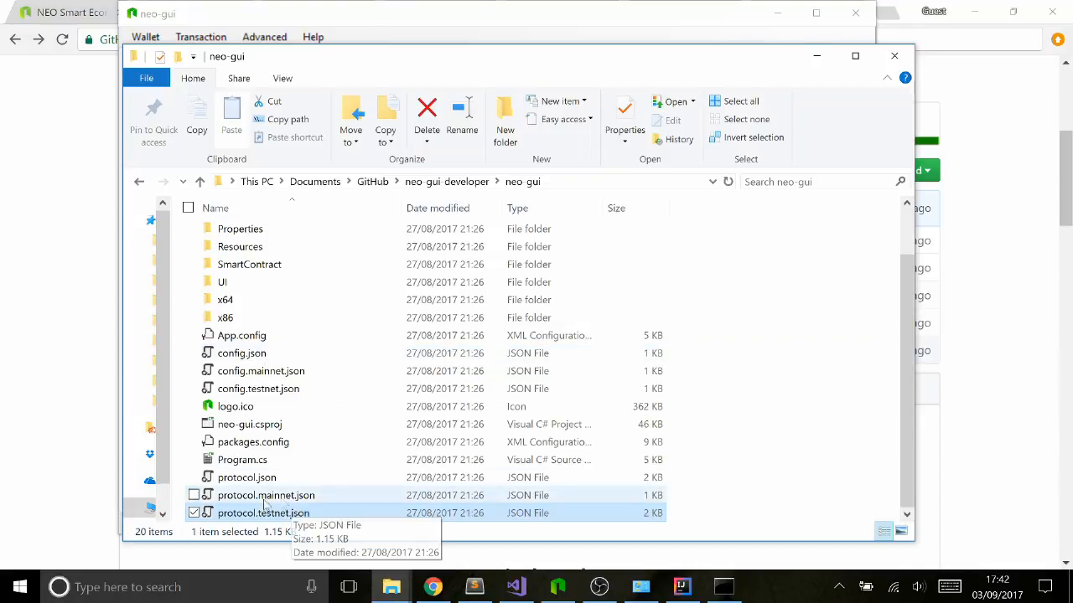
mouse_move(305, 483)
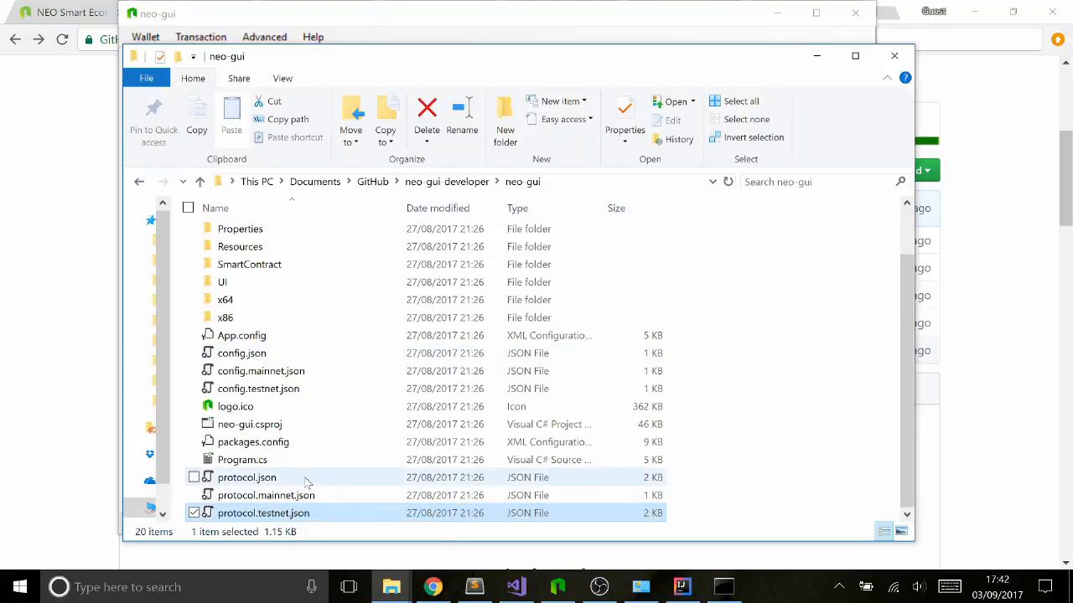
mouse_move(299, 477)
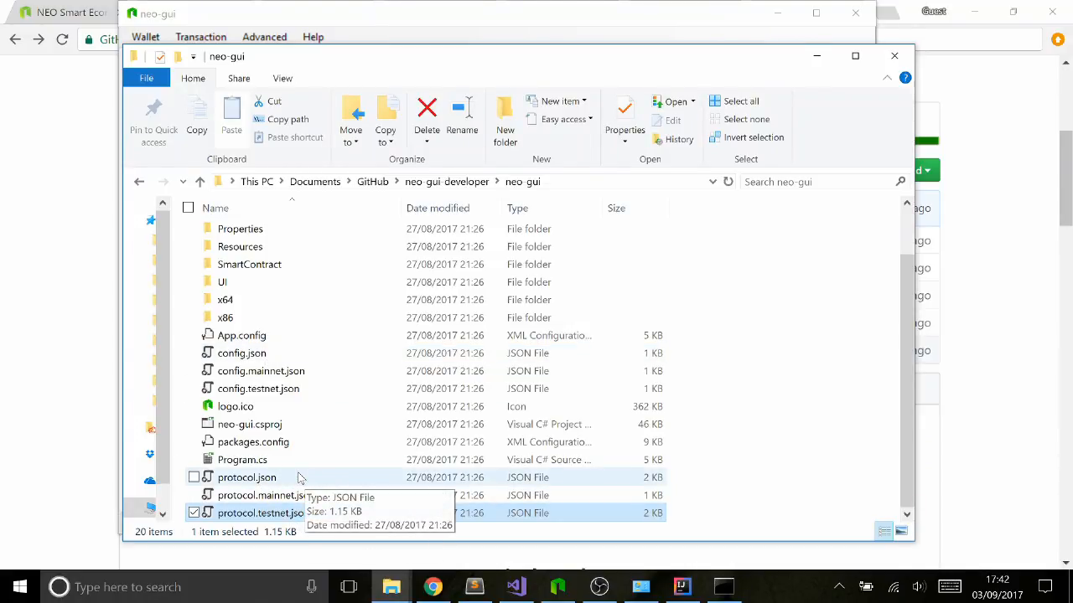
scroll("up", 3)
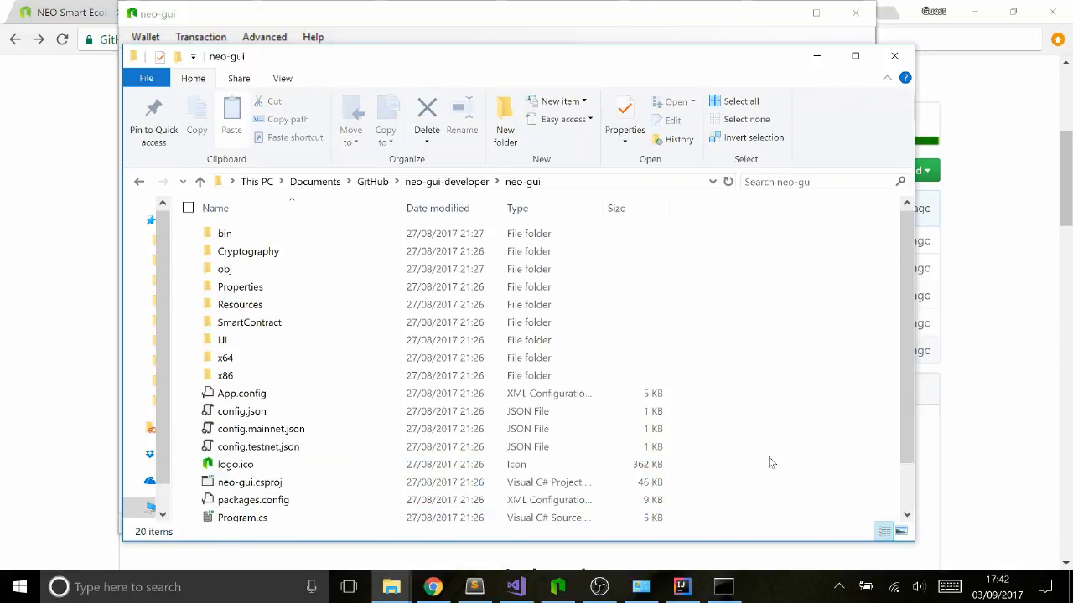
scroll("down", 3)
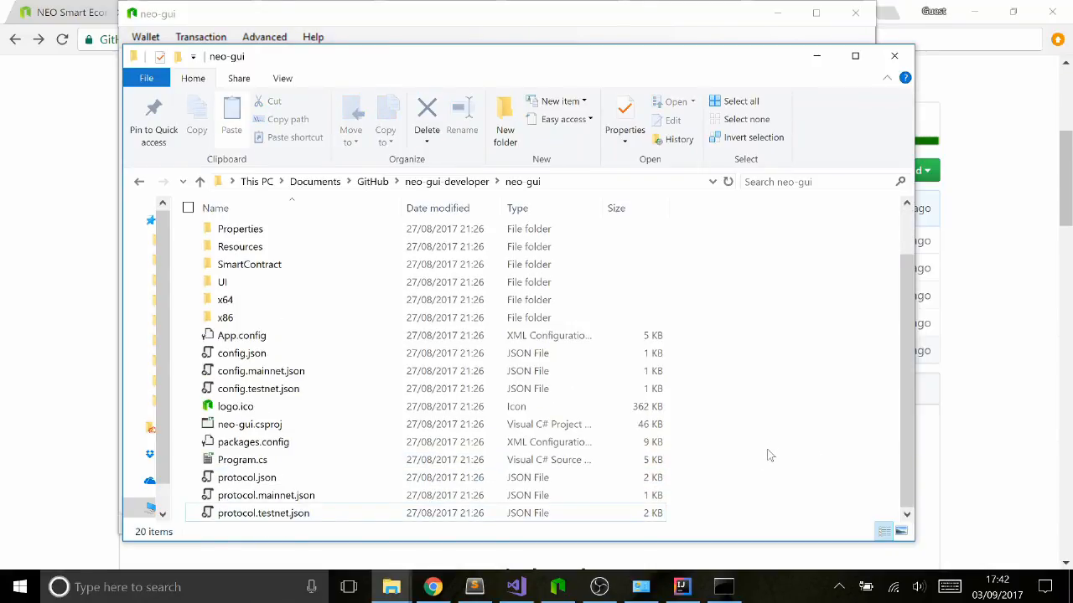
scroll("up", 3)
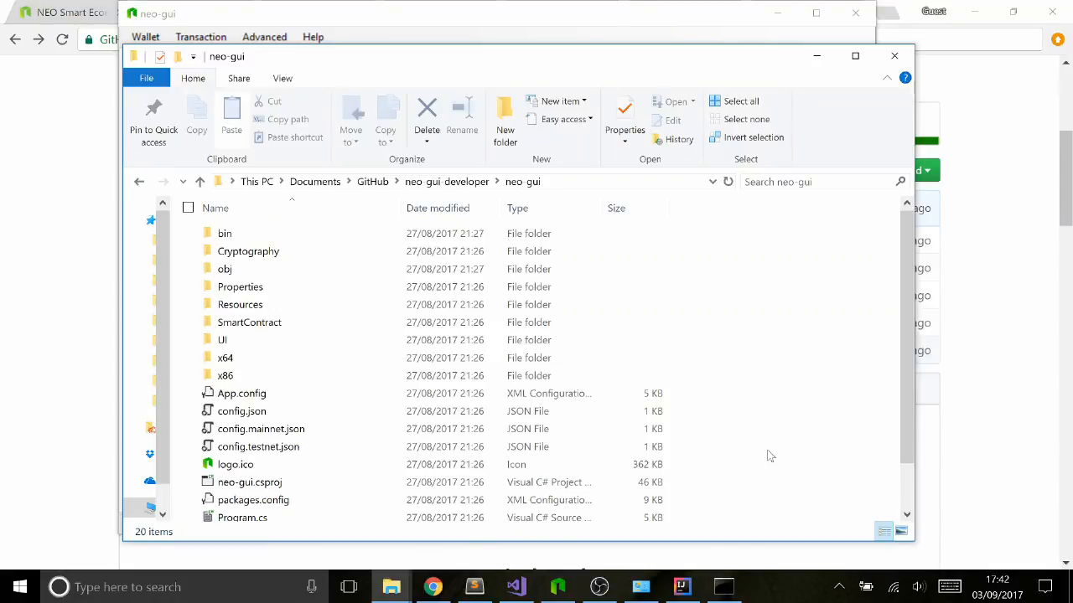
mouse_move(678, 485)
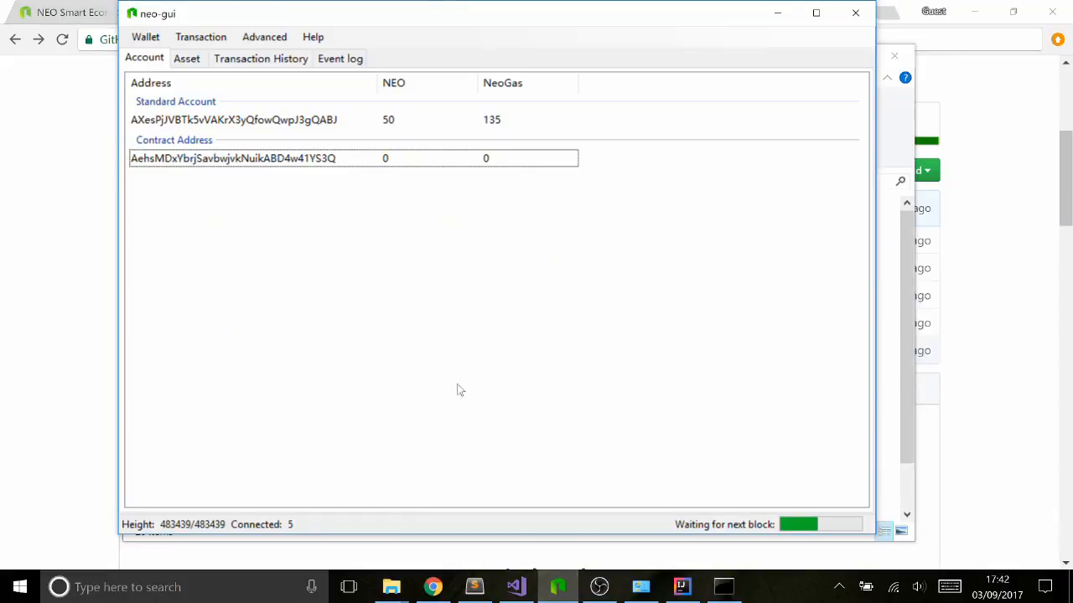
mouse_move(186, 526)
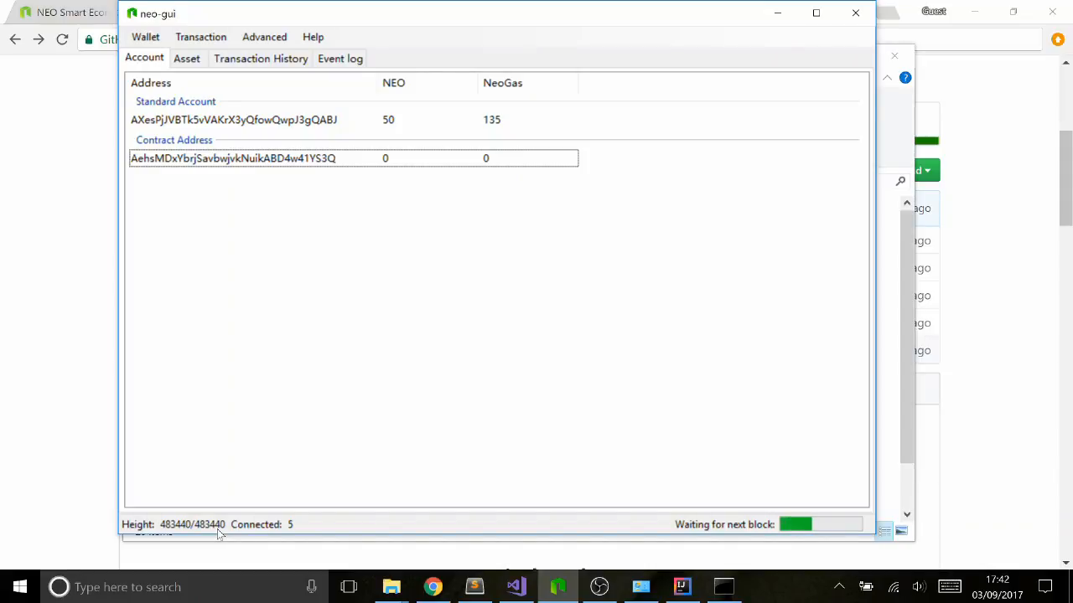
mouse_move(98, 265)
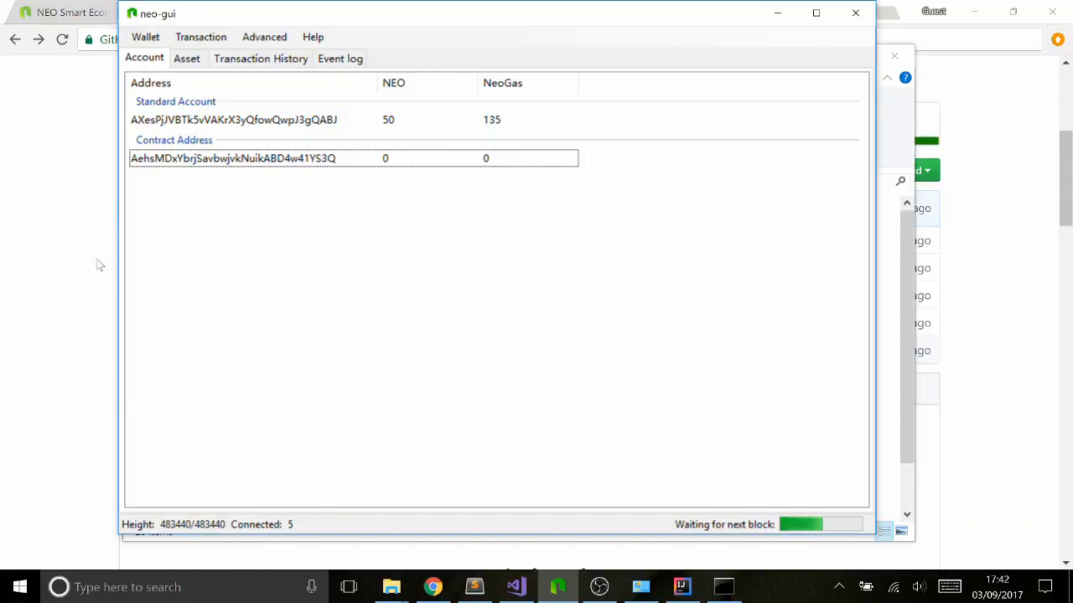
left_click(144, 37)
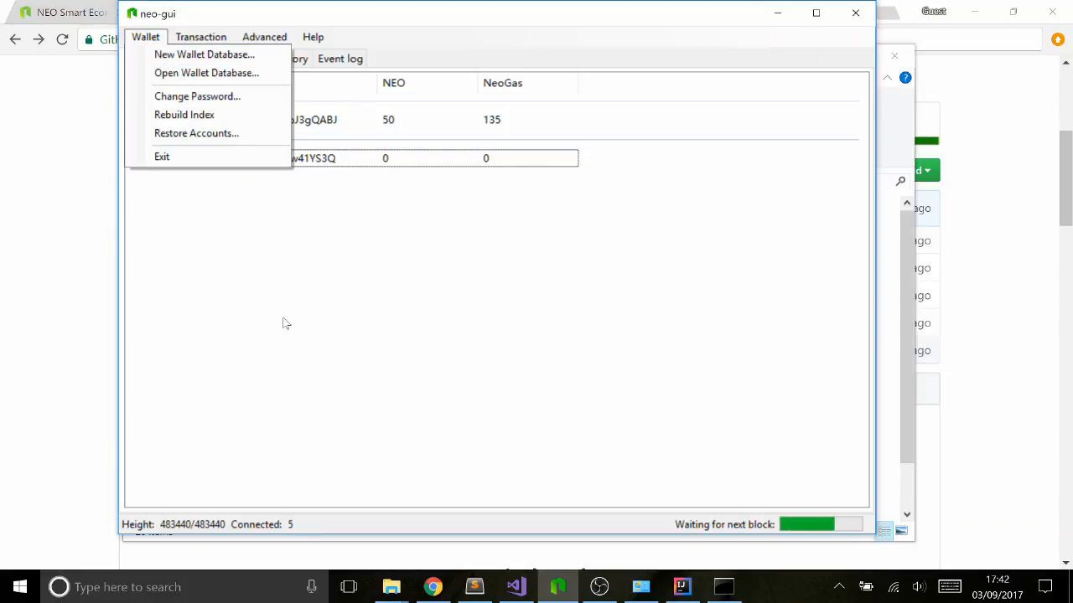
left_click(289, 323)
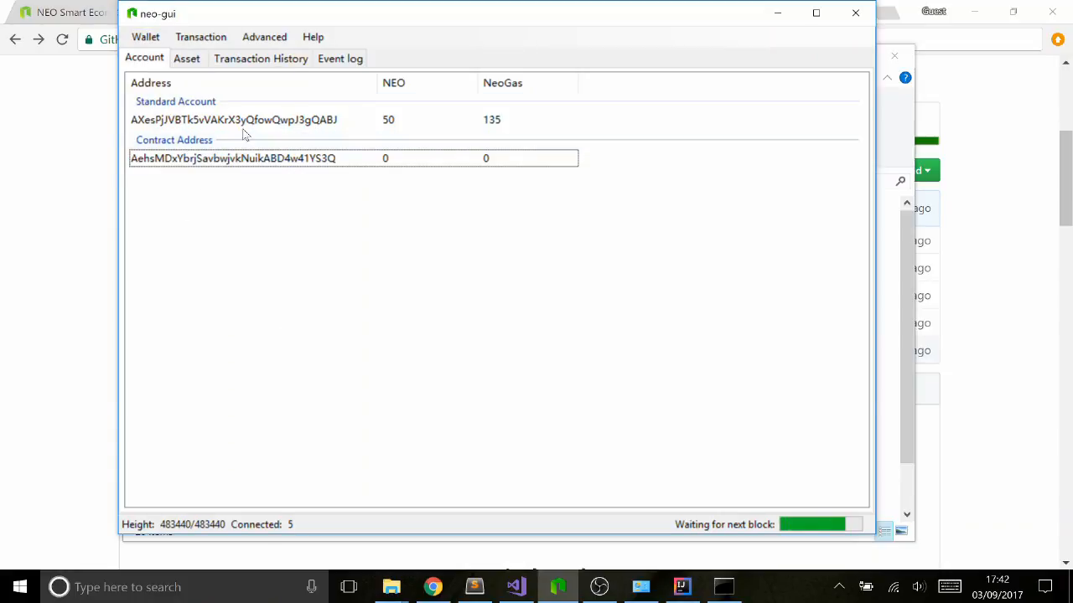
mouse_move(311, 247)
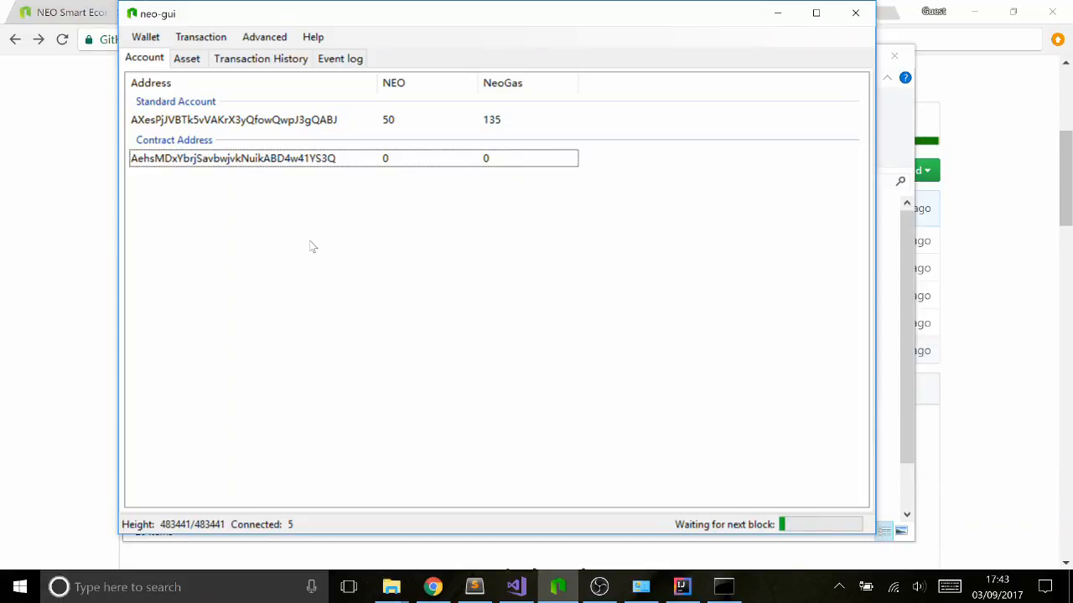
mouse_move(238, 130)
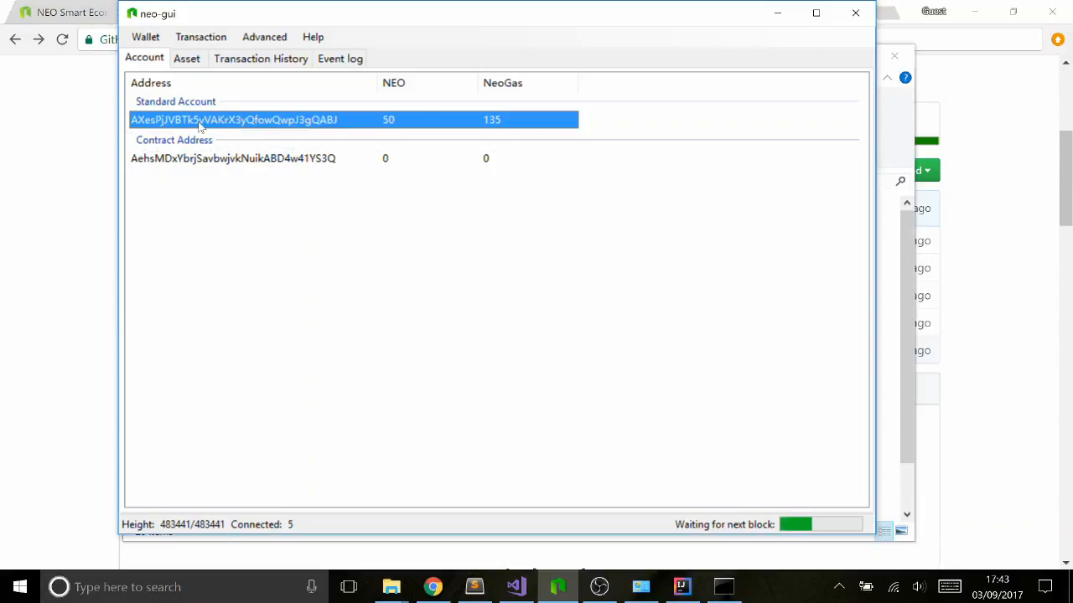
mouse_move(315, 276)
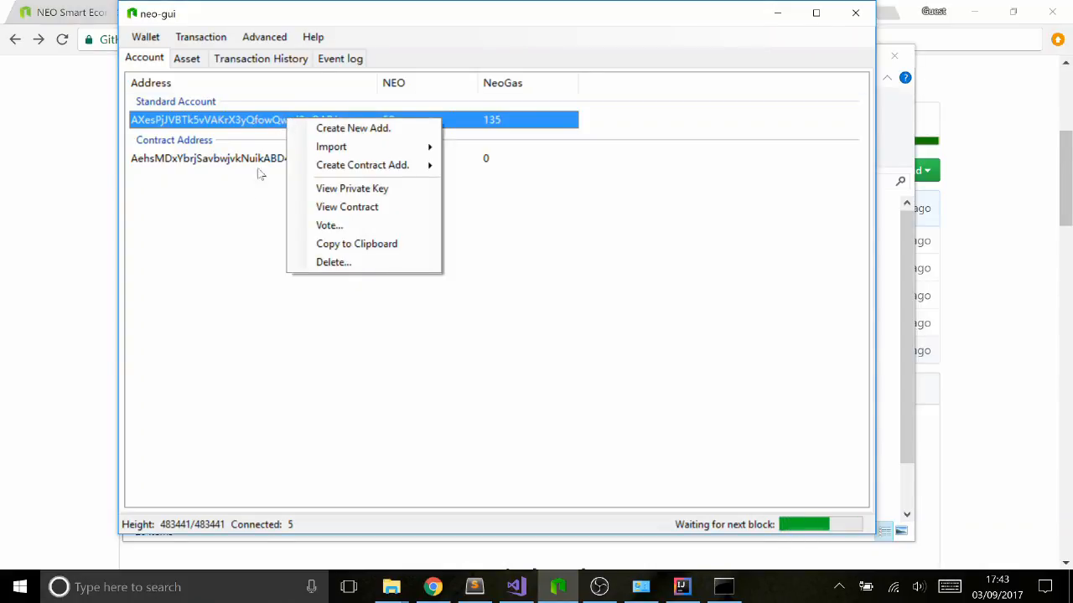
mouse_move(546, 305)
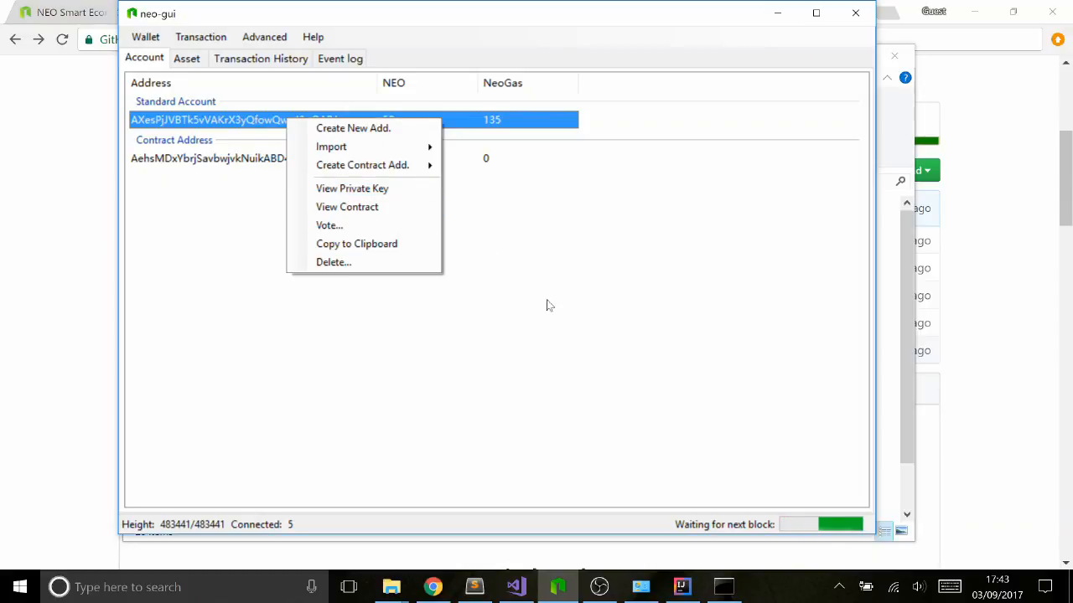
left_click(511, 301)
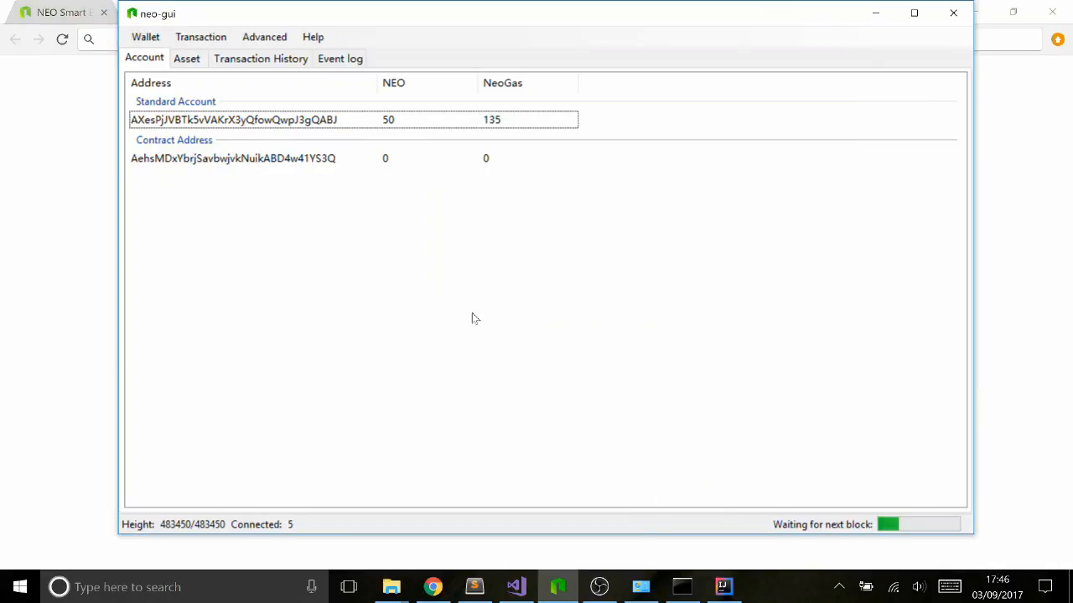
mouse_move(325, 295)
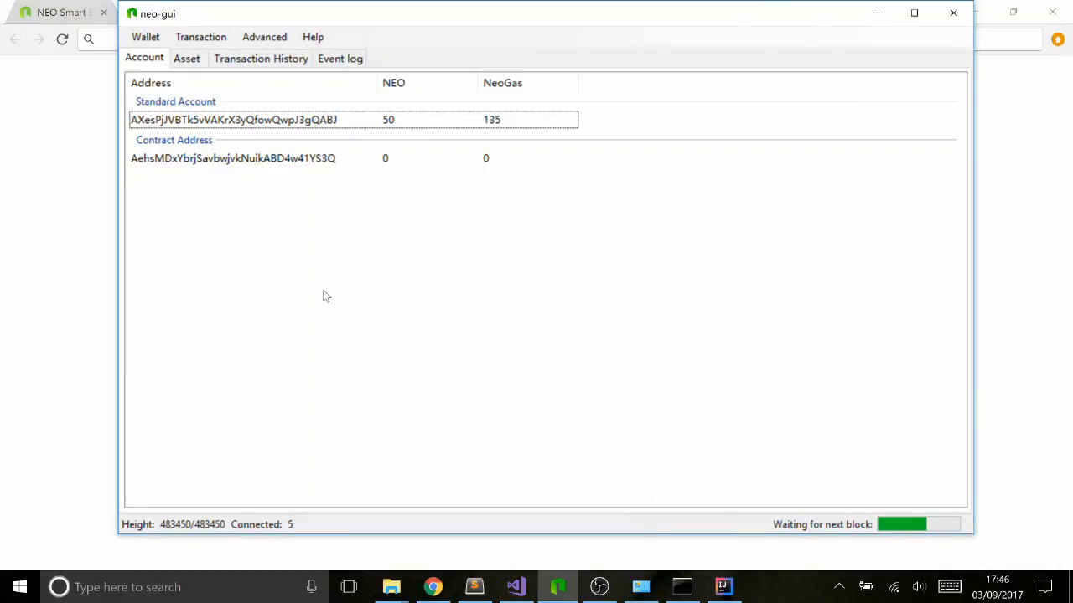
mouse_move(327, 283)
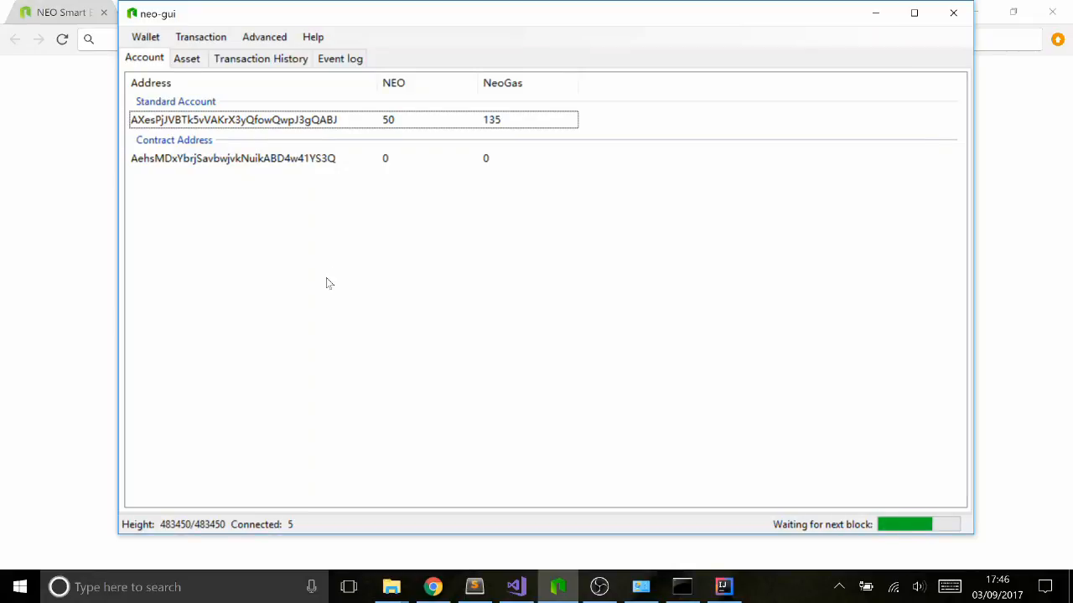
Start Advanced > Deploy Contract, load the compiled .avm bytecode and enable Need Storage.
left_click(265, 37)
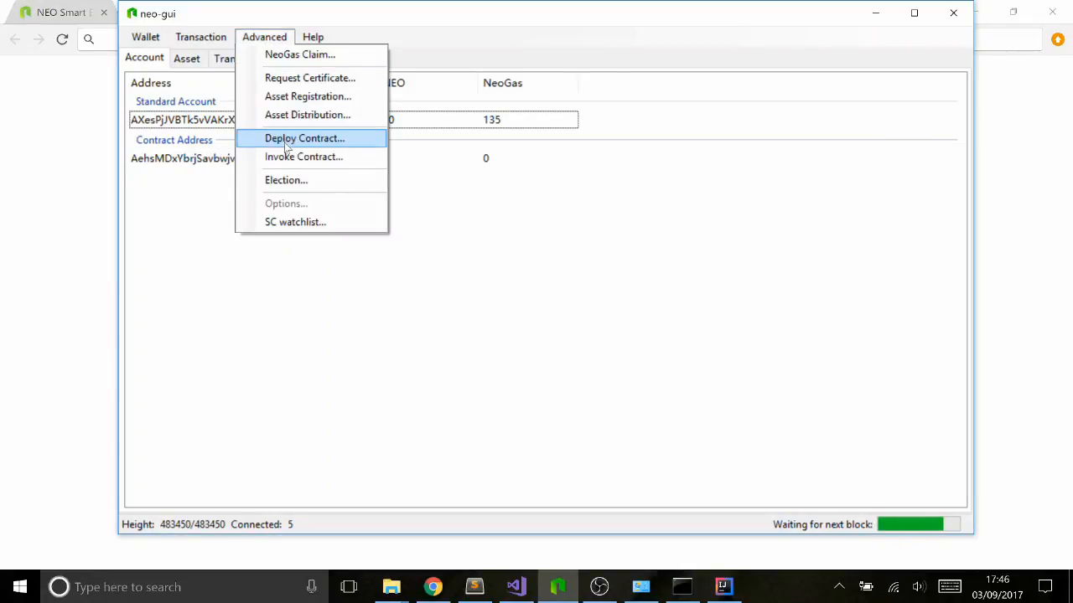
left_click(305, 137)
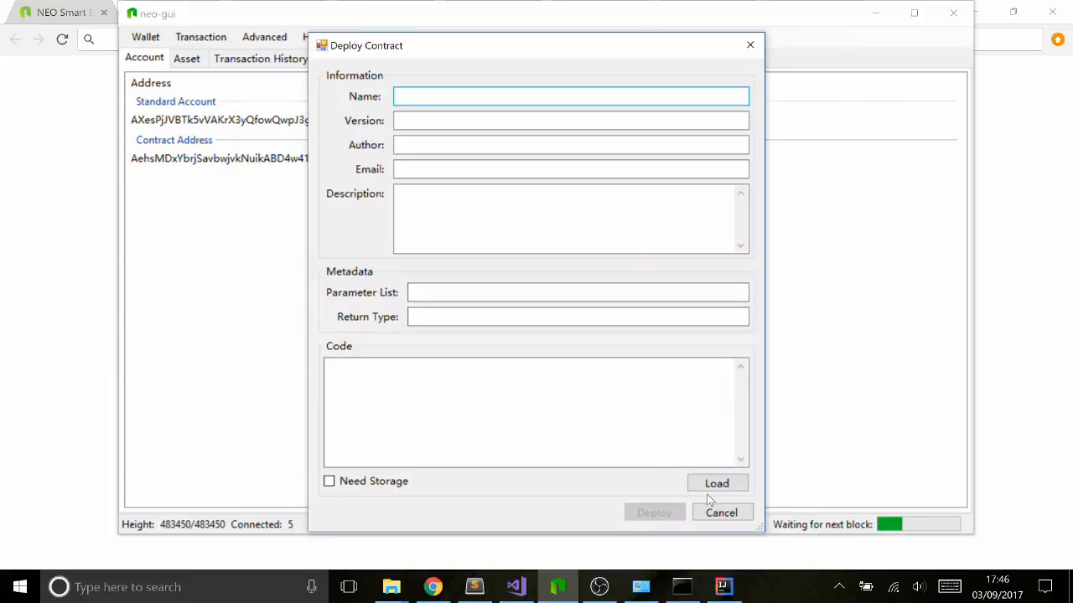
left_click(717, 483)
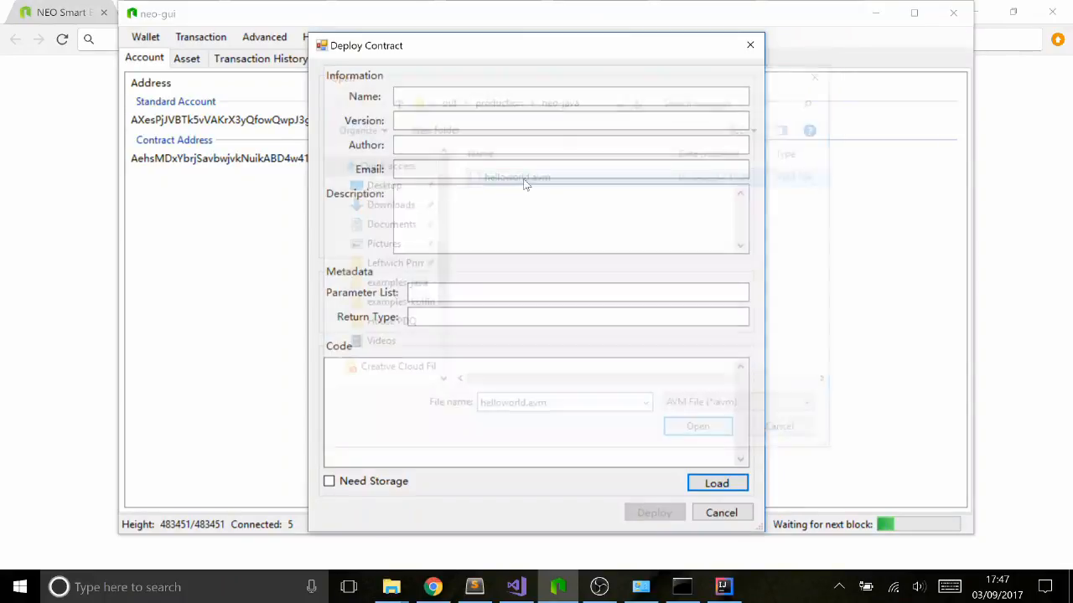
left_click(697, 426)
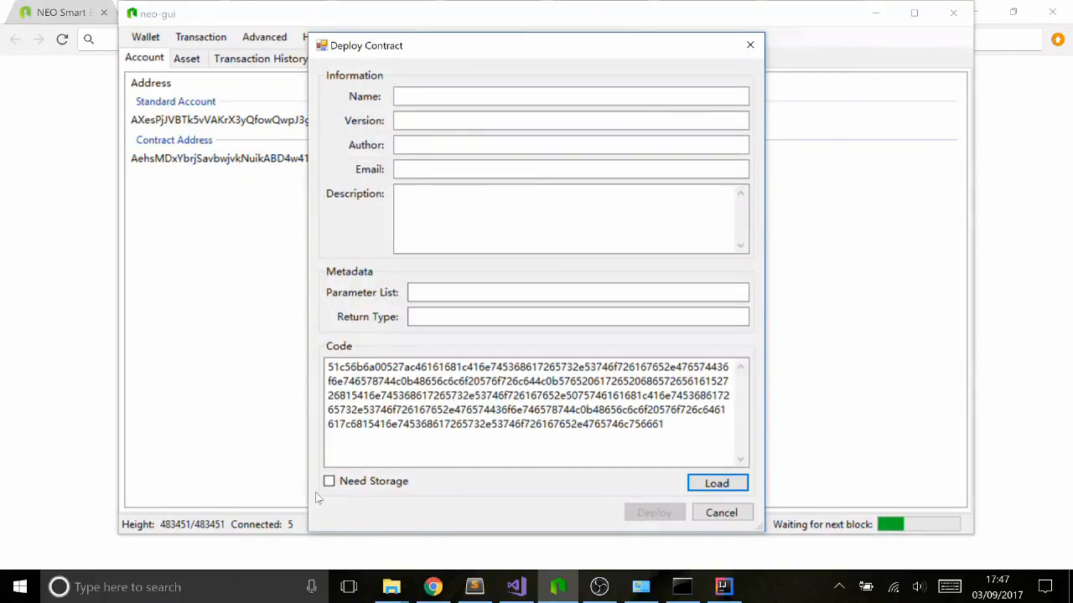
left_click(328, 479)
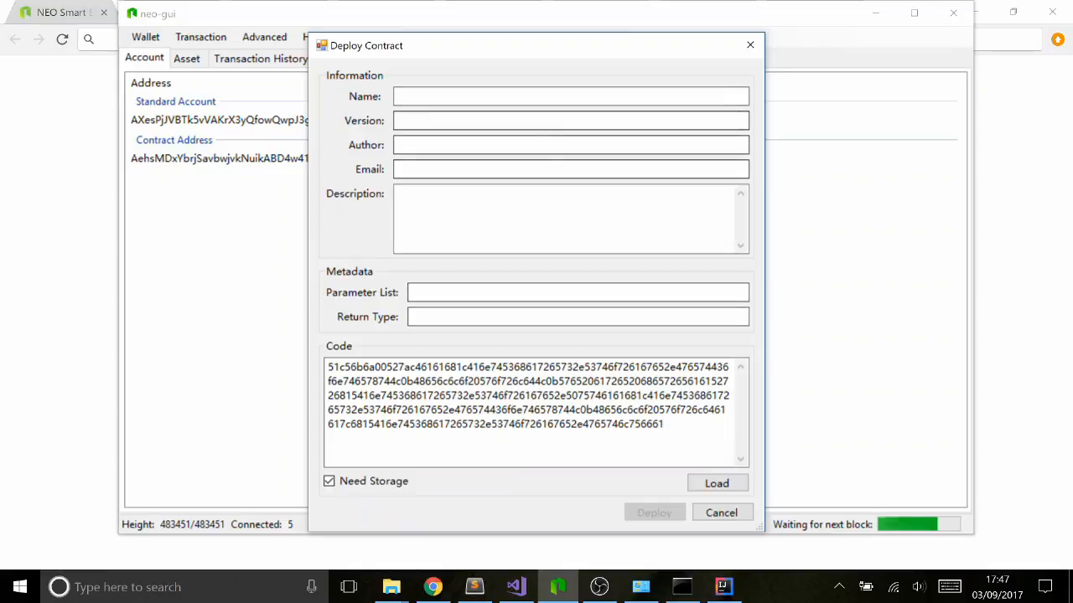
Fill in name Hello World, version 0.1, author Me, email Me and parameter list 05.
left_click(569, 95)
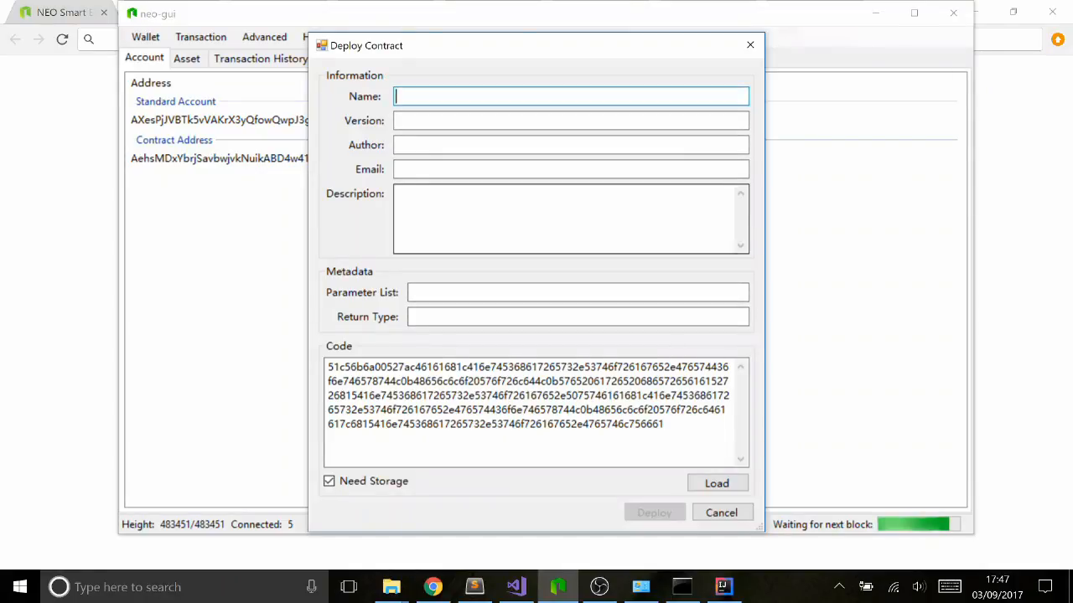
type("My Nam")
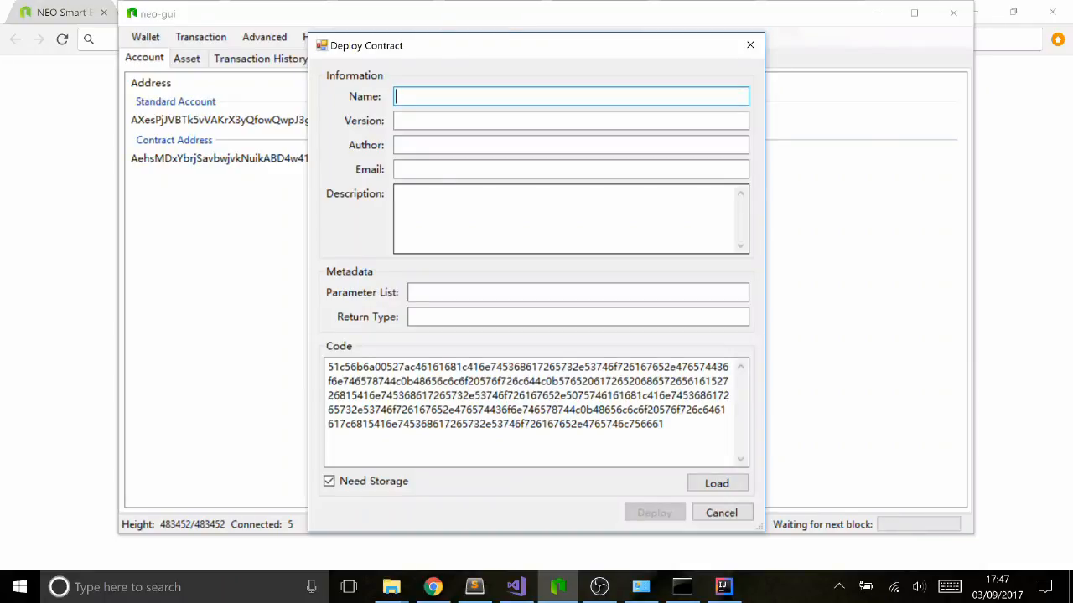
type("Hello World")
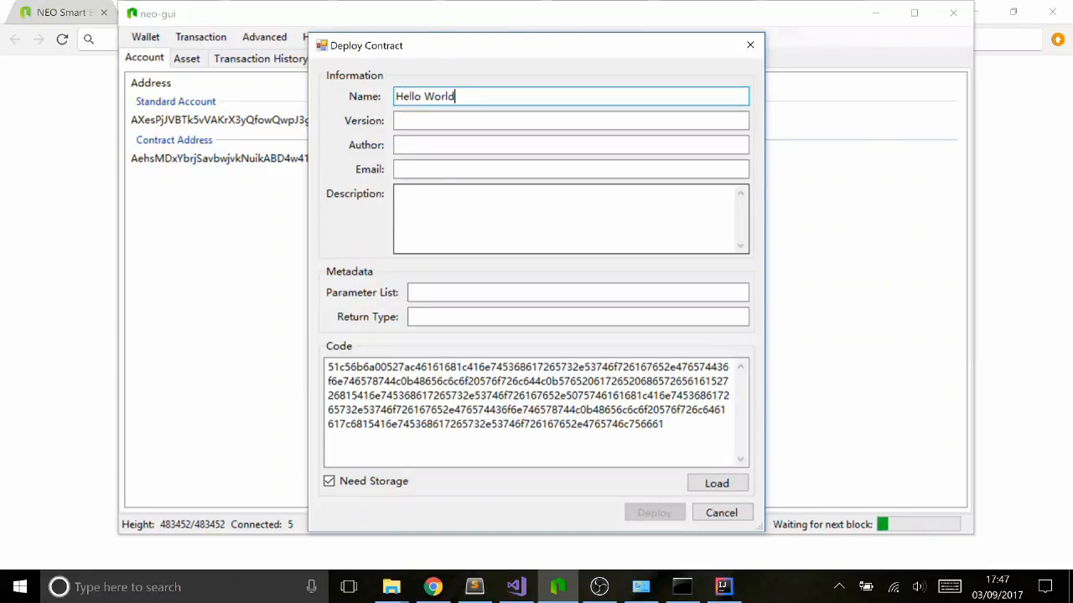
left_click(570, 121)
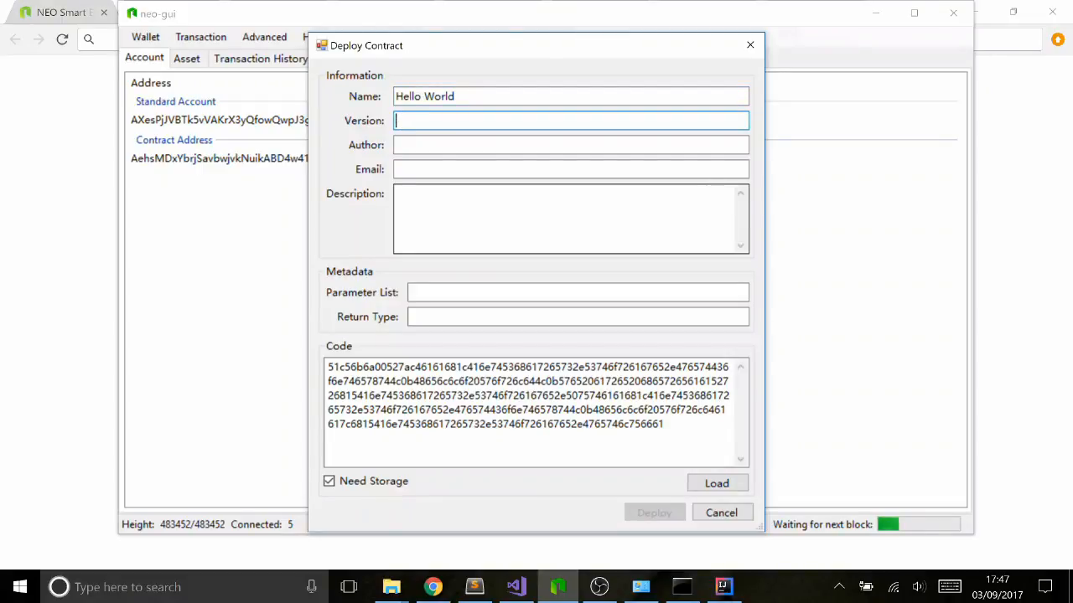
type("0.1")
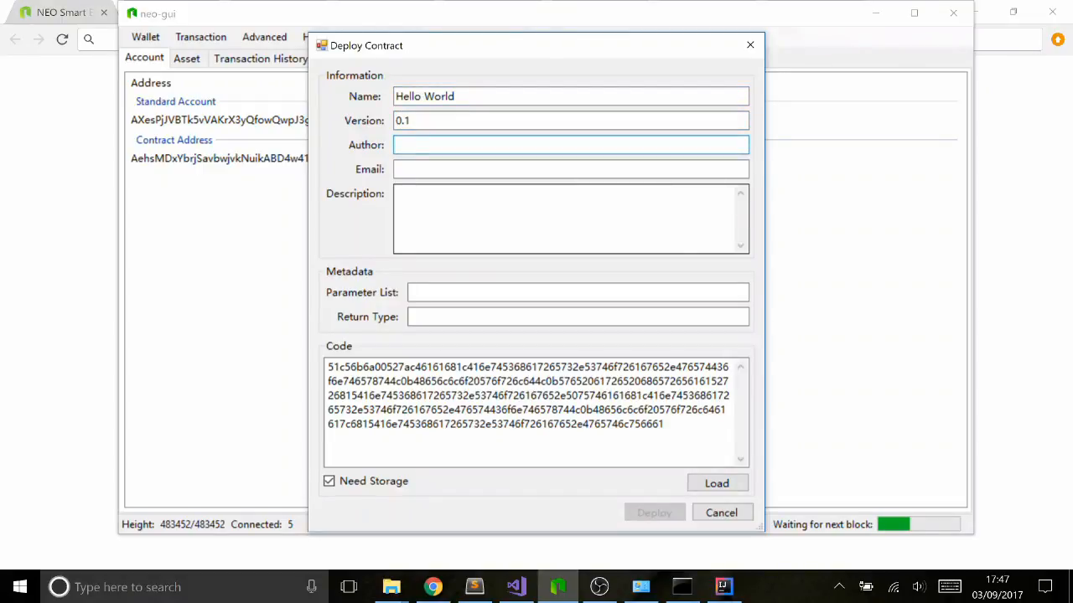
type("Me")
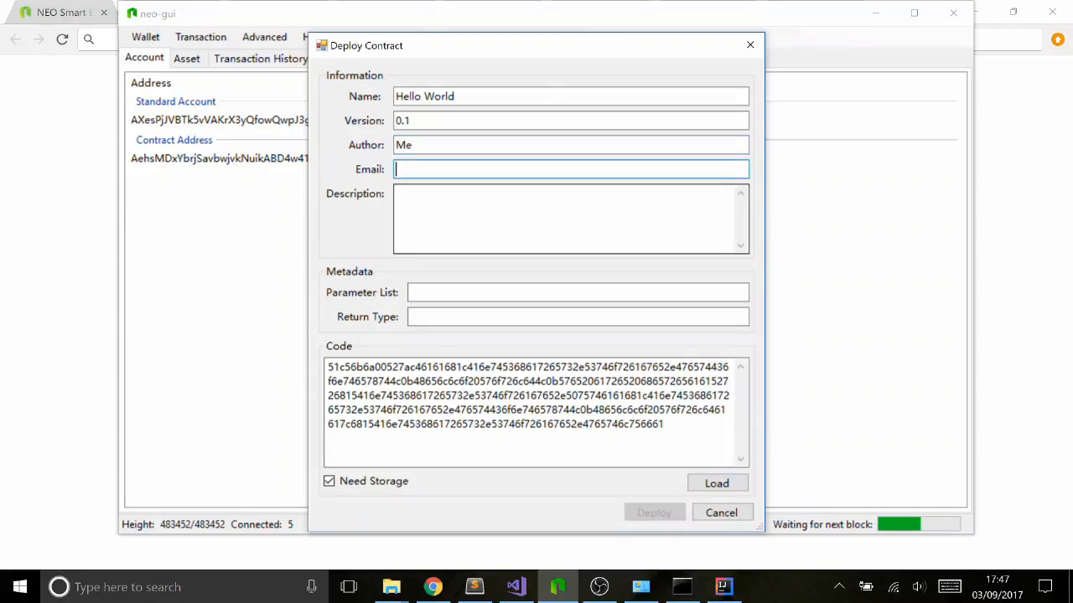
type("Me")
left_click(570, 220)
type("Hello World")
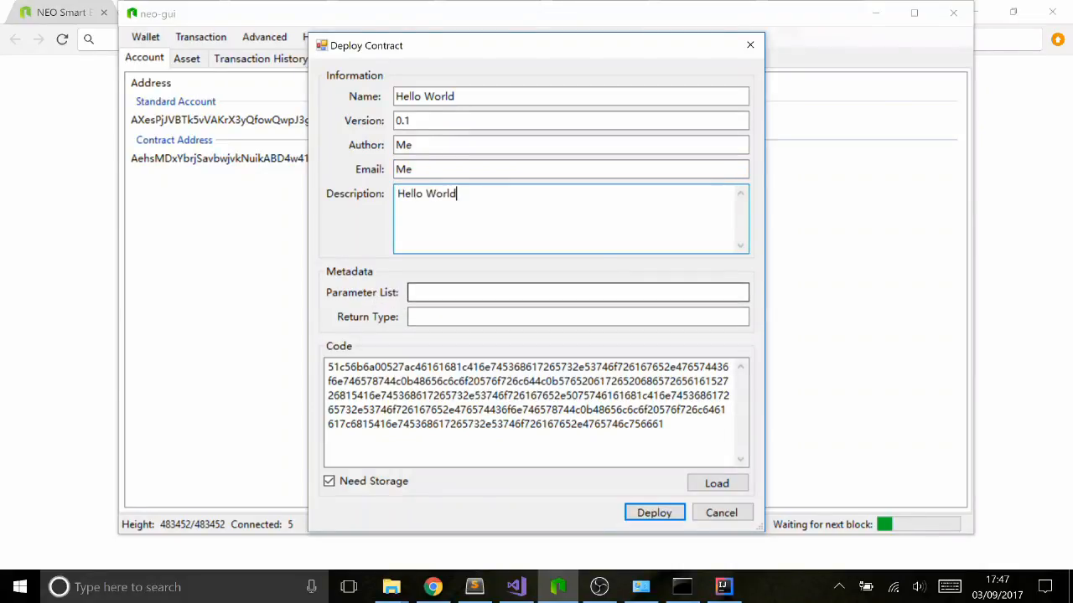
left_click(576, 292)
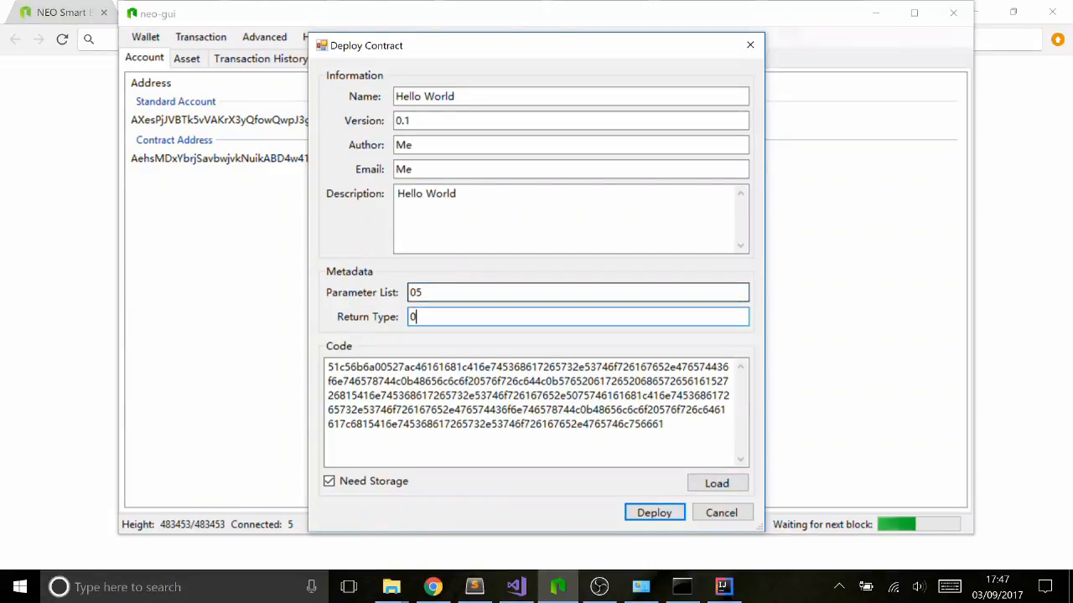
type("5")
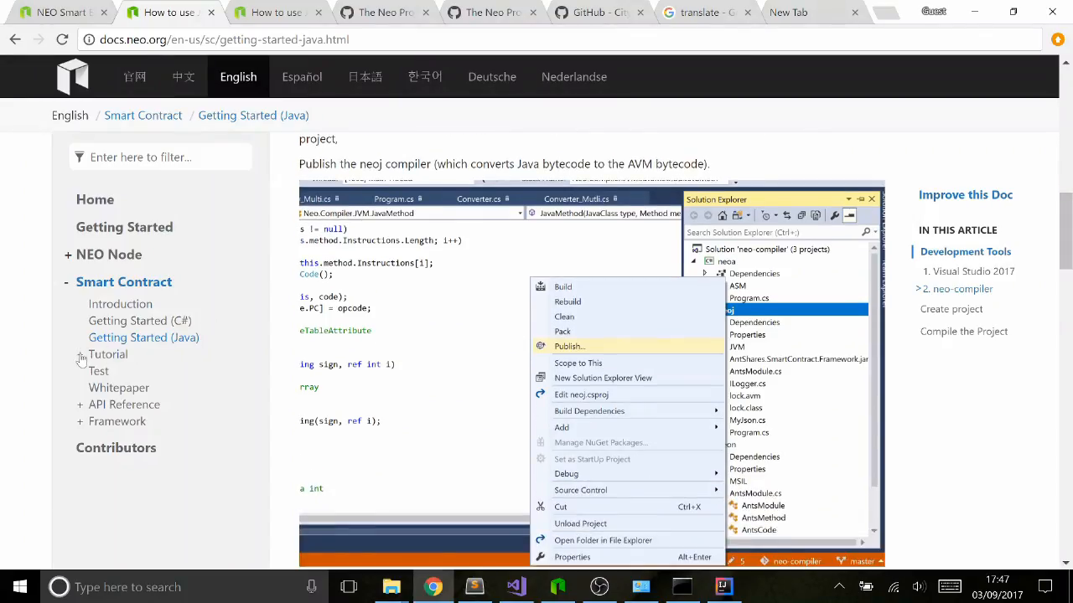
Read the NEO Docs Parameters and Return Values page, noting example codes 02010600 and return 01.
left_click(81, 355)
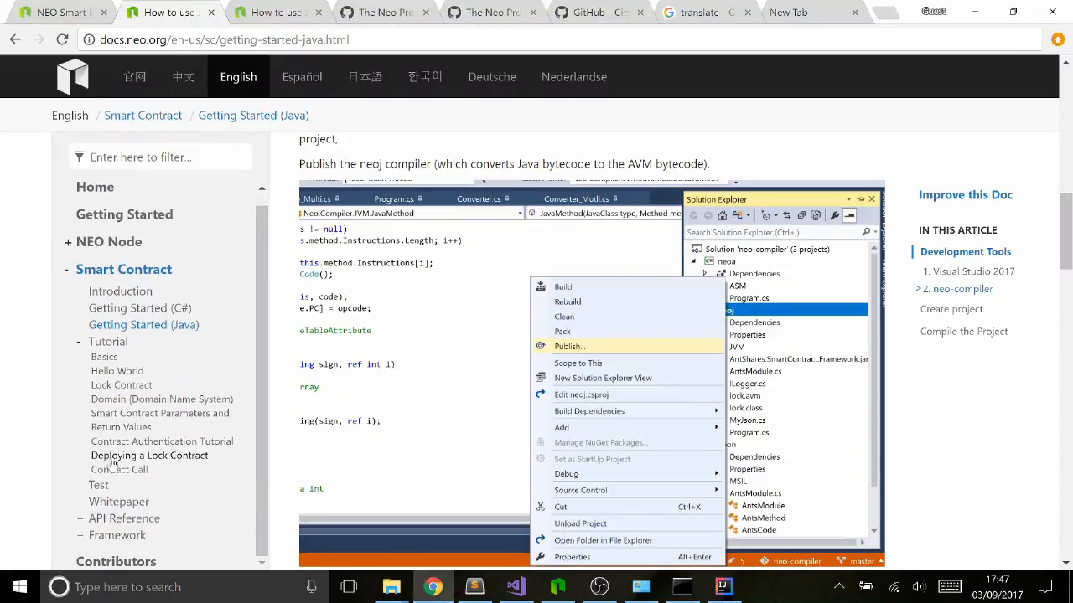
mouse_move(159, 419)
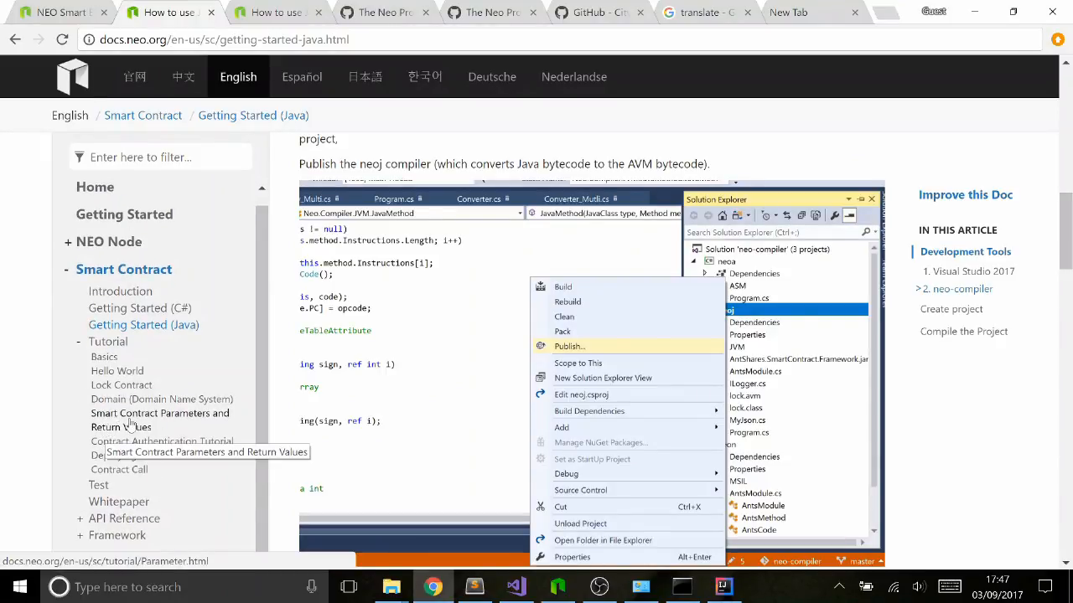
left_click(159, 413)
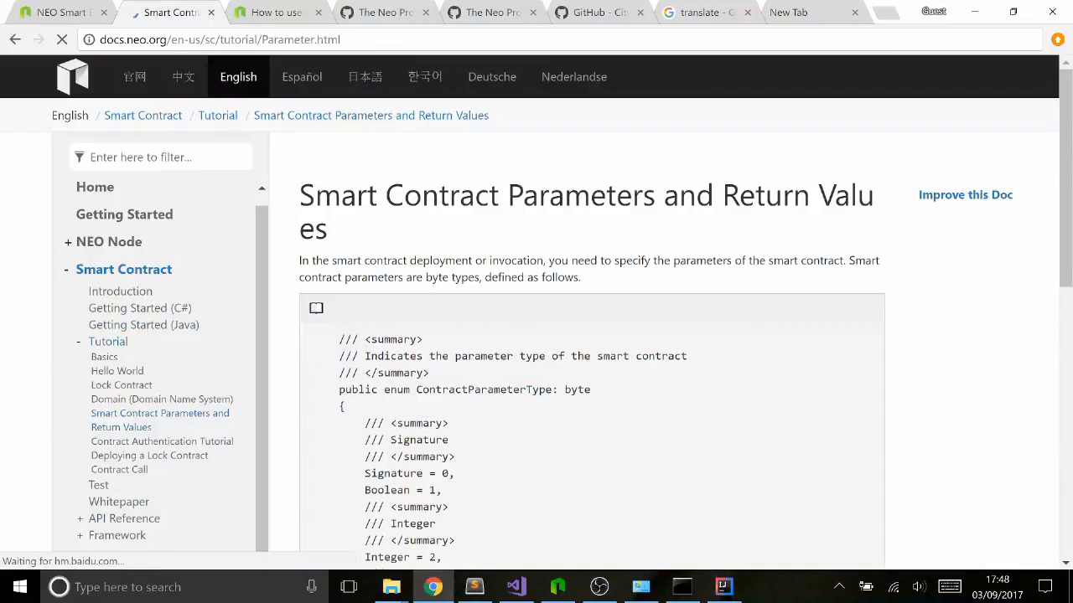
scroll("down", 3)
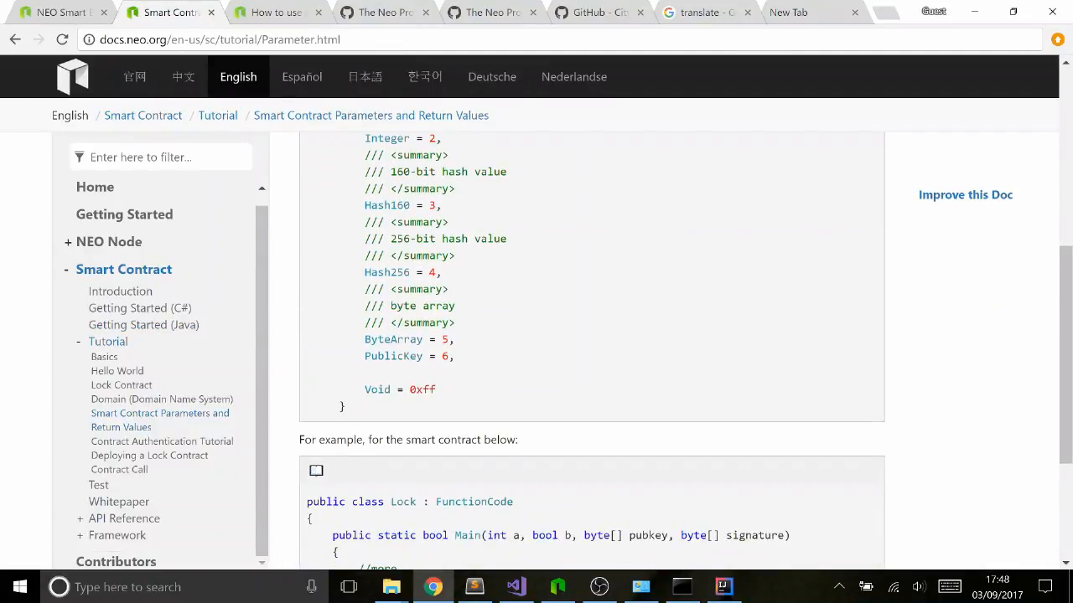
scroll("up", 3)
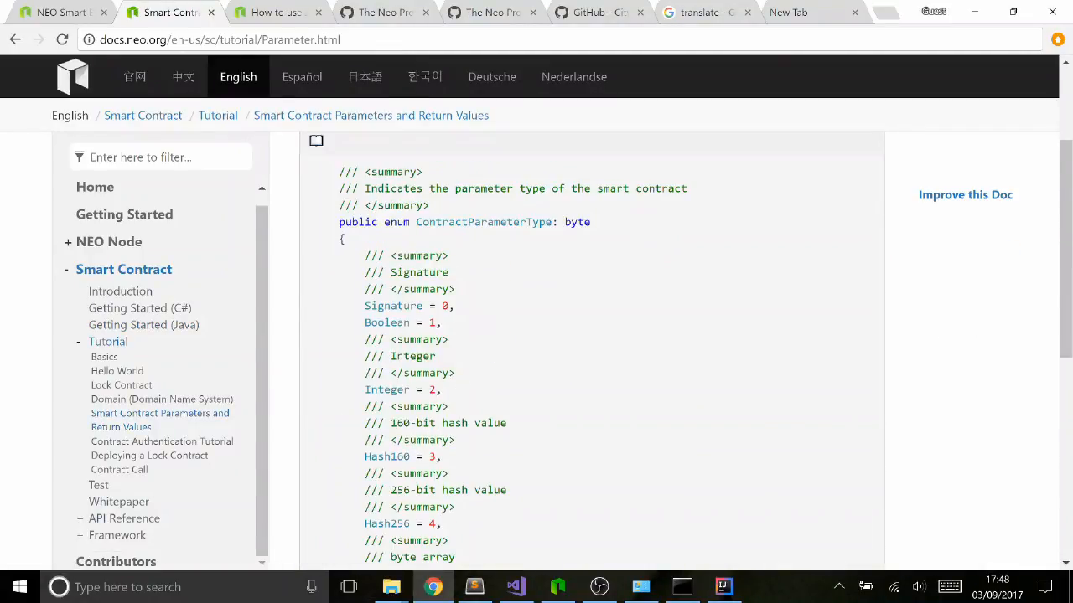
scroll("down", 3)
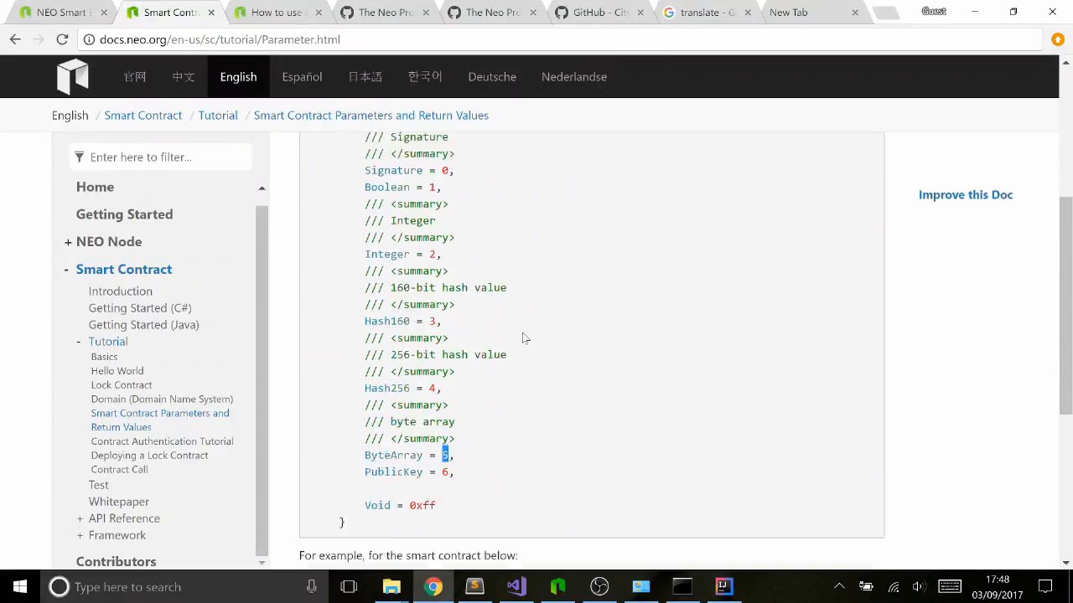
scroll("down", 3)
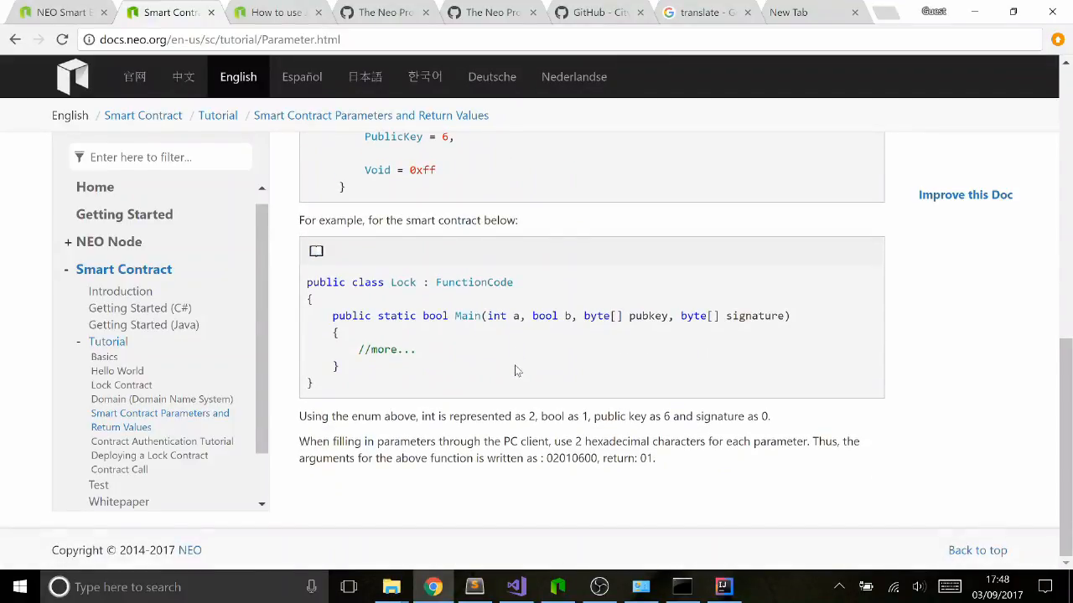
mouse_move(610, 483)
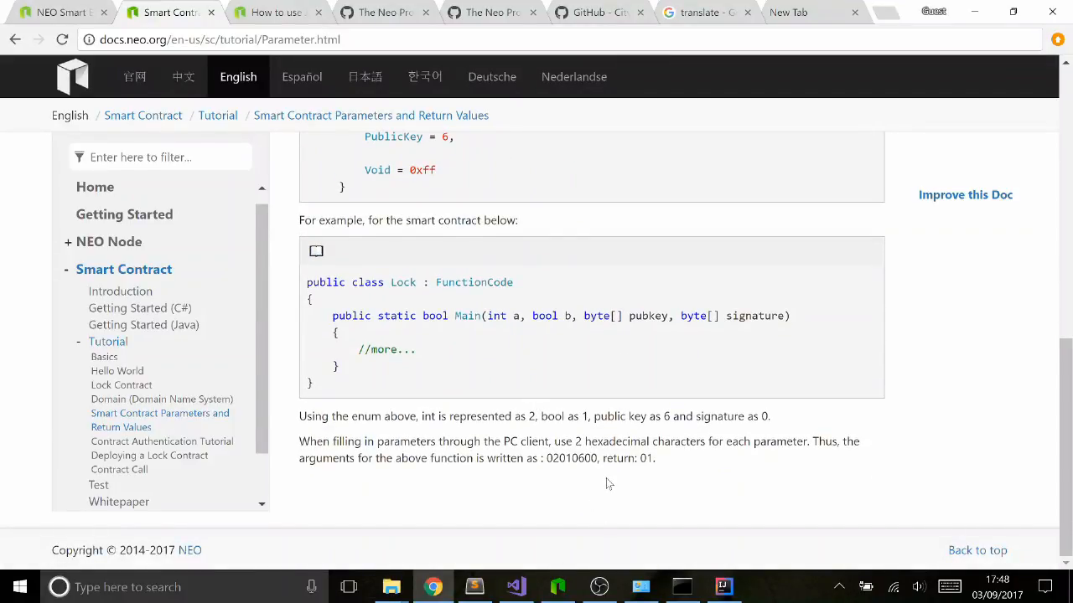
double_click(569, 459)
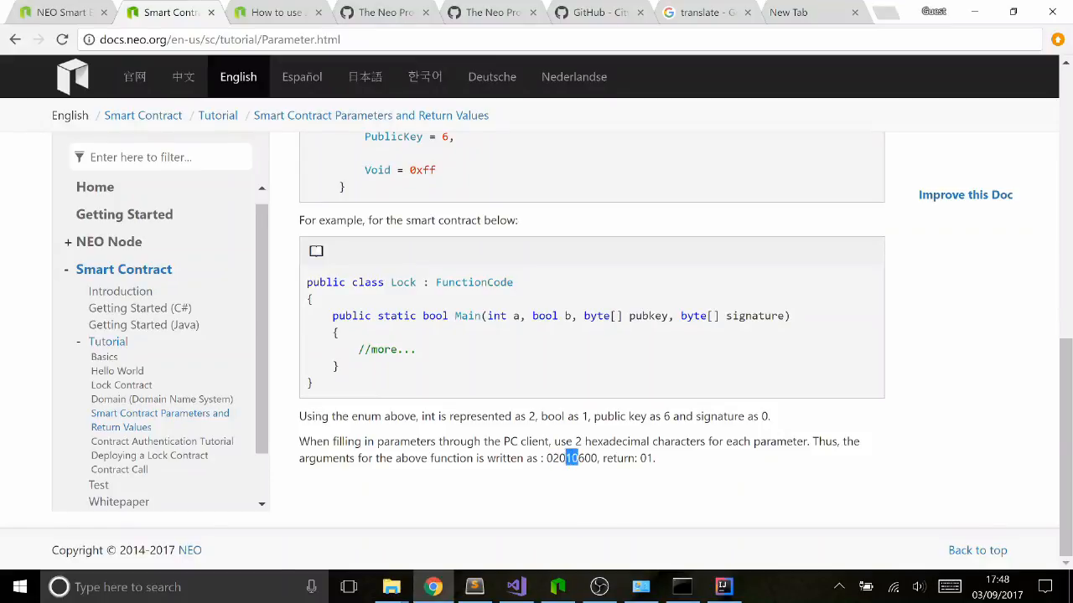
double_click(645, 459)
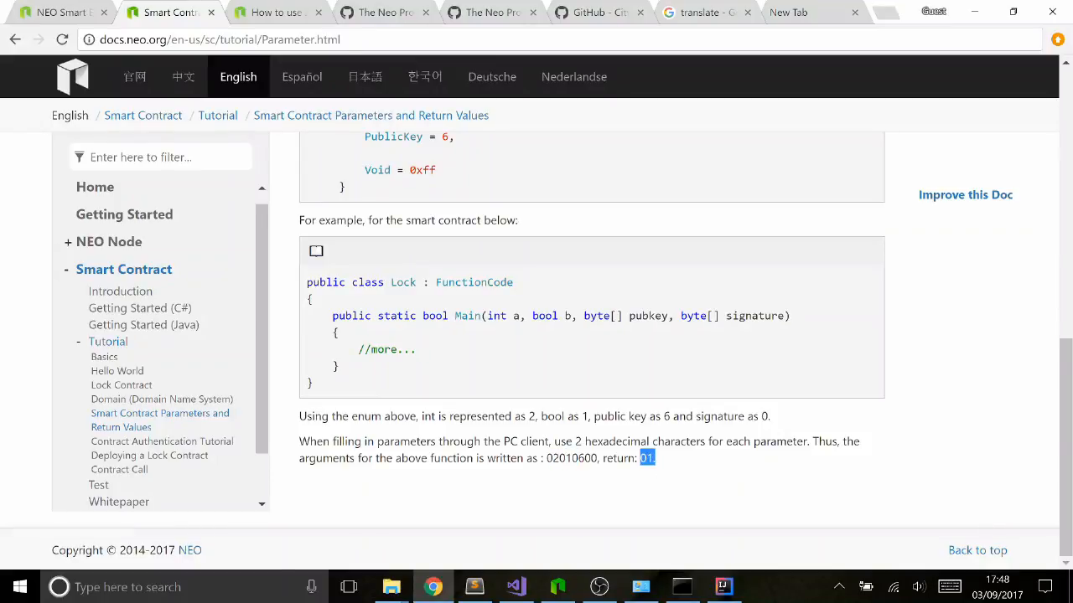
left_click(556, 586)
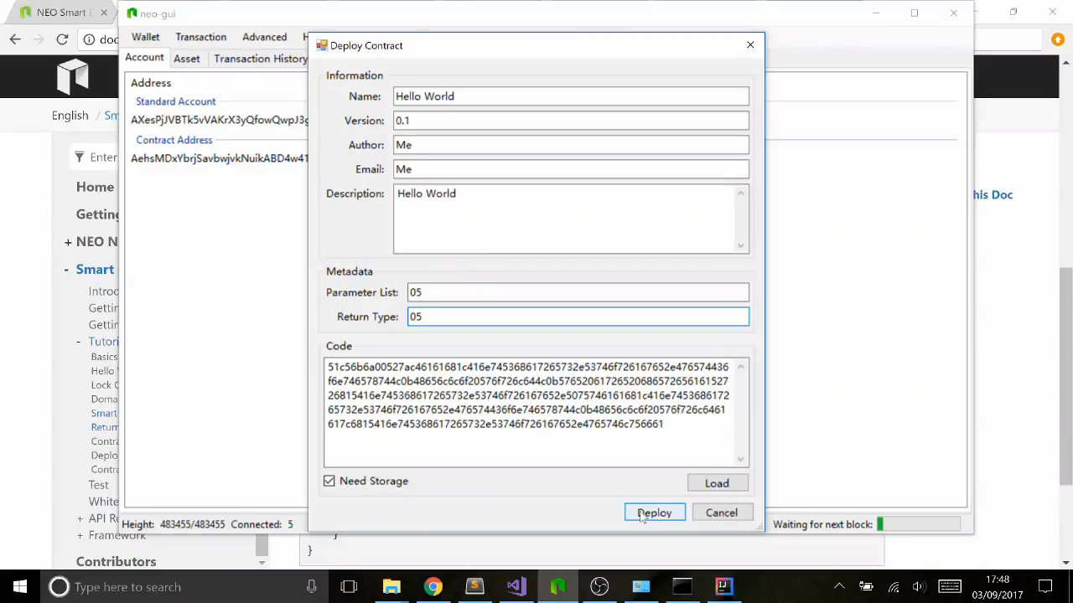
Deploy the Hello World contract, dismiss the script hash notice, test at 490 gas and invoke.
left_click(653, 513)
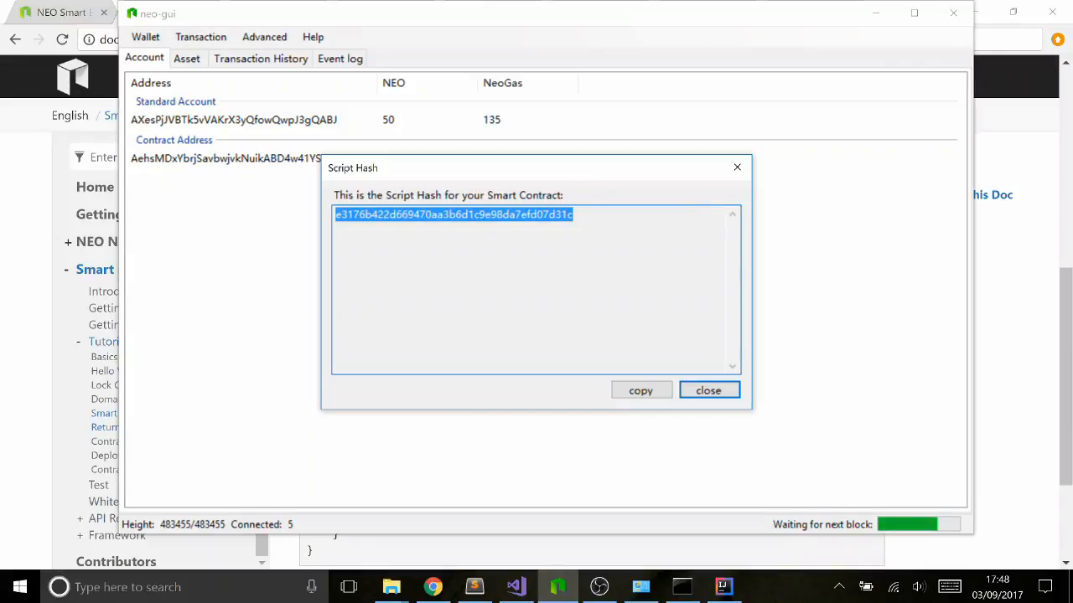
mouse_move(739, 411)
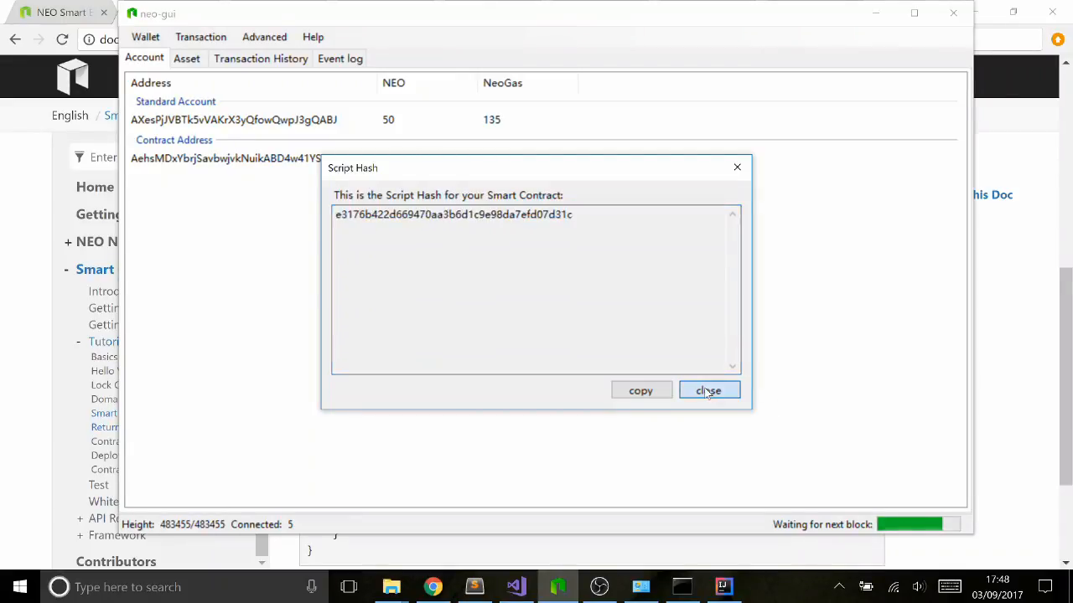
left_click(707, 391)
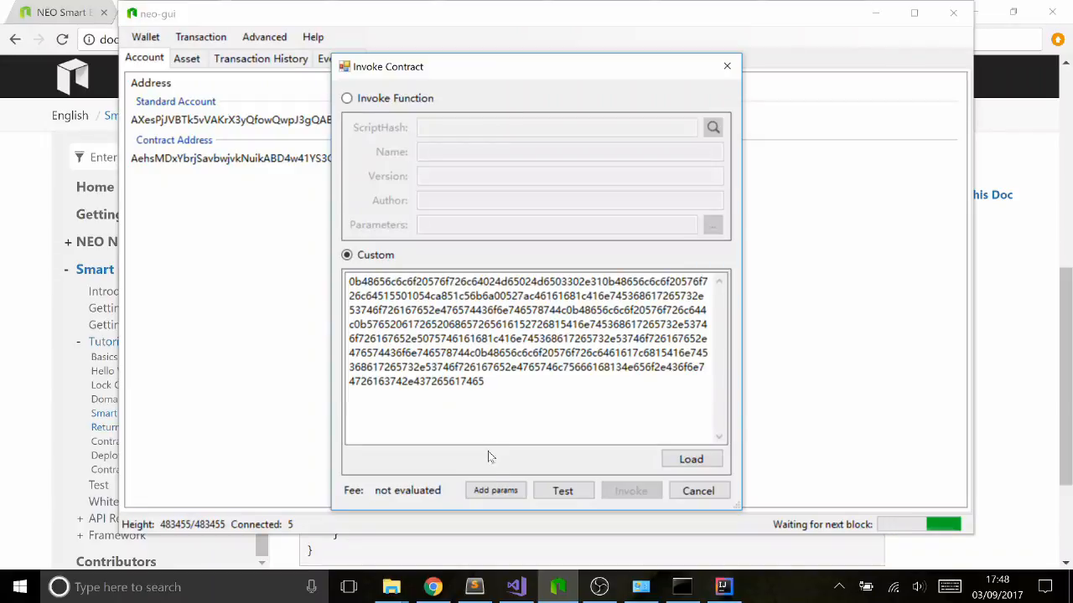
left_click(563, 489)
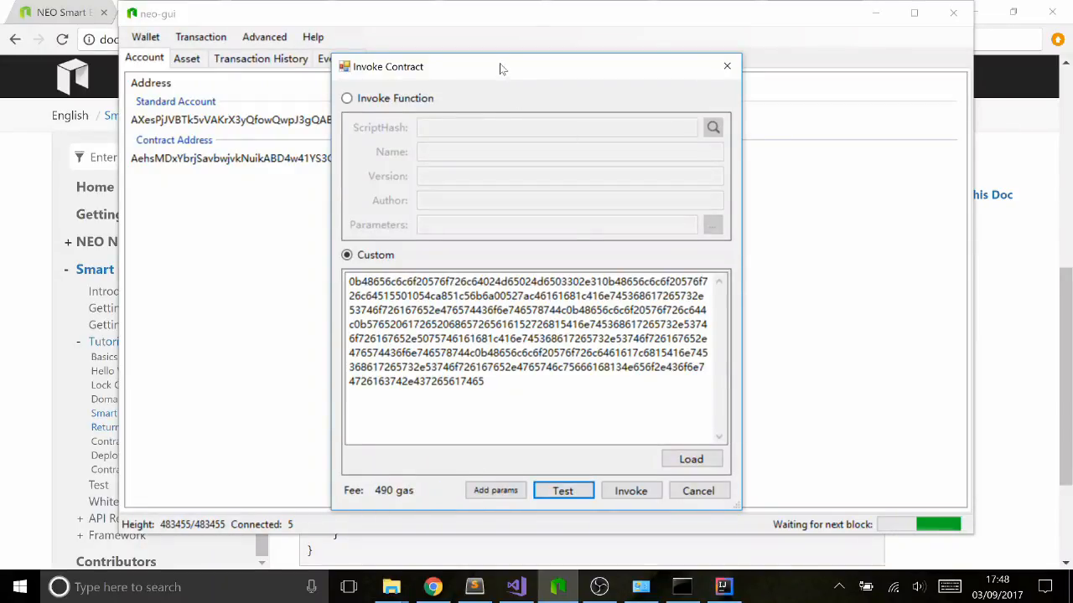
left_click_drag(499, 67, 500, 52)
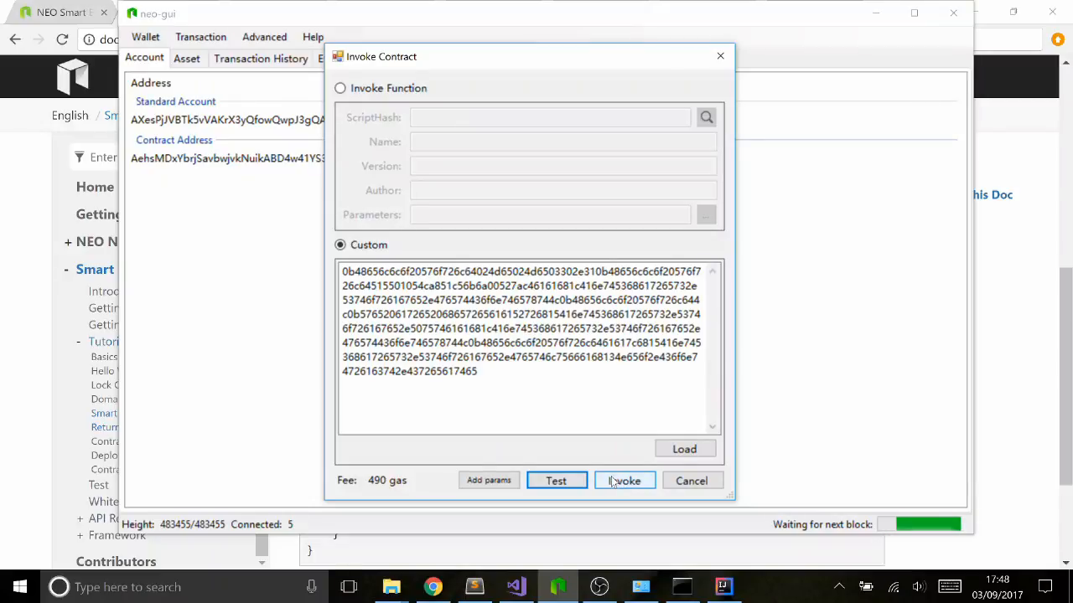
left_click(623, 479)
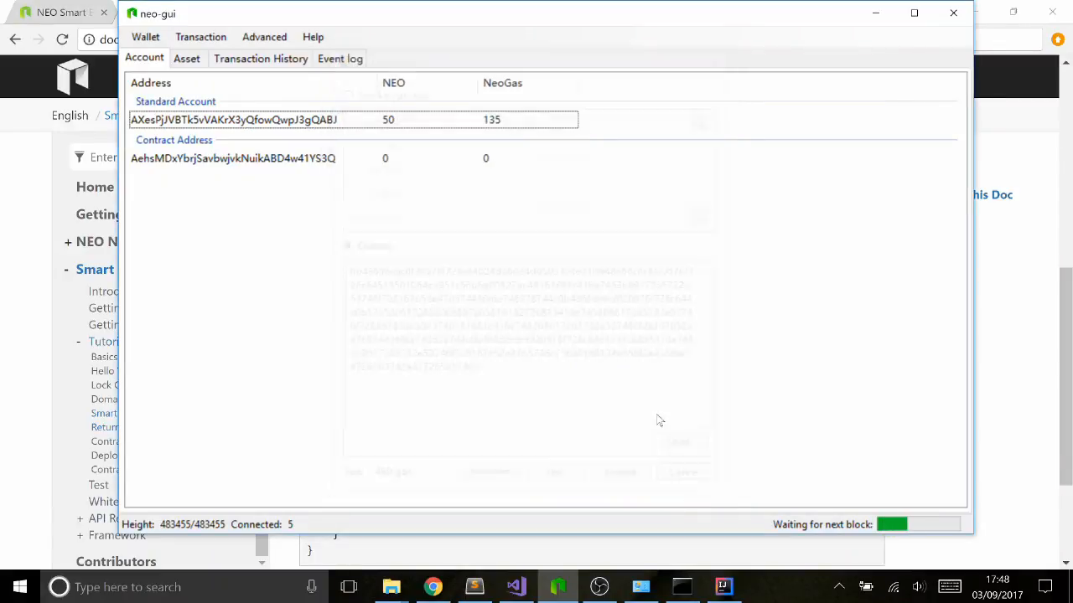
Start Advanced > Invoke Contract and look up the Hello World contract by script hash.
left_click(265, 37)
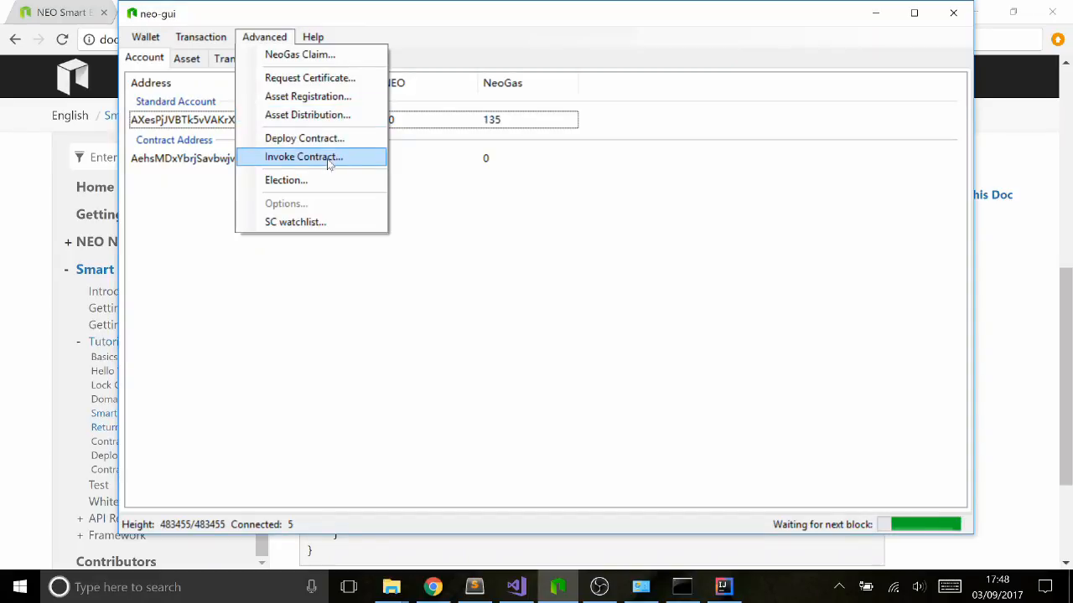
left_click(303, 158)
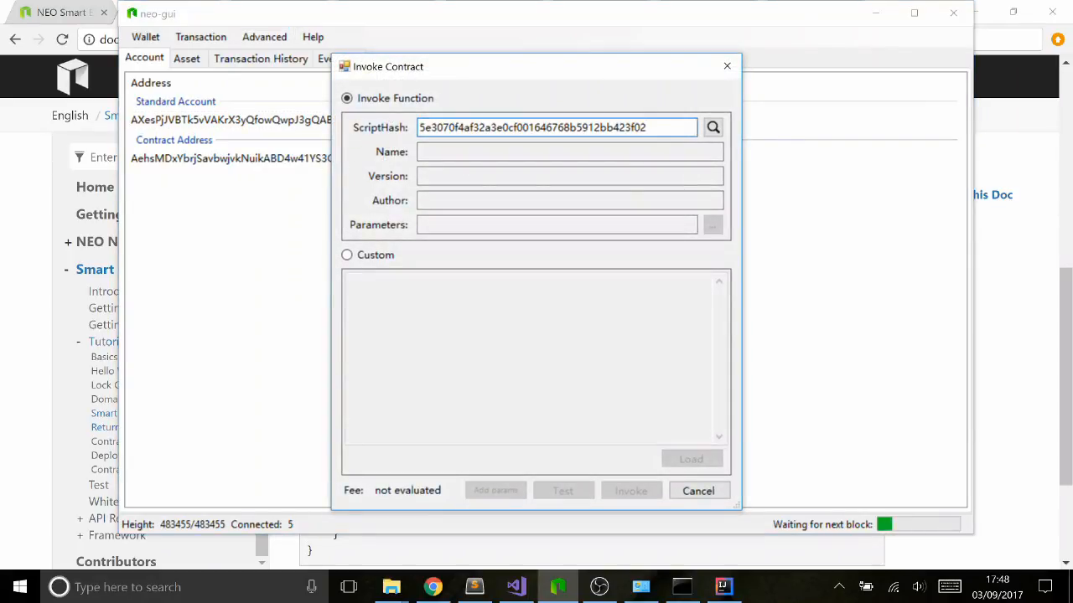
left_click(713, 127)
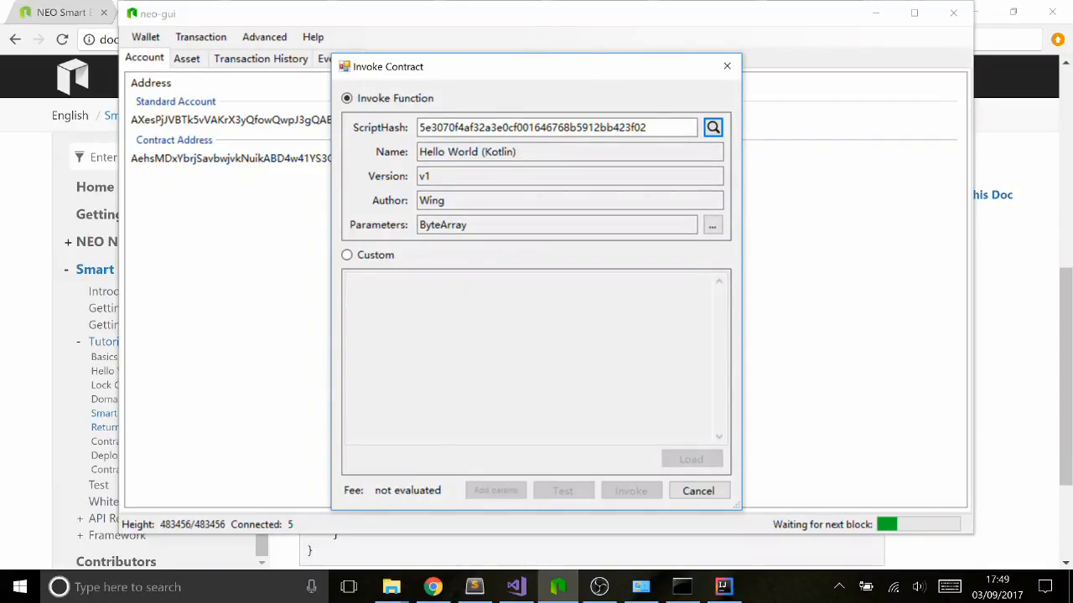
Set the ByteArray parameter to the hex of the text Anything.
left_click(710, 224)
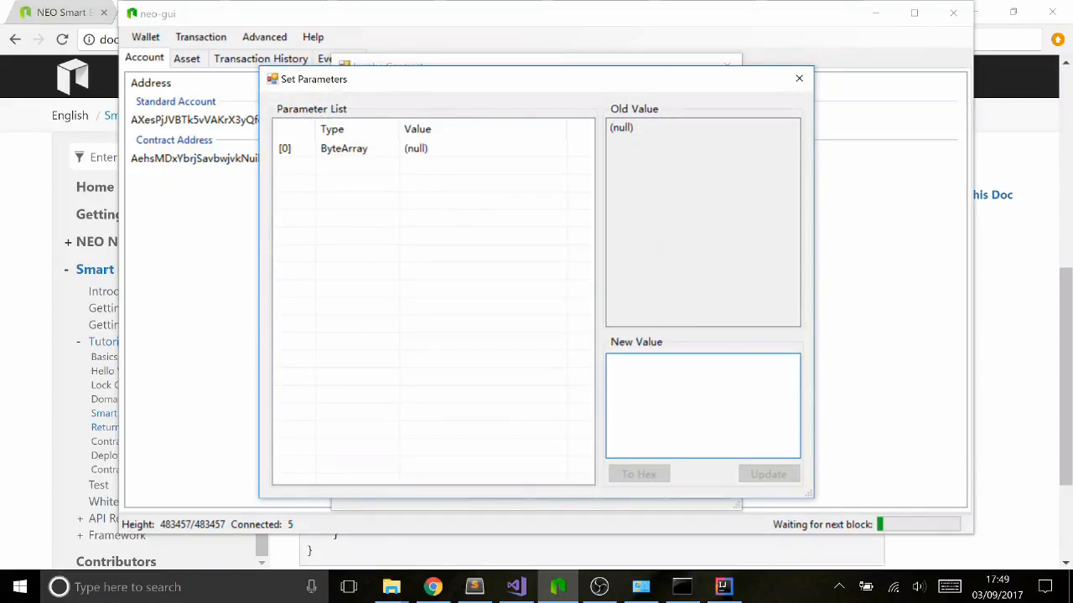
type("Anything")
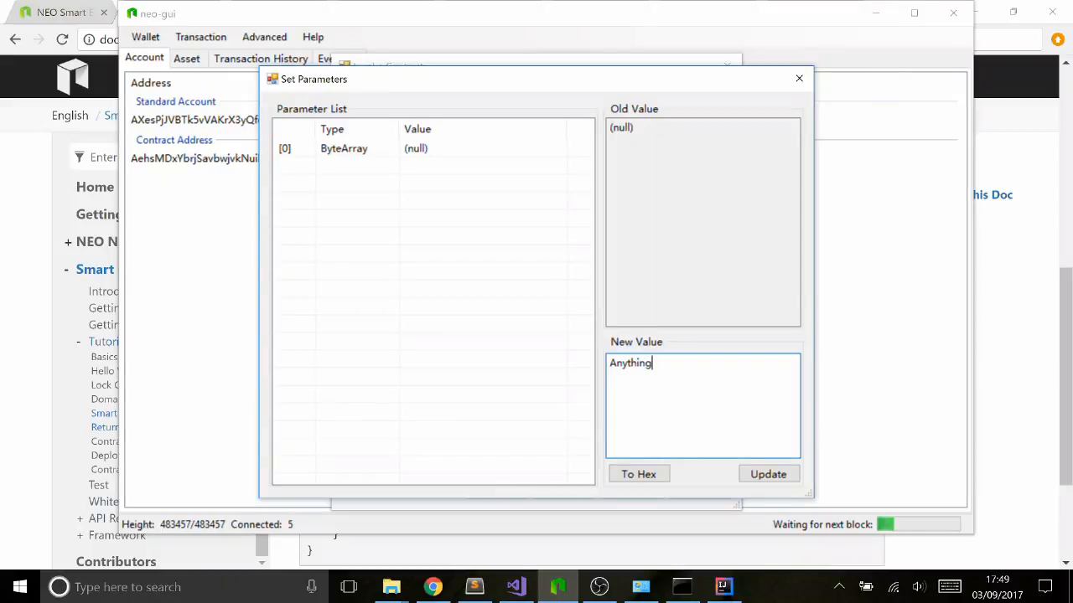
left_click(636, 474)
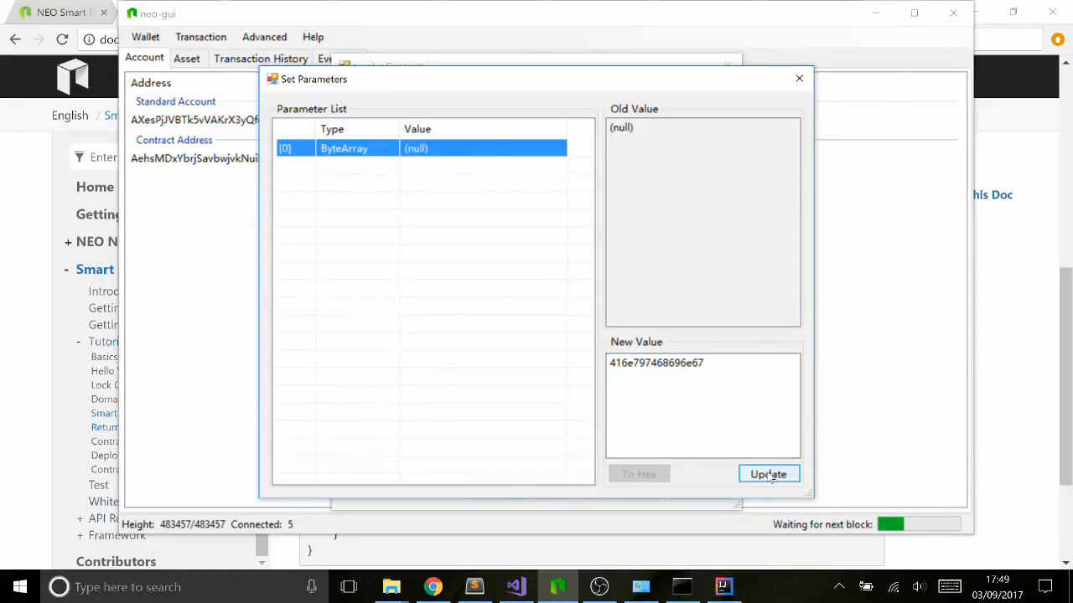
left_click(767, 475)
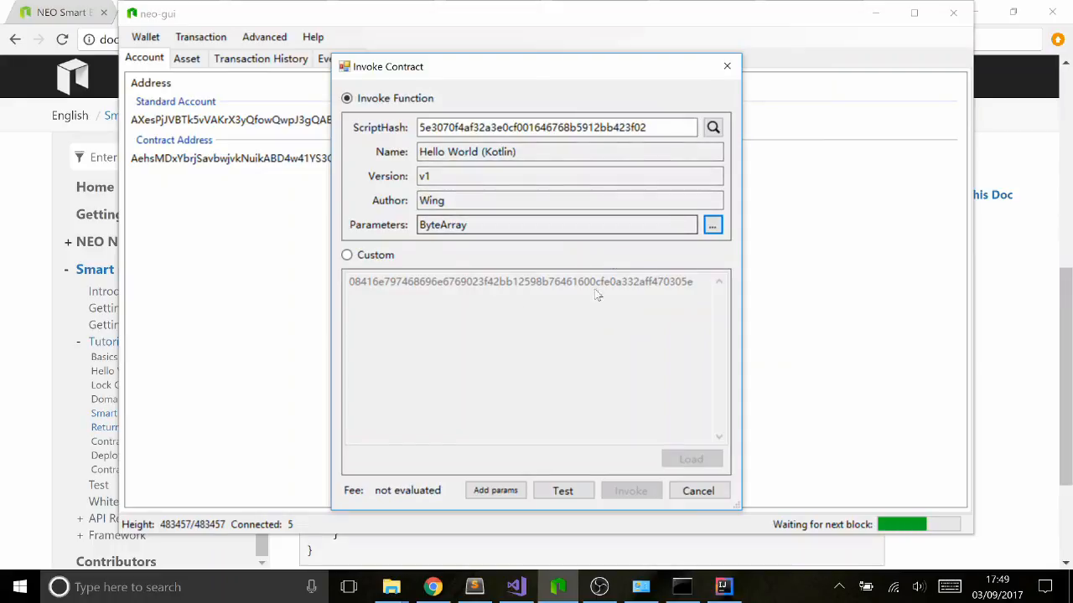
mouse_move(387, 476)
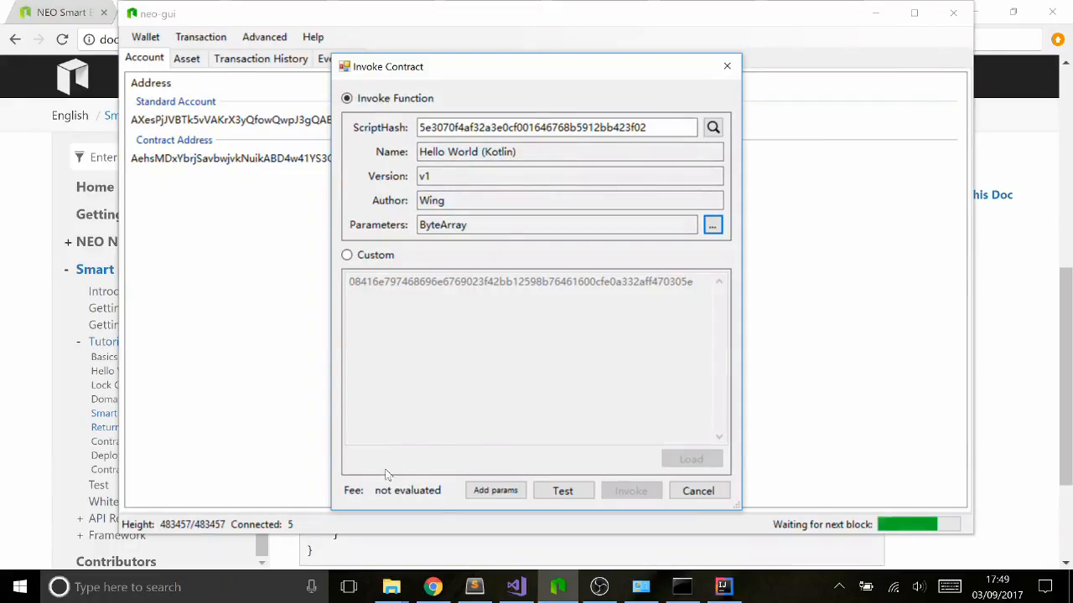
mouse_move(362, 478)
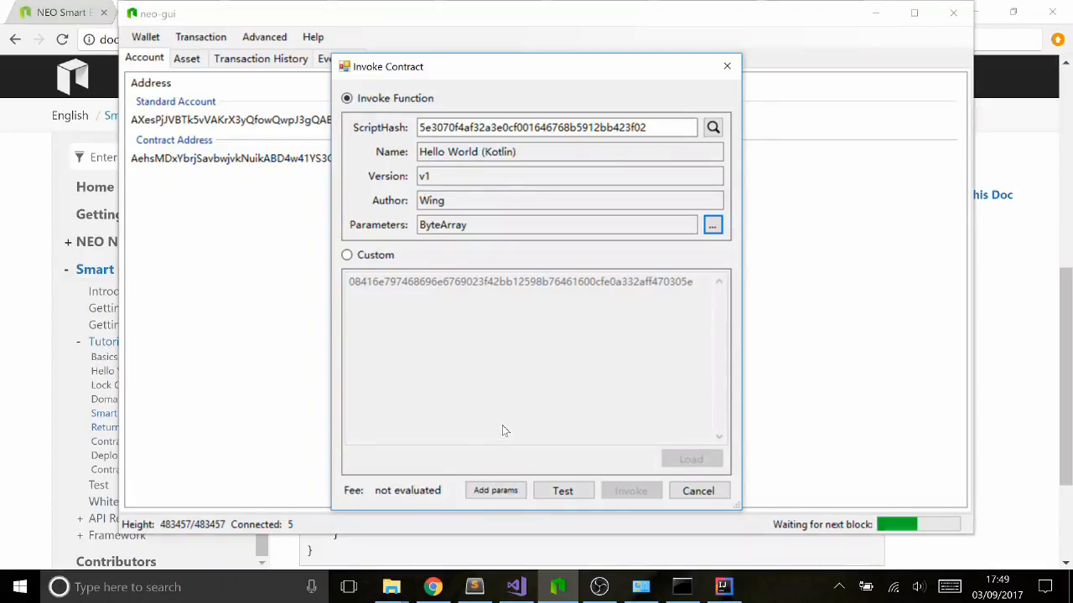
mouse_move(501, 439)
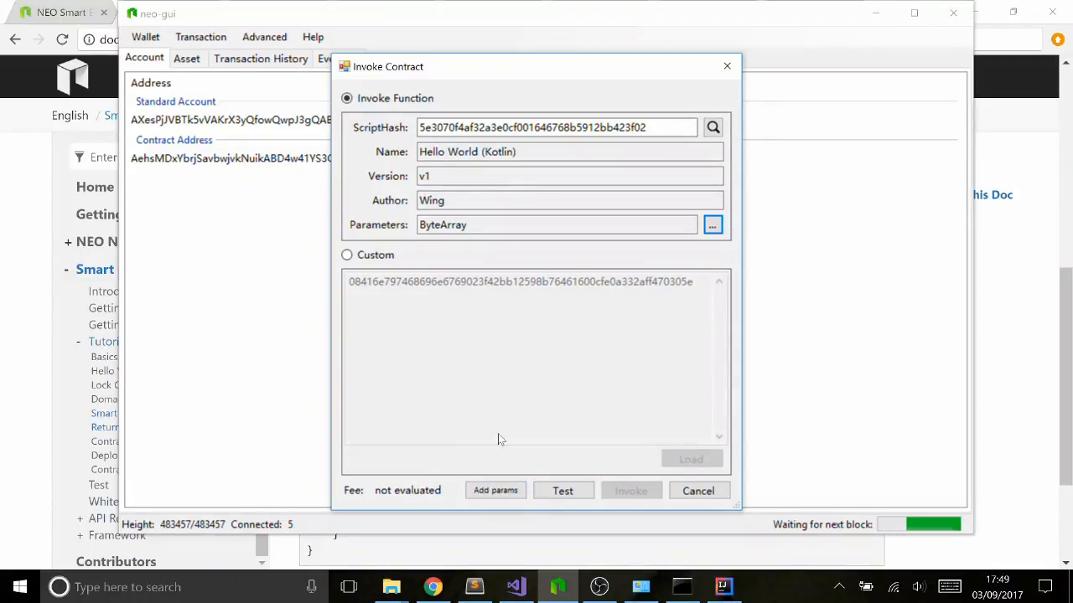
mouse_move(499, 429)
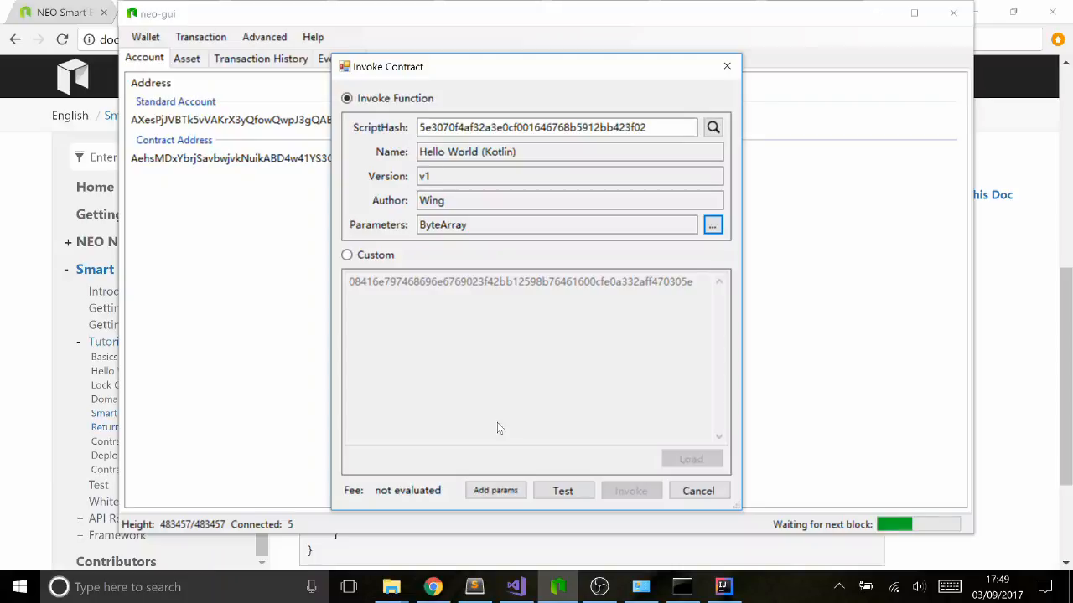
Test-run the invocation at 1 gas and view the returned Hello World! result.
left_click(563, 490)
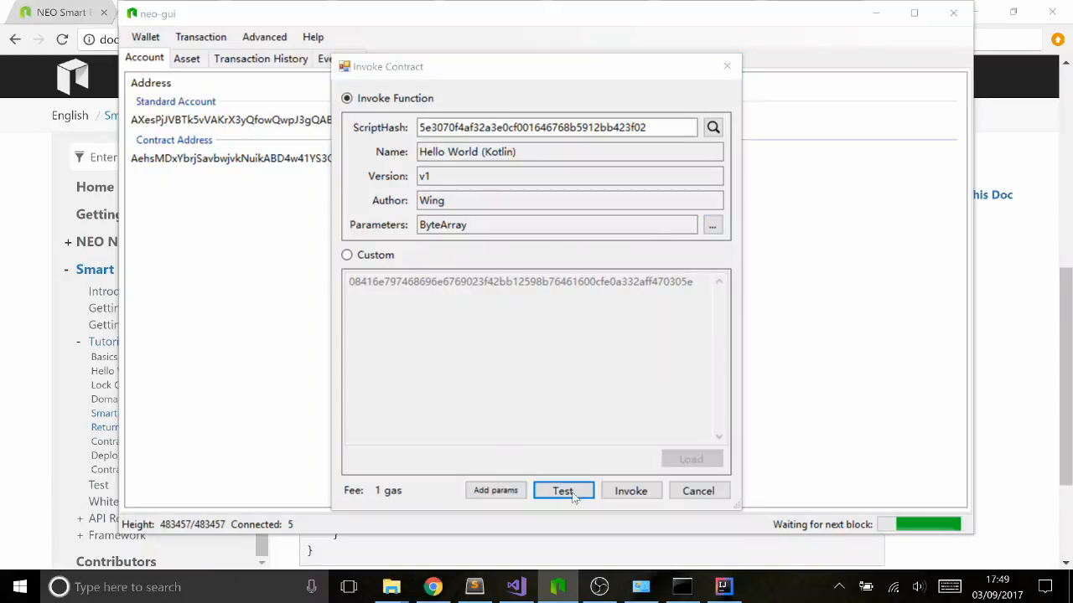
left_click(563, 489)
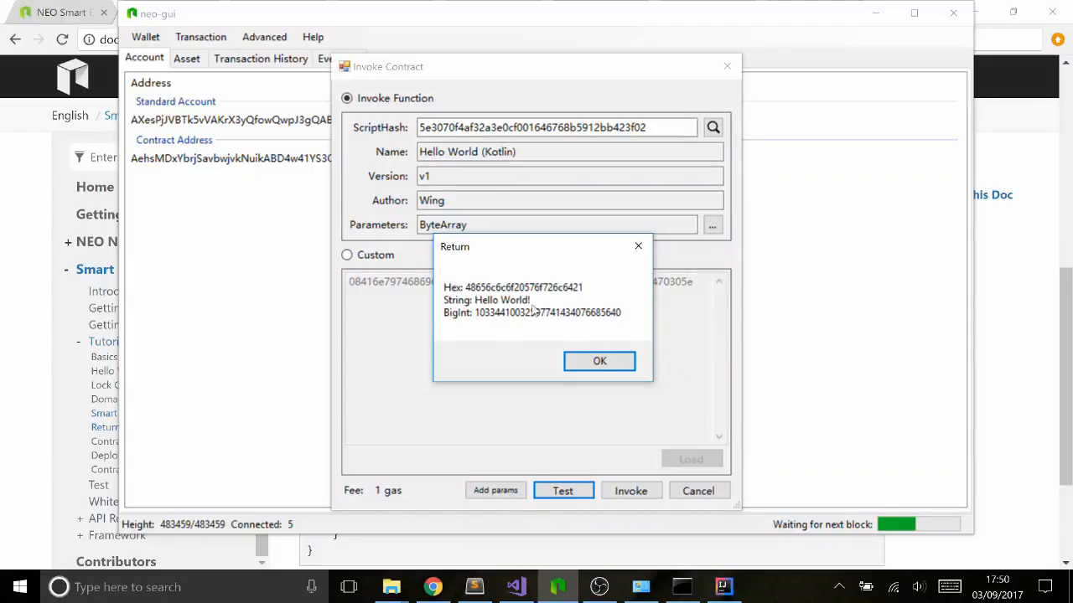
mouse_move(526, 317)
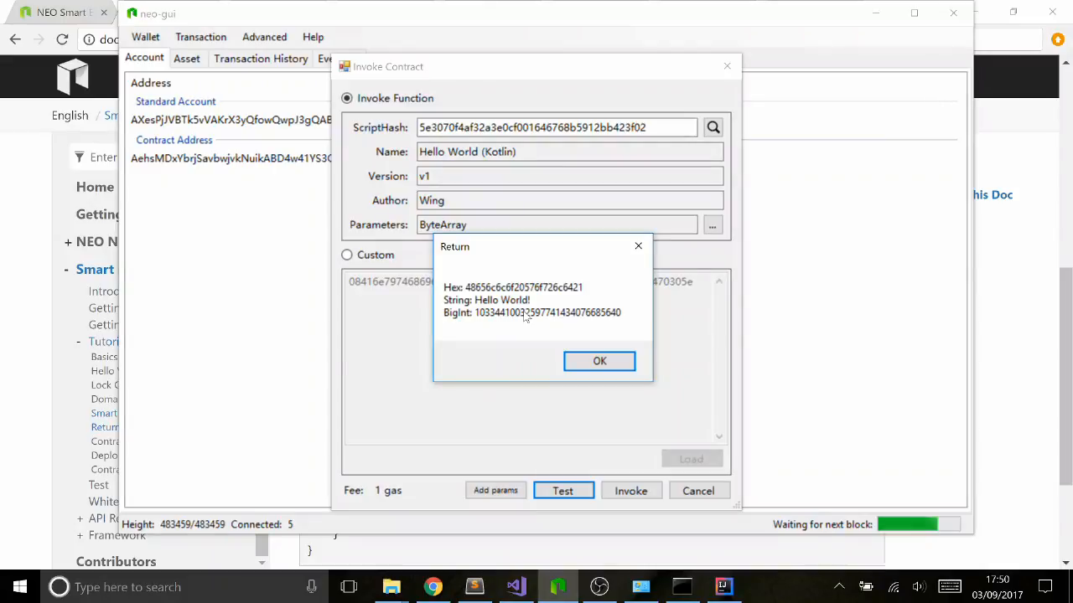
mouse_move(516, 339)
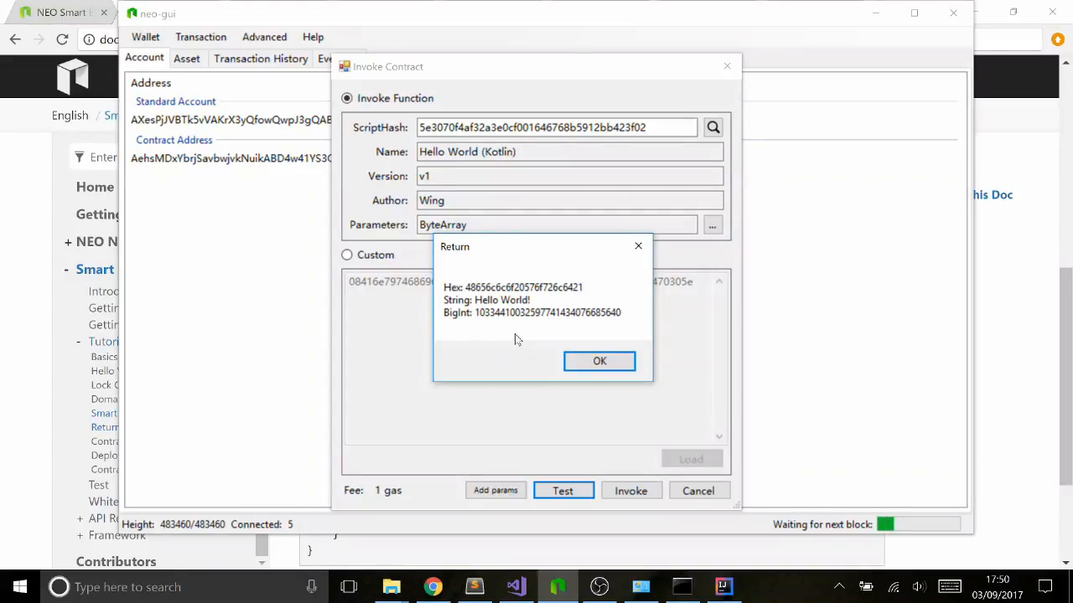
mouse_move(539, 347)
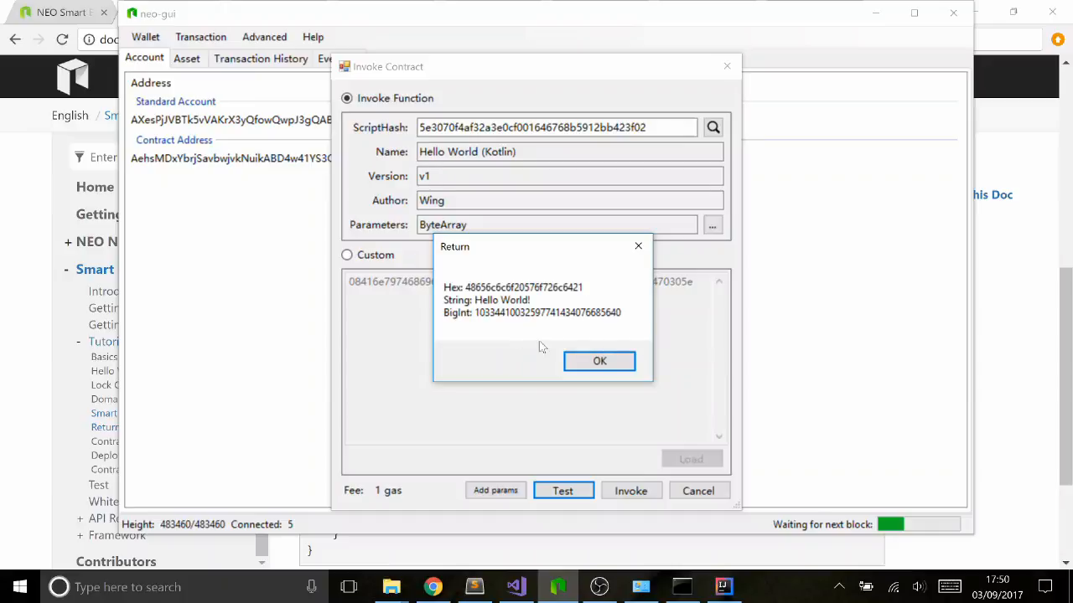